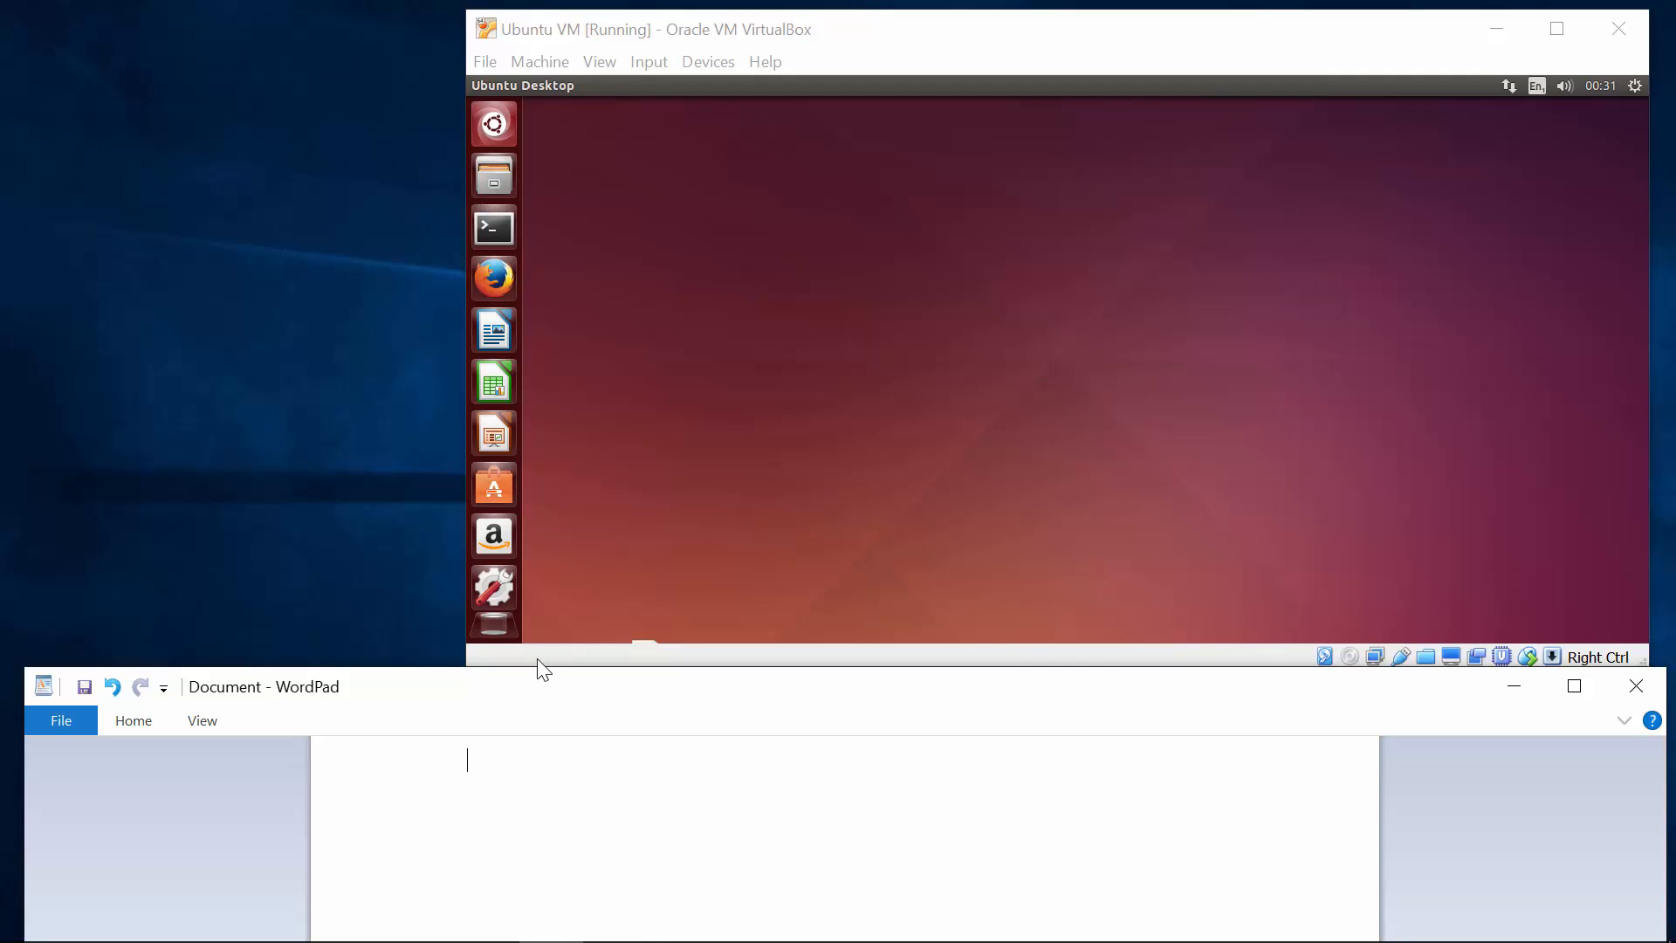
Remove the stray letter and set WordPad's font size to 20 for the blank document
type("o")
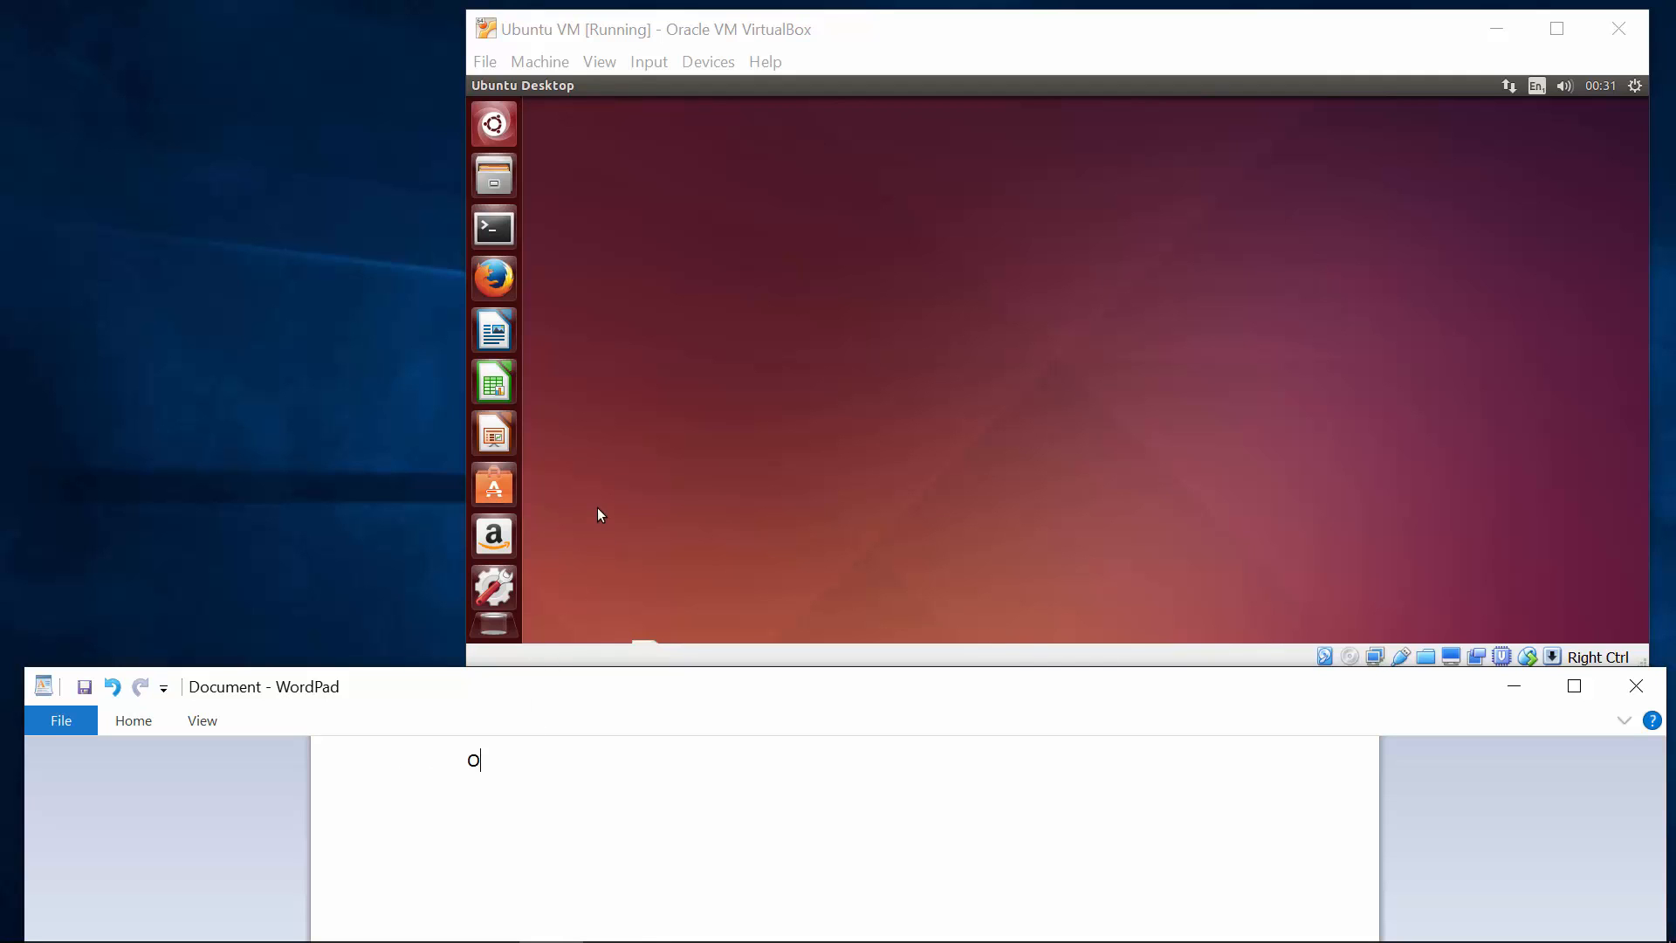
key("Backspace")
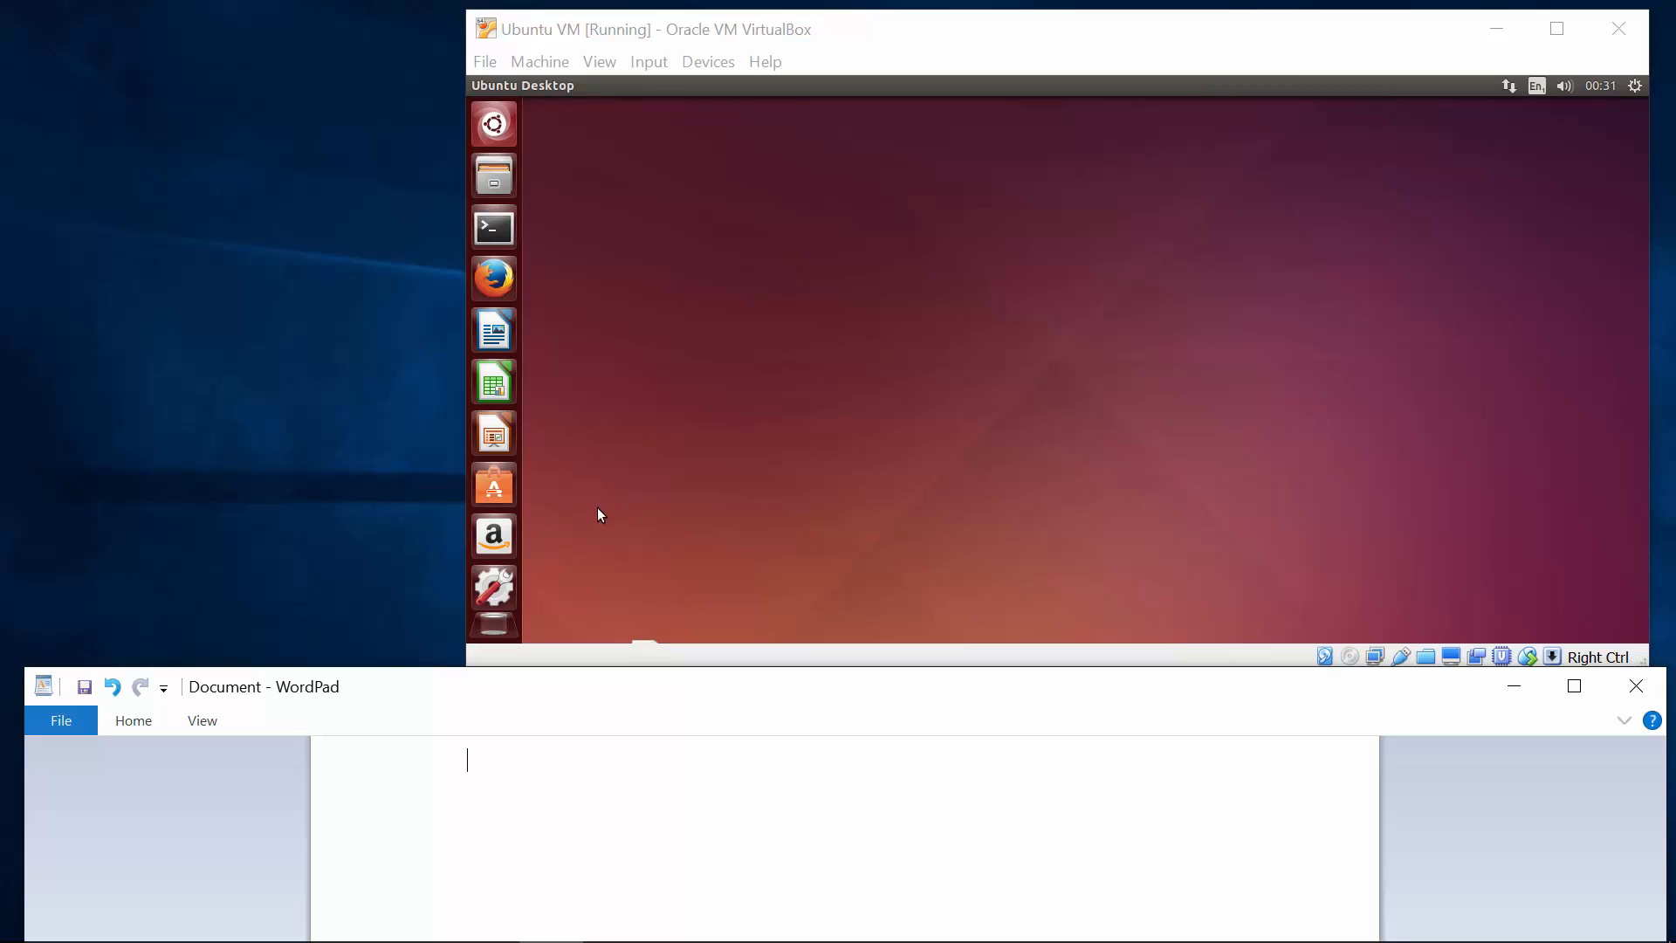
left_click(202, 719)
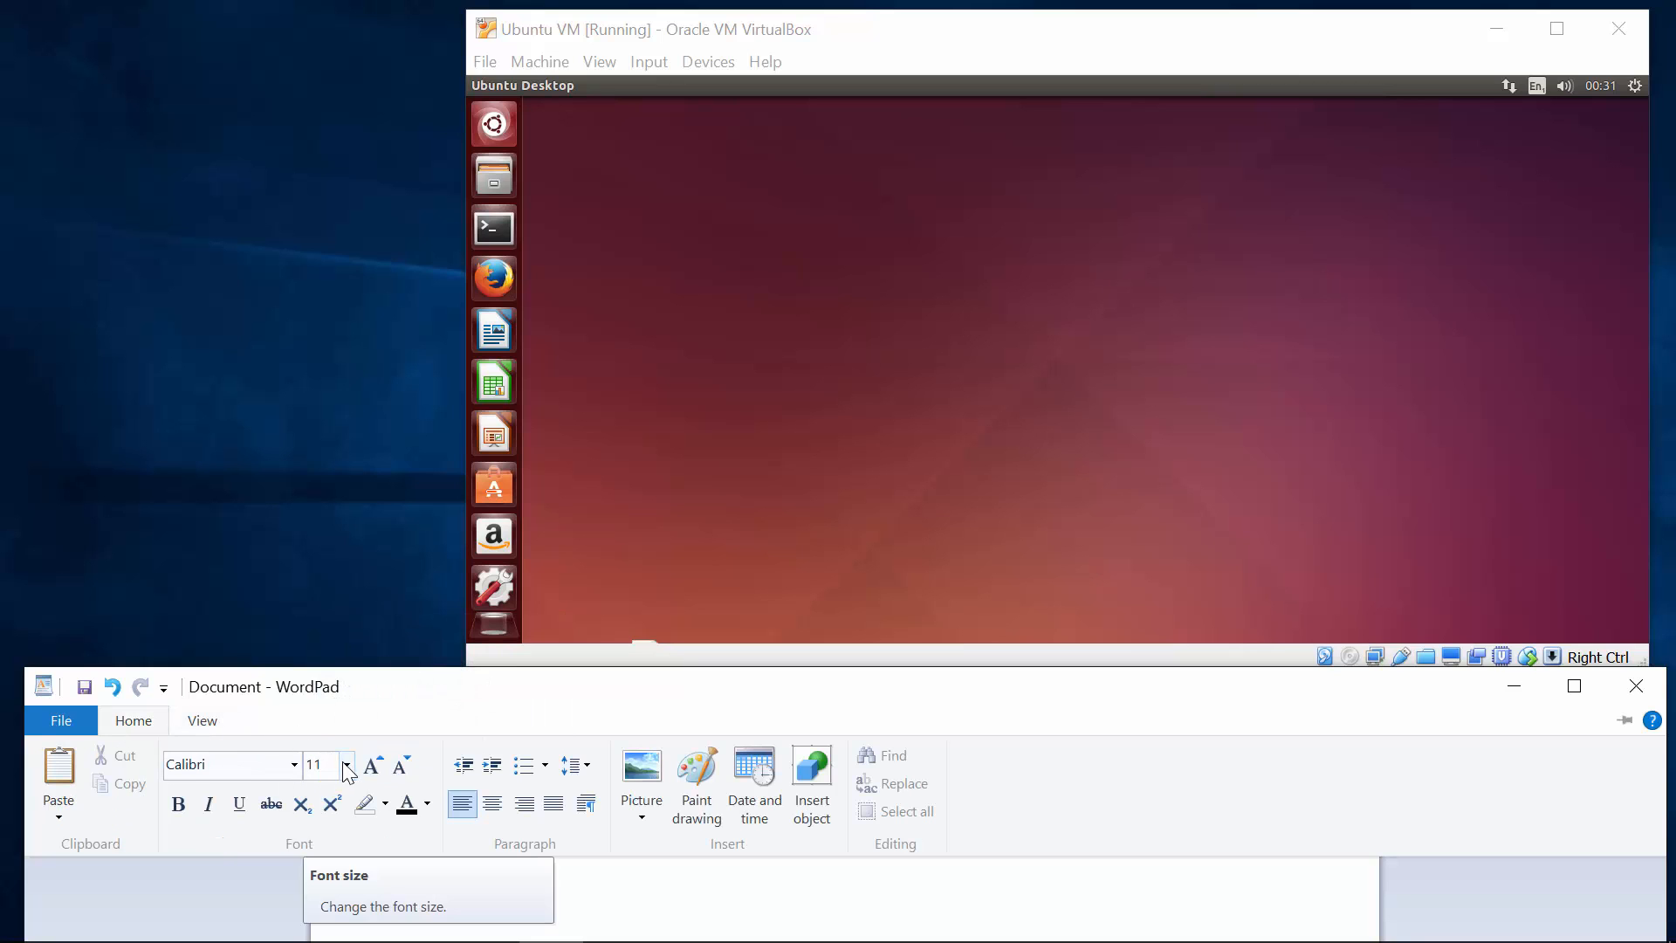
left_click(346, 766)
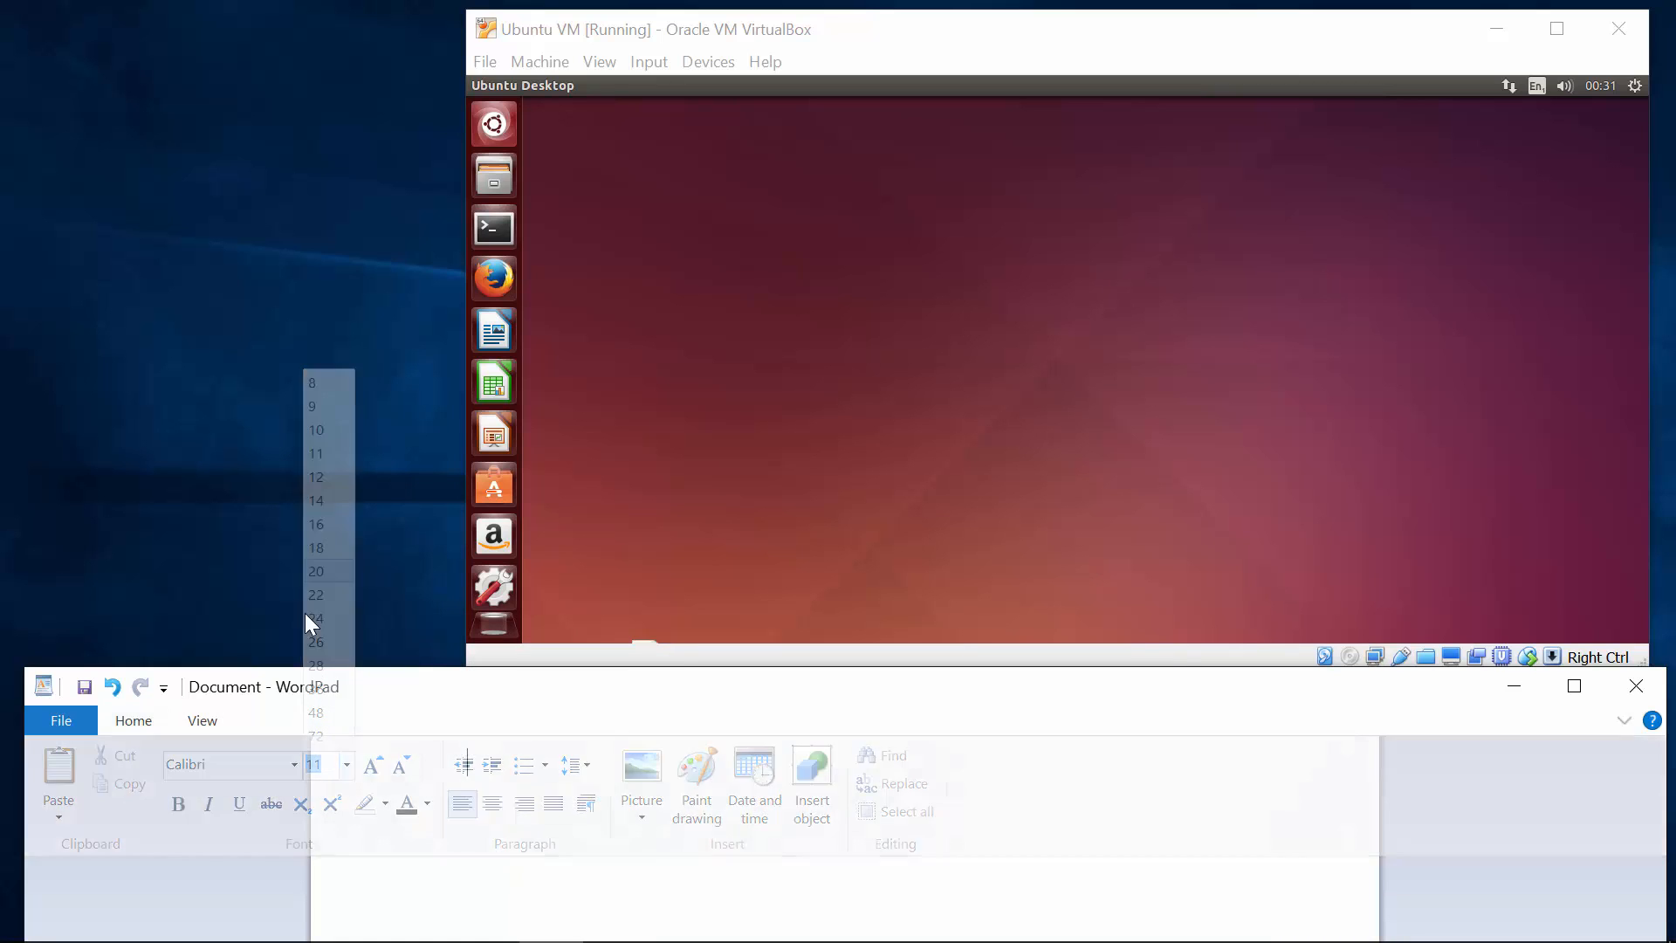
left_click(200, 719)
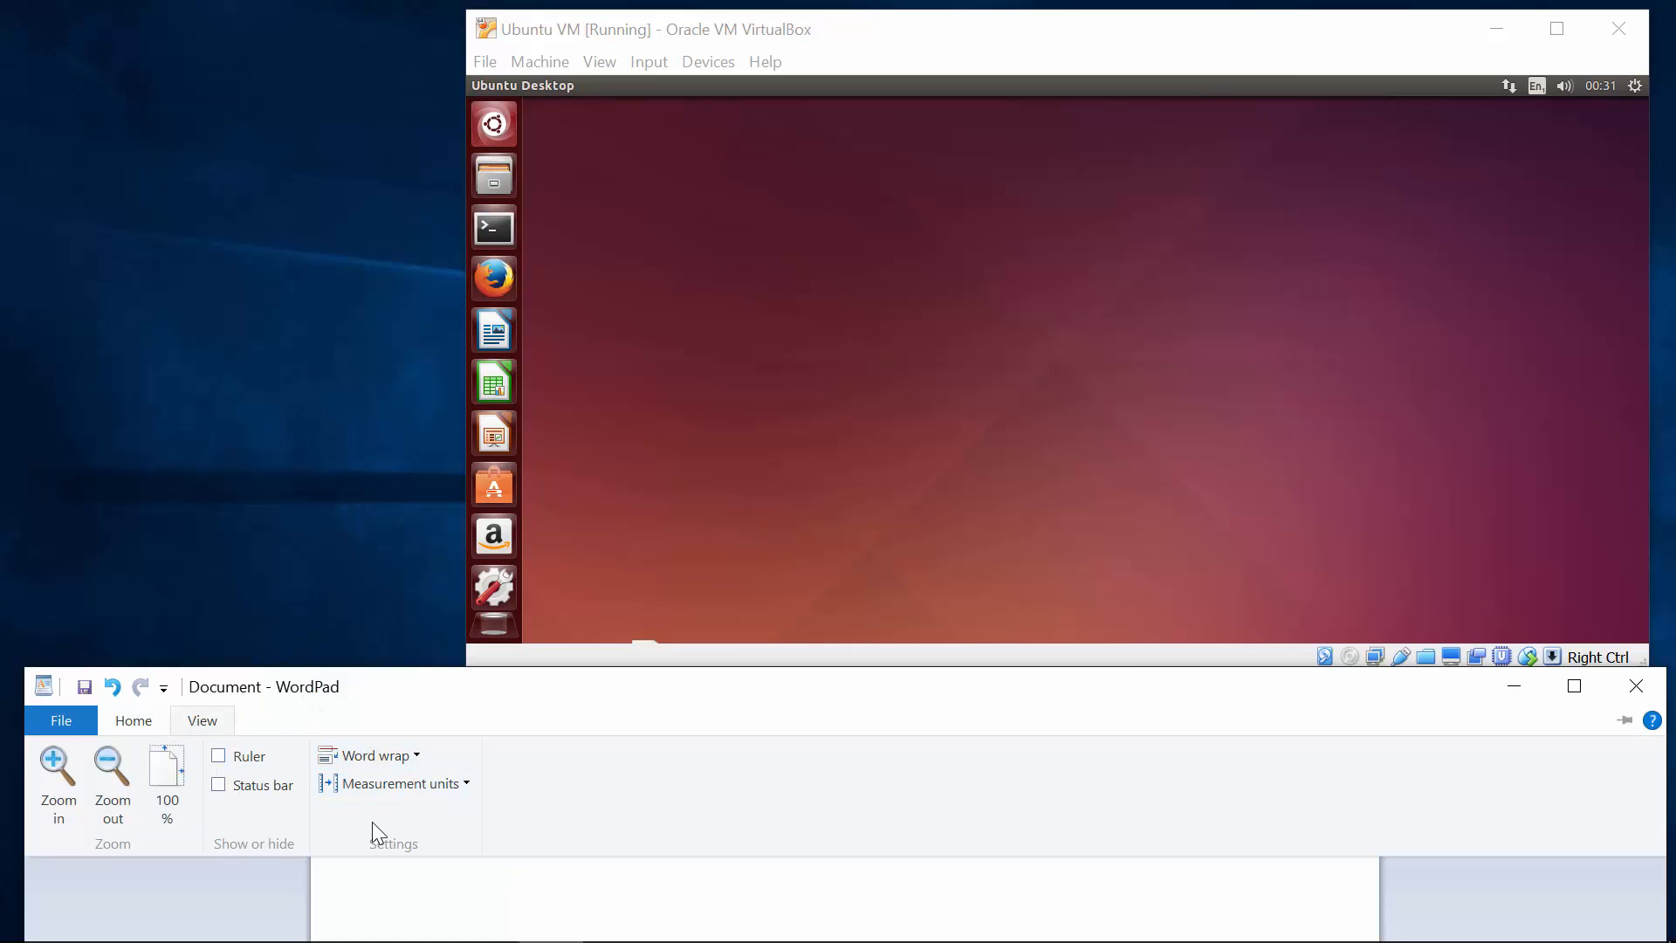
left_click(133, 719)
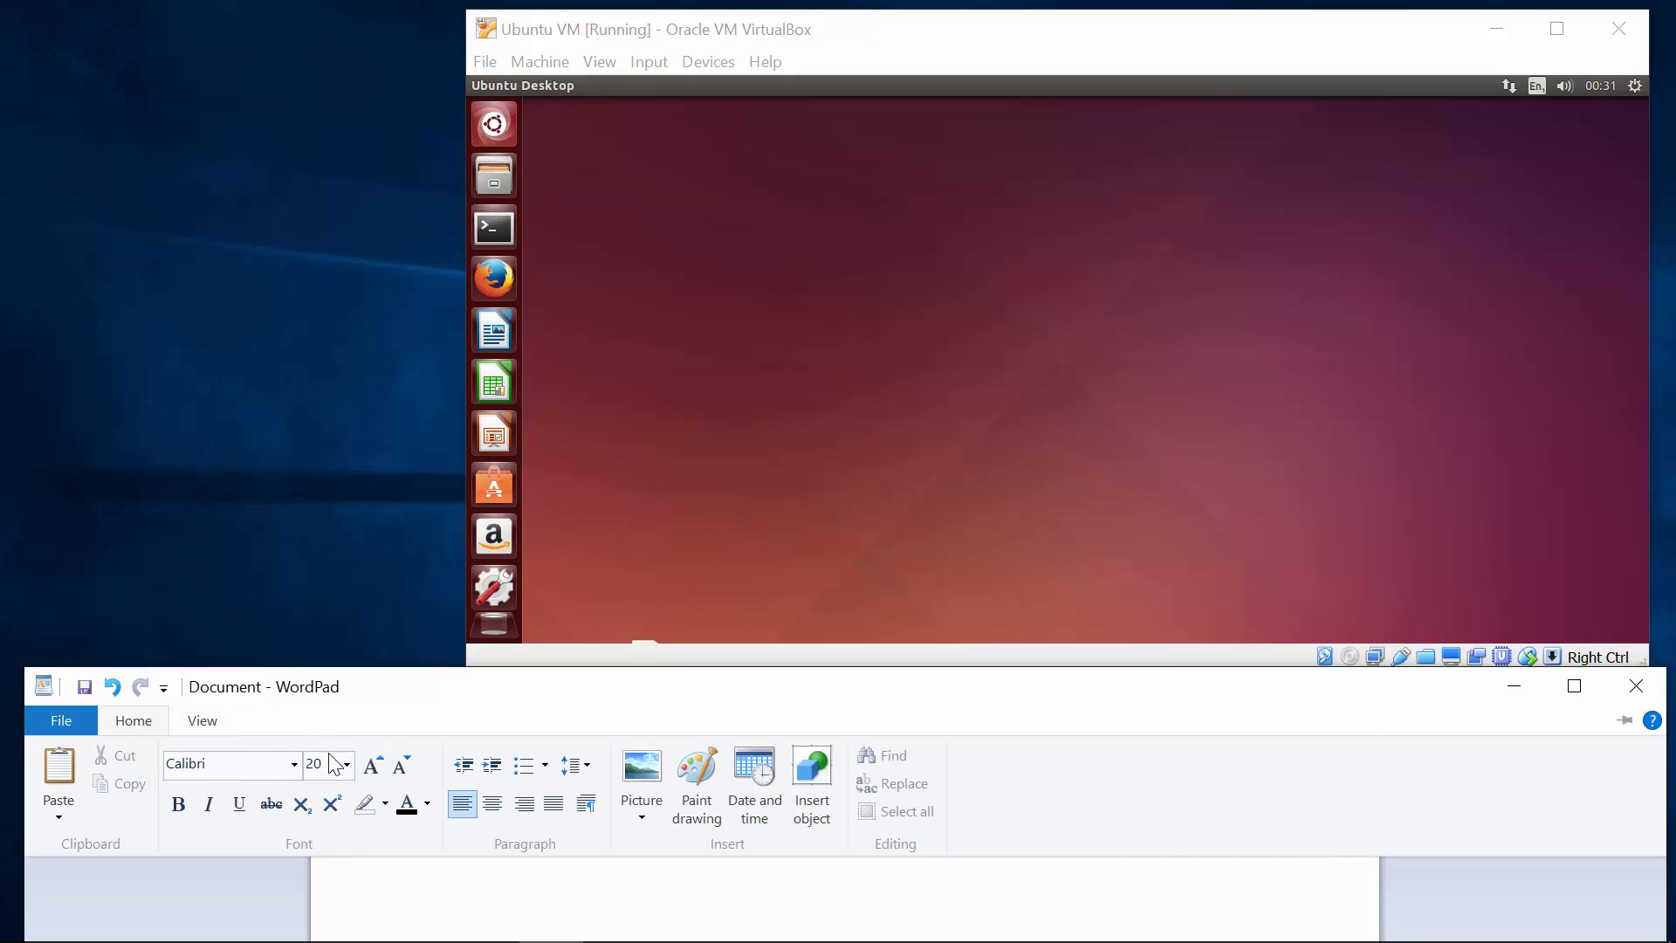
left_click(291, 765)
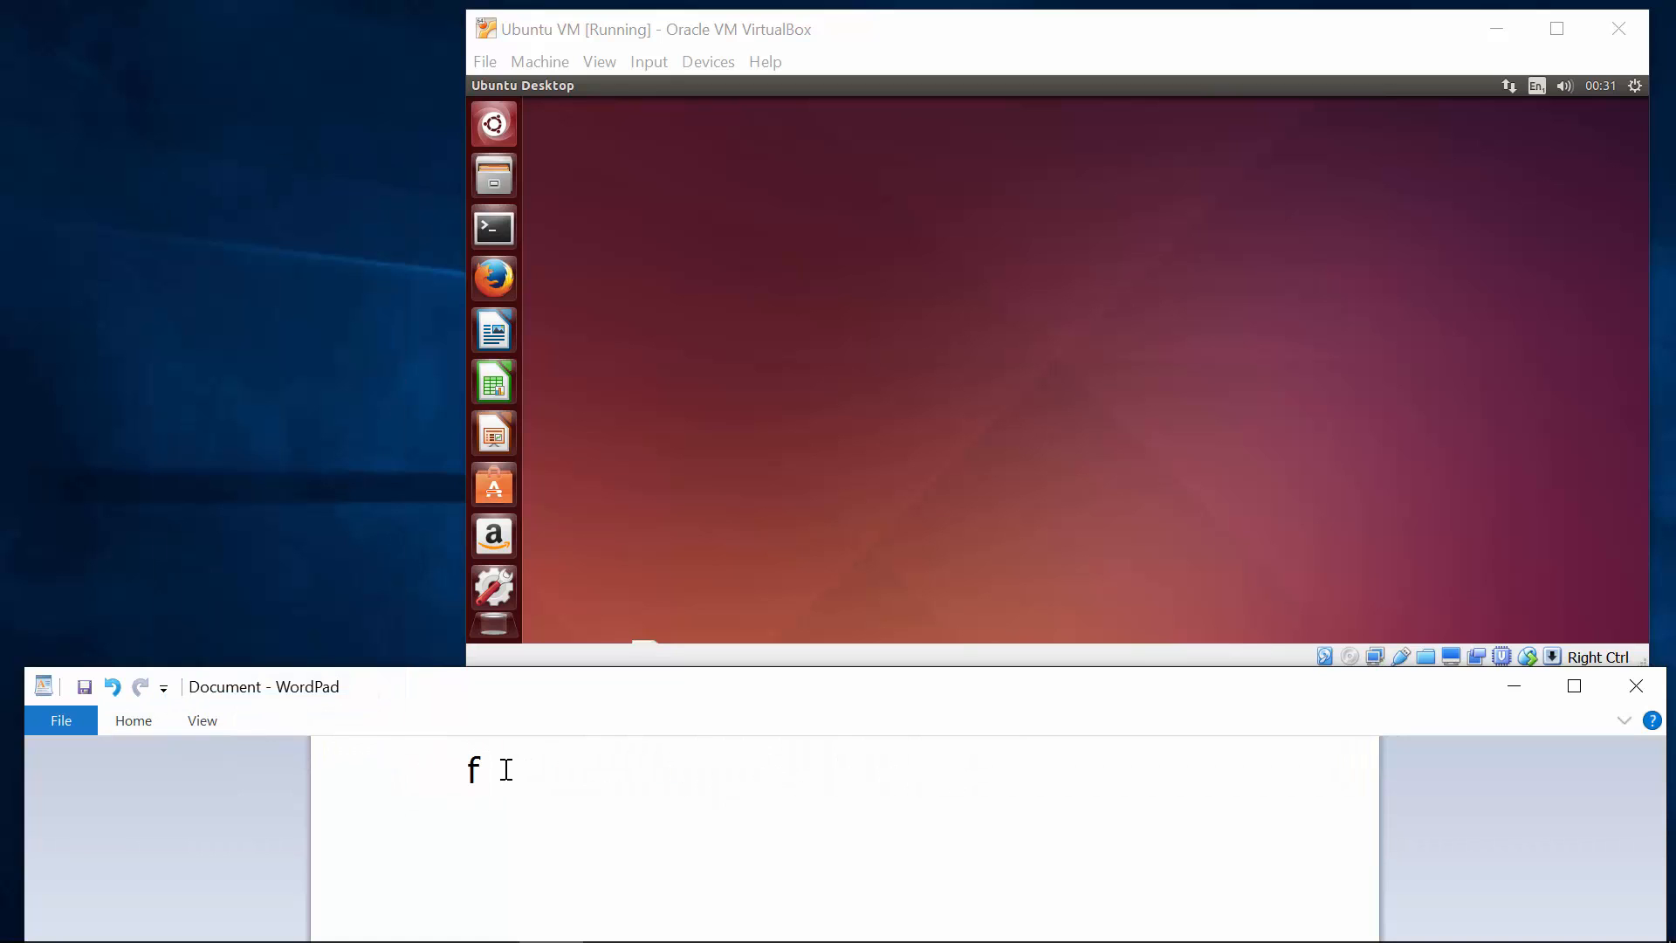
Type the opening line about messing with your parents' Kodi
type("Ok")
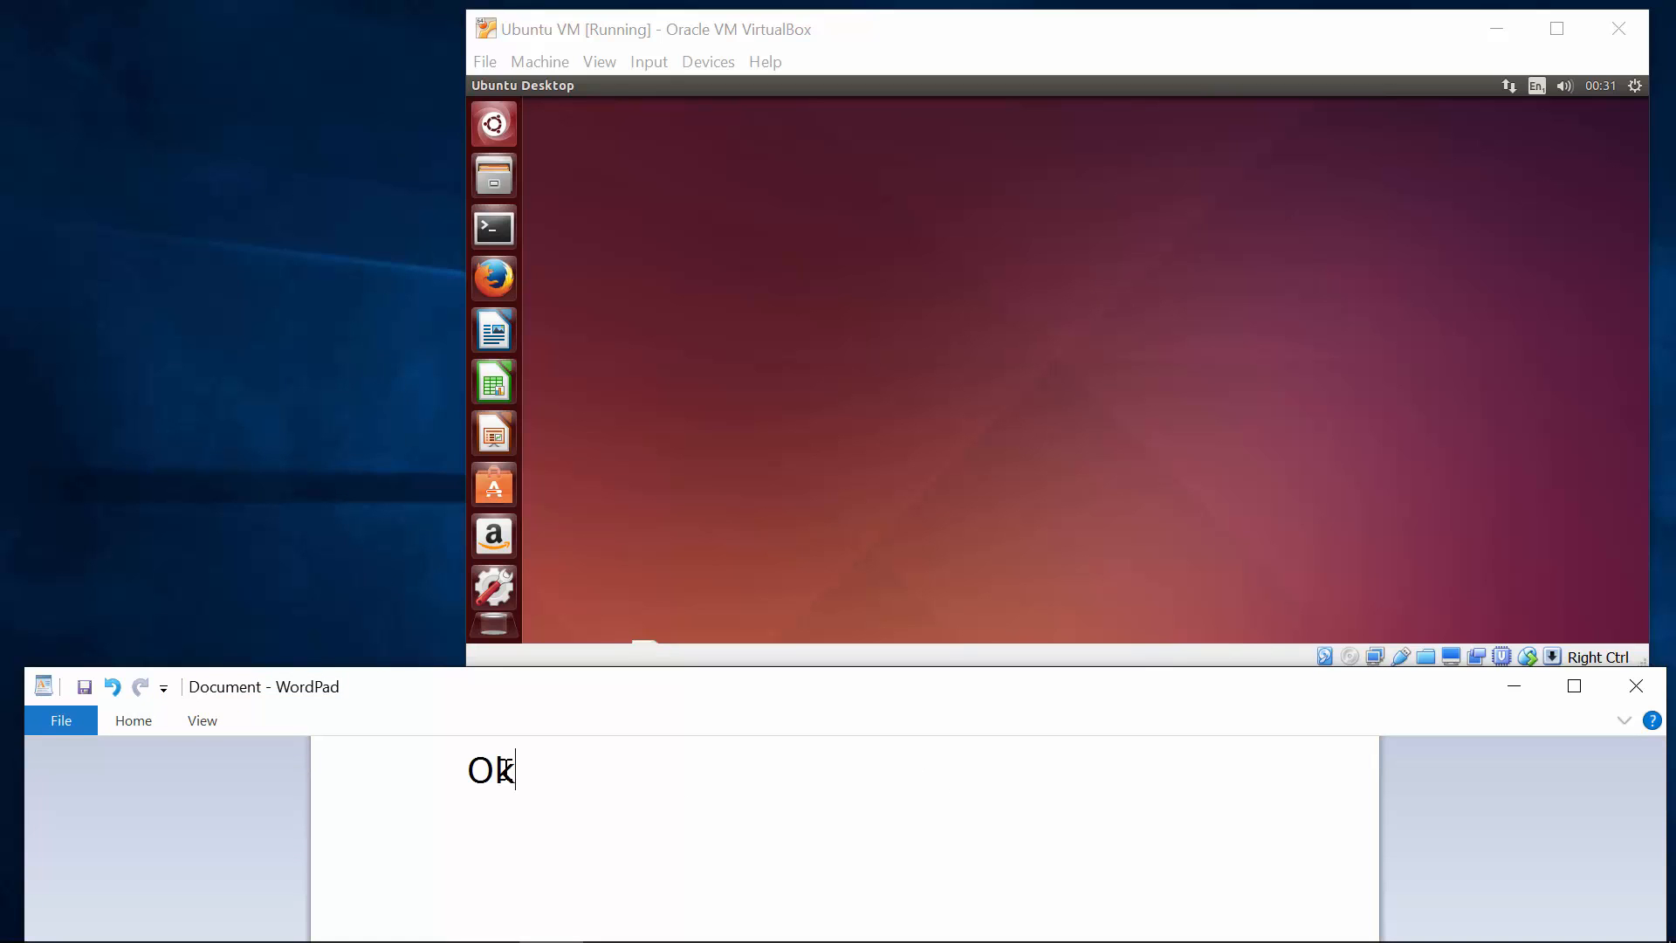
type(", let")
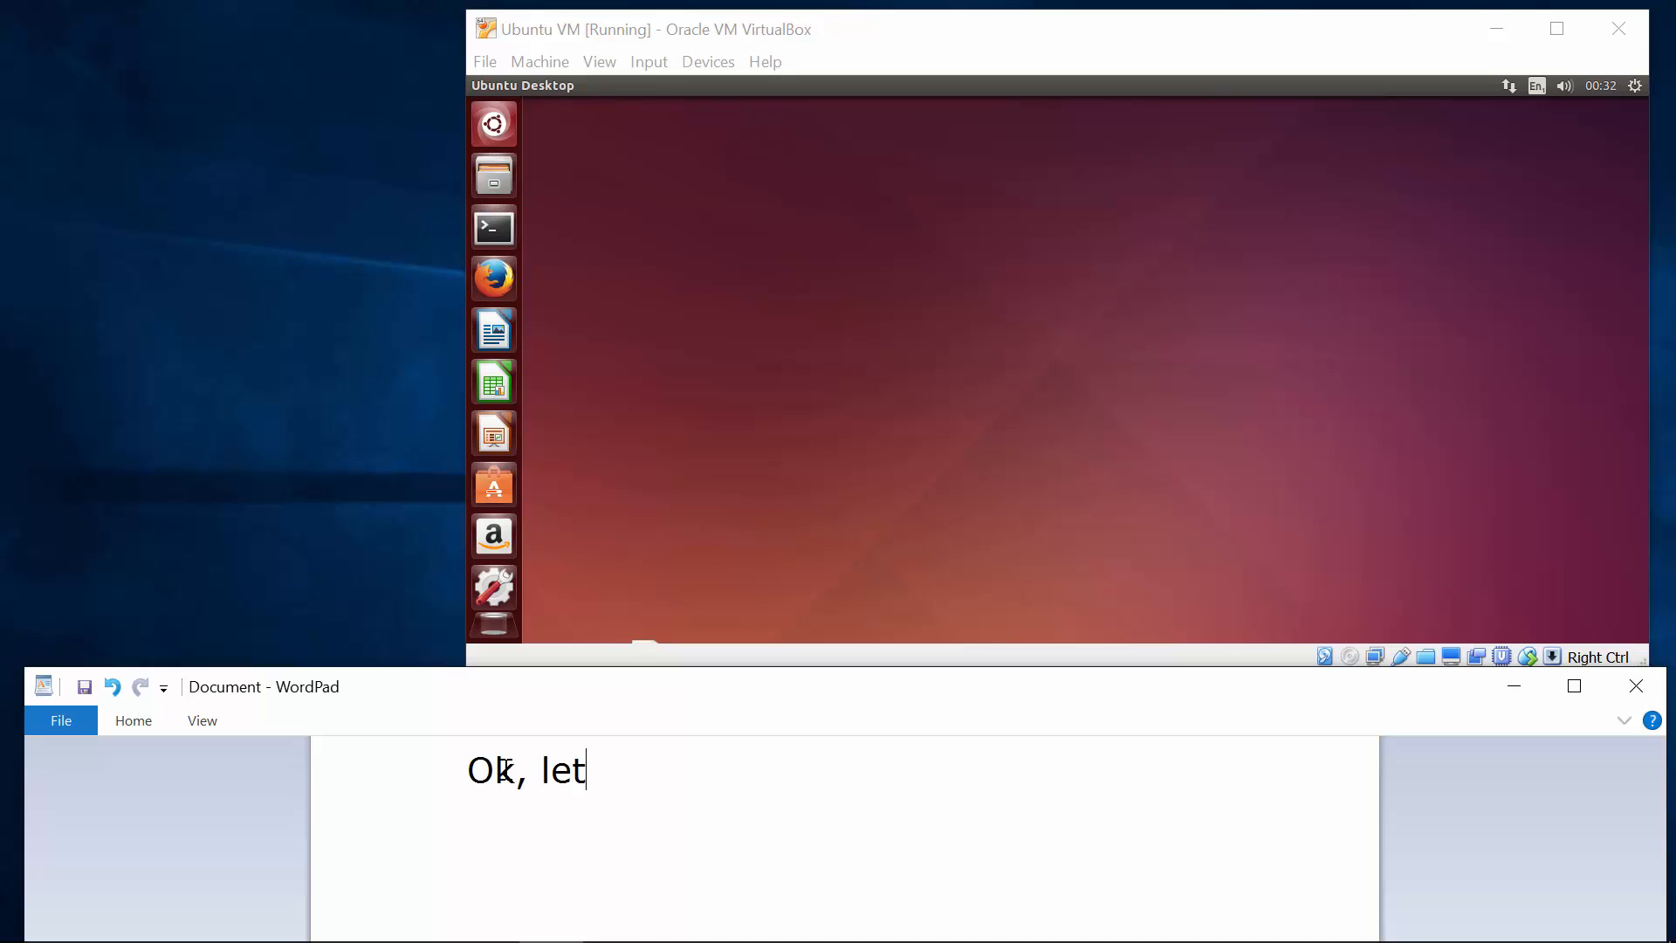
type("'s")
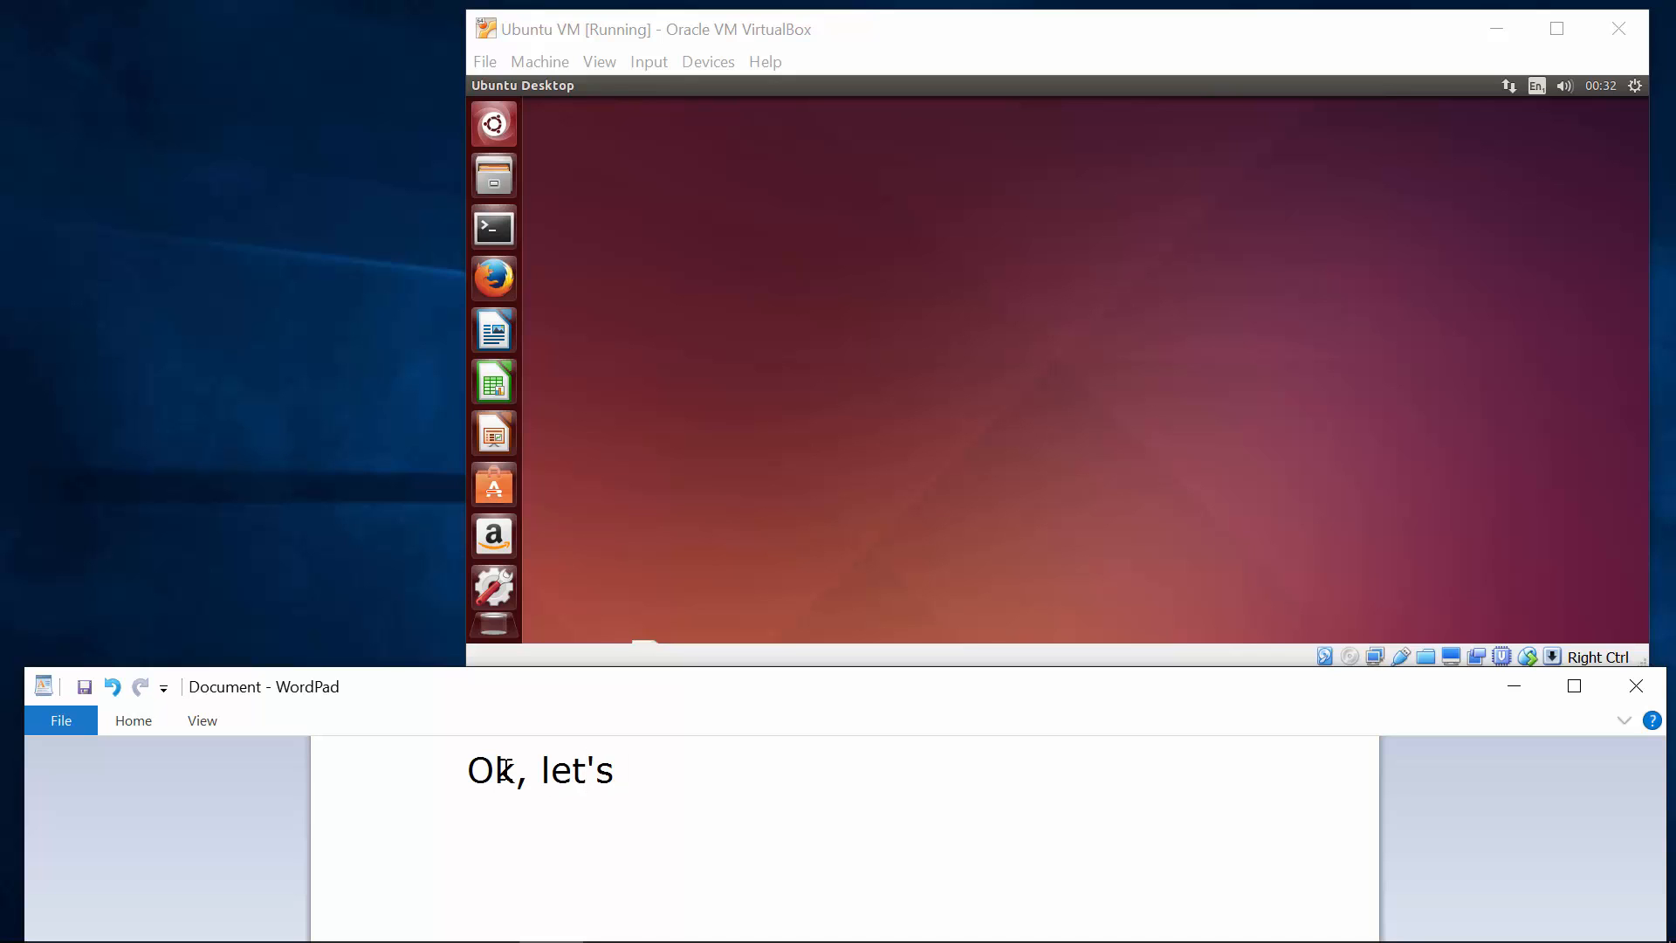
type("f")
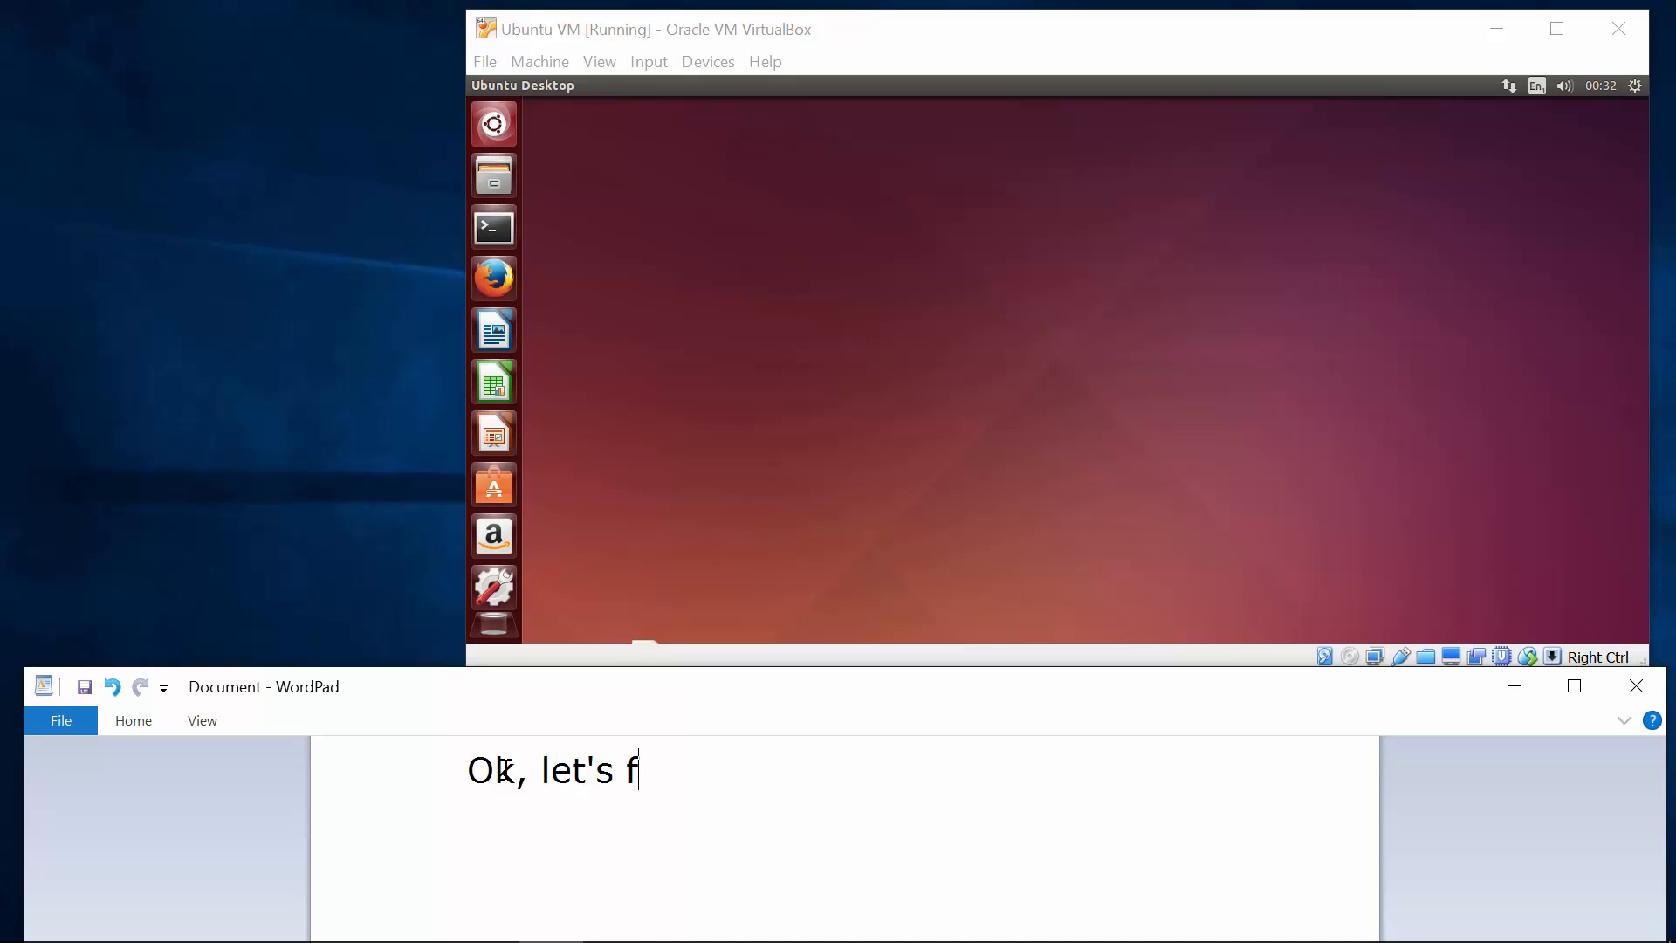
type("uck with")
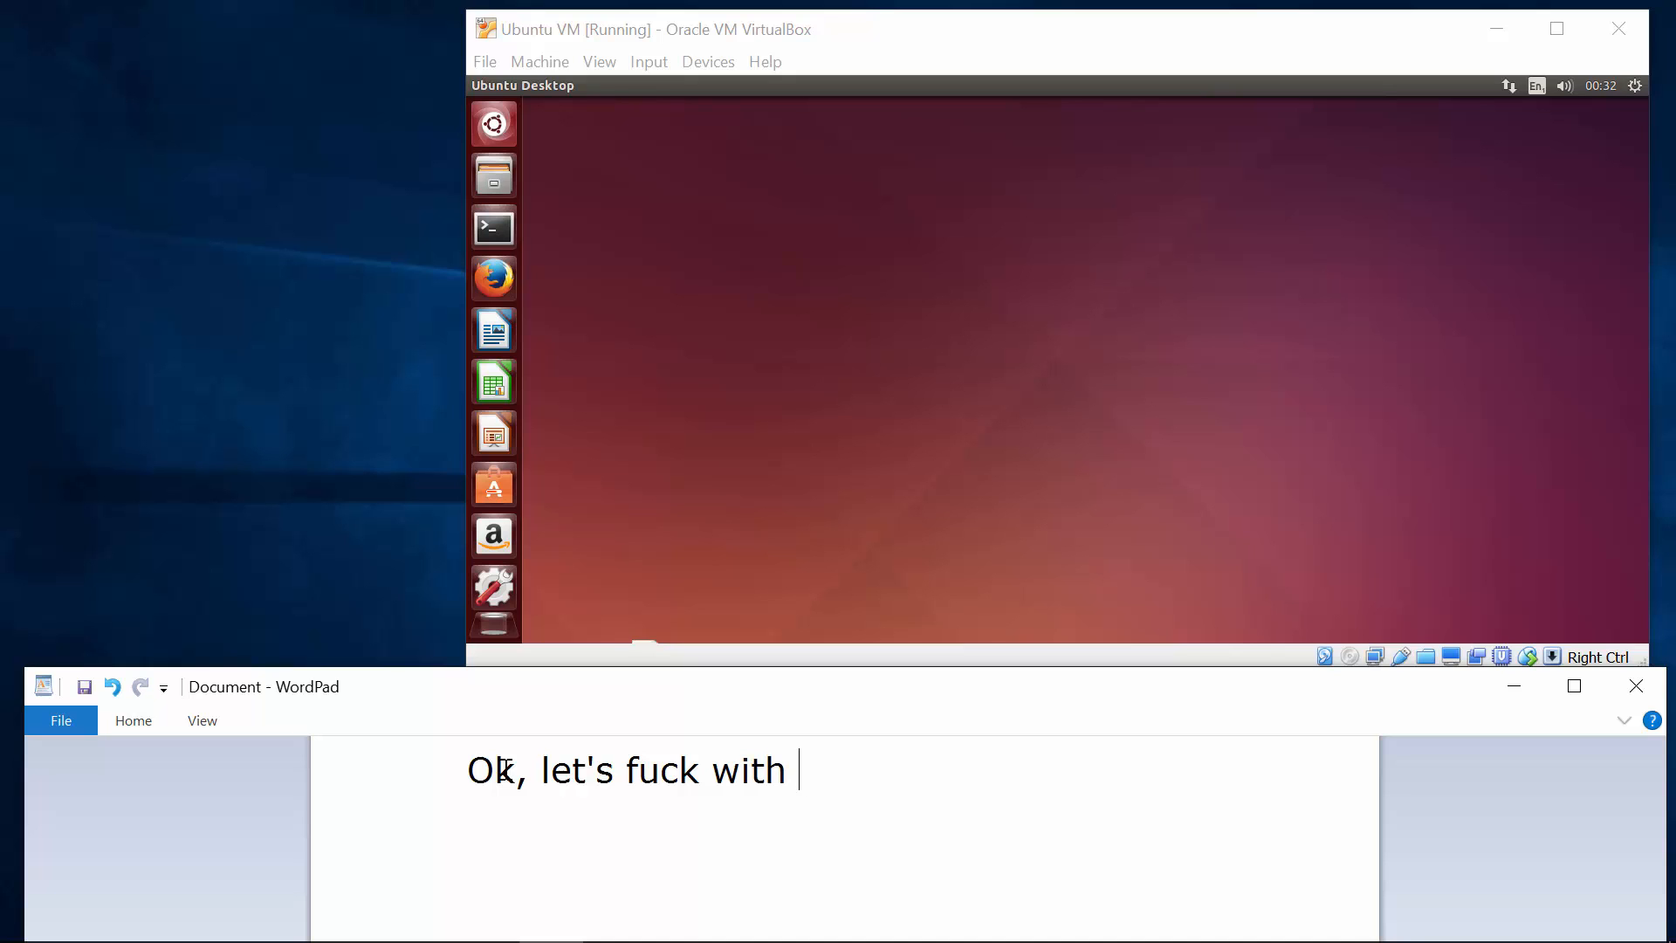
type("your parents")
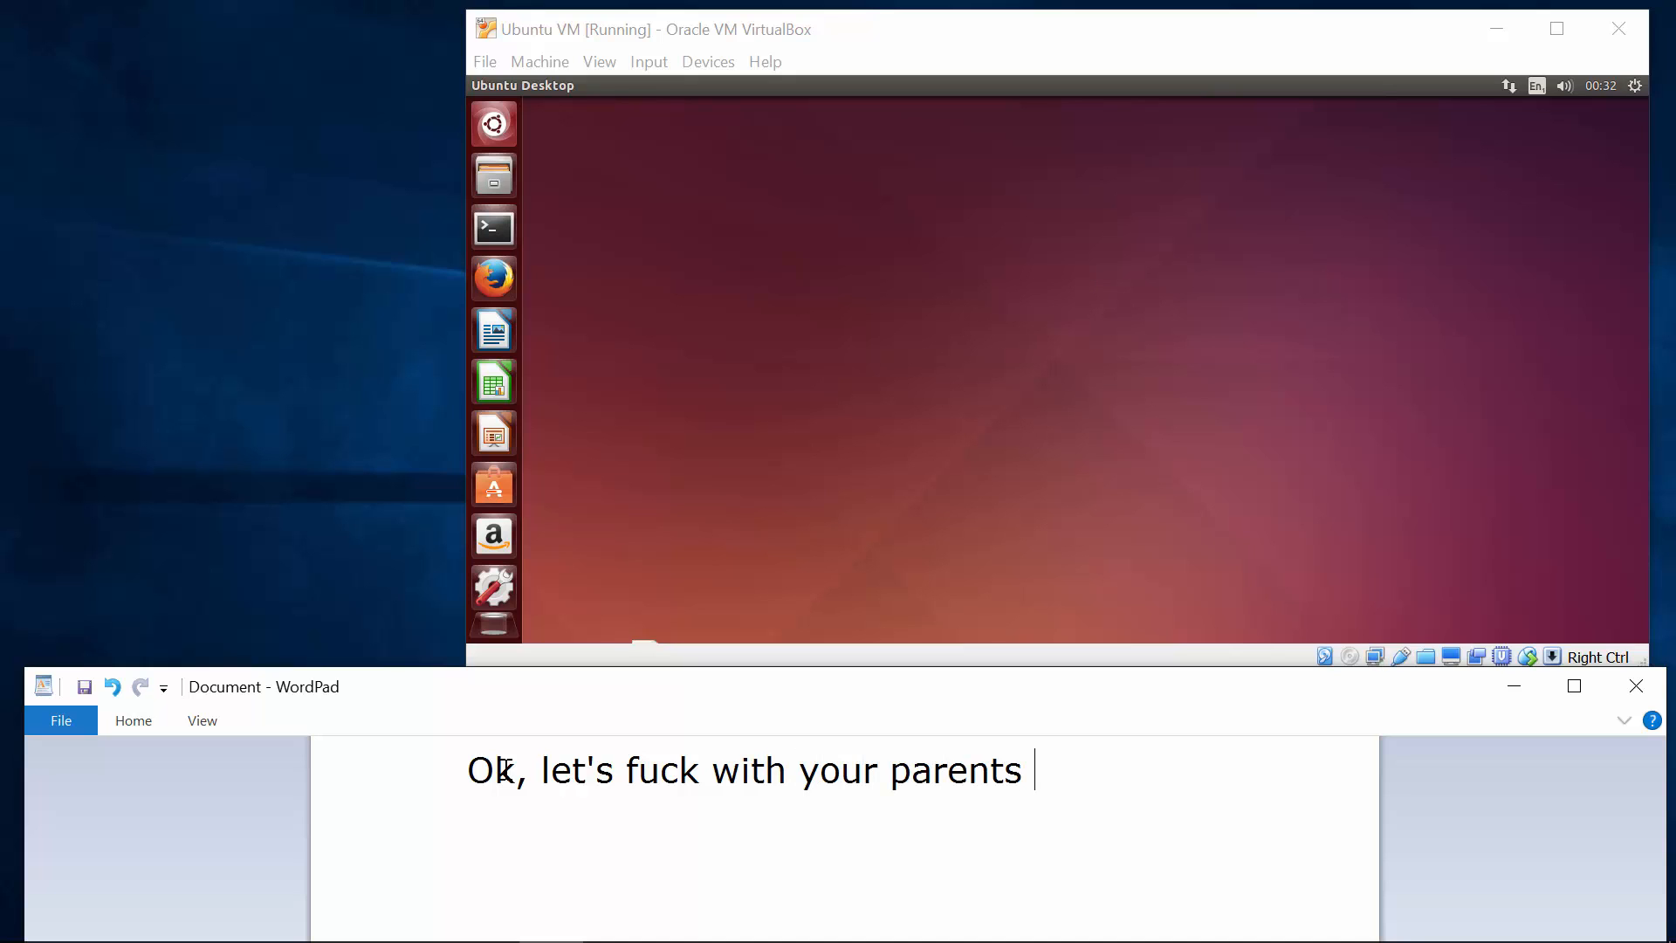
type("kodi")
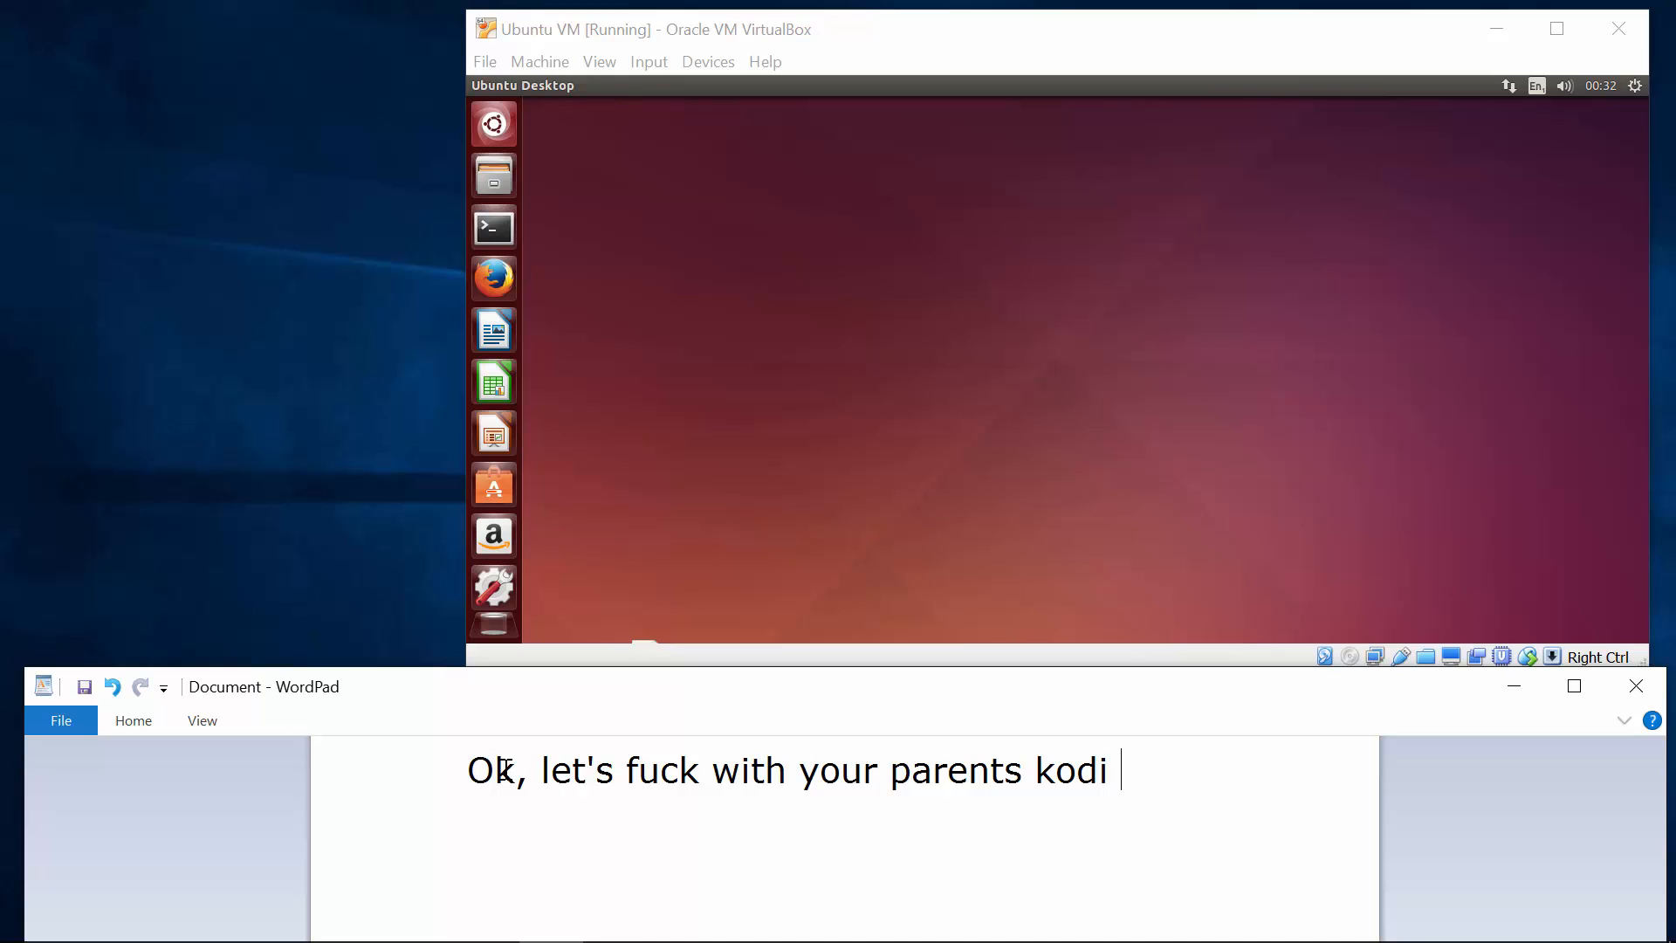
key("backspace")
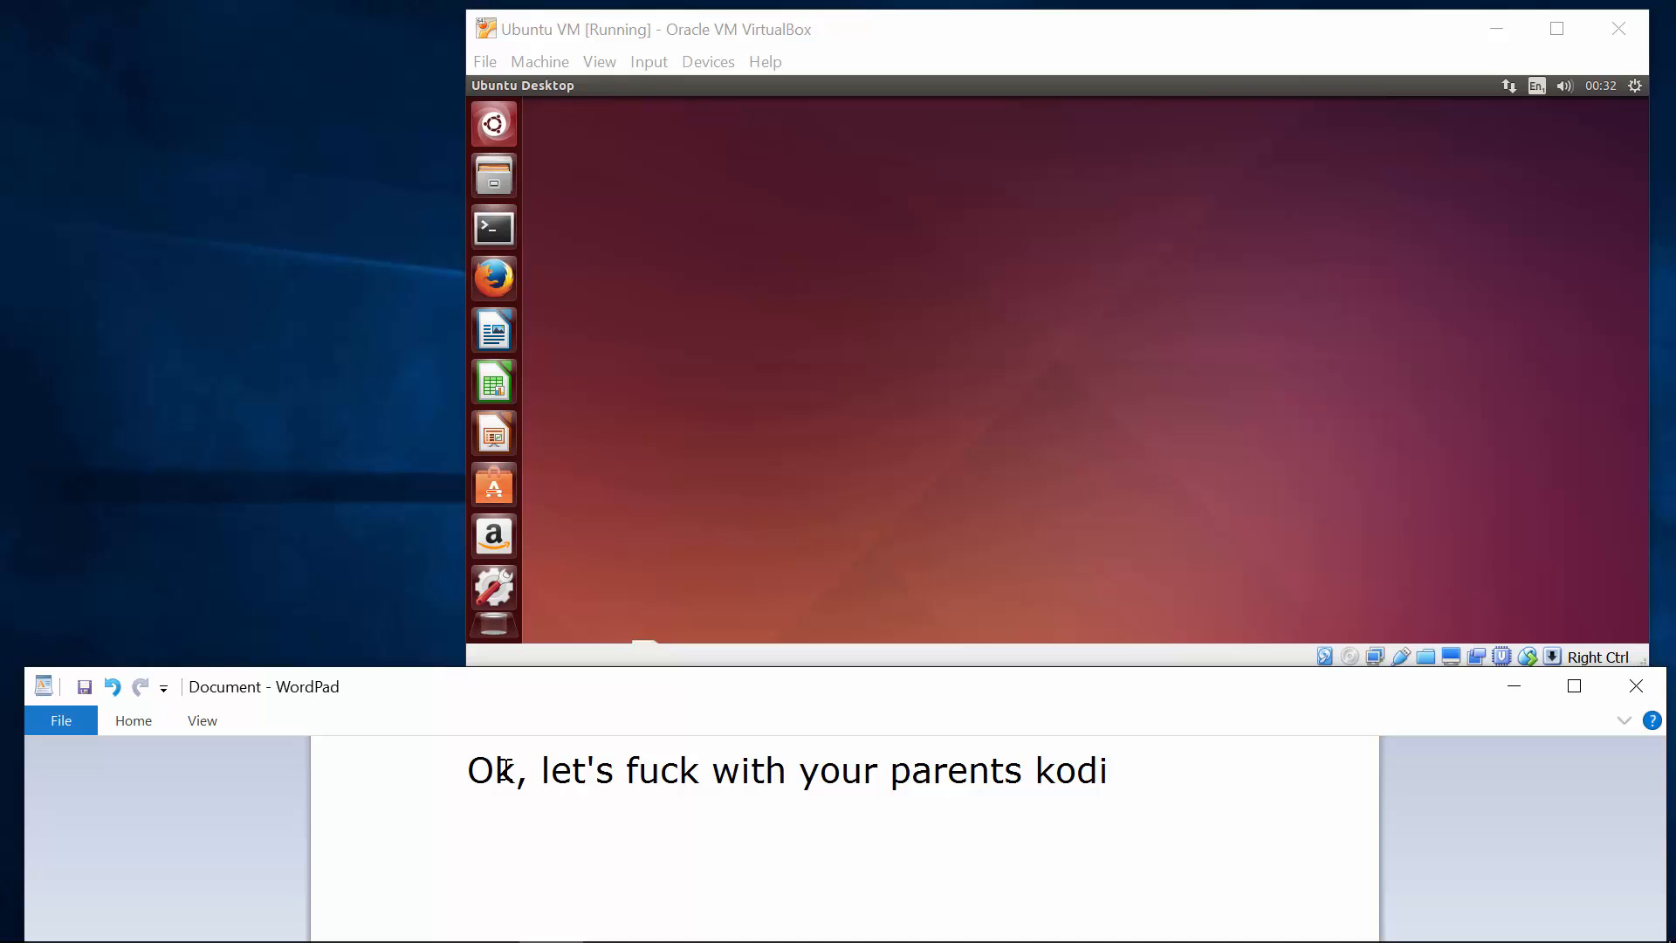
Continue with ', you should have watched this' and the YouTube link giRDyatBkio
type(",")
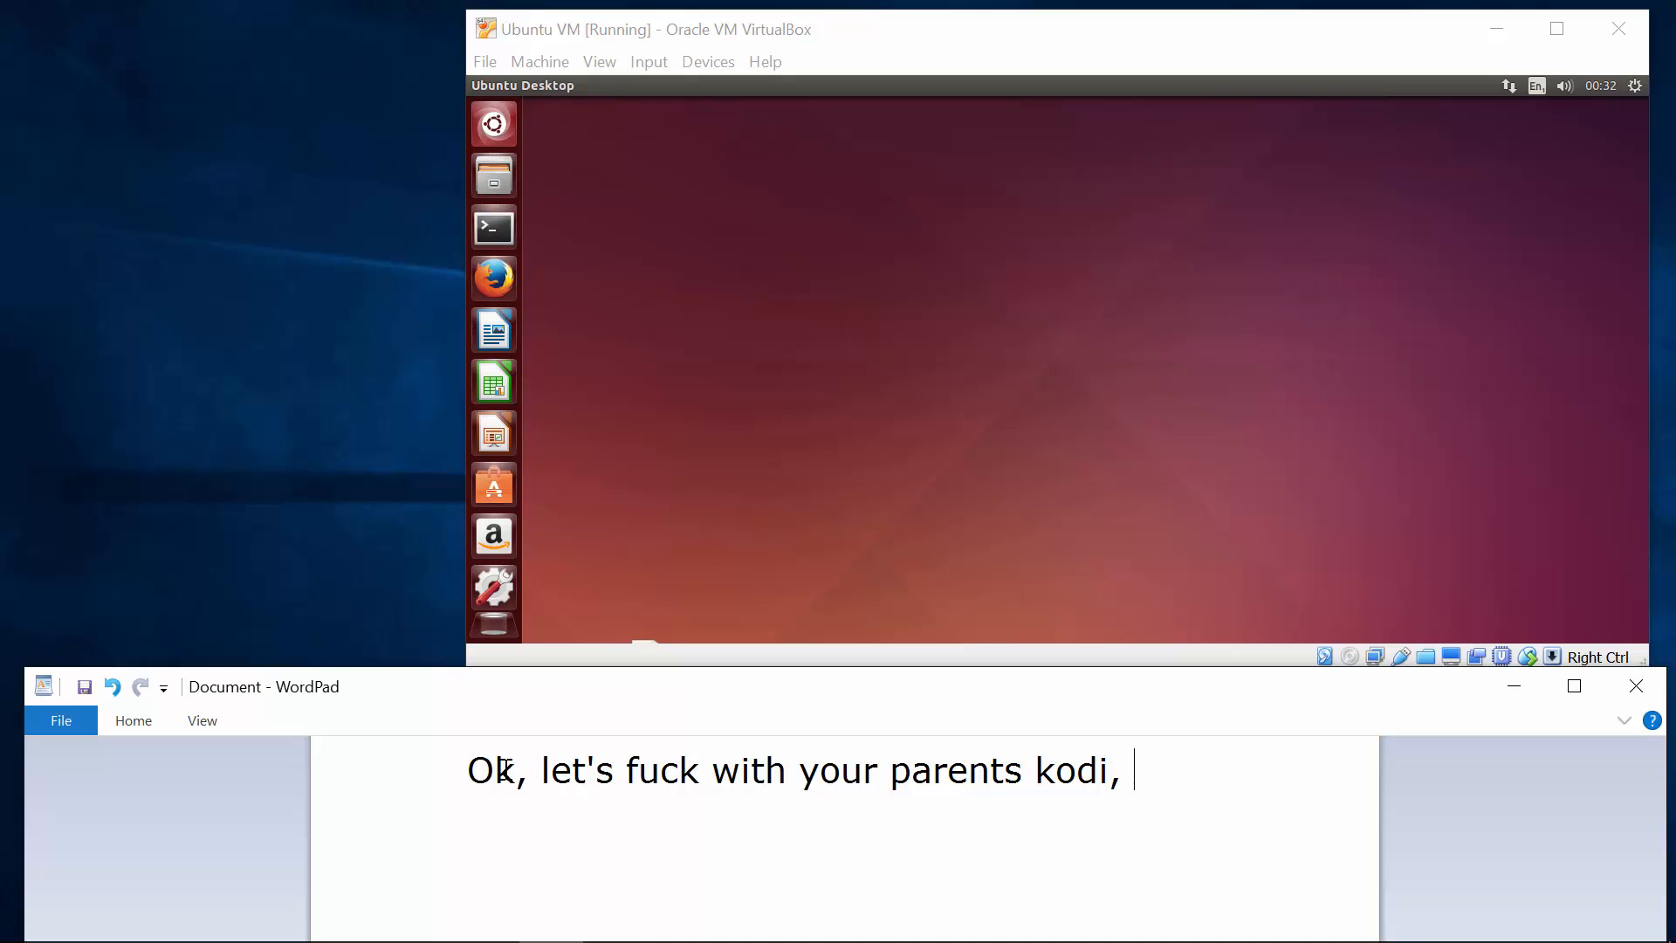
type("you sho")
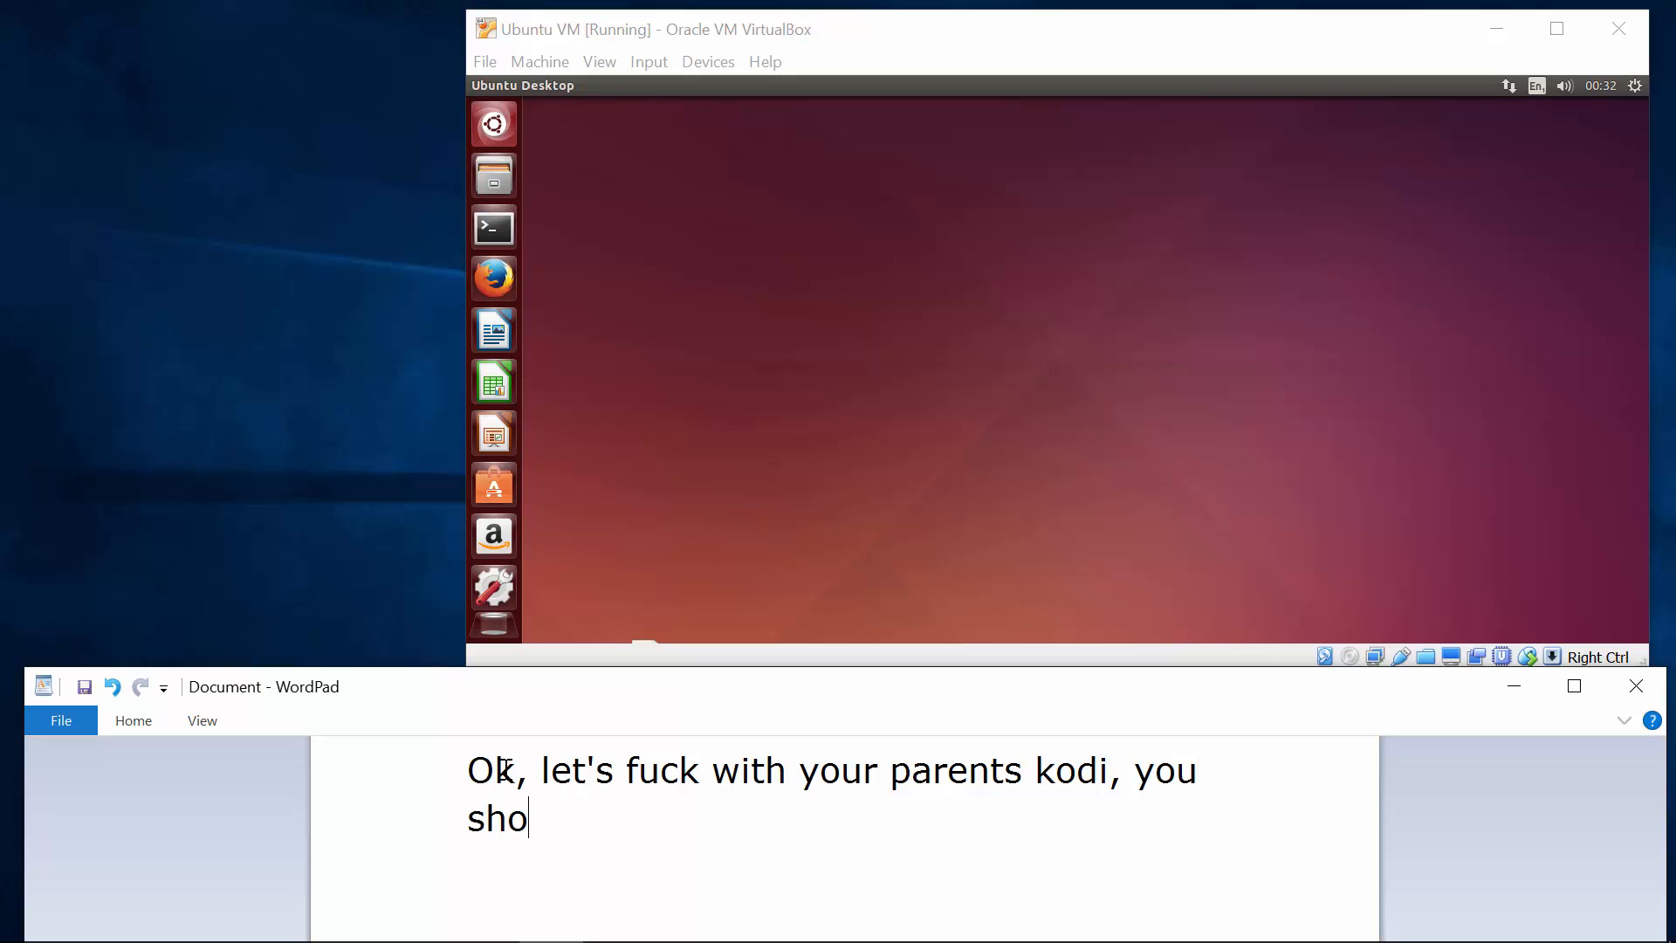
type("uld have wa")
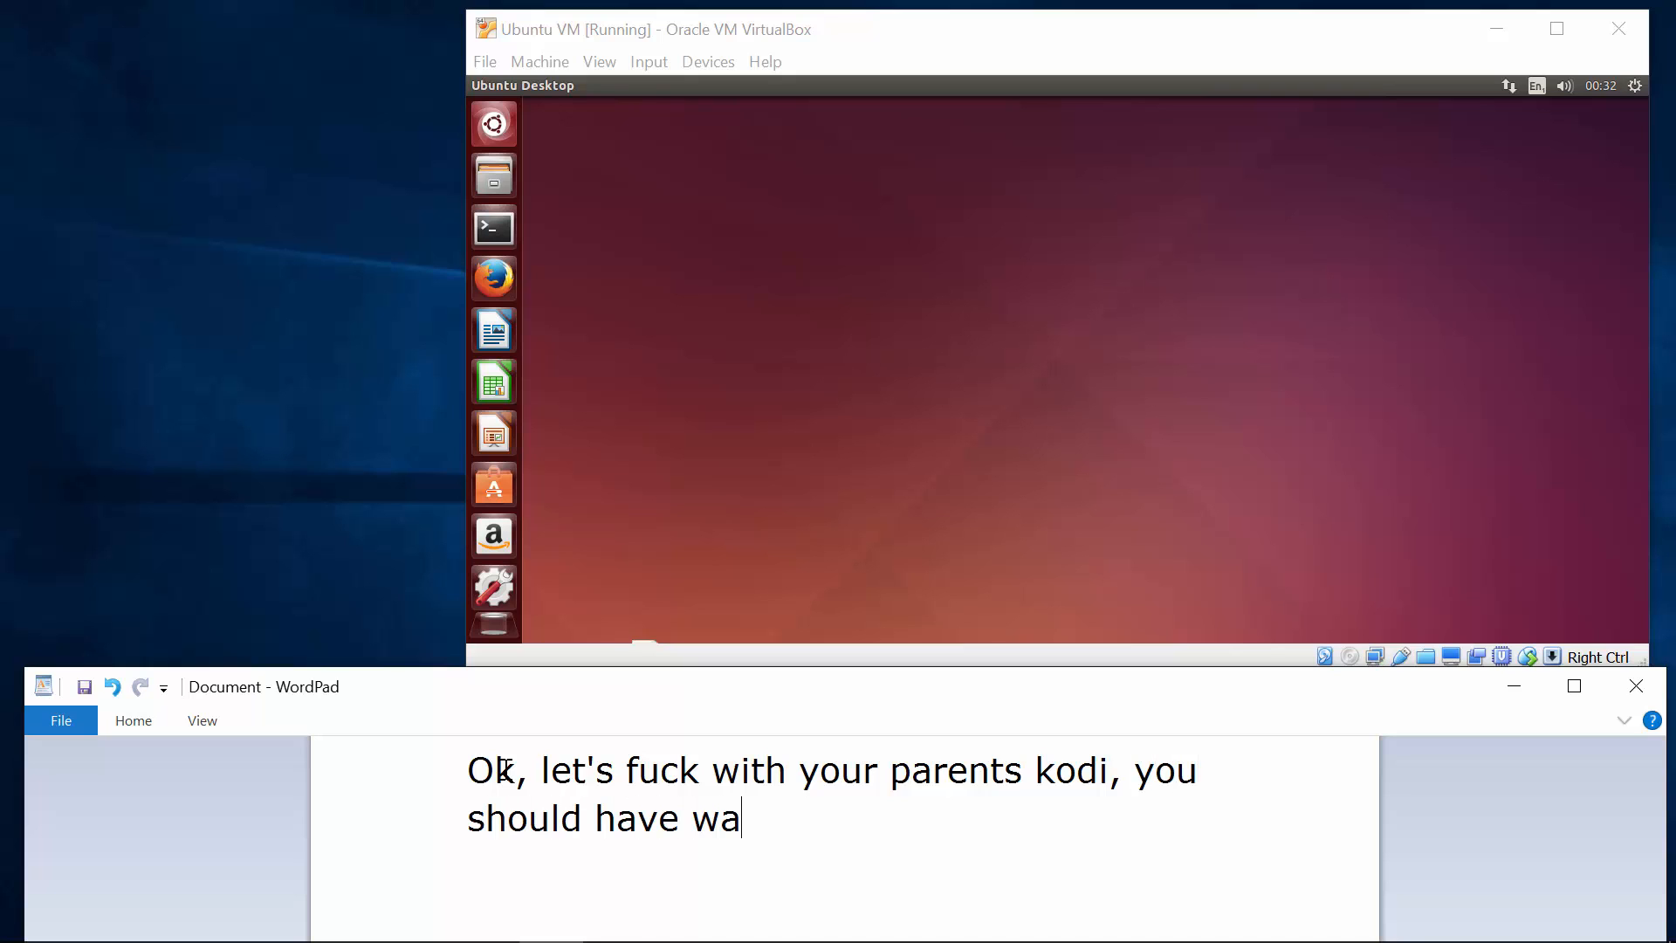
type("tched this")
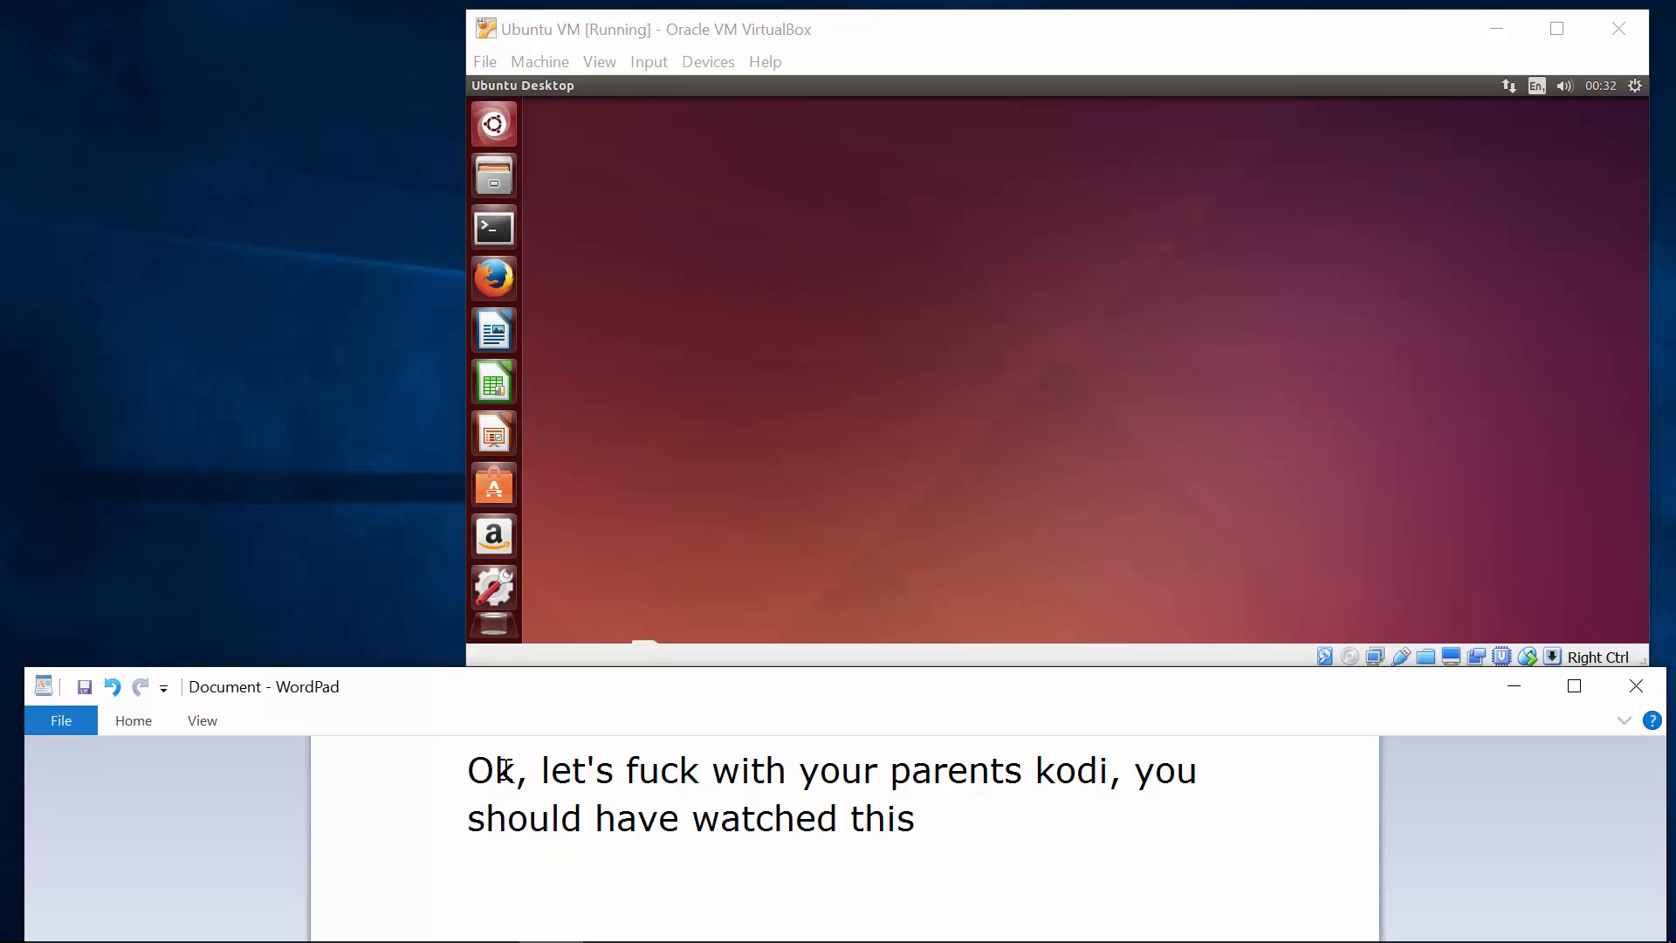
type("https://www.youtube.com/watch?v=giRDyatBkio")
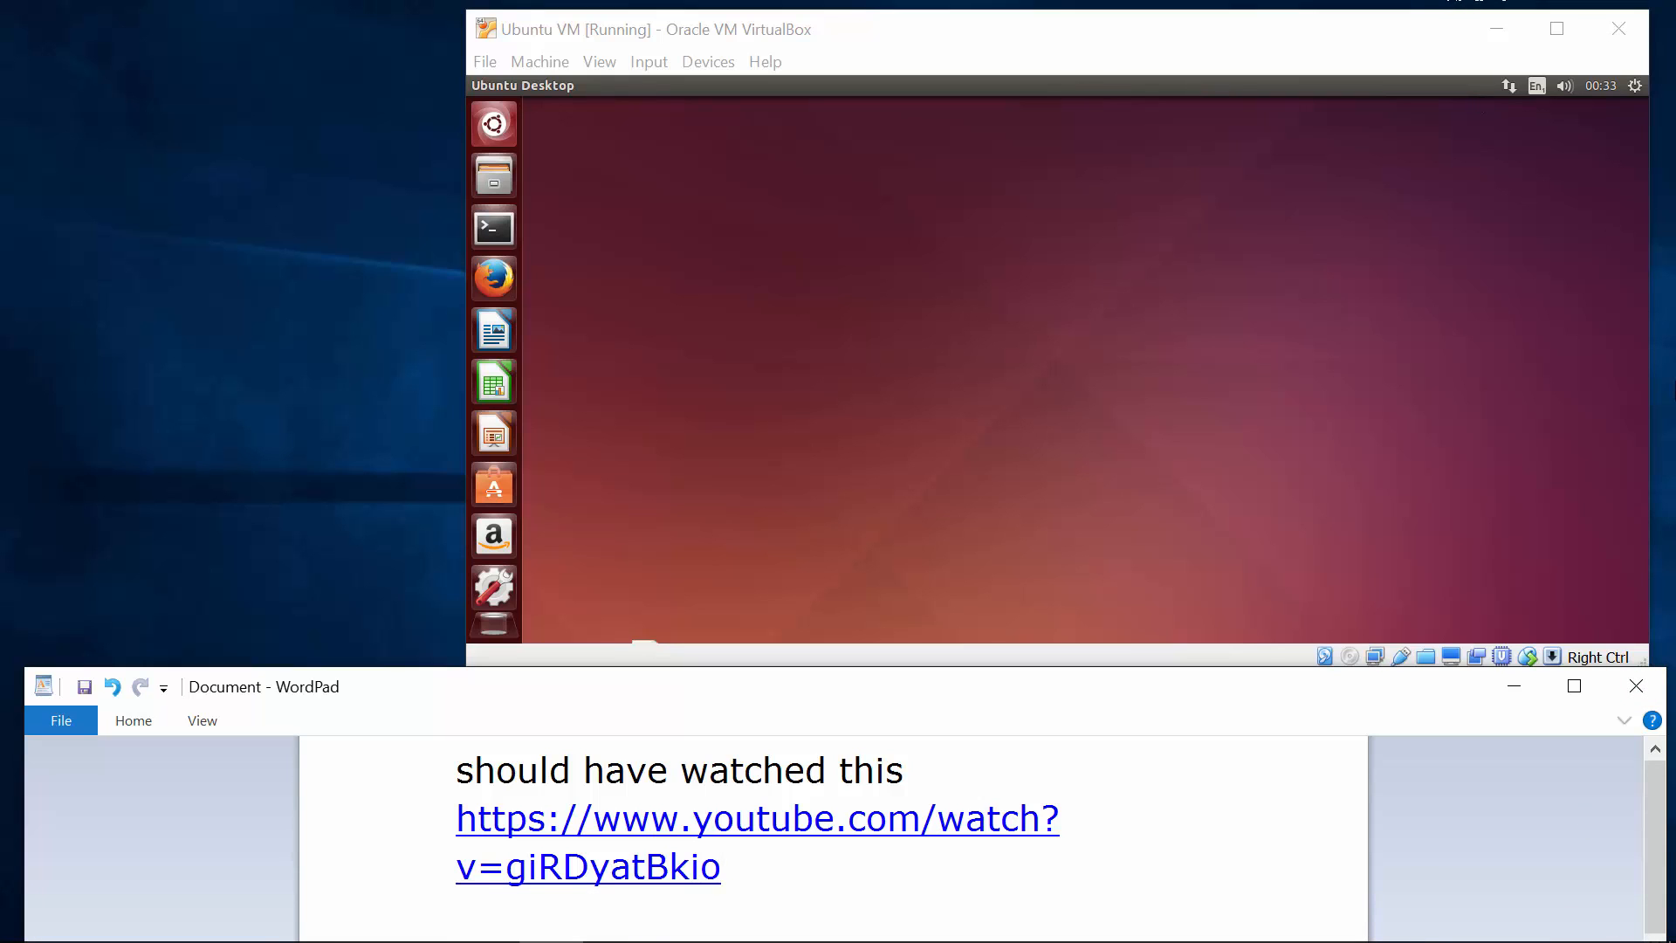
mouse_move(690, 539)
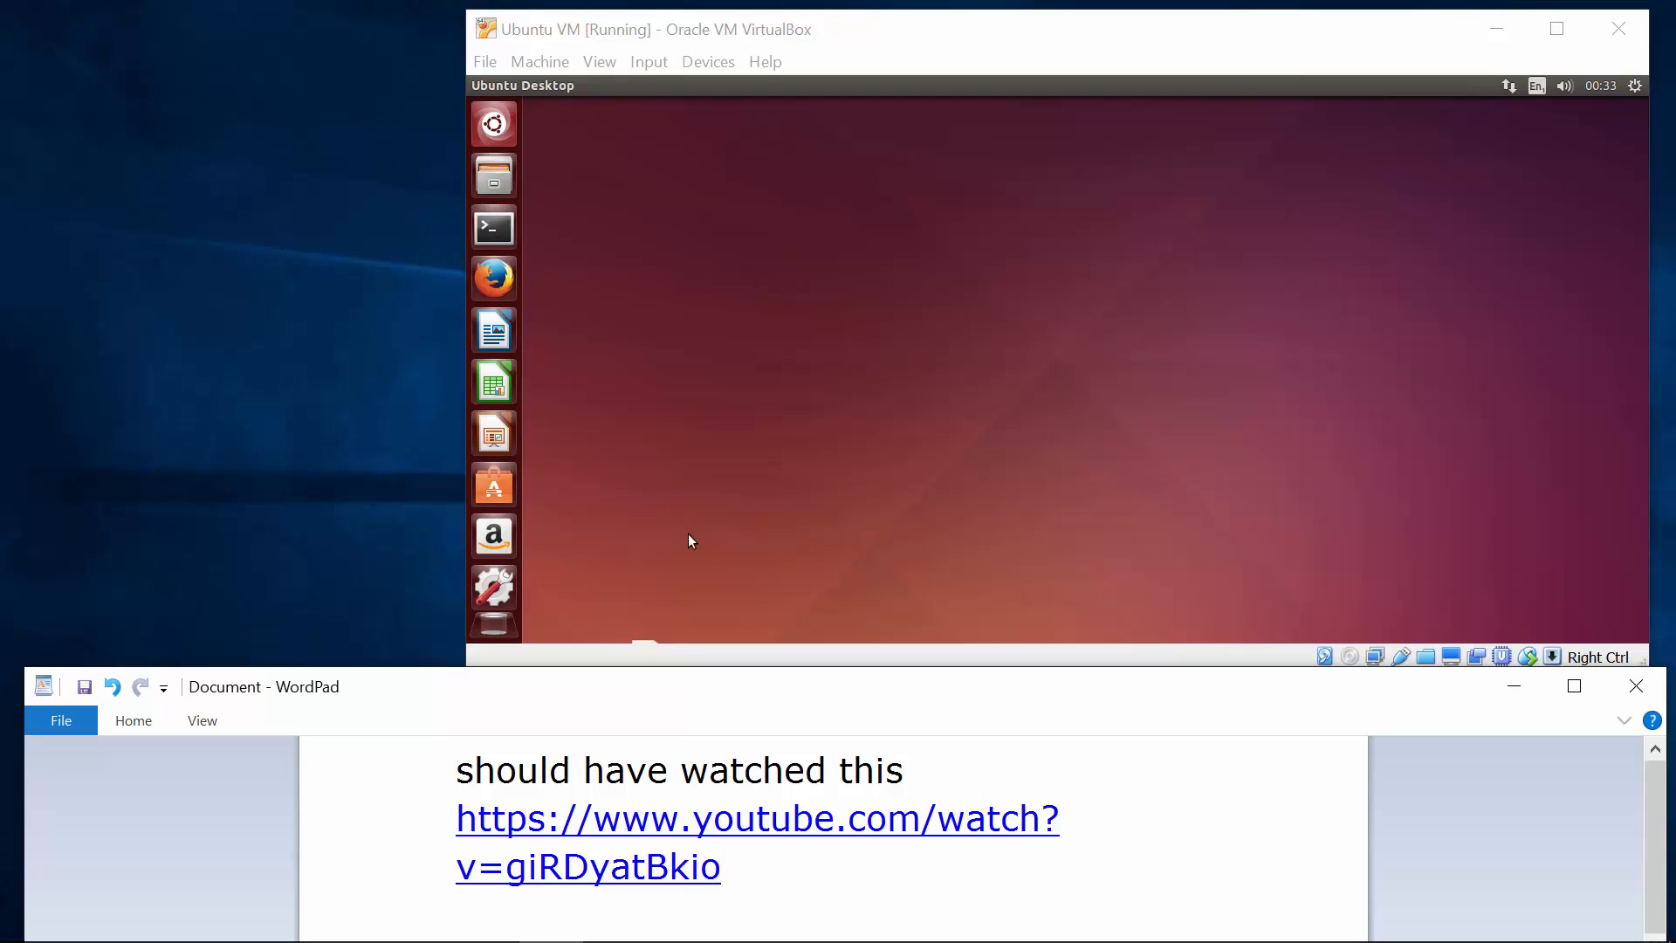
Append 'first...I'll repeat most.' after the YouTube link in the note
left_click(744, 866)
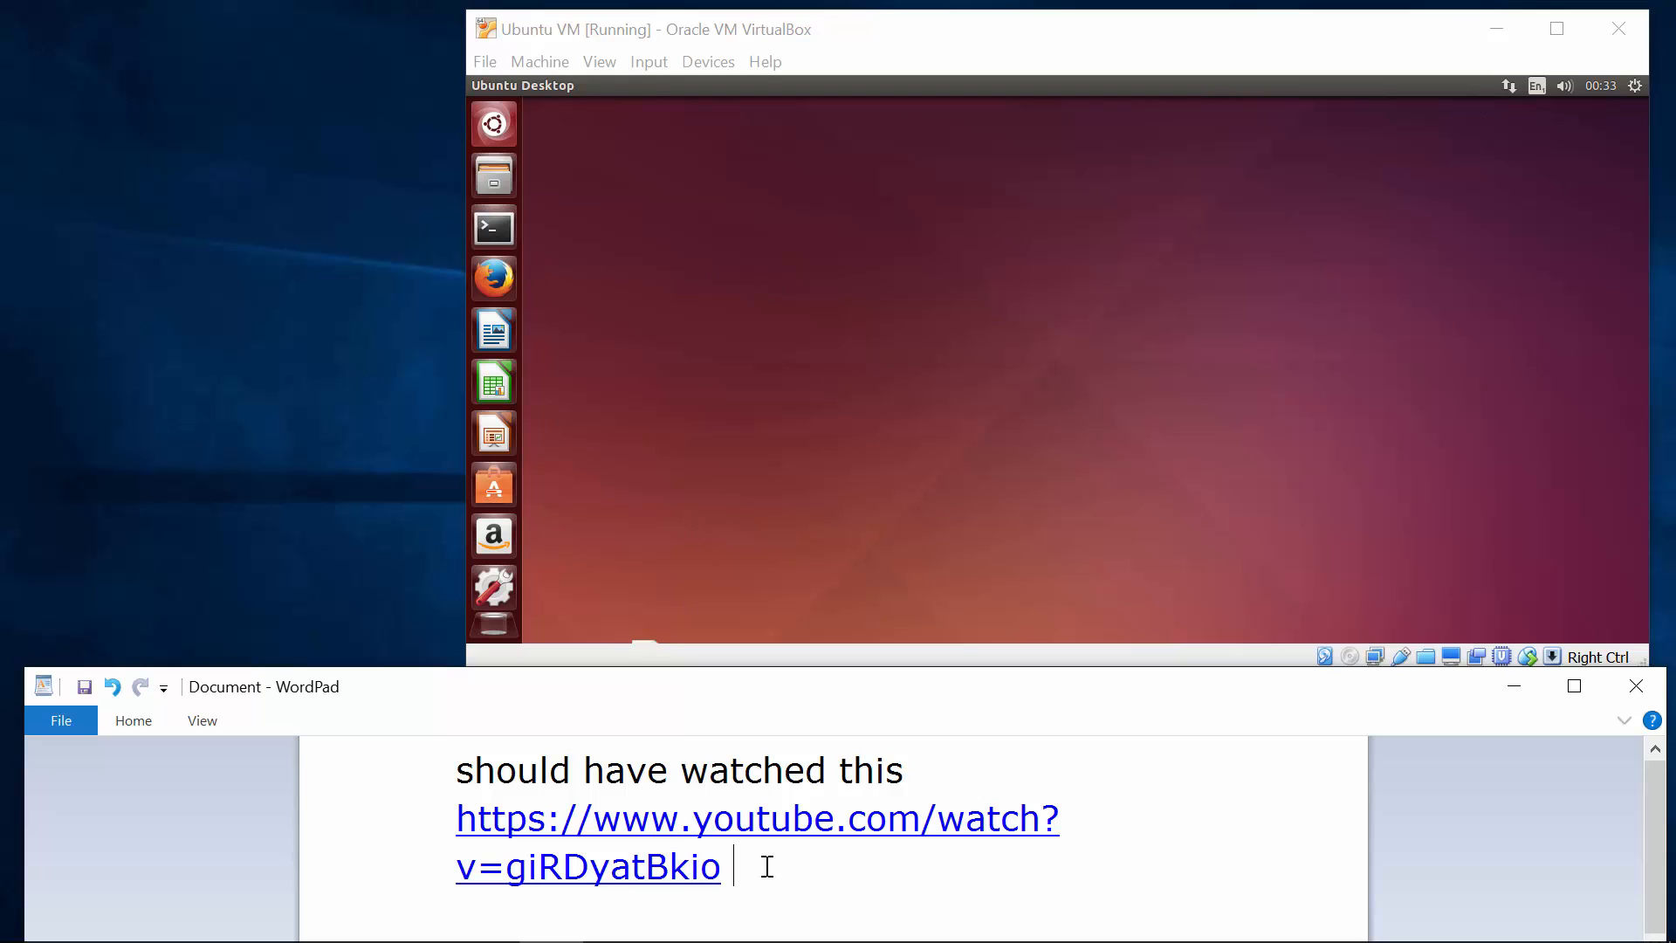
type("fires")
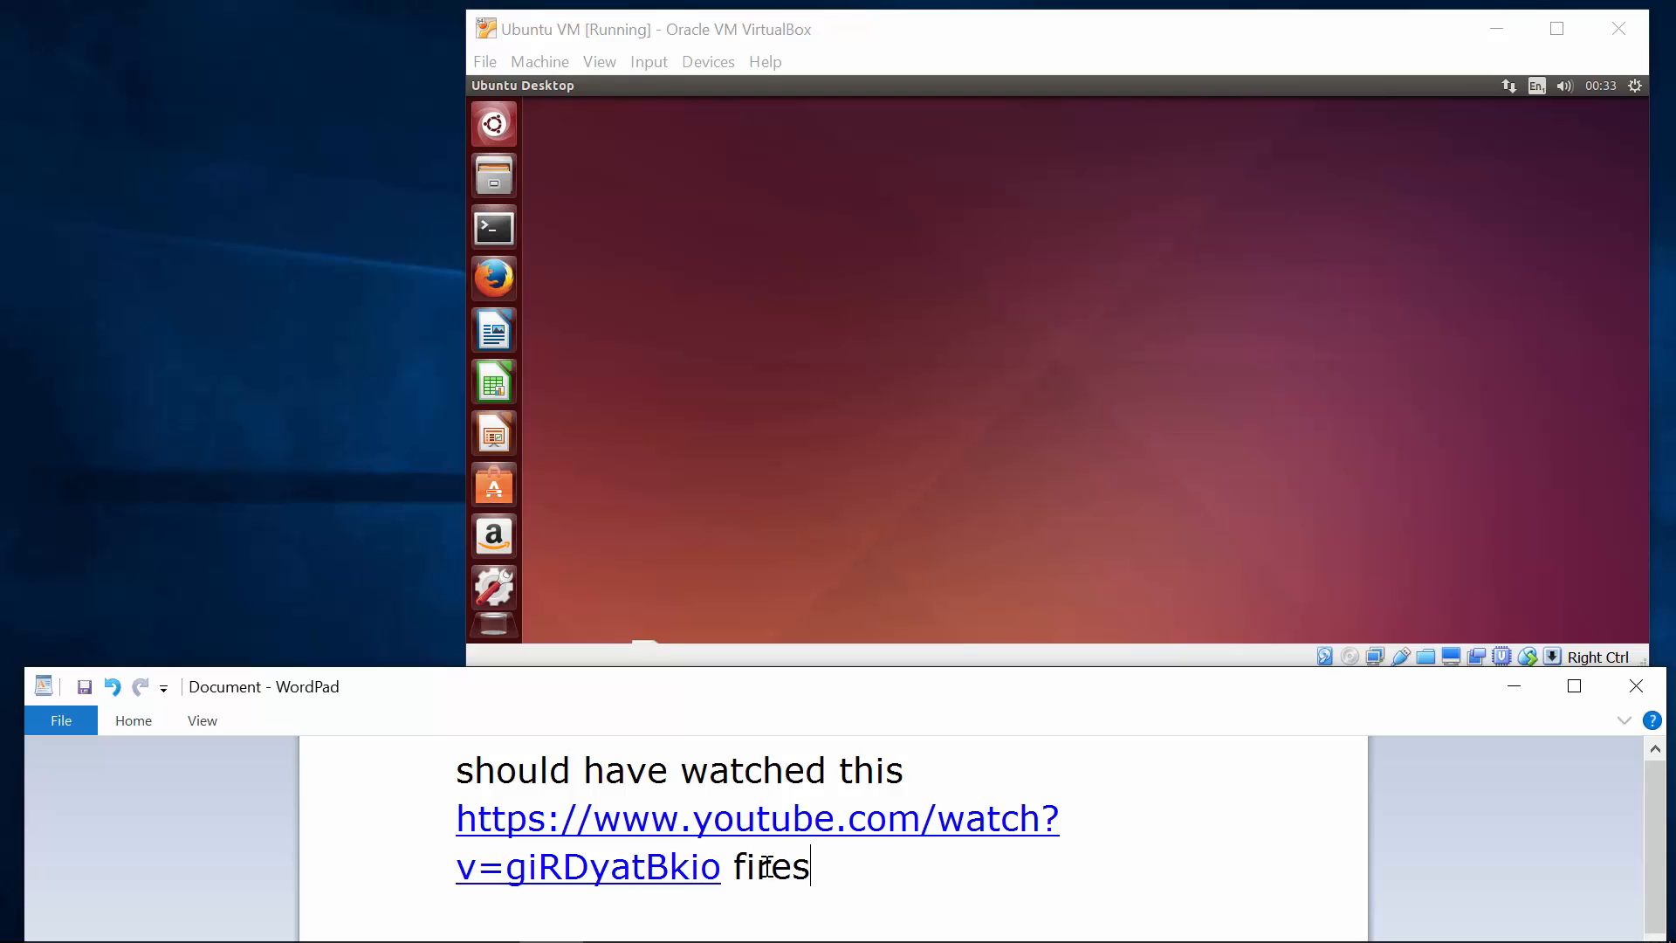
type("first")
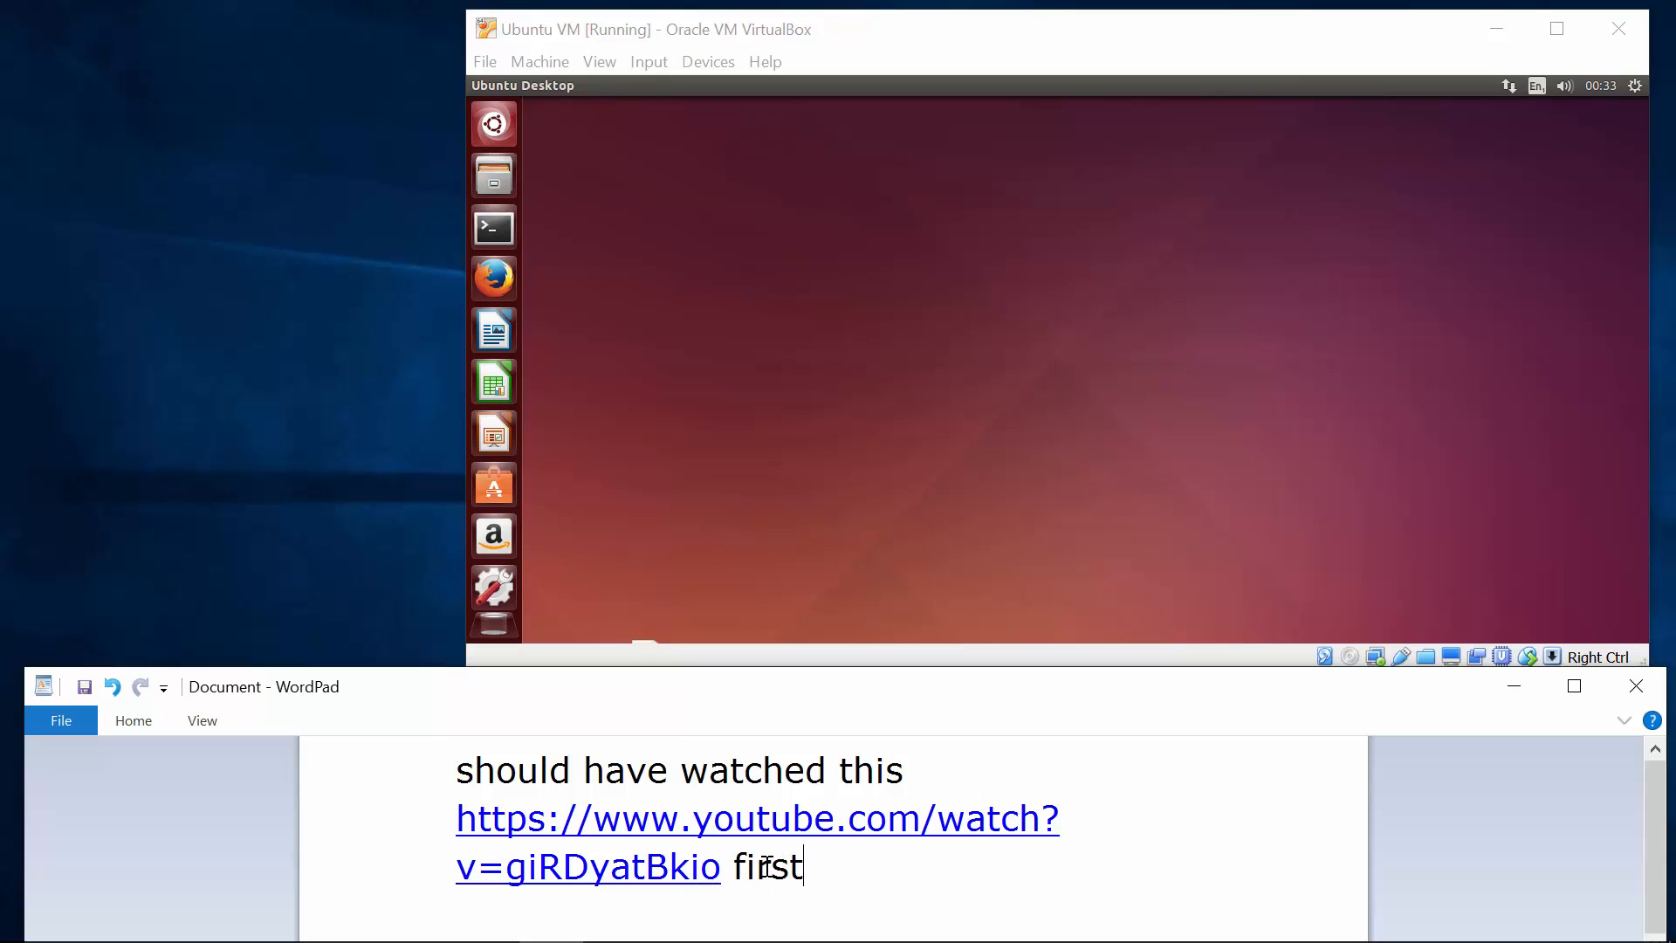
type("...I")
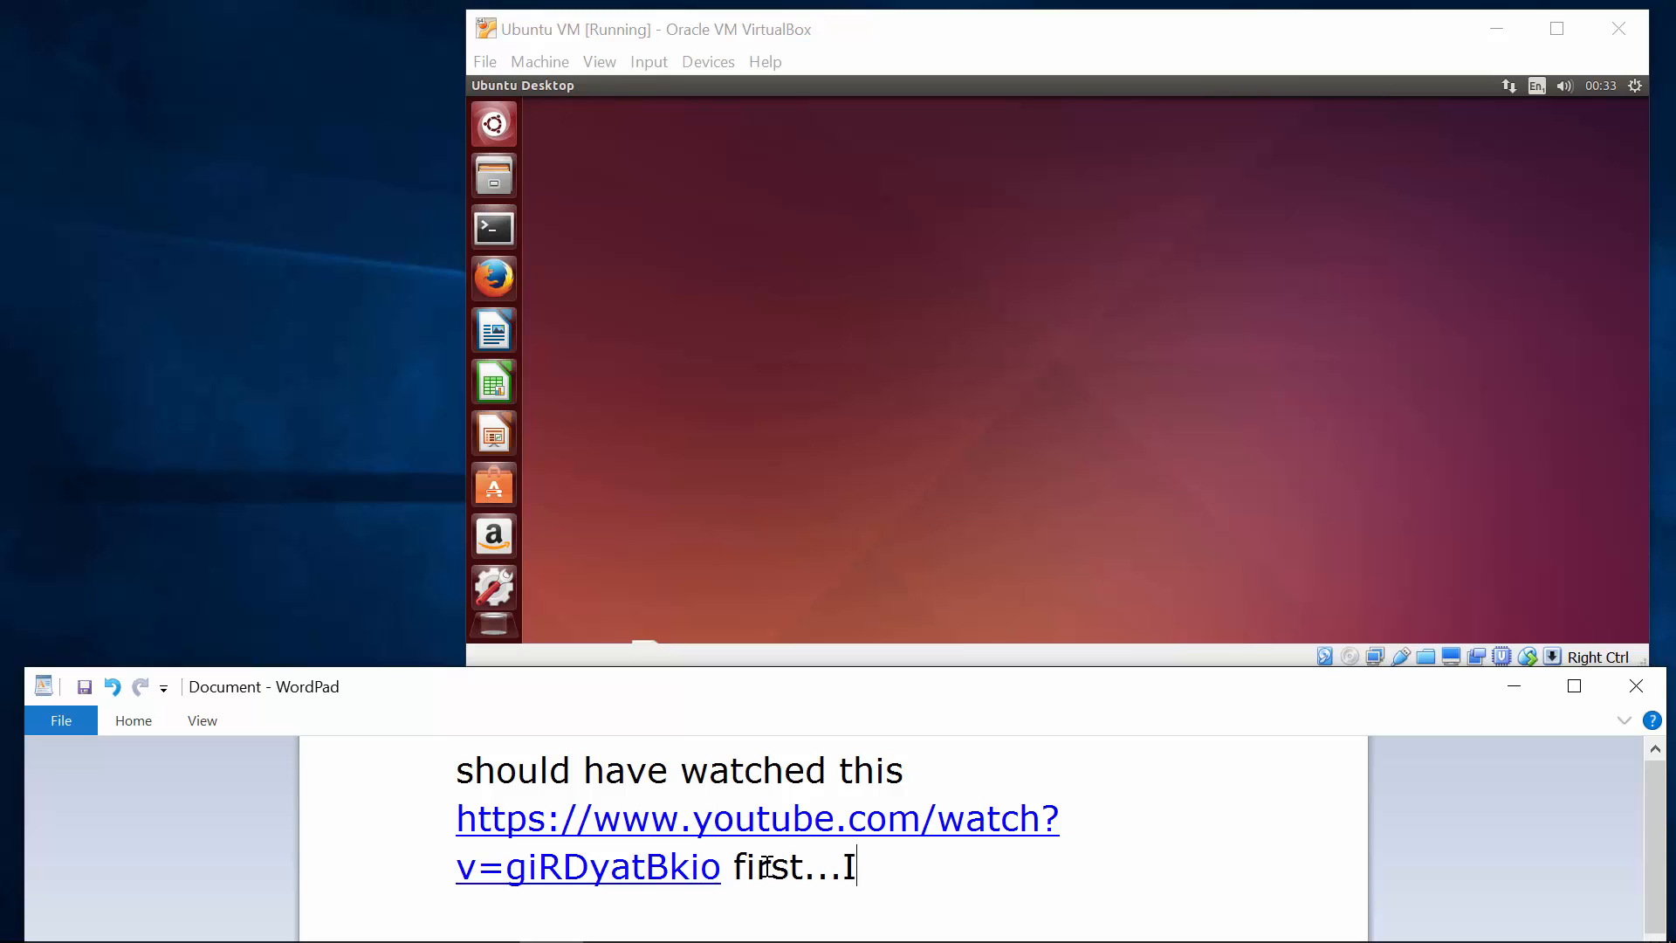
type("'ll repea")
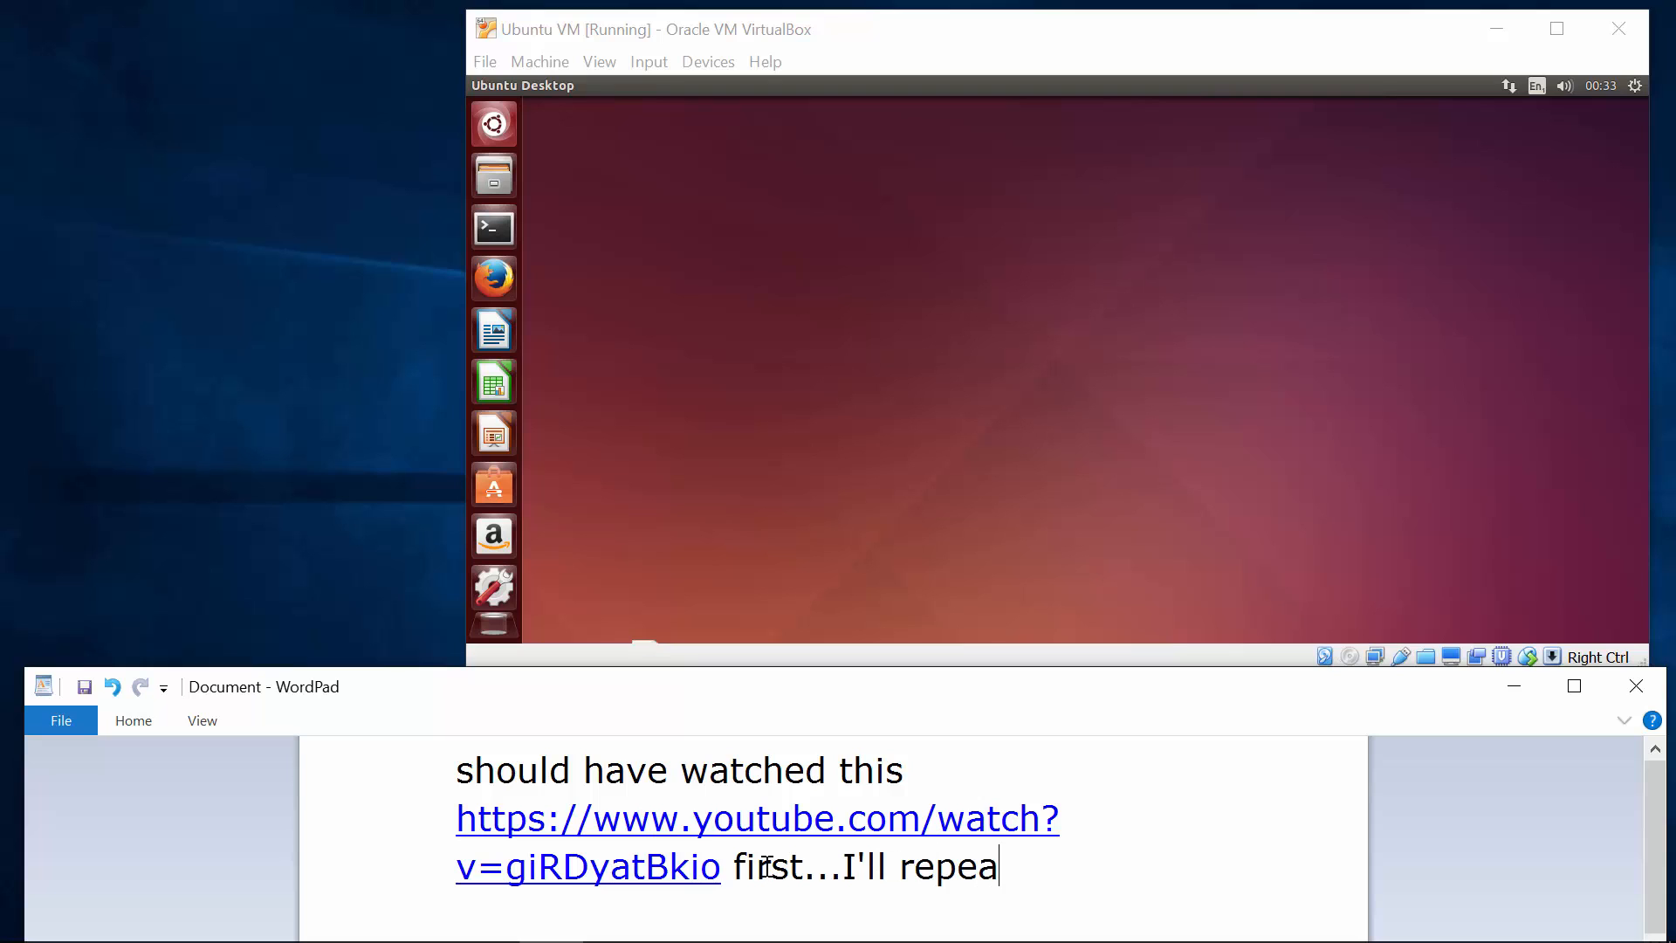
type("t most.")
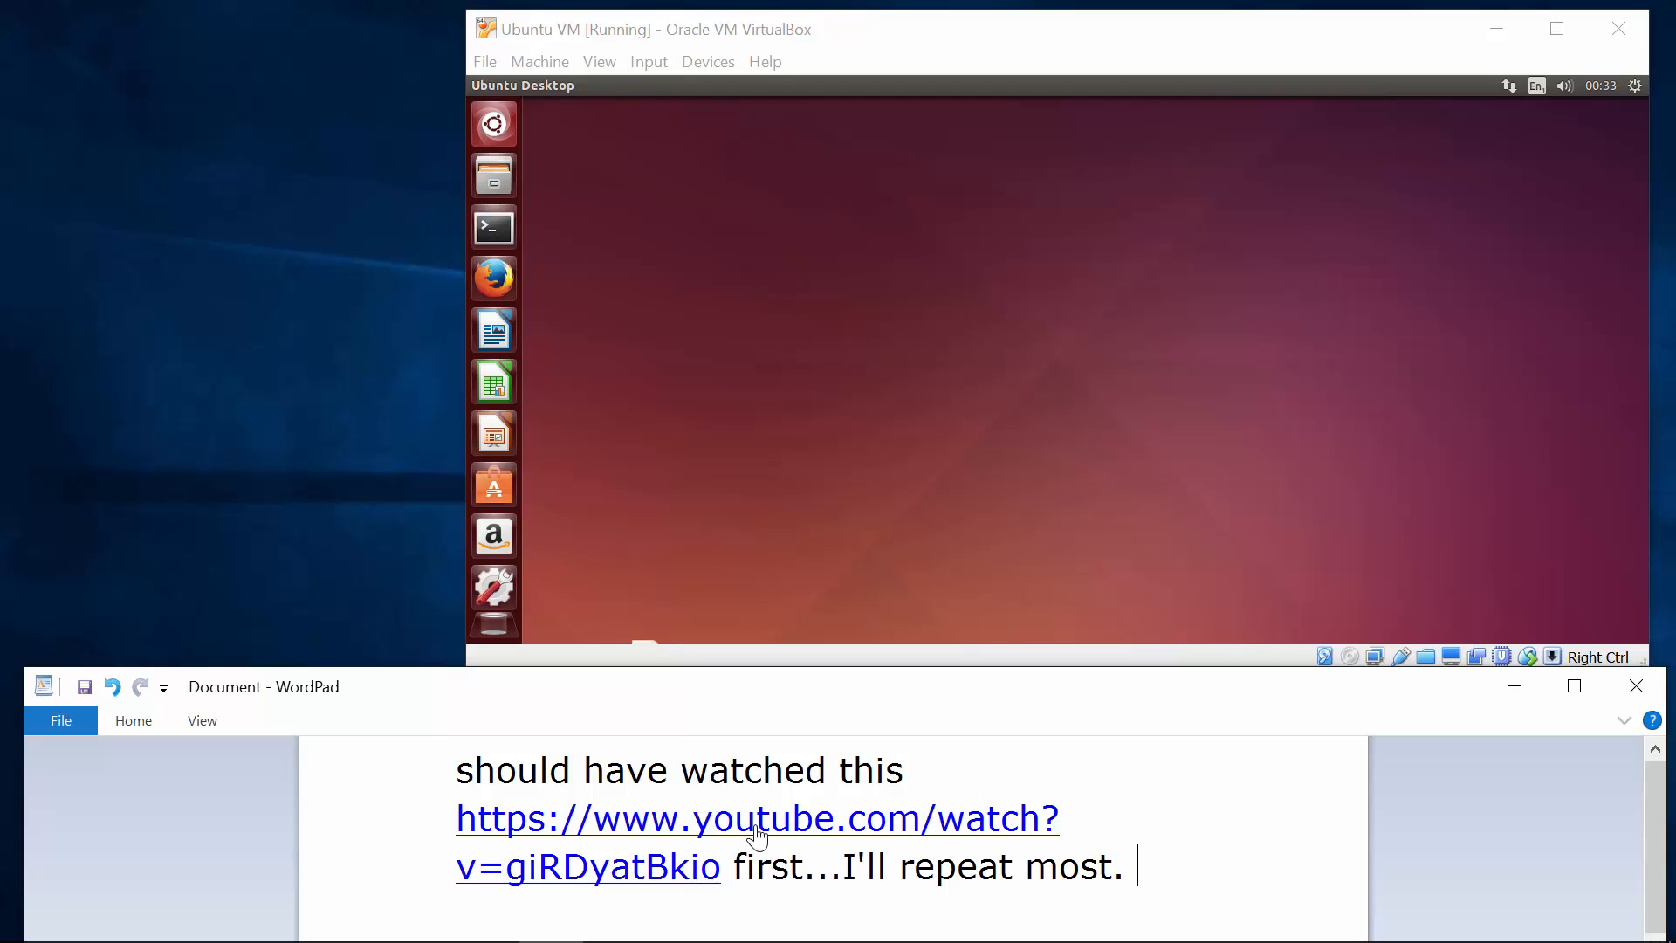
mouse_move(494, 228)
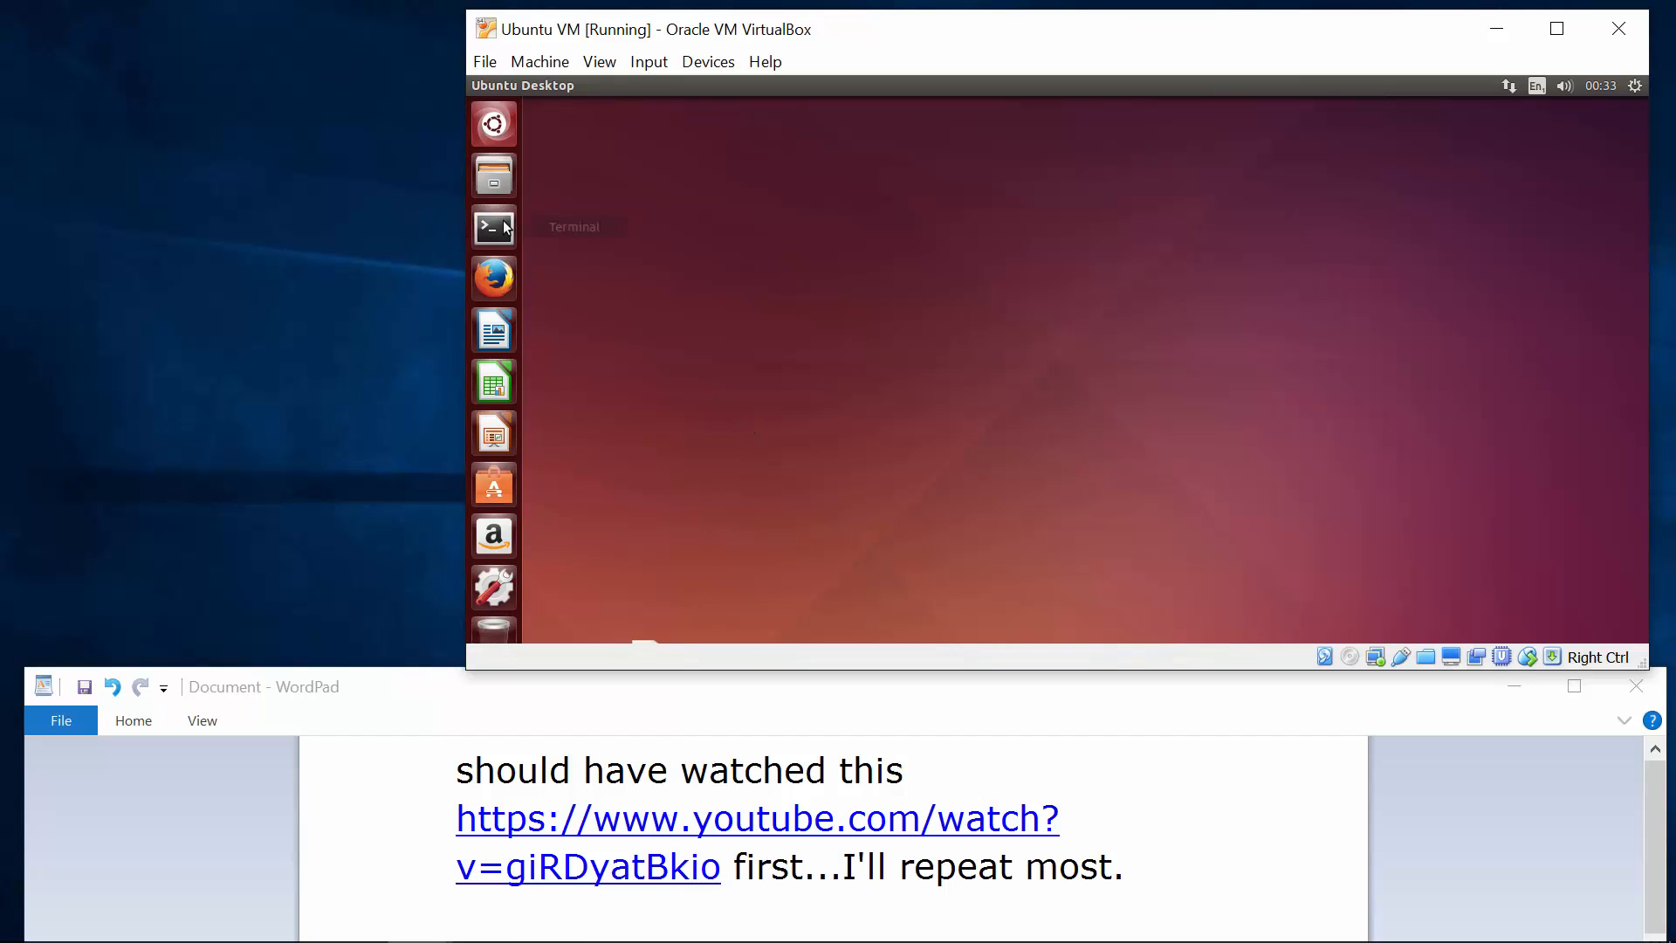
Type the same-subnet note in Terminal, then view the VM's Bridged Adapter network settings
left_click(492, 225)
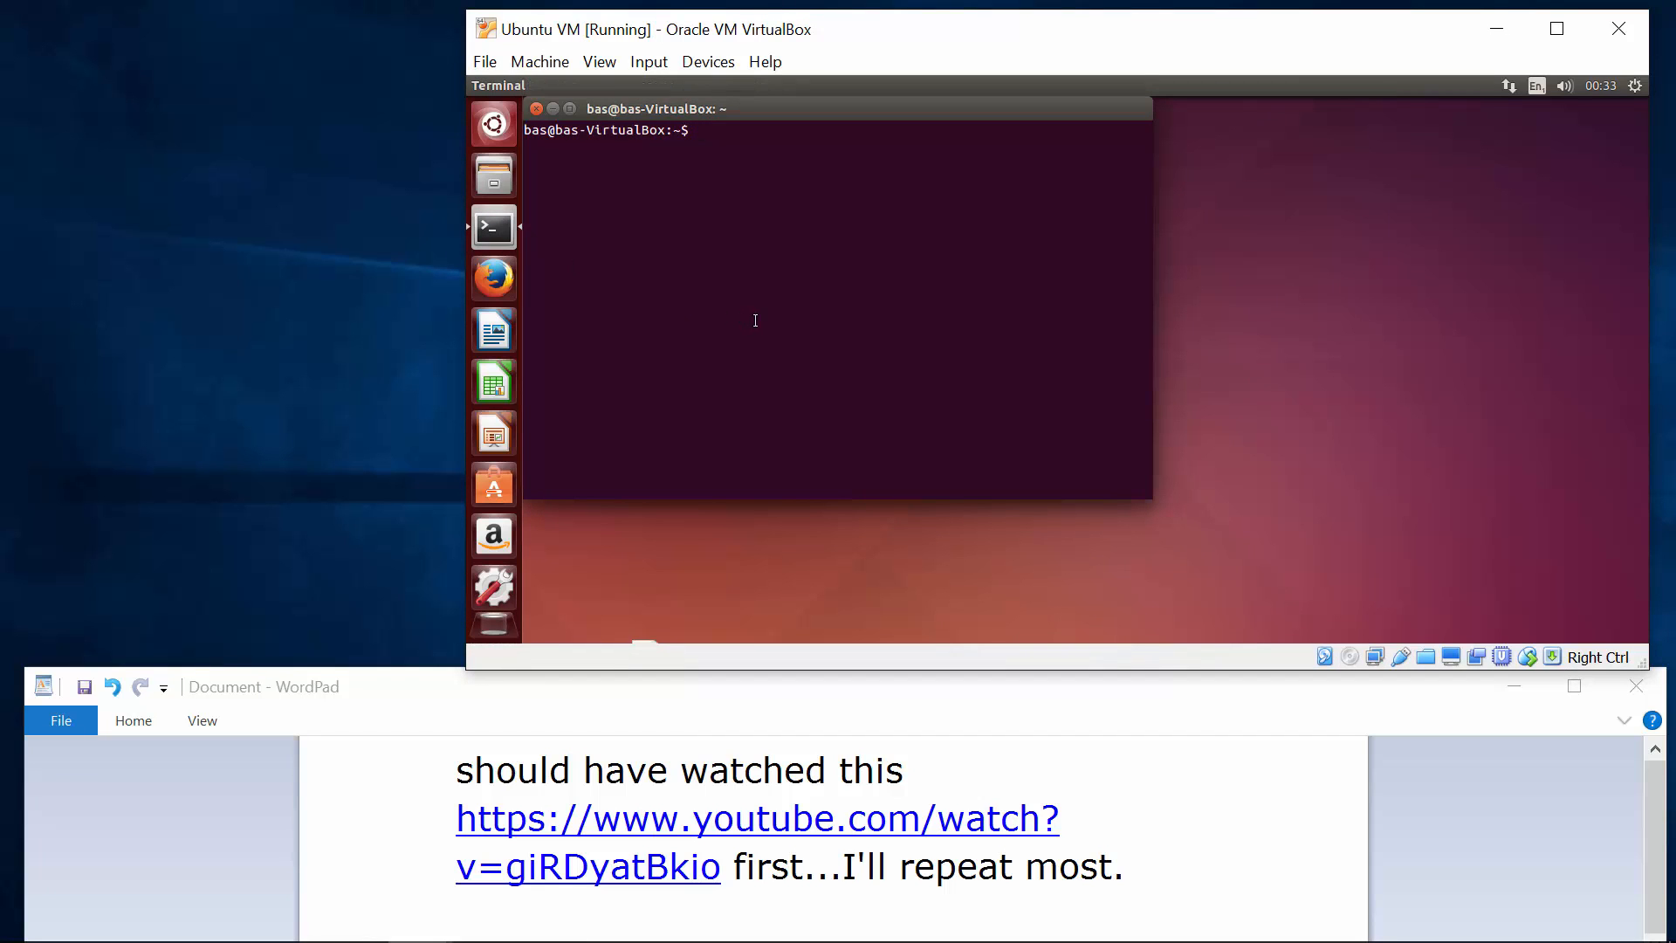
type("Ok")
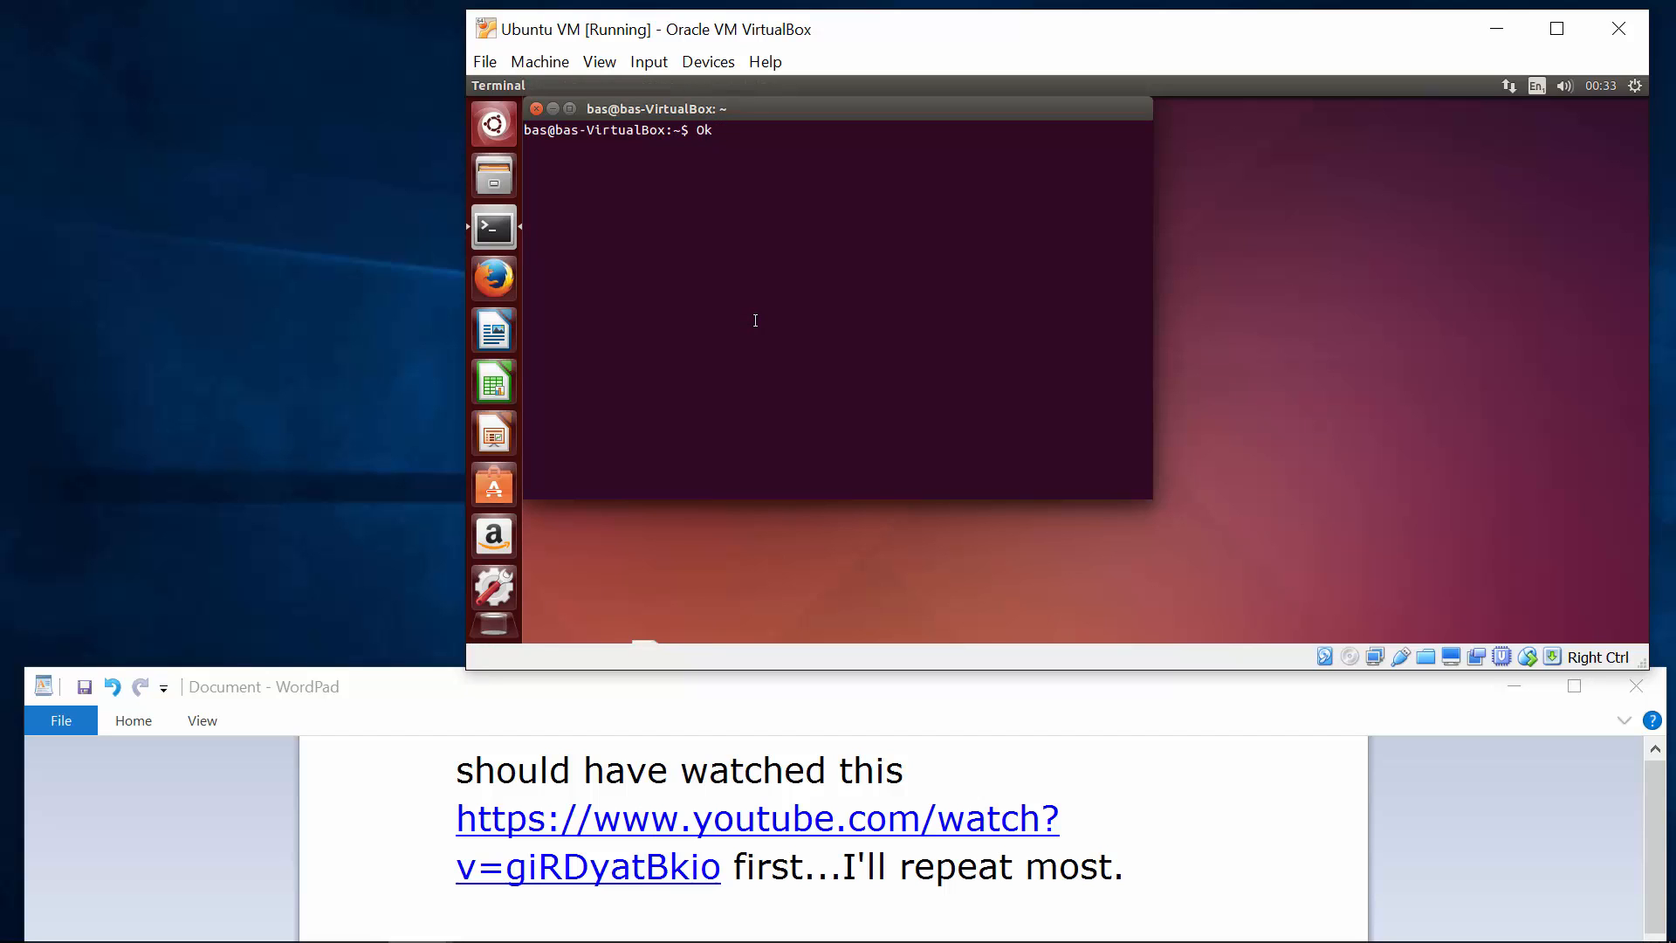
type("firs")
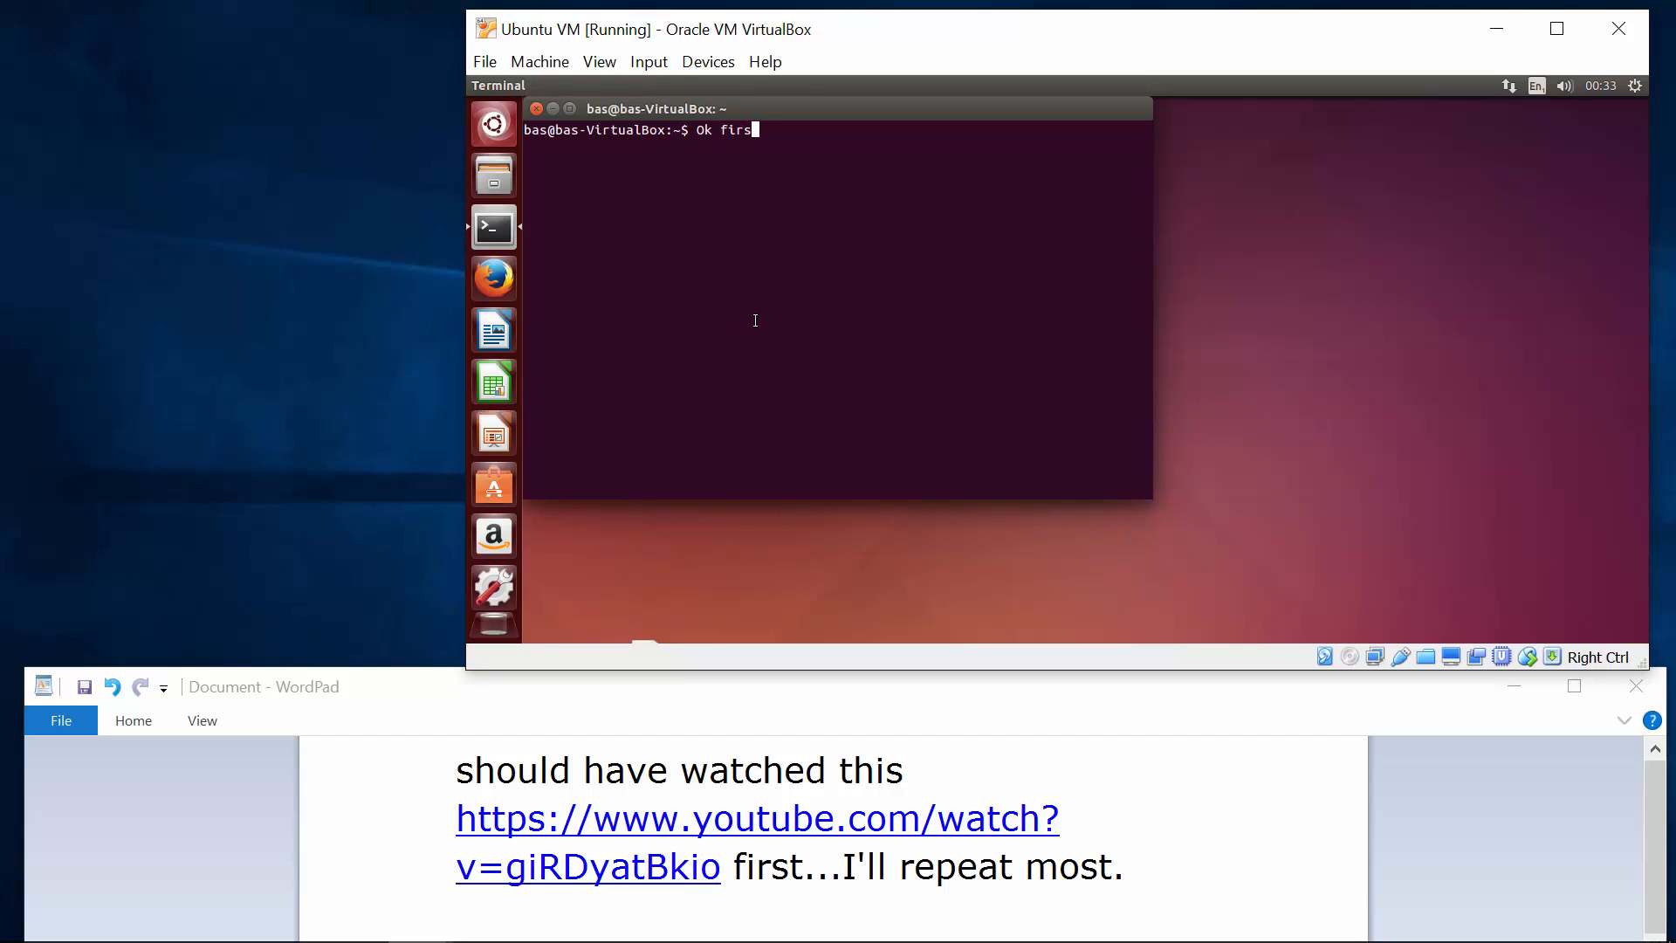
type("t letś")
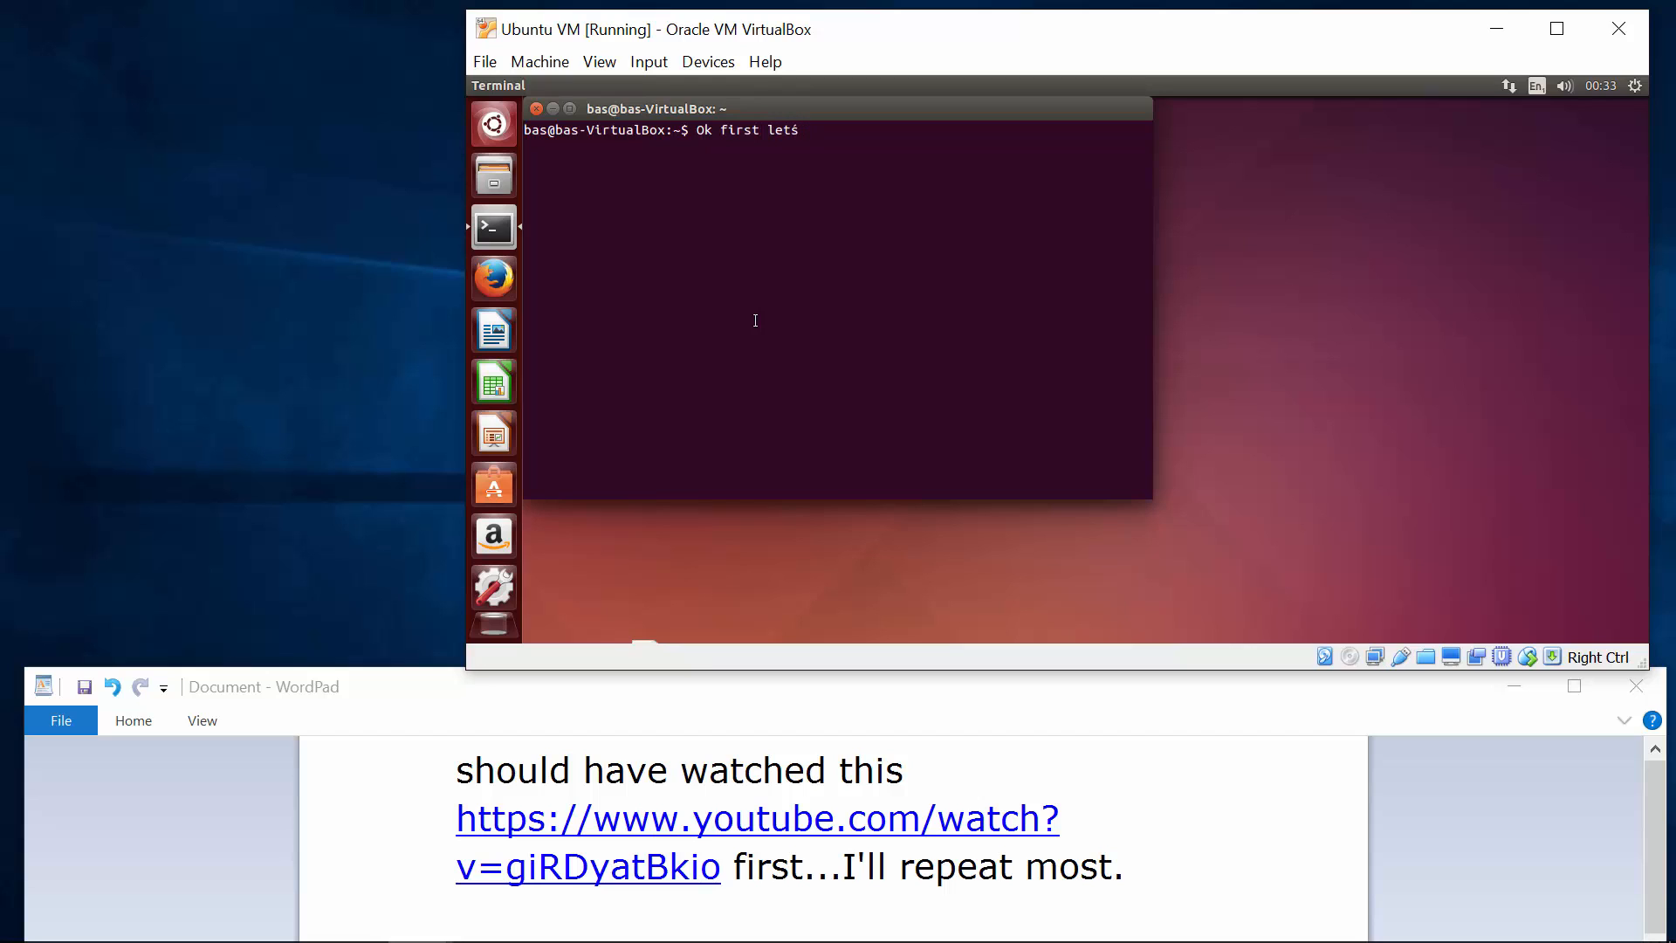
type("make sure")
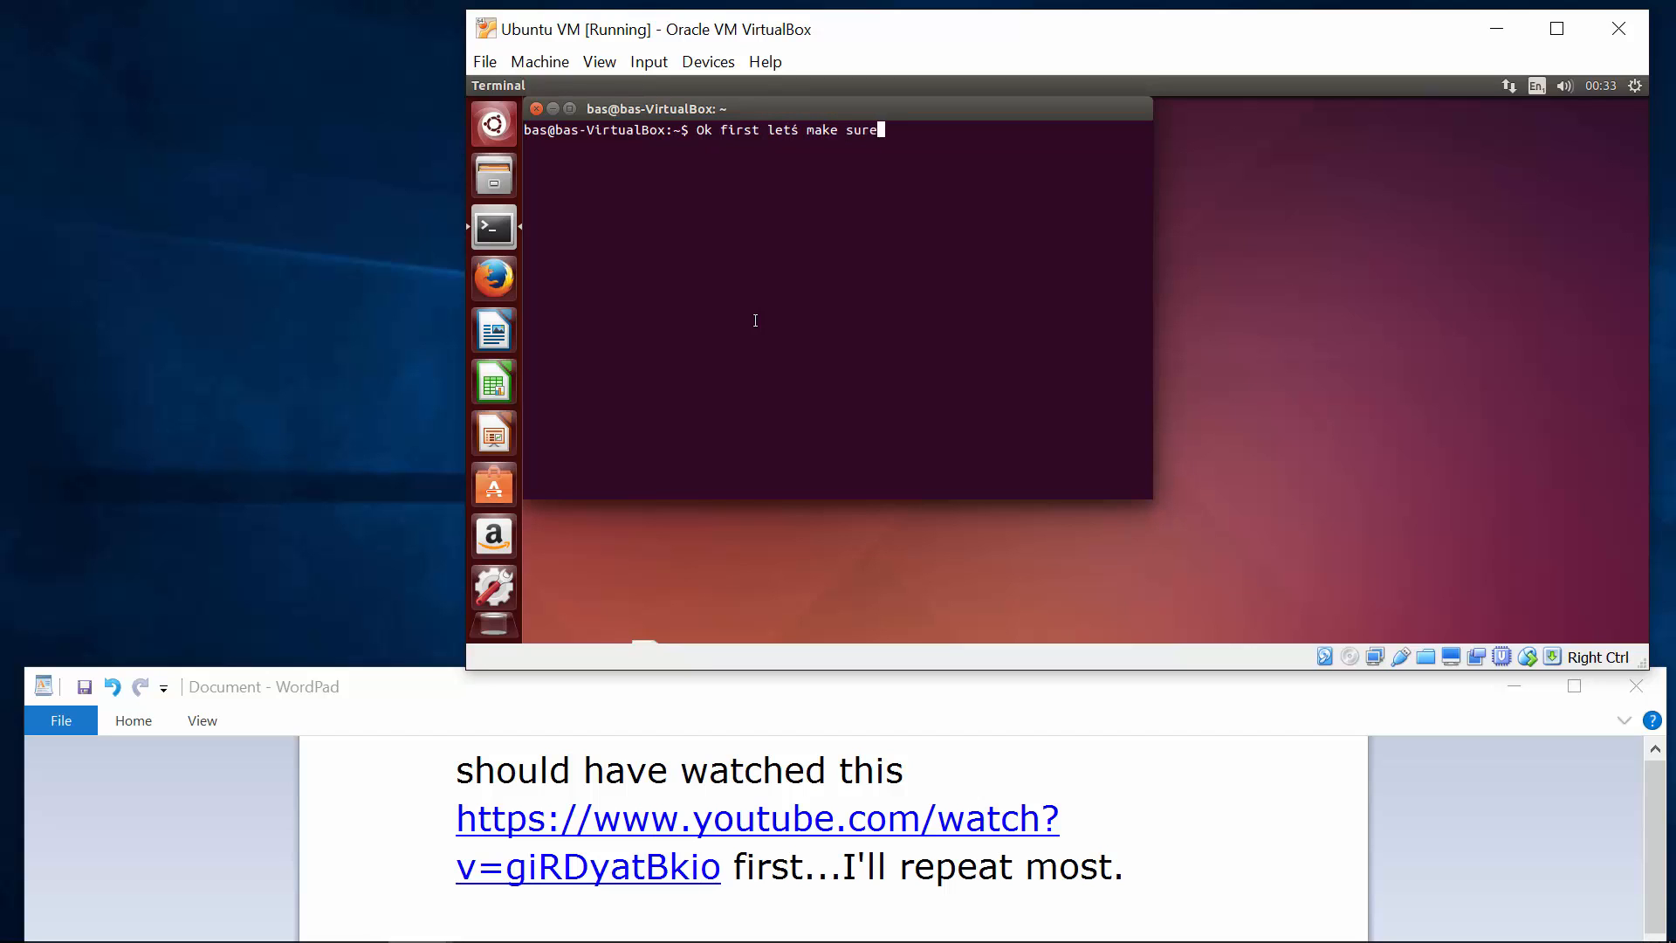
type("weŕe n")
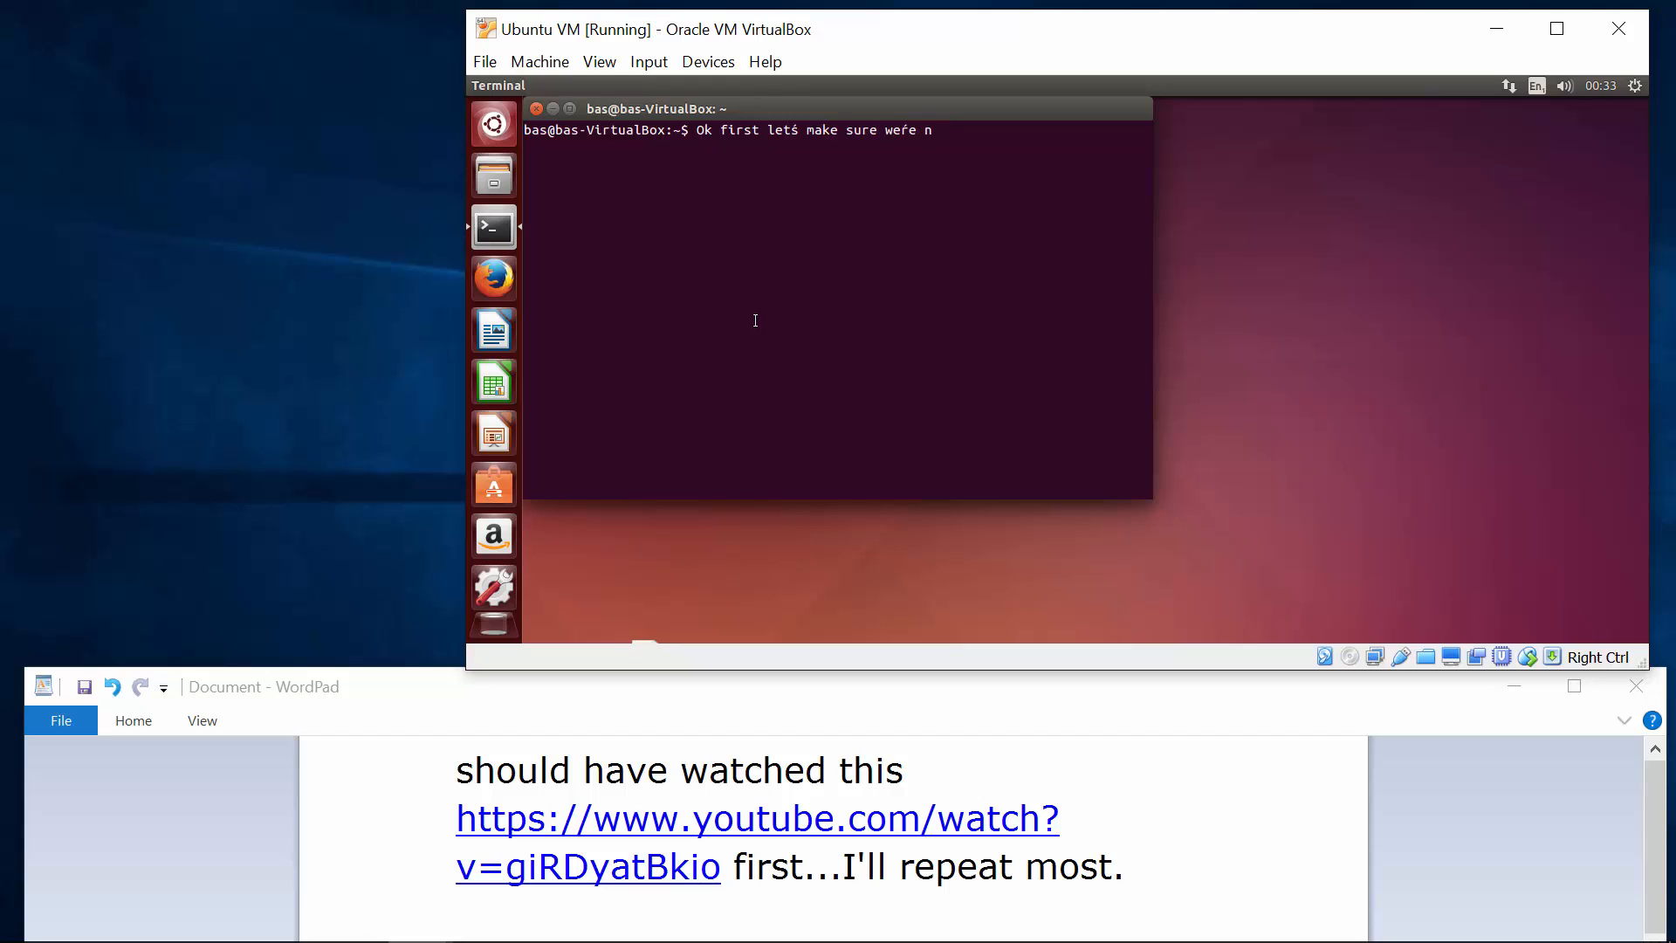
type("on the same")
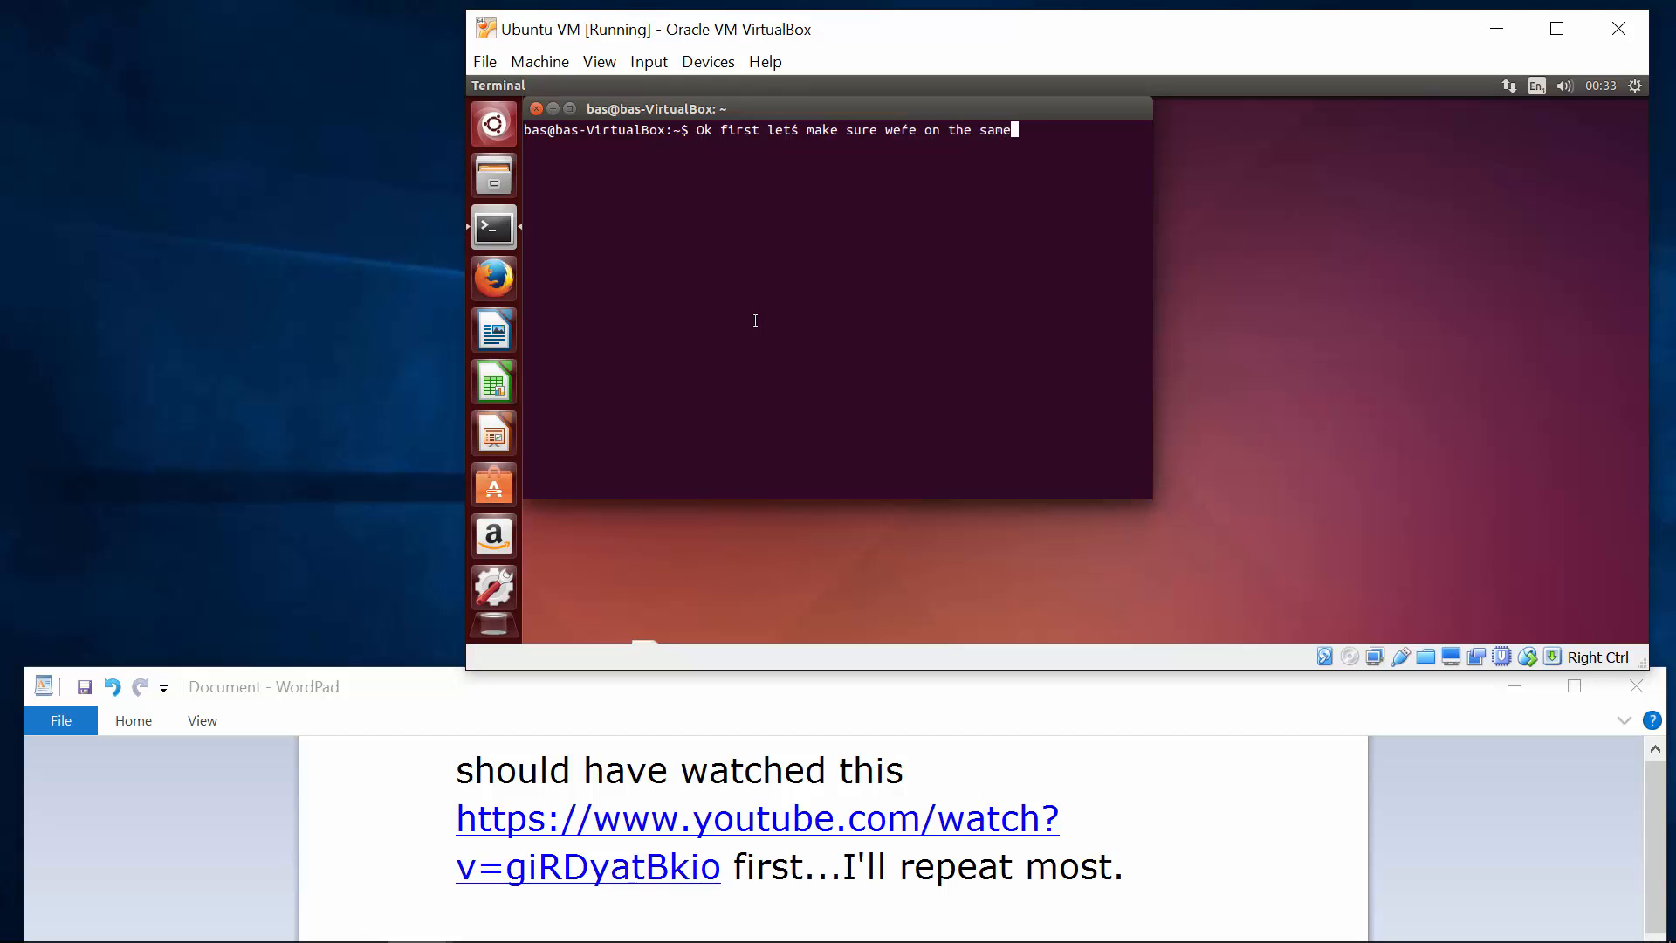
type("subnet")
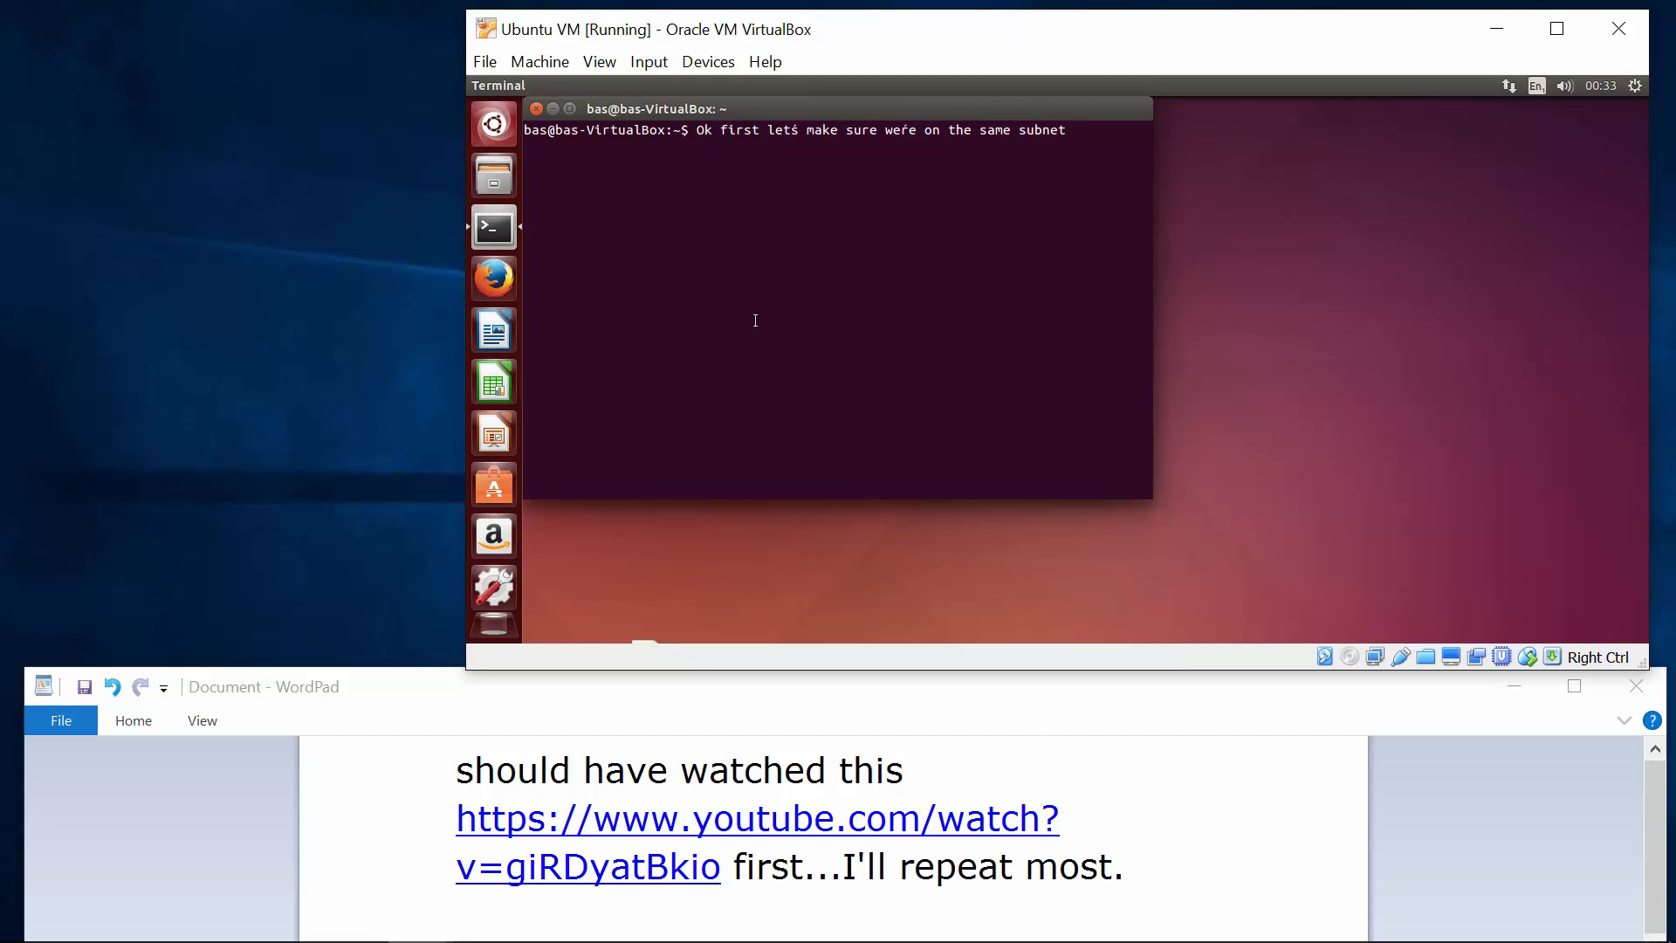
mouse_move(1405, 676)
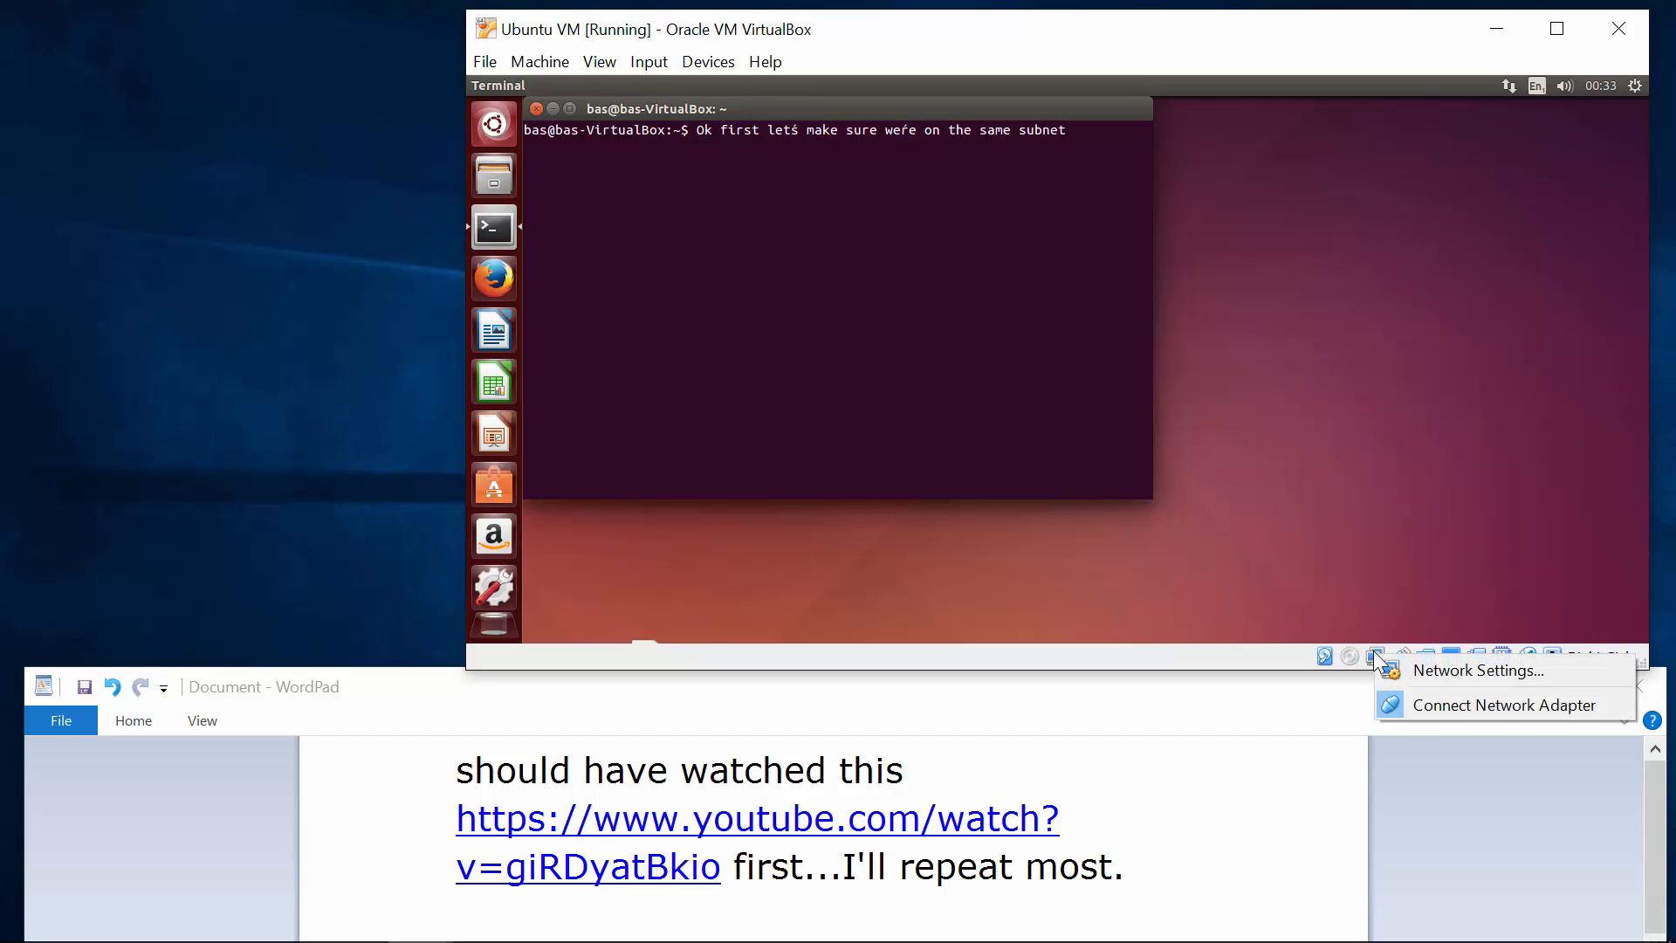
left_click(1478, 670)
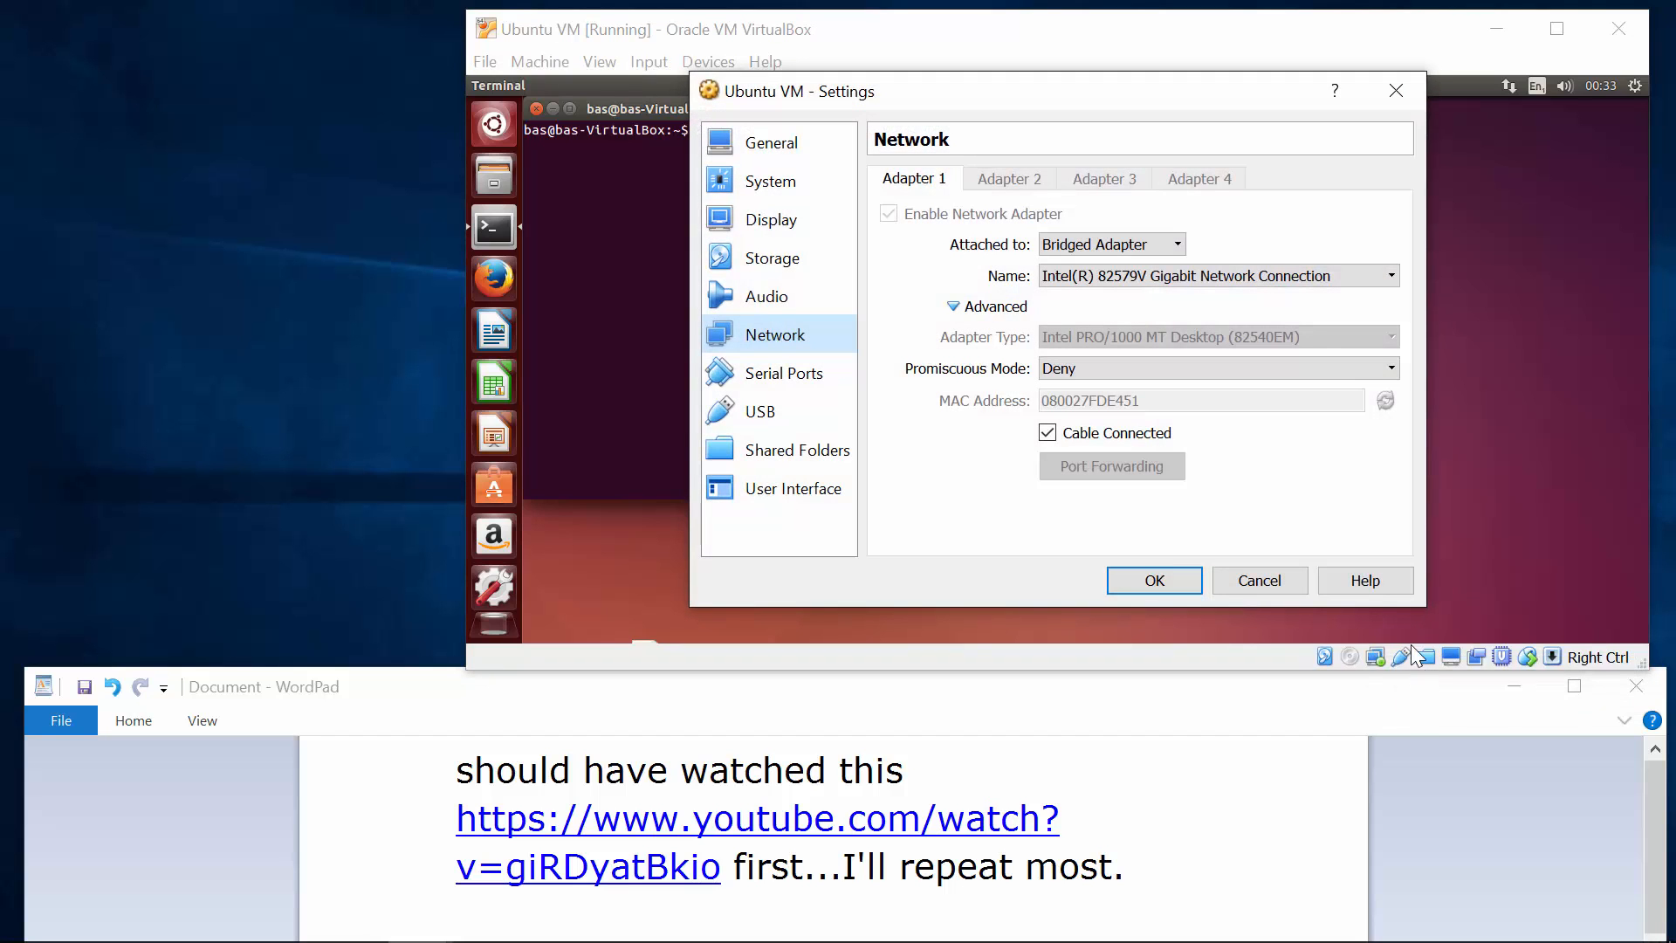
left_click(1110, 244)
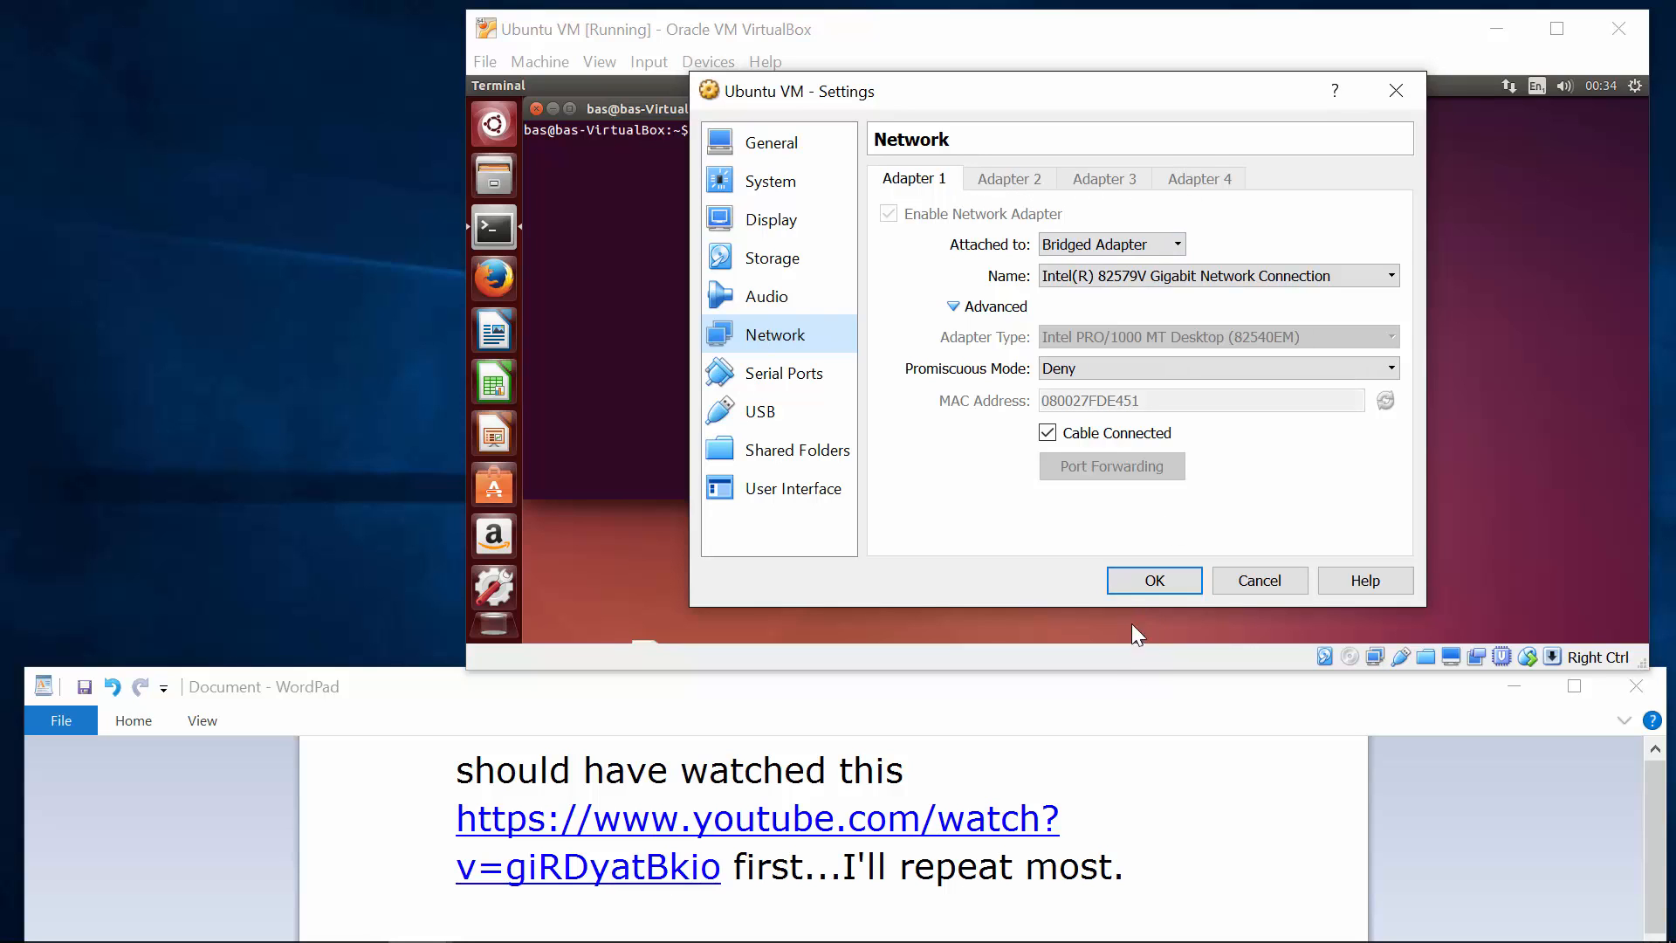
Close network settings and start typing 'BRIDGED ADAPTER MEANS IT'S GOING TO HAVE A'
left_click(1153, 580)
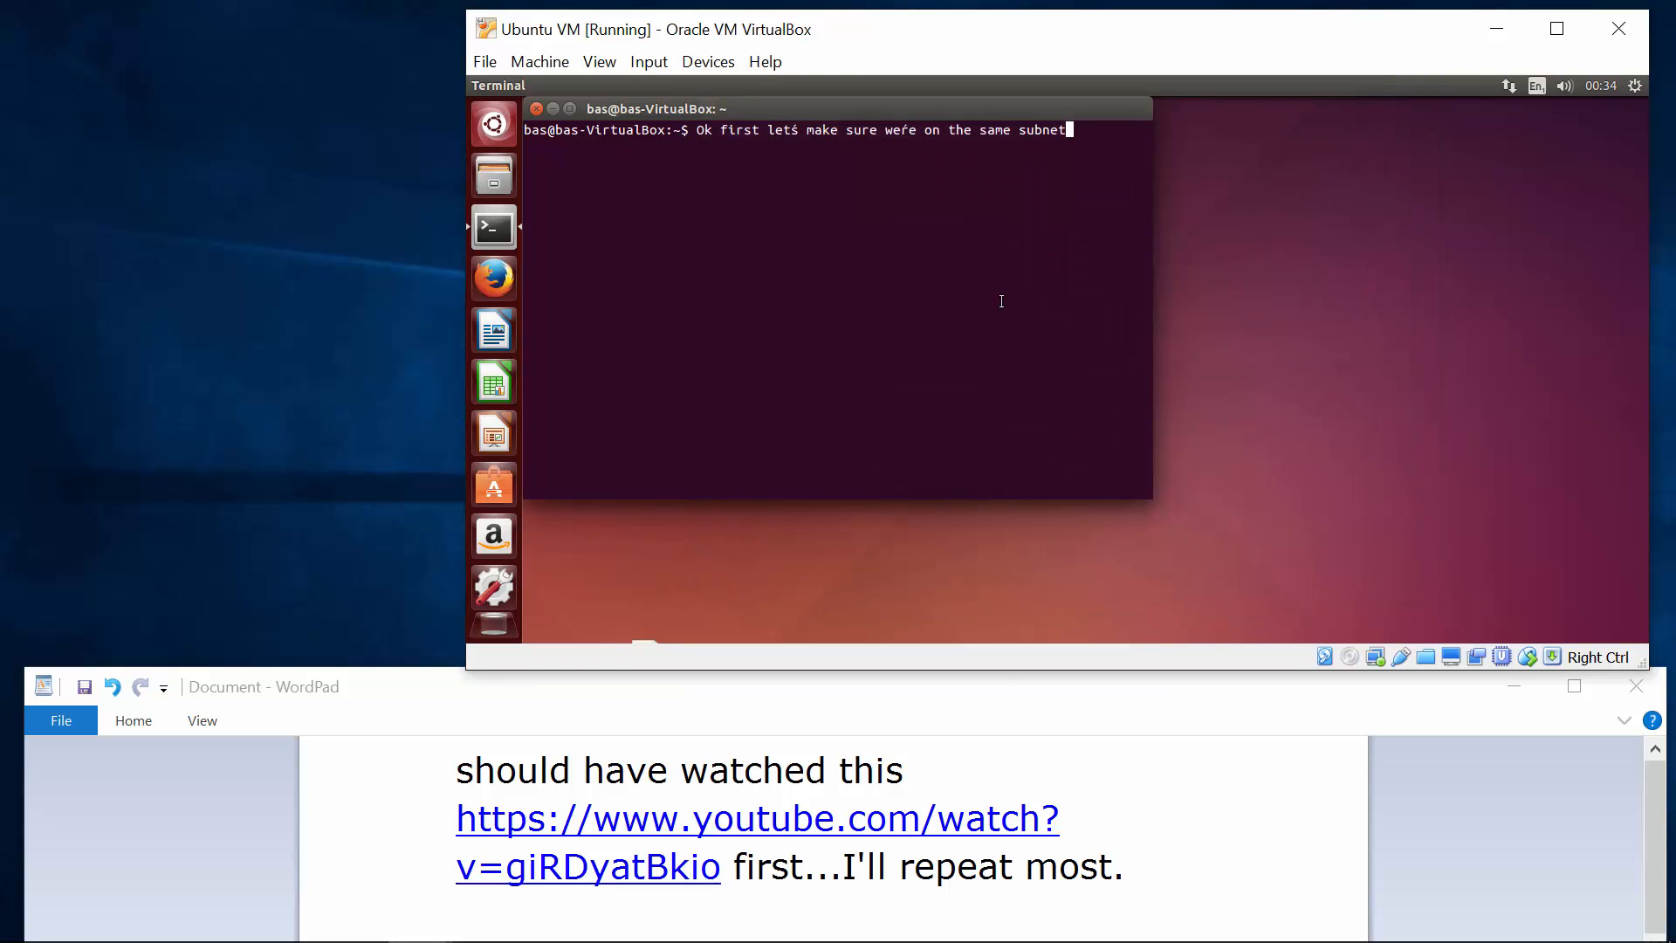
key("BackSpace")
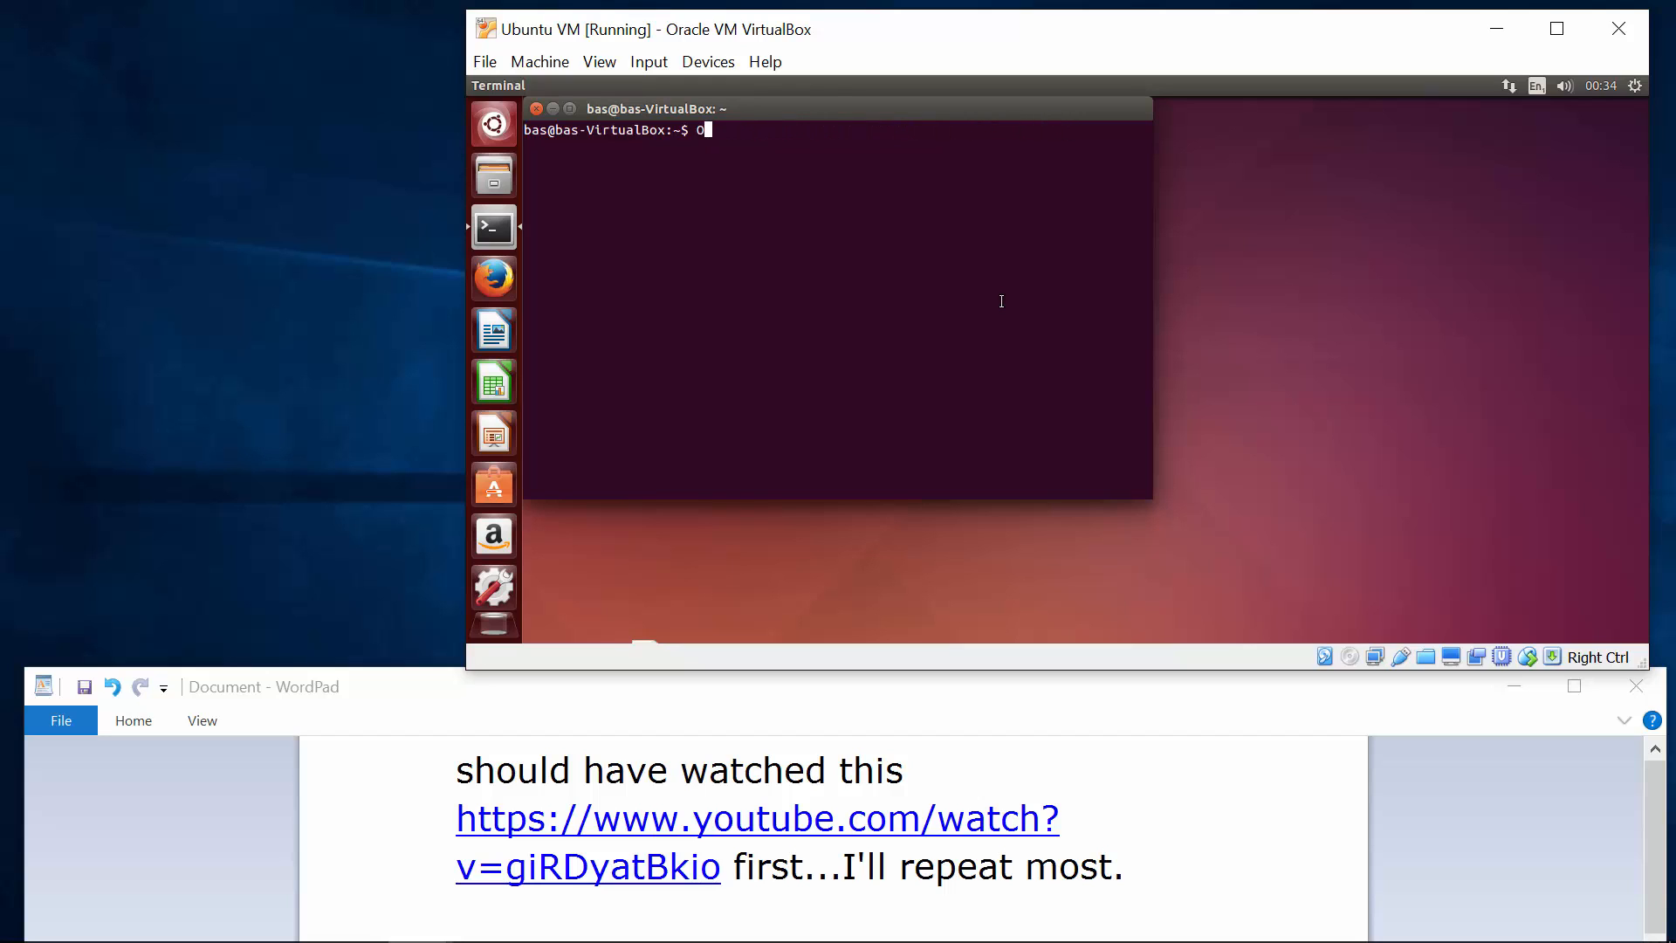
type("k a")
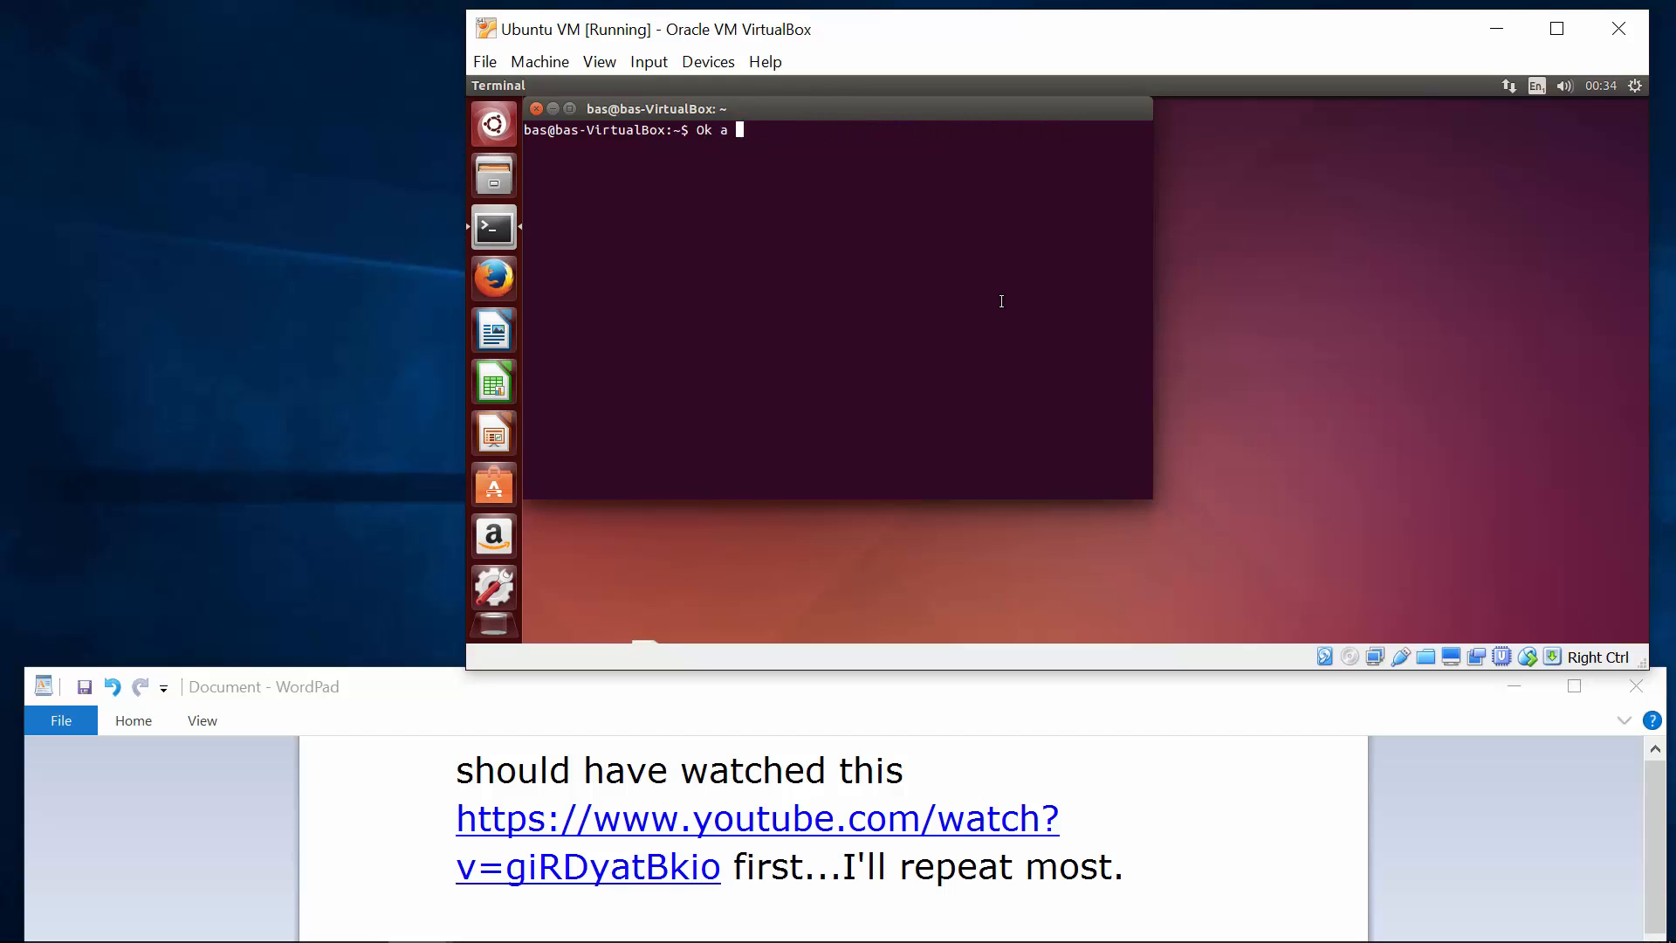
type("BR")
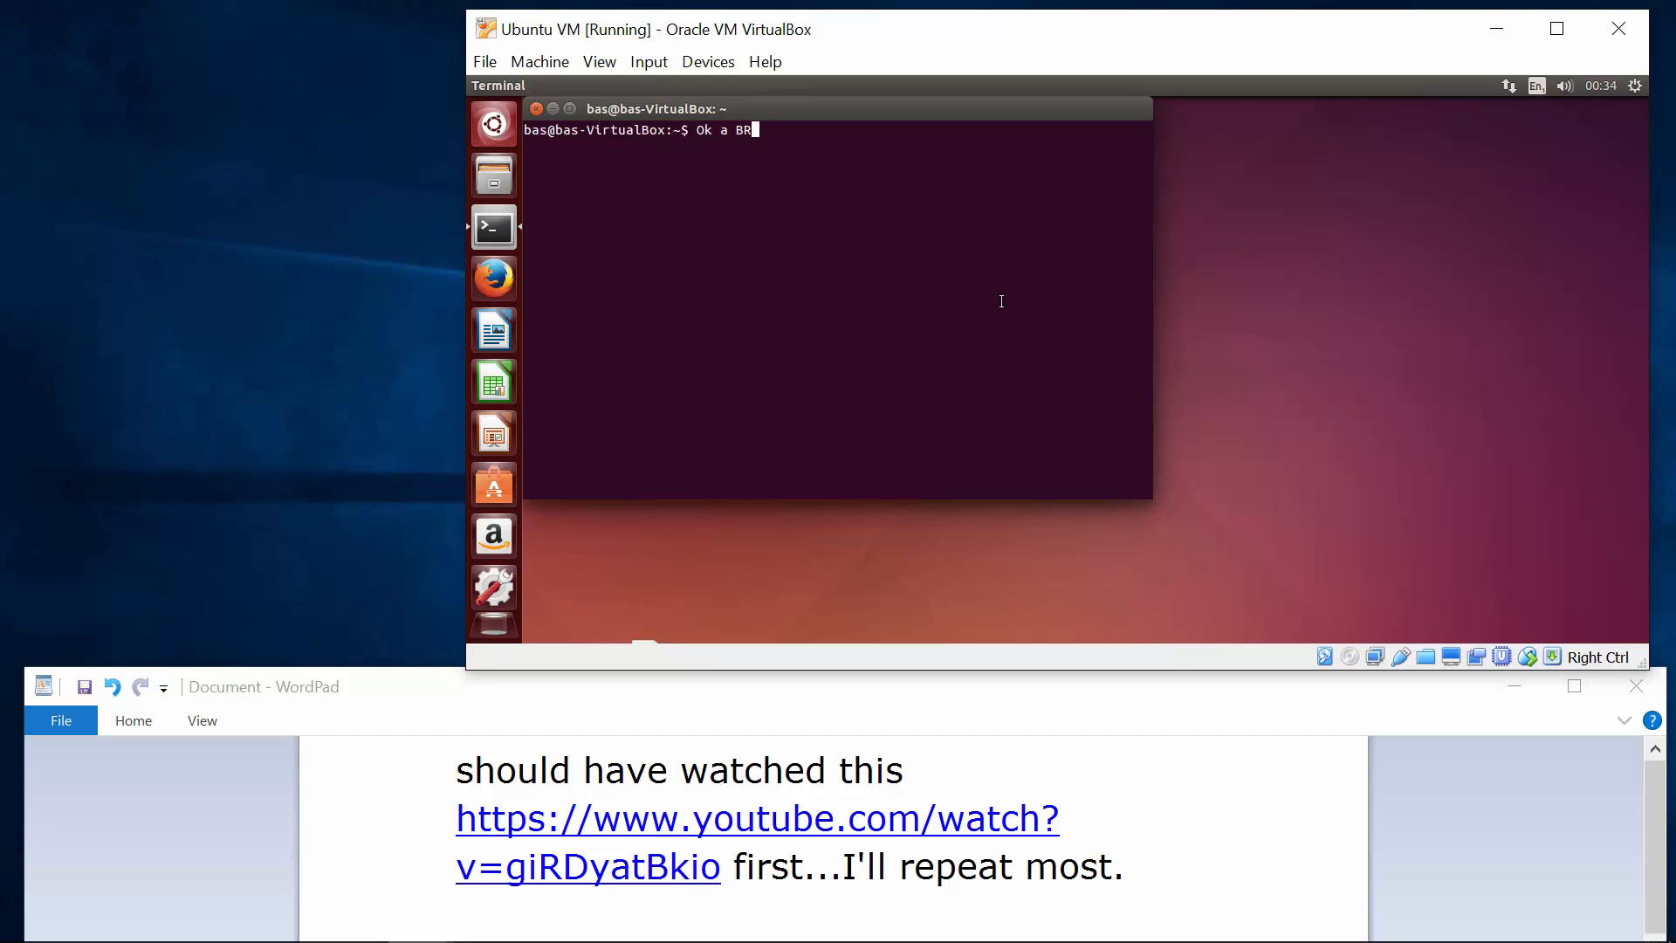
type("IDGED")
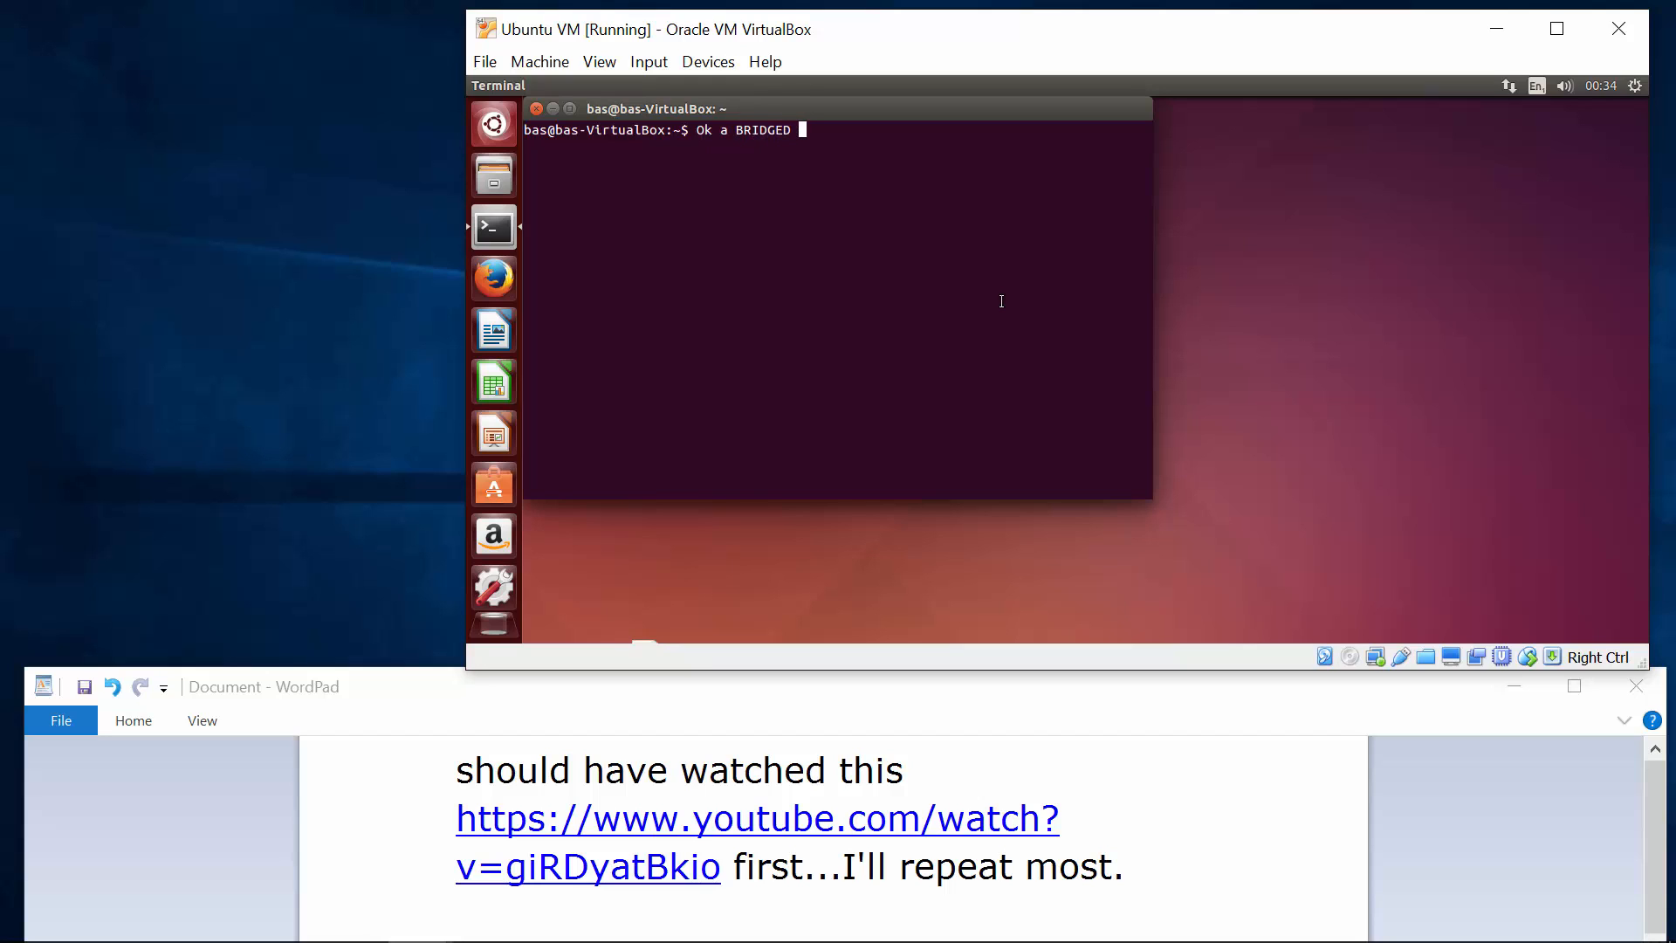
type("ADAPTER")
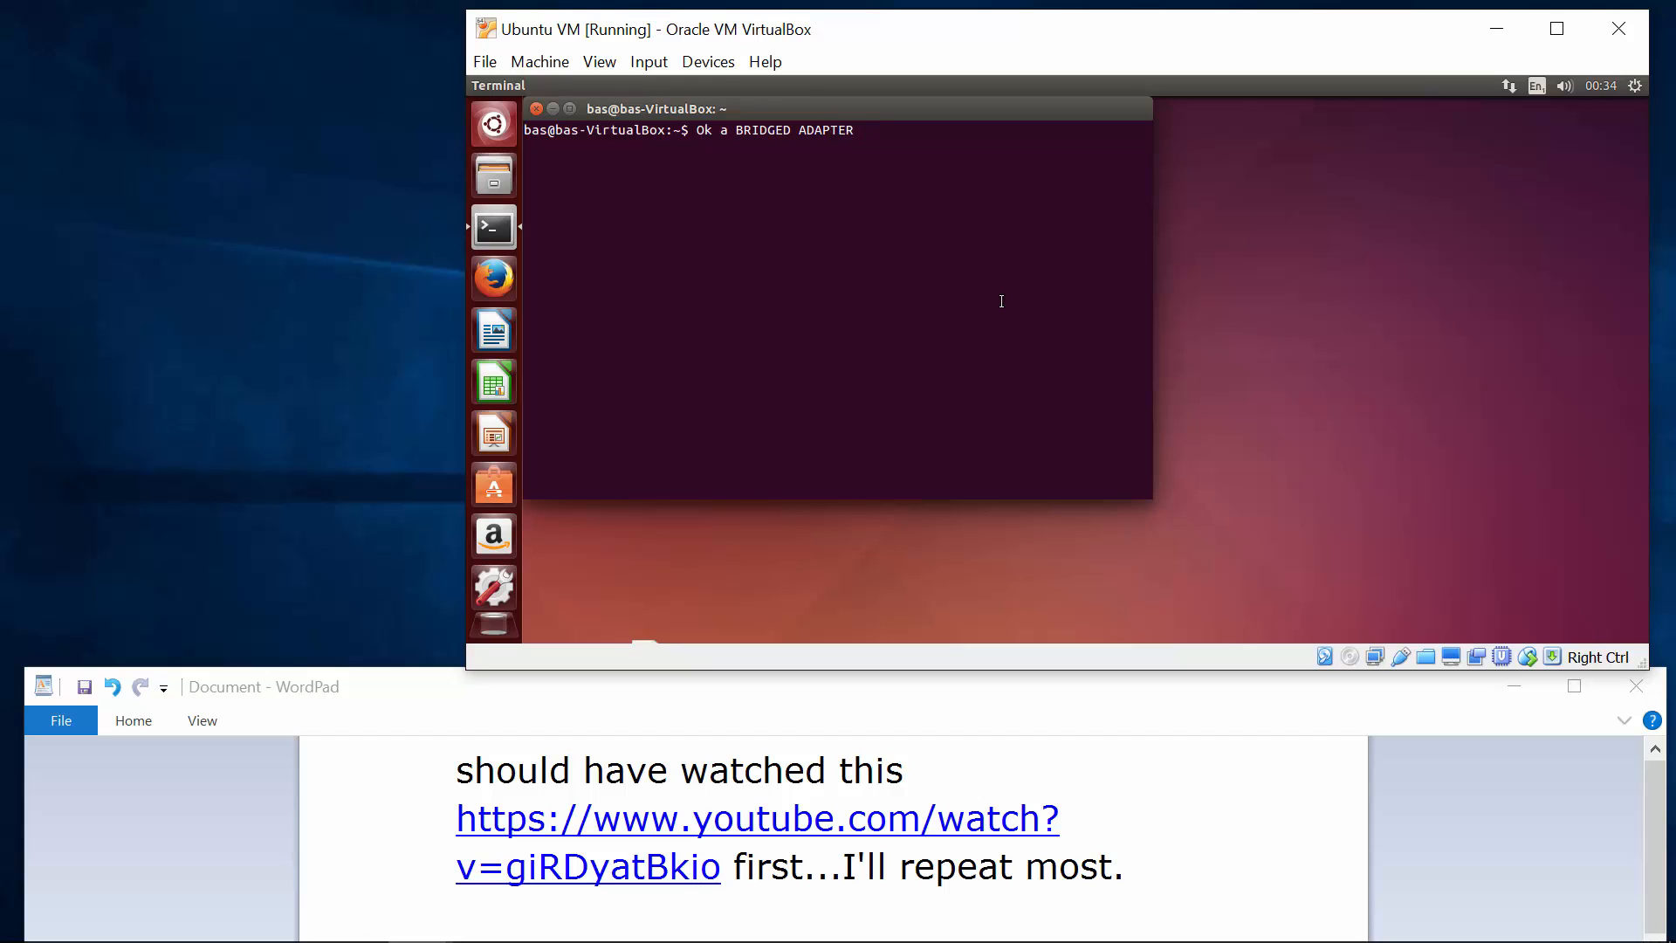
type("MEANS")
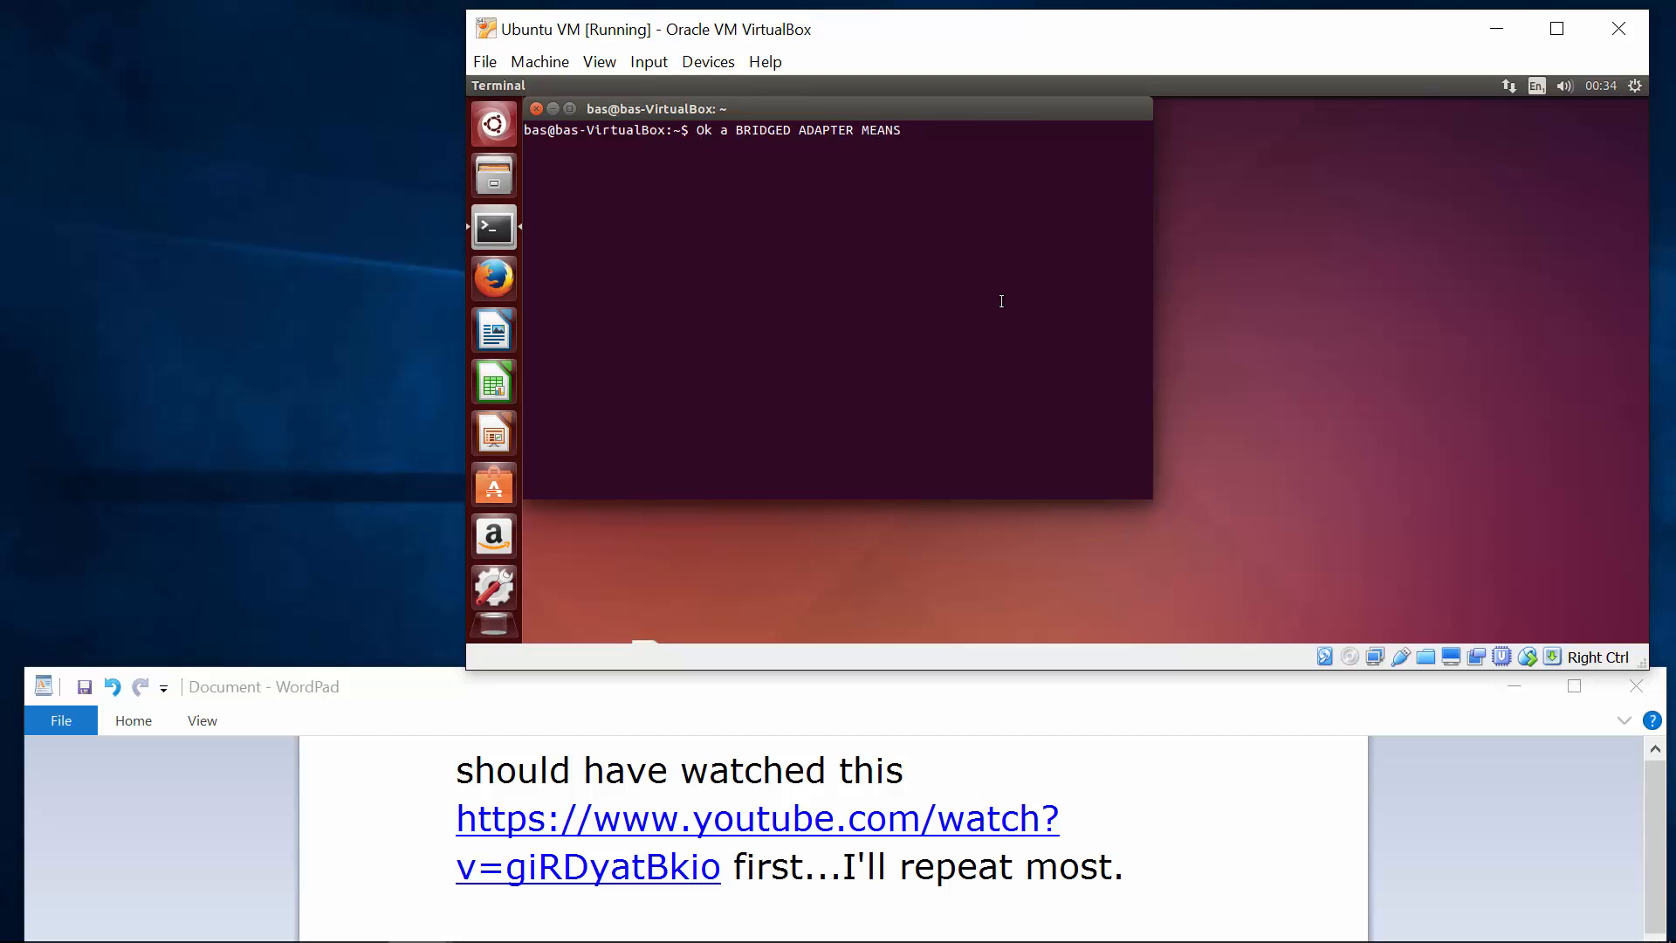
type("ITŚ")
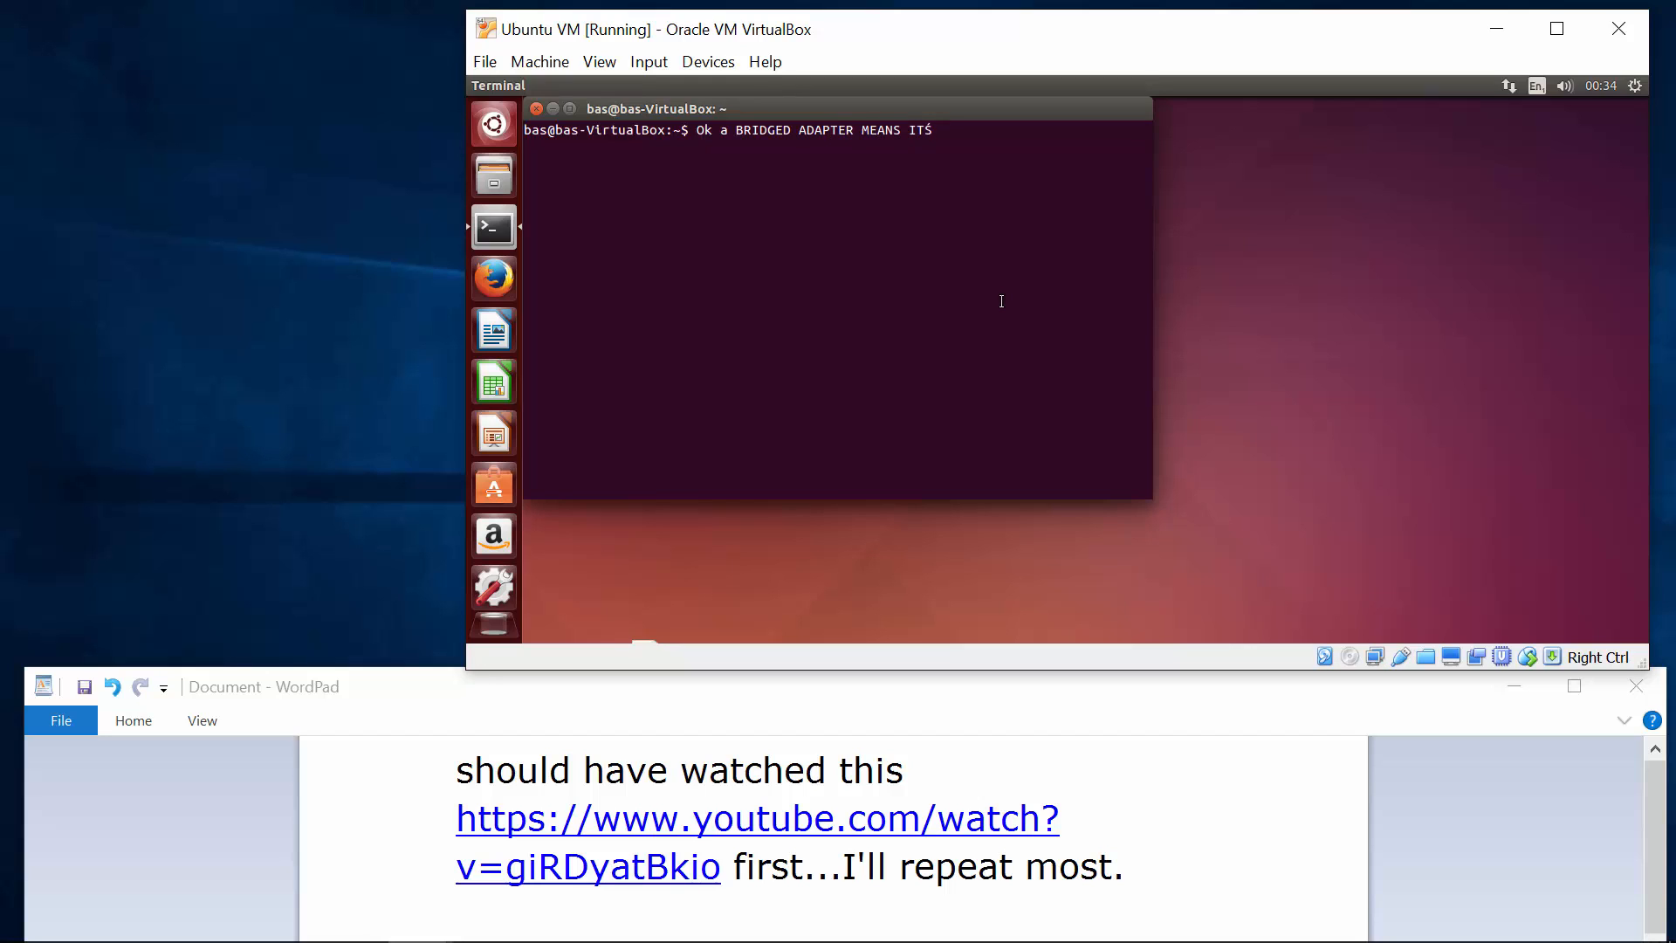
type("GOING T")
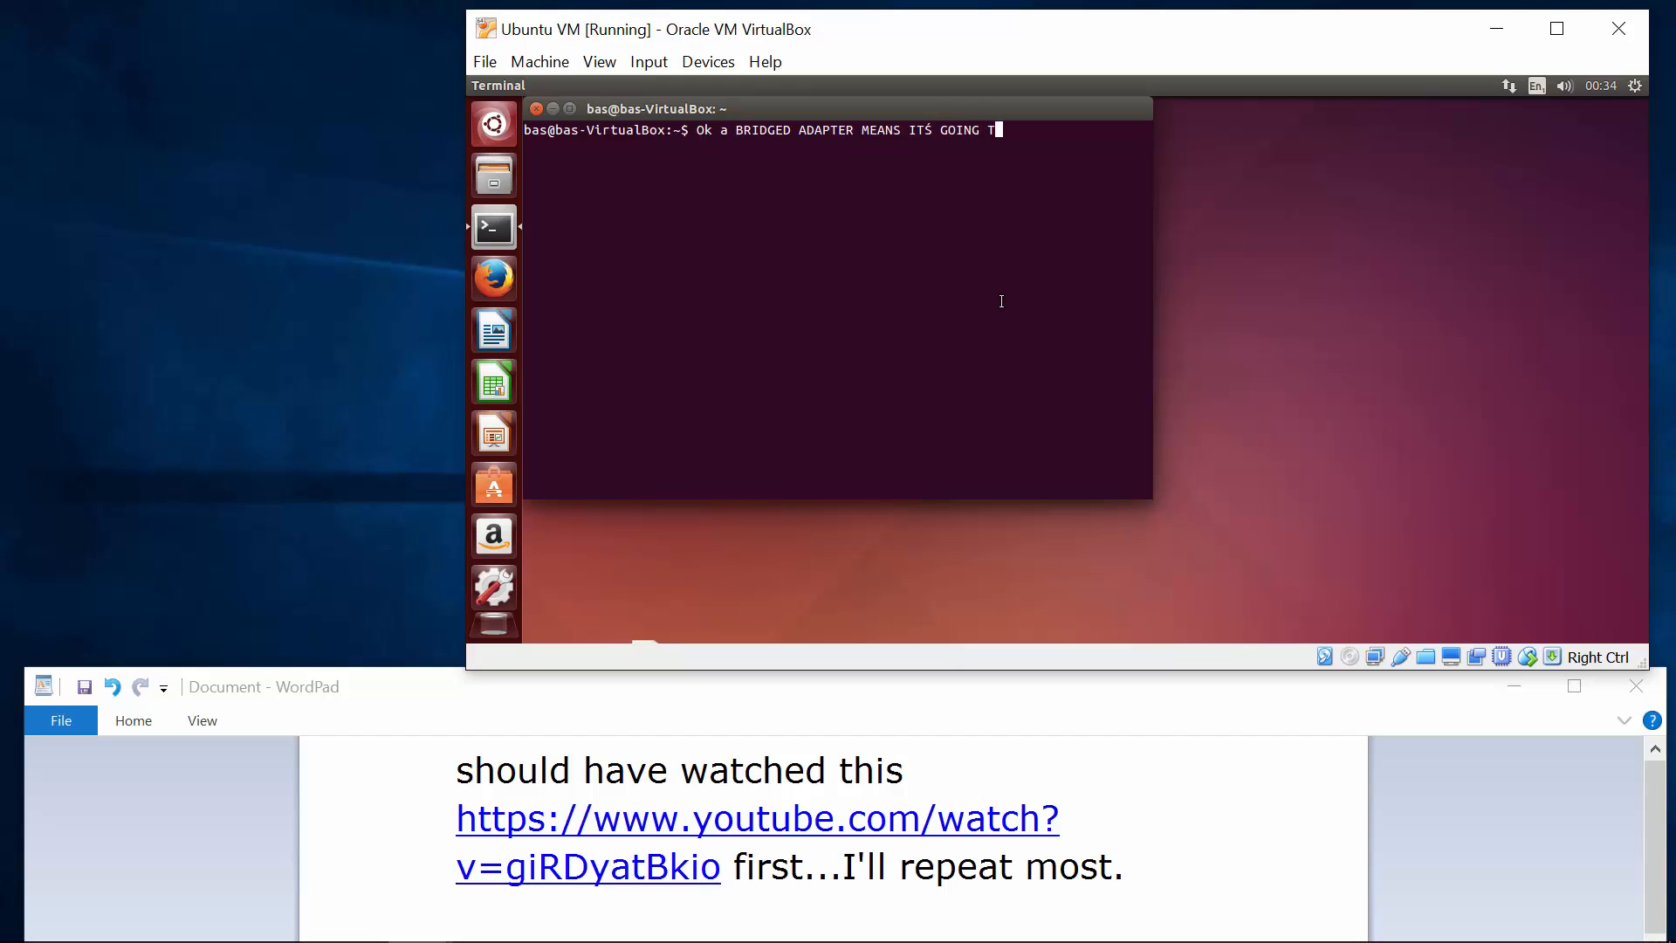
type("O HAVE")
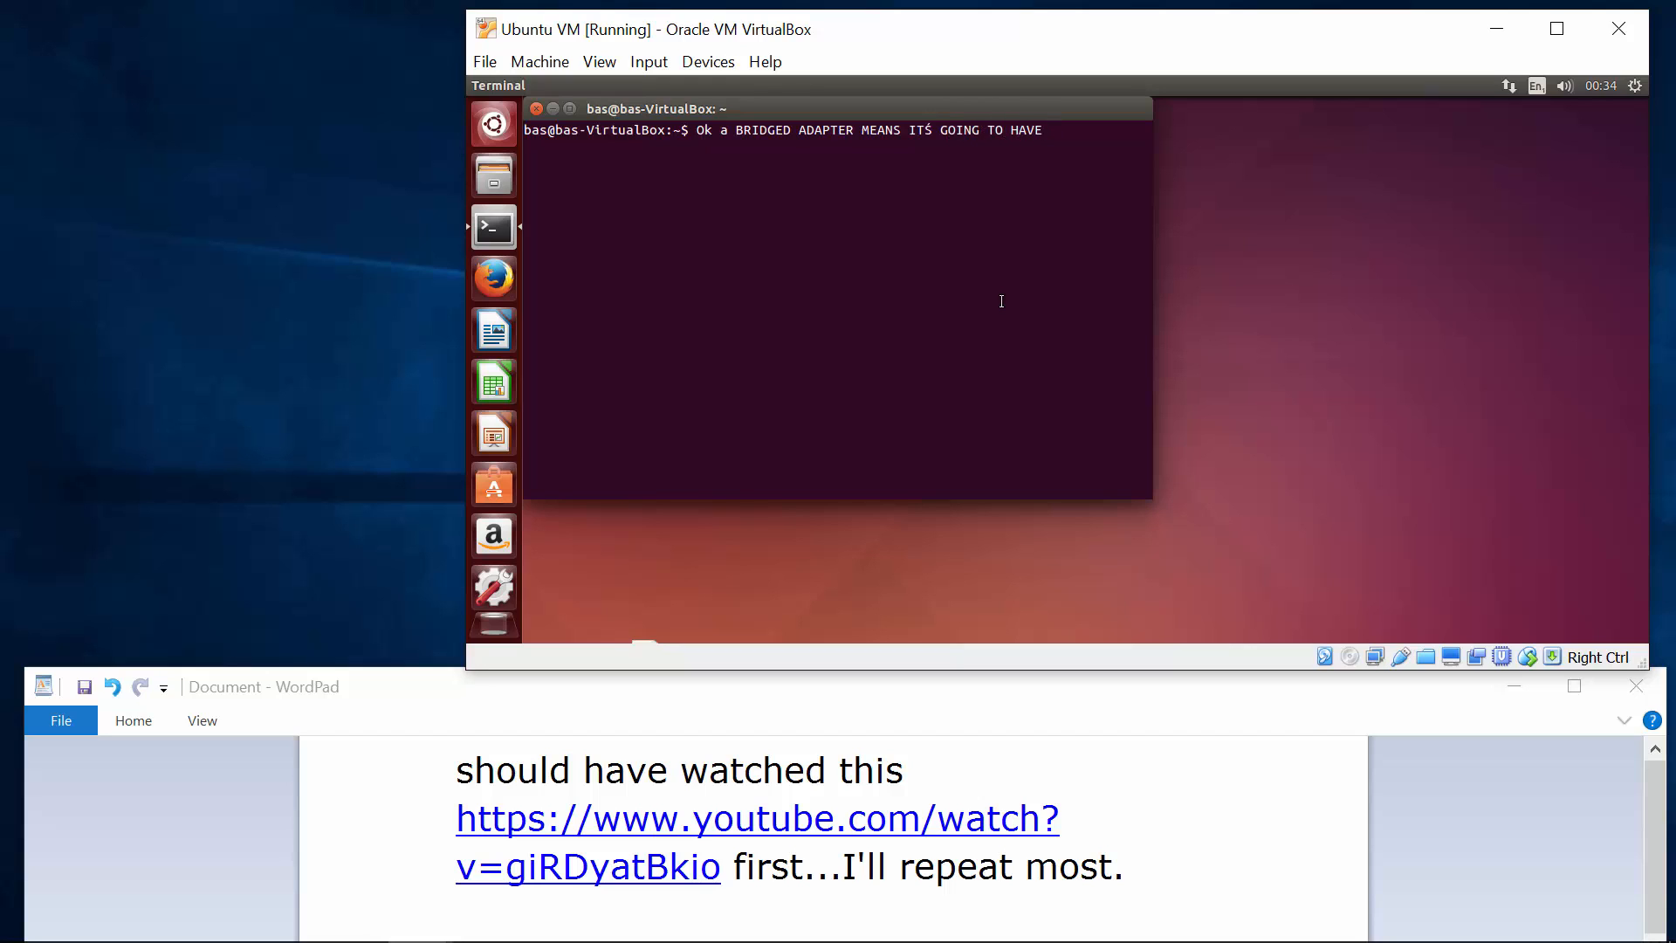
type("A")
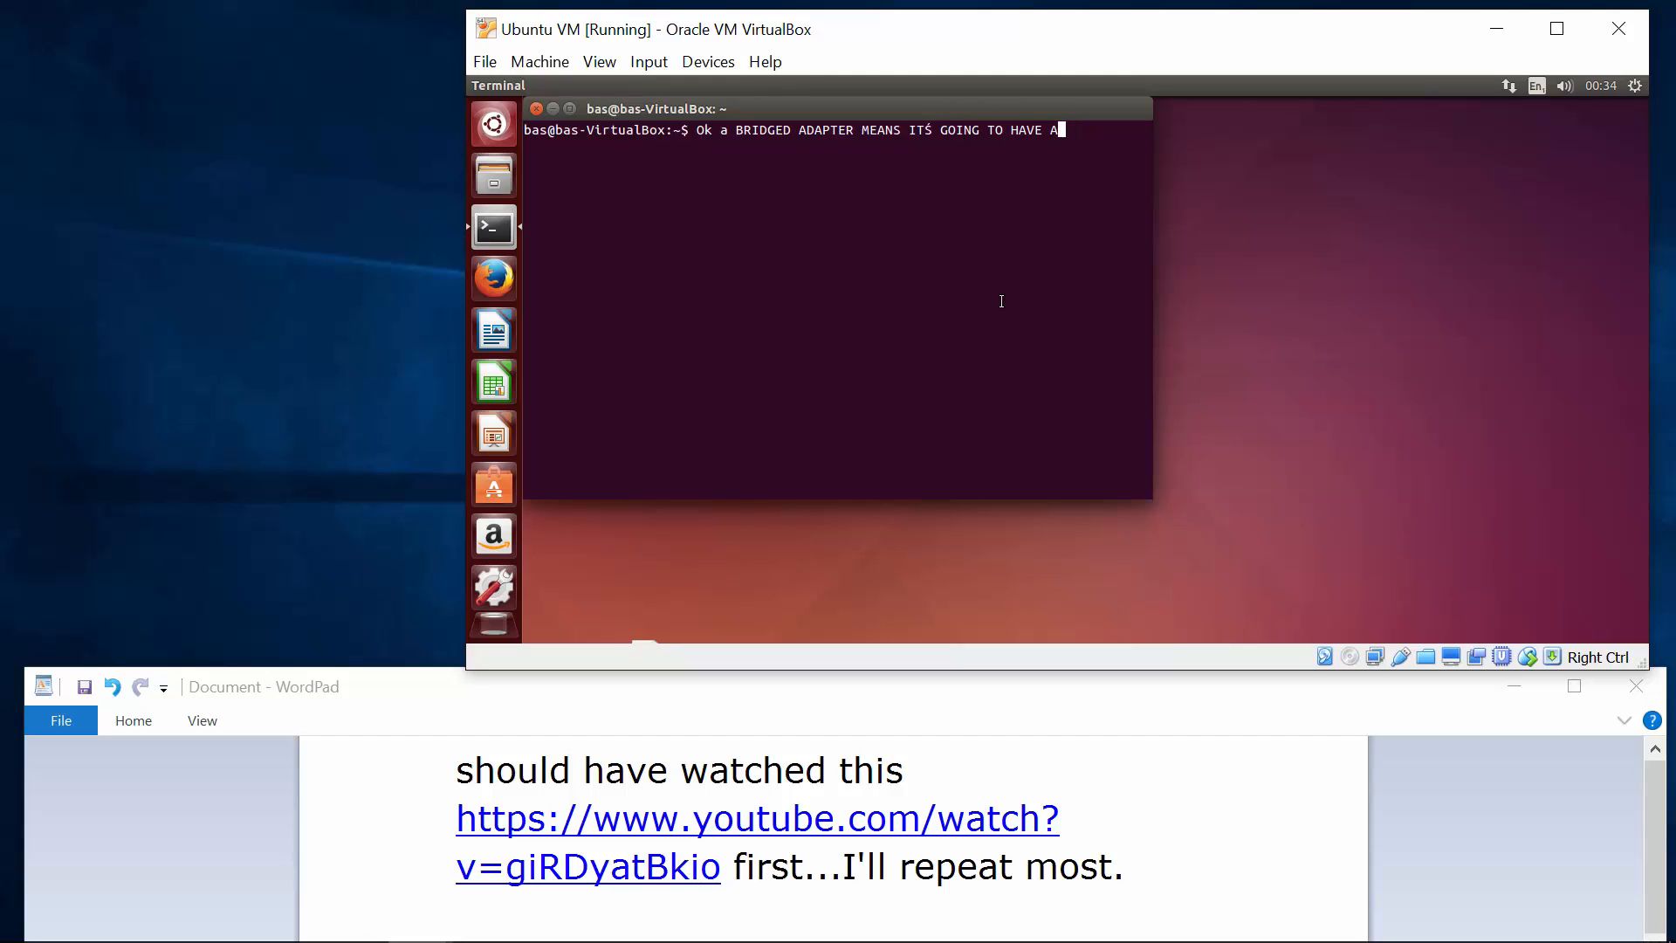
Finish the note that this VM shares the subnet with the home network, and submit it
key("backspace")
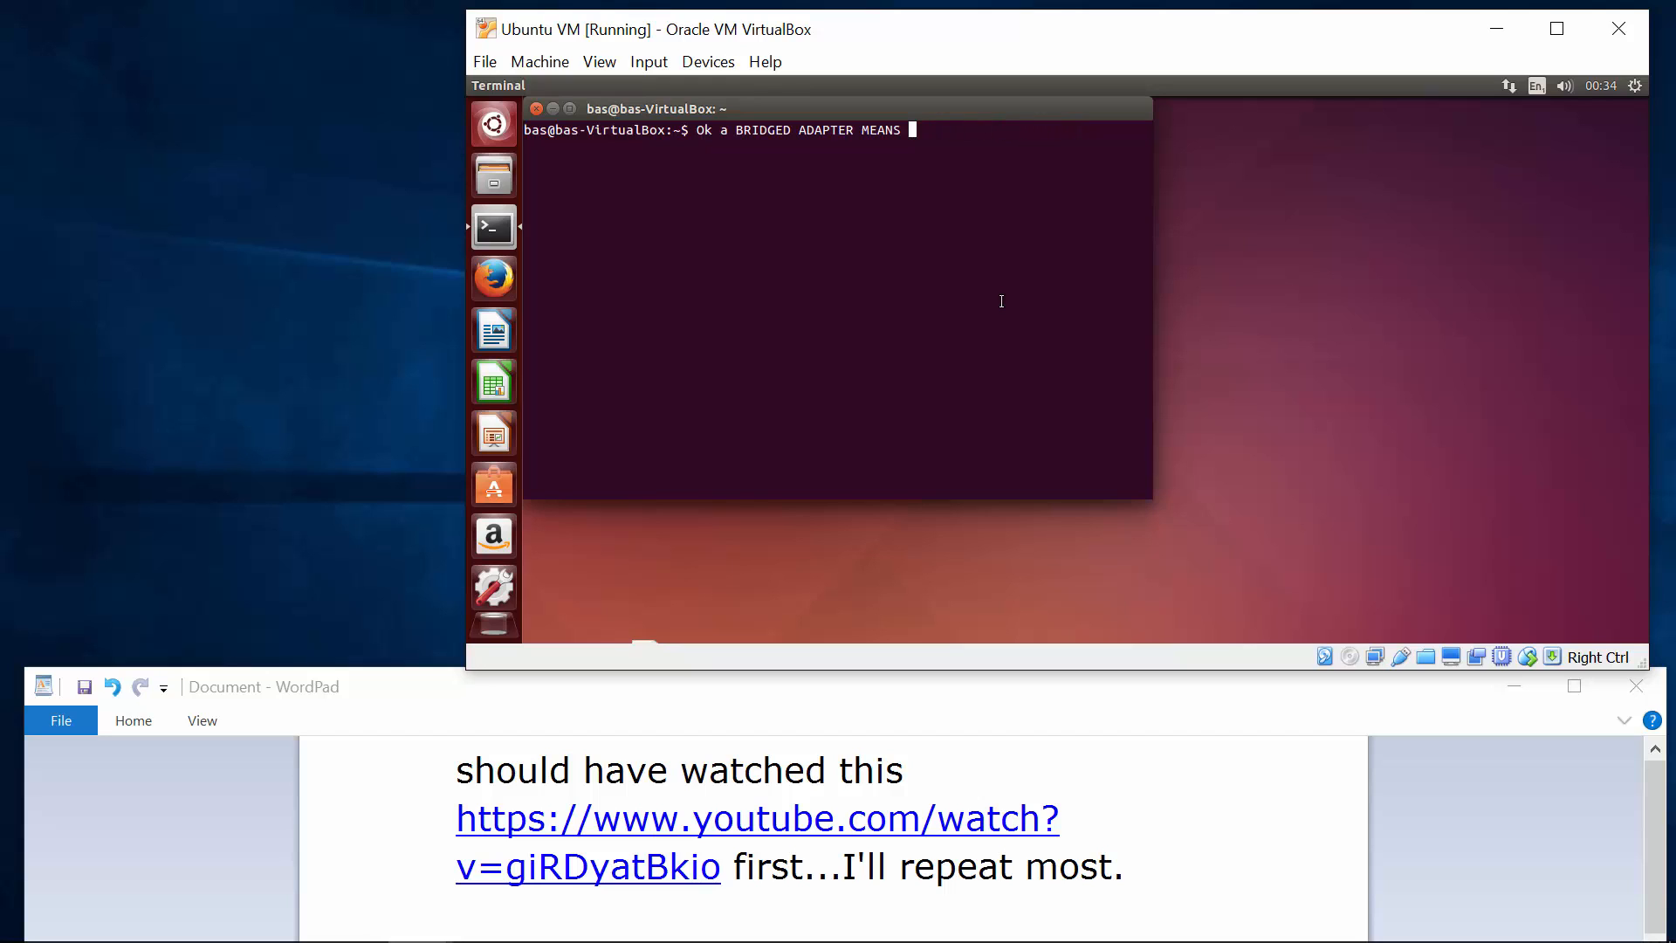
type("THIS VM")
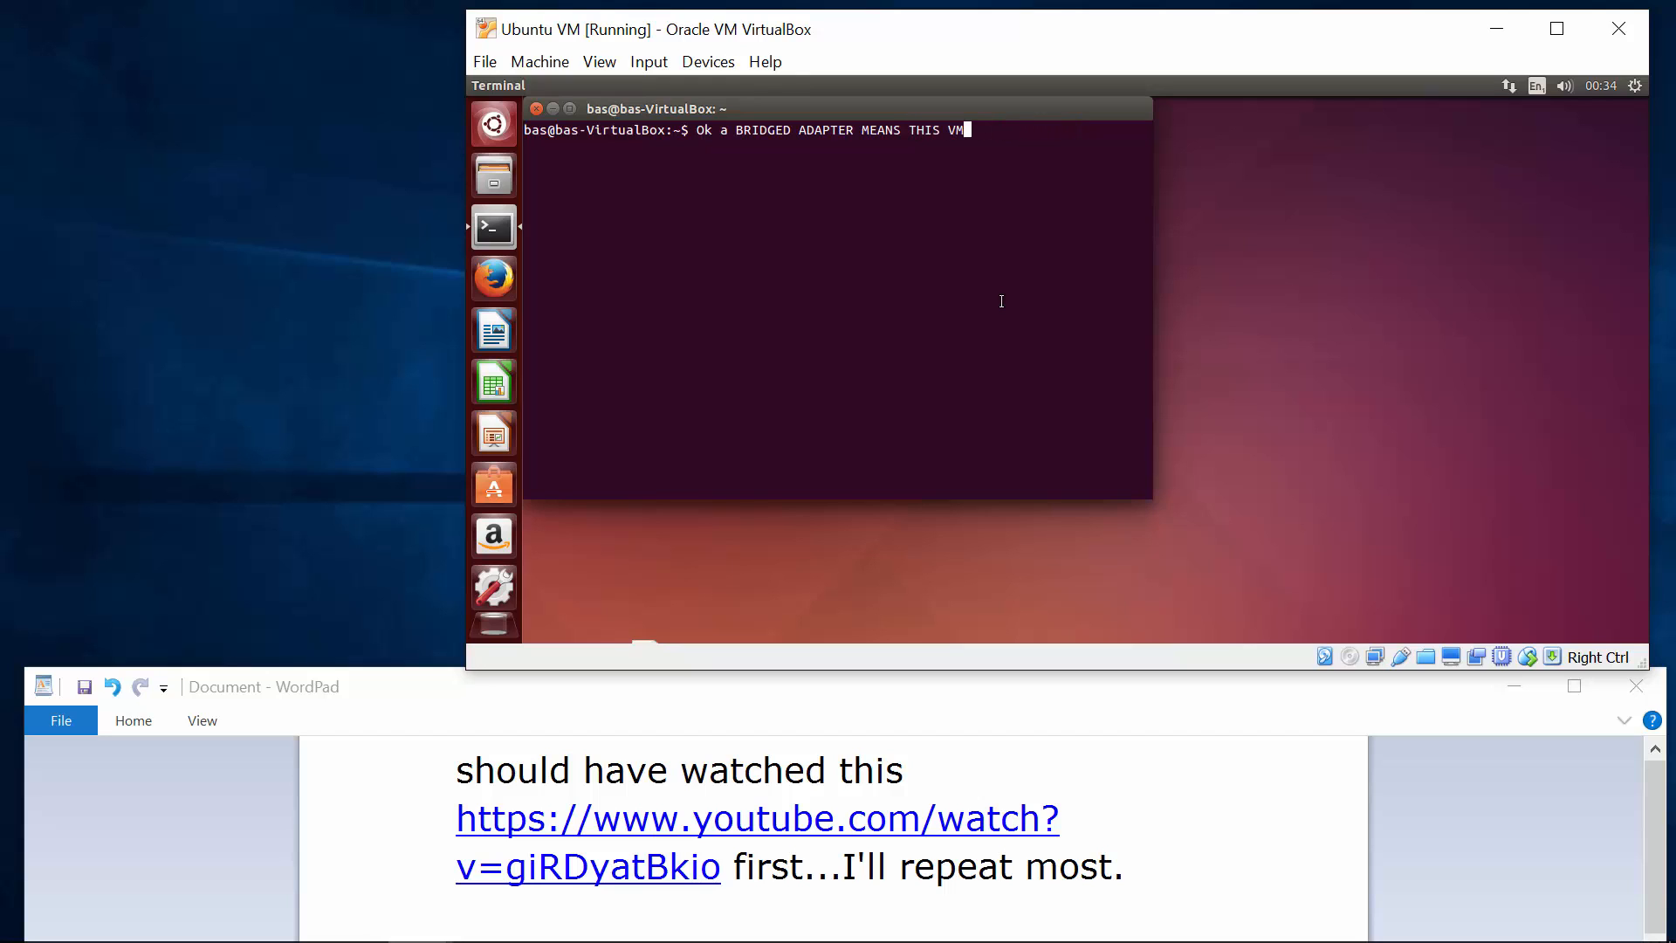
type("IS GOING")
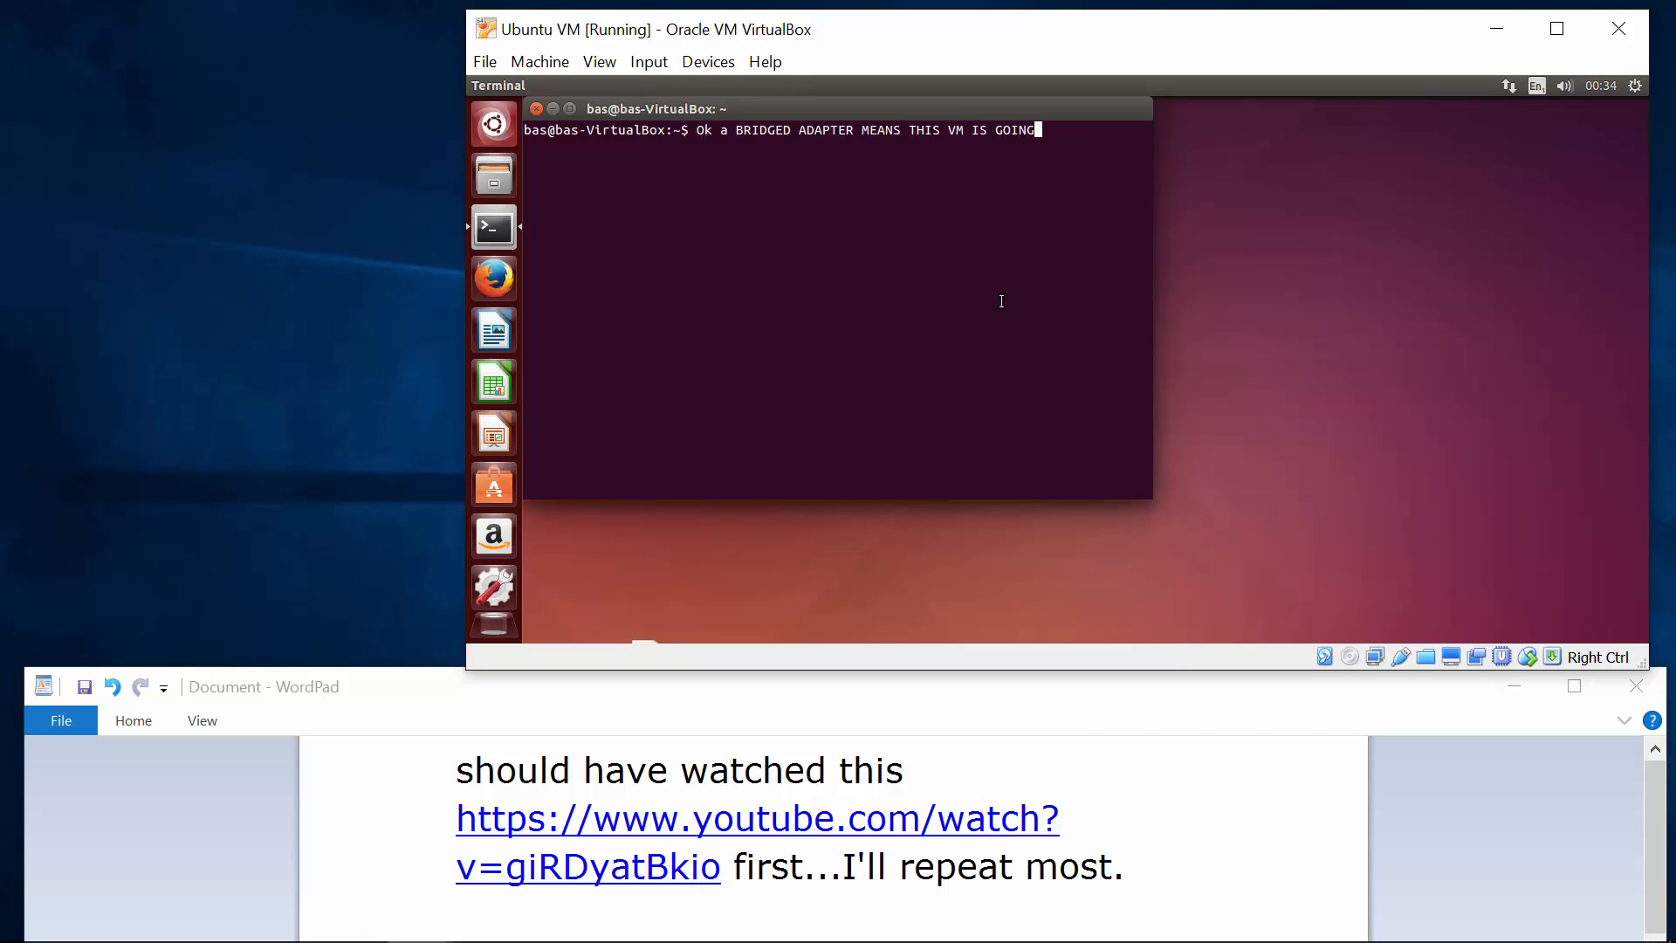
type("TO HAVE AN IP")
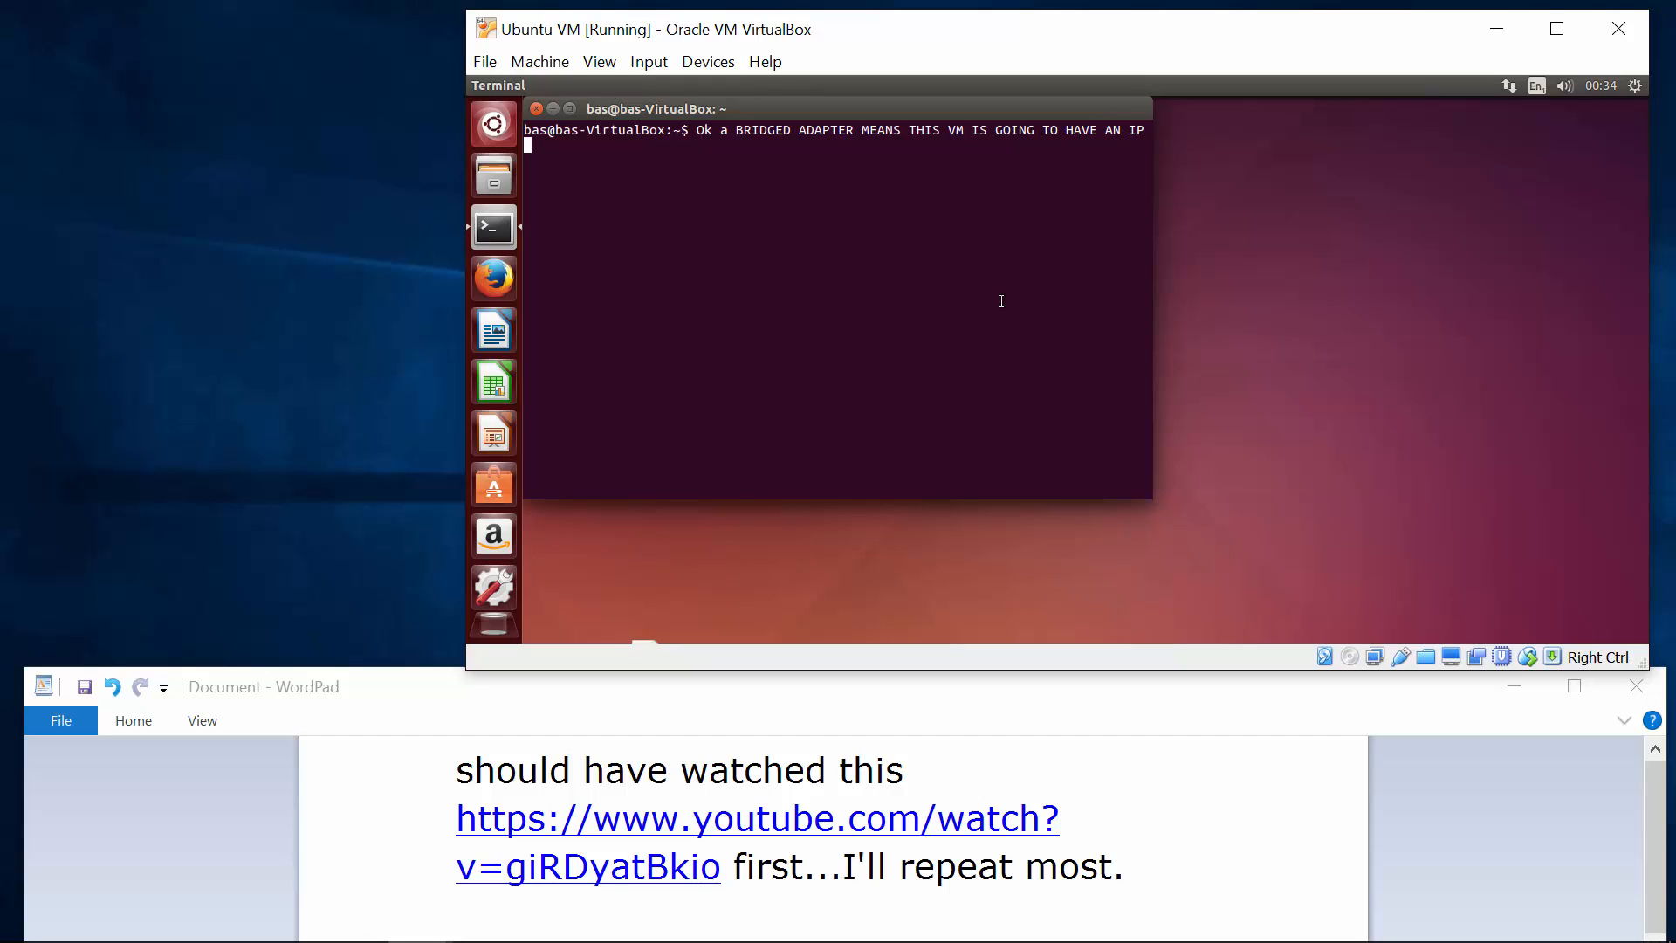
type("ON THE SAME")
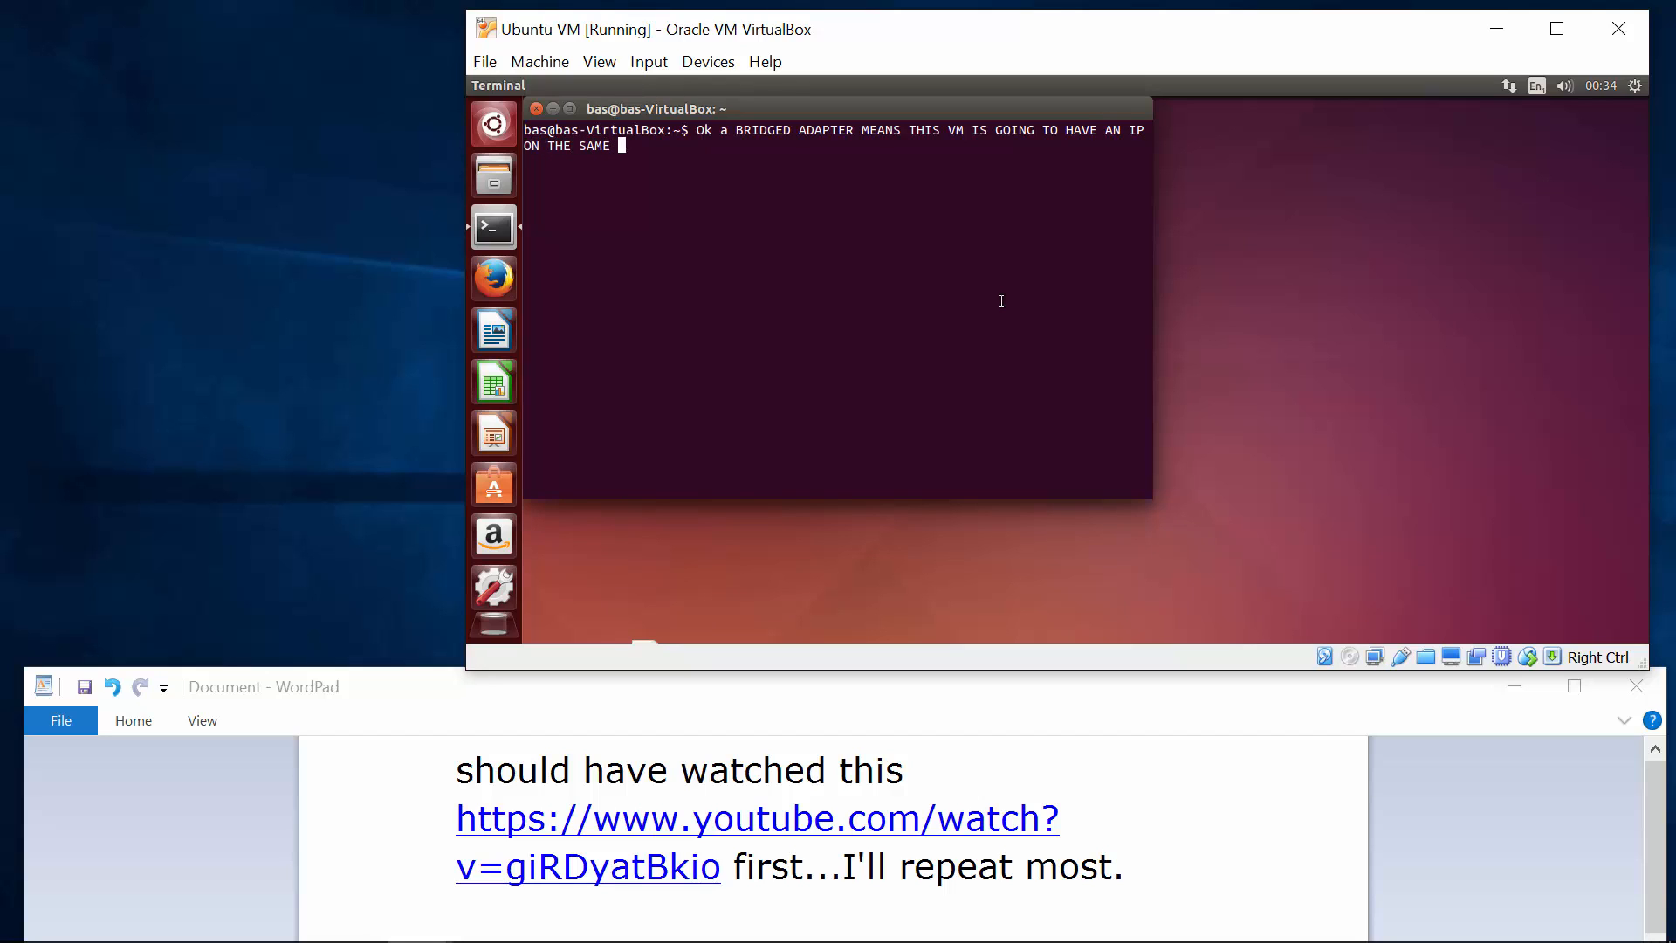
type("SUBNET")
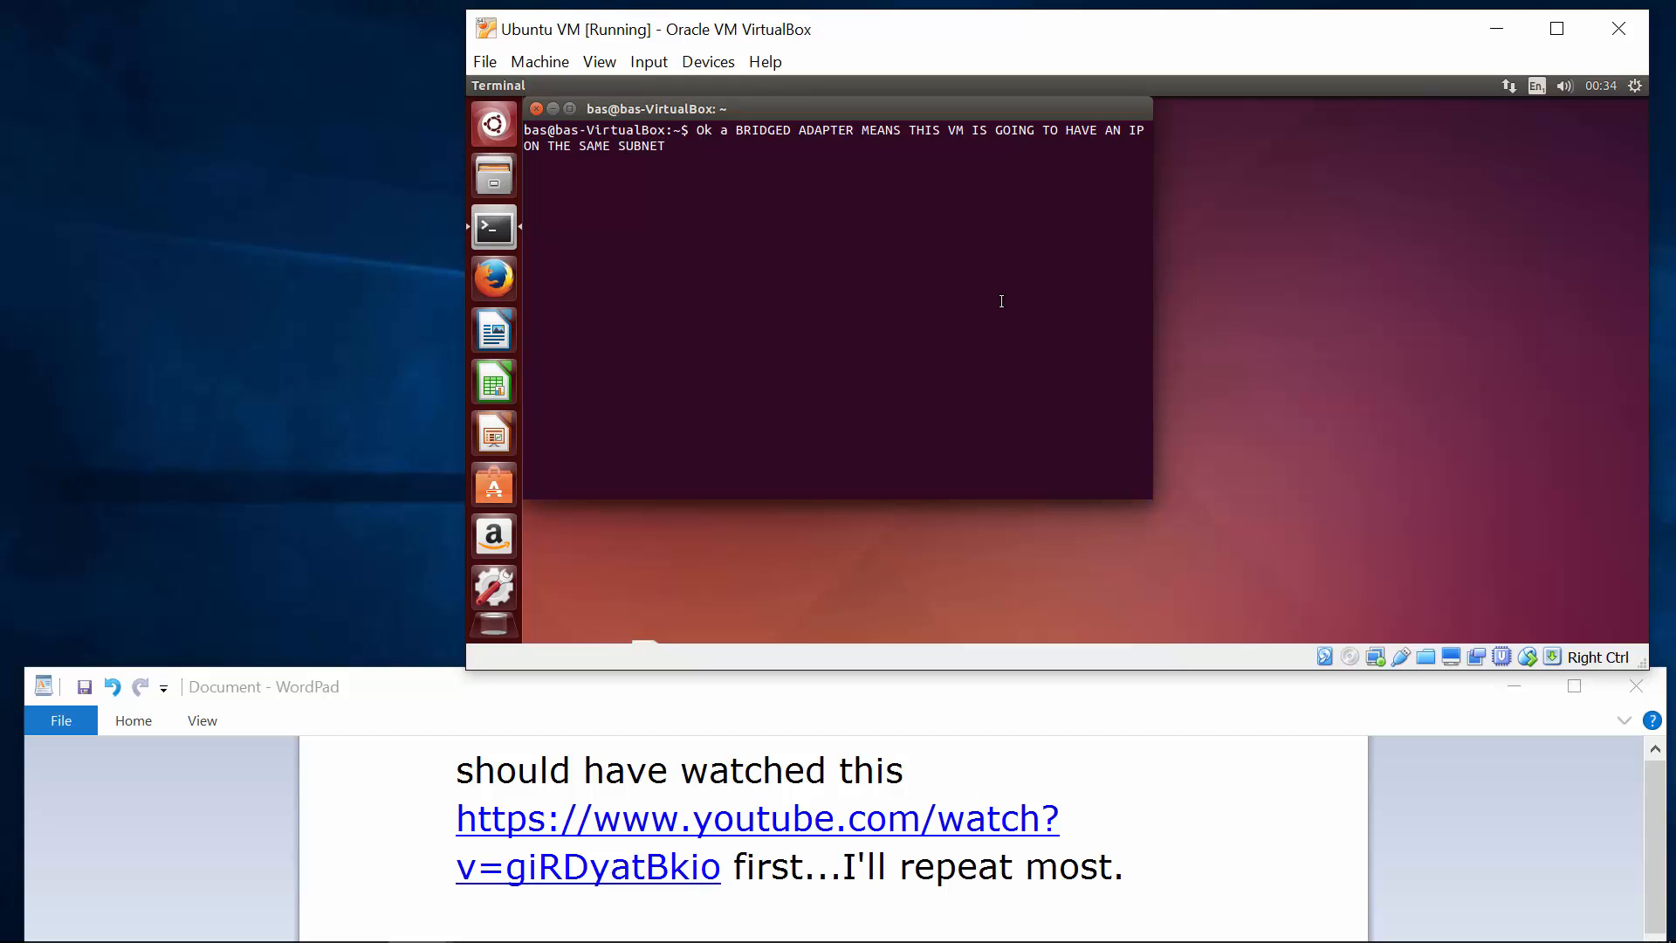
type("/NETWORK AS YOUR HOST")
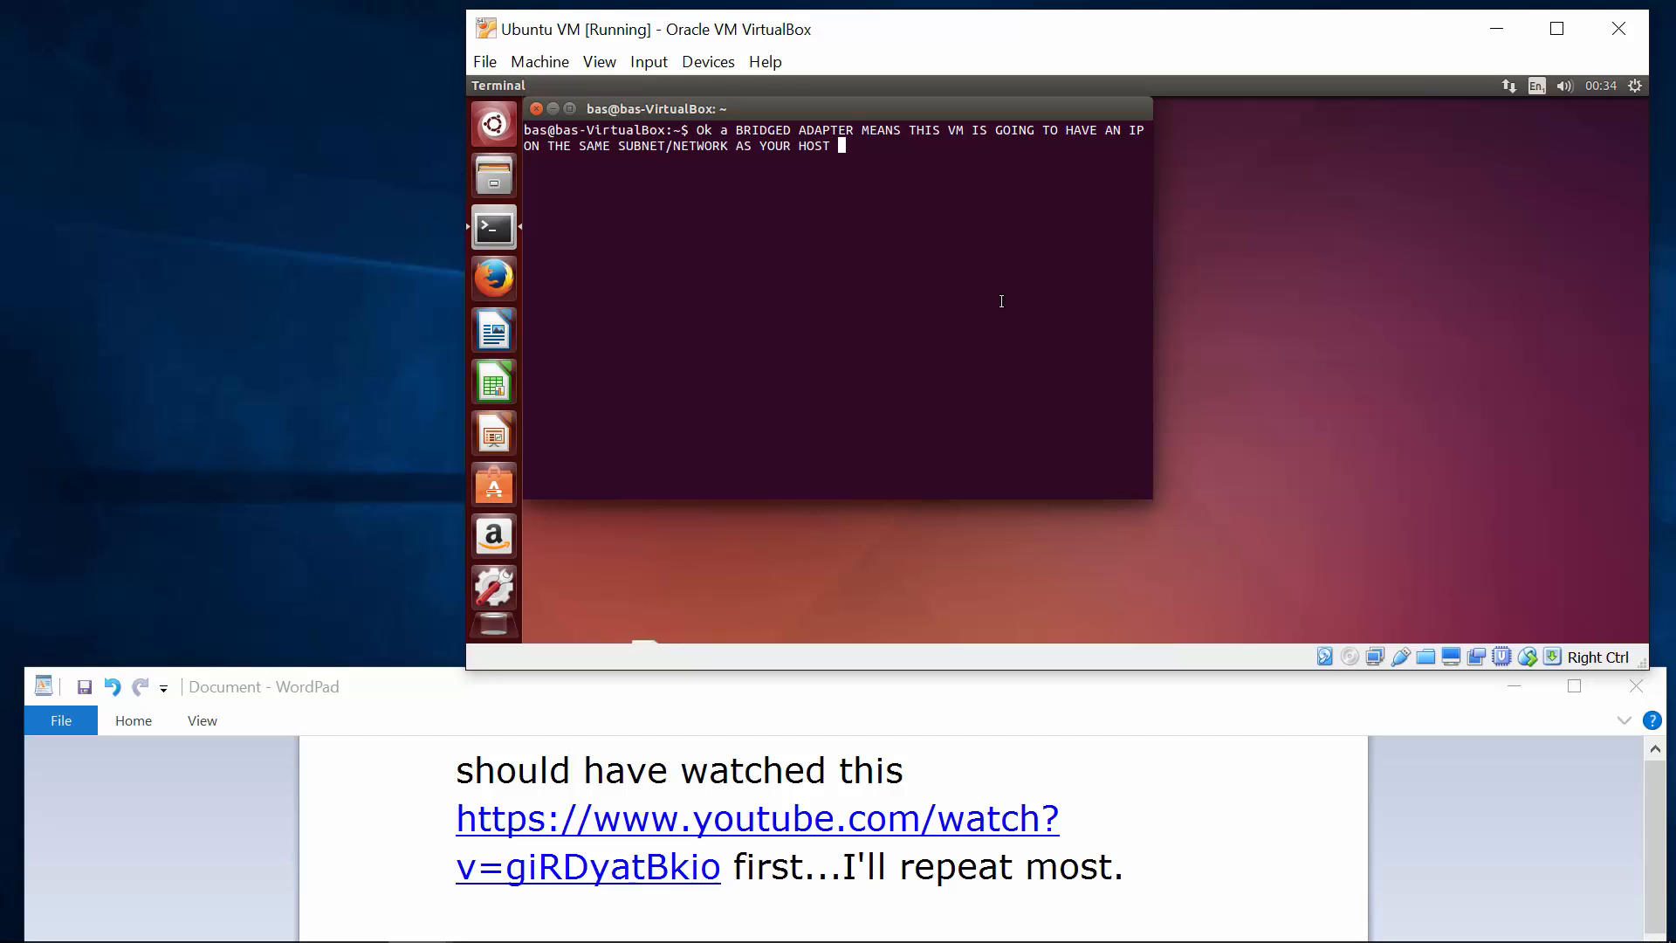
type("COMPUTER")
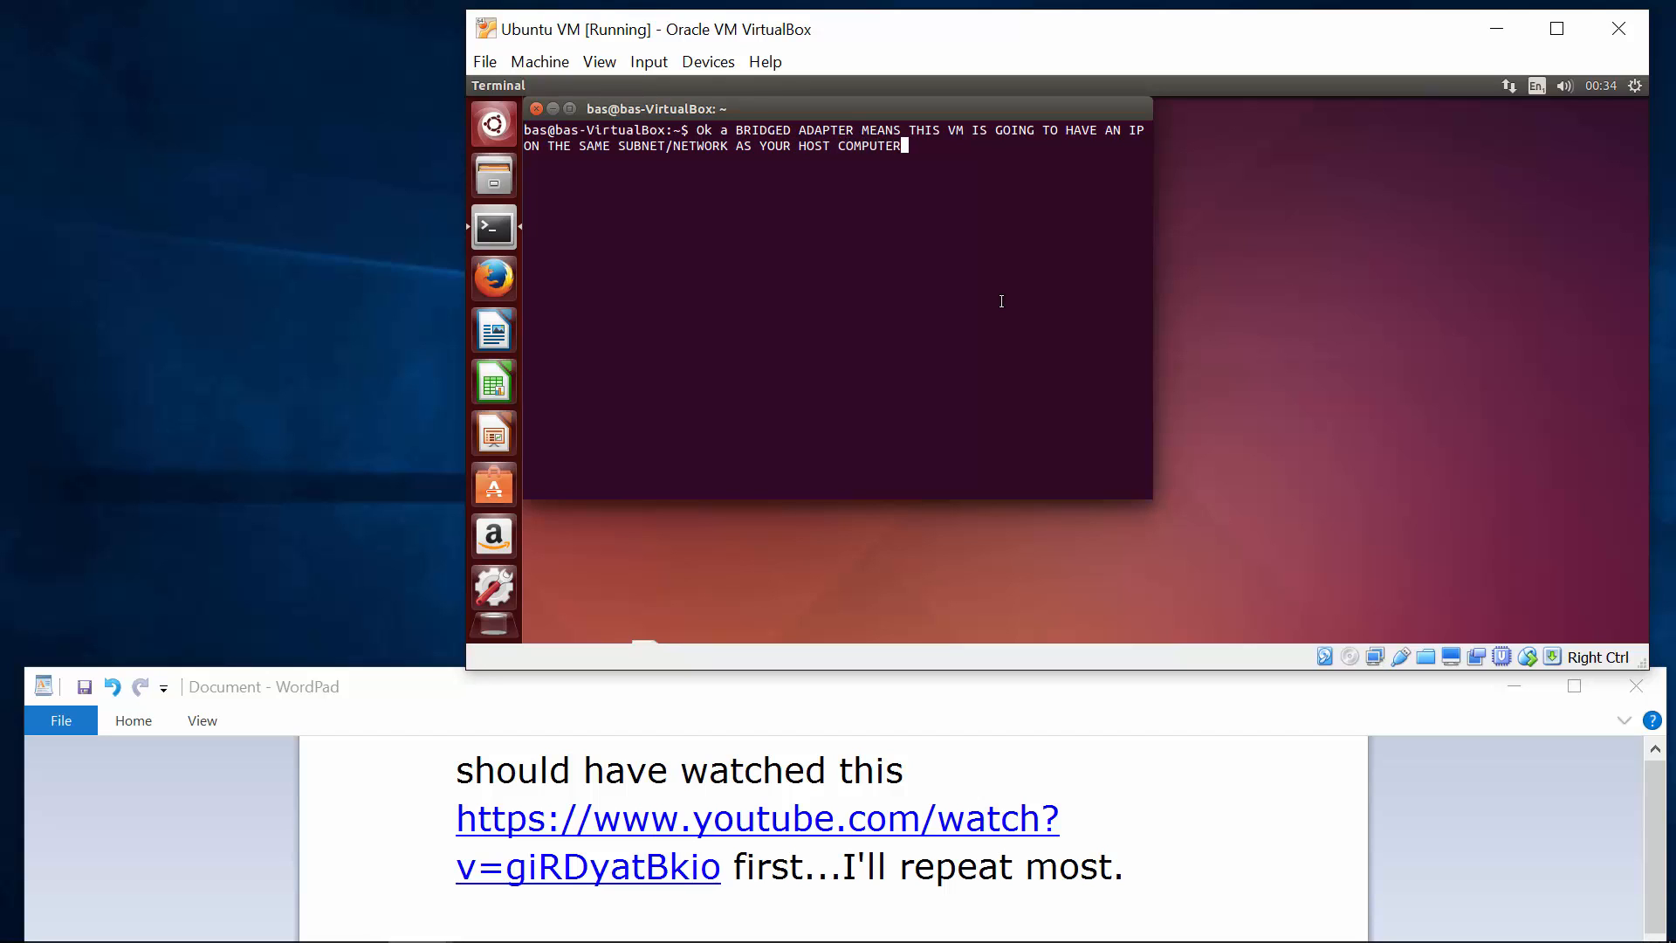
type("/HOME")
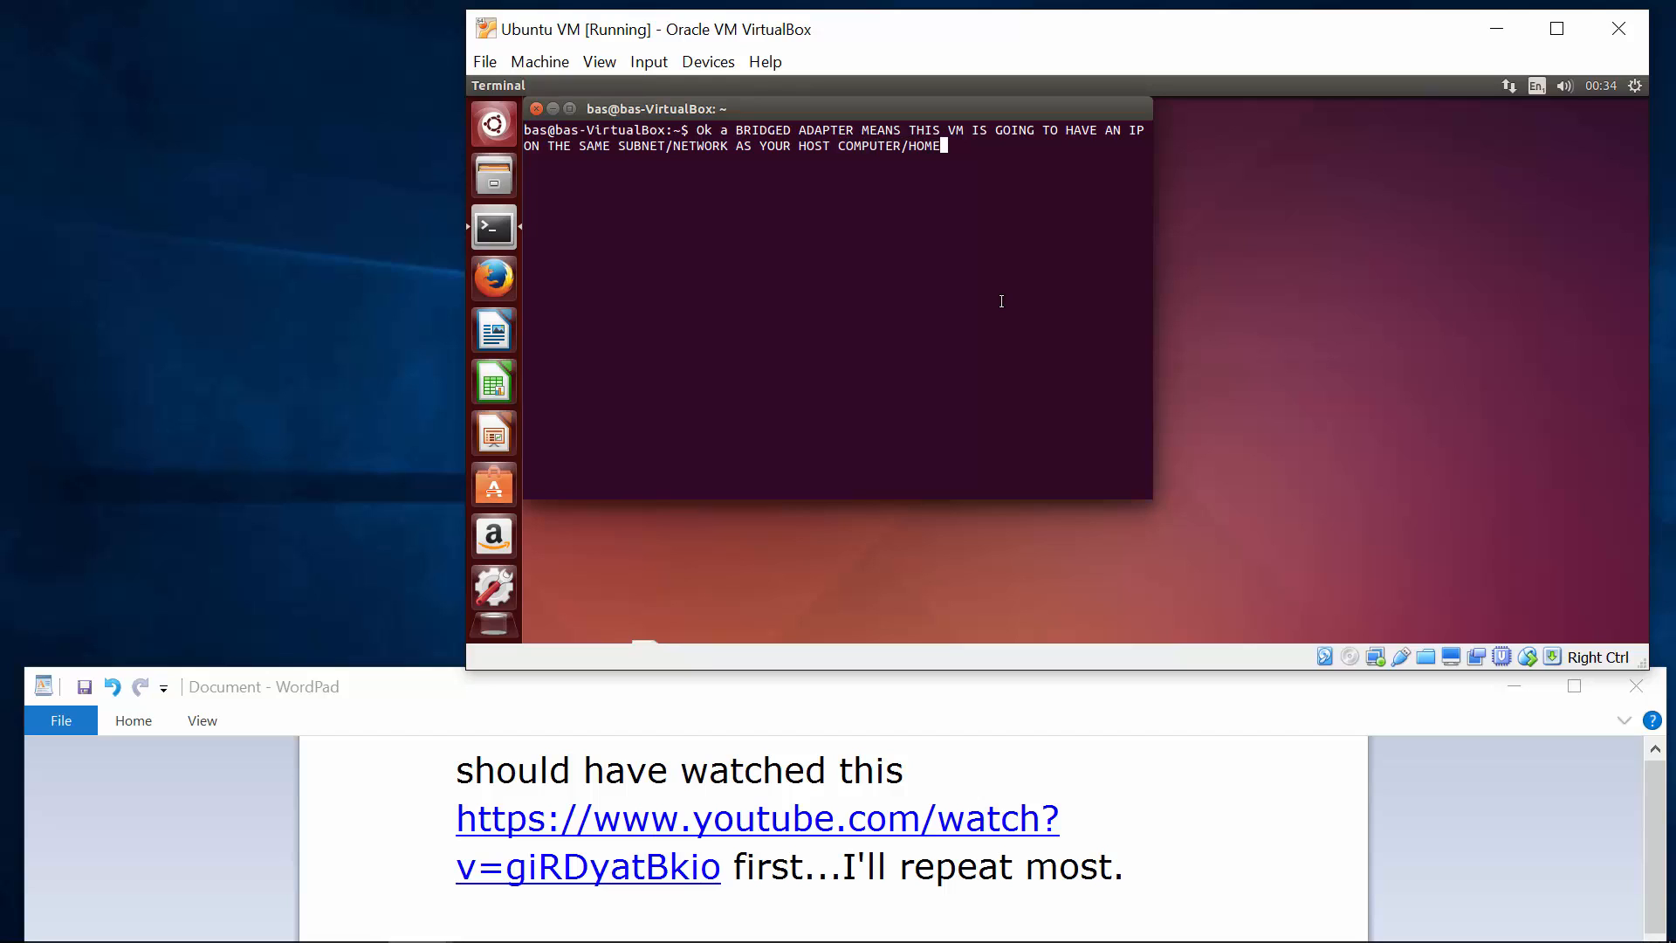
type("NETW")
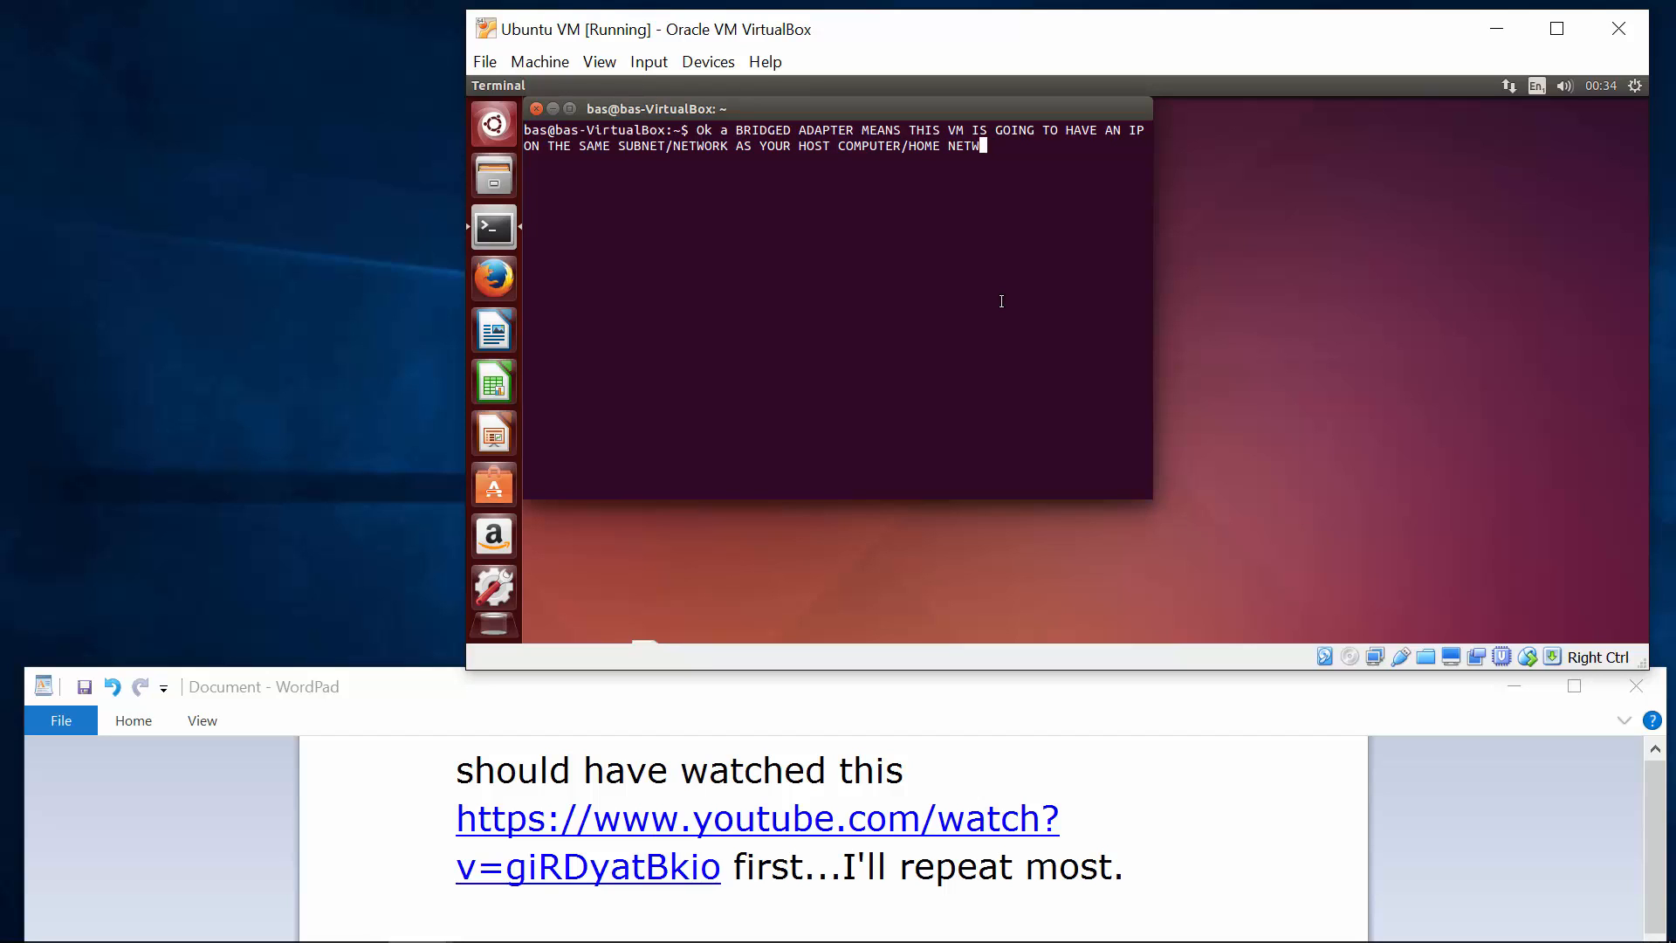
type("RK")
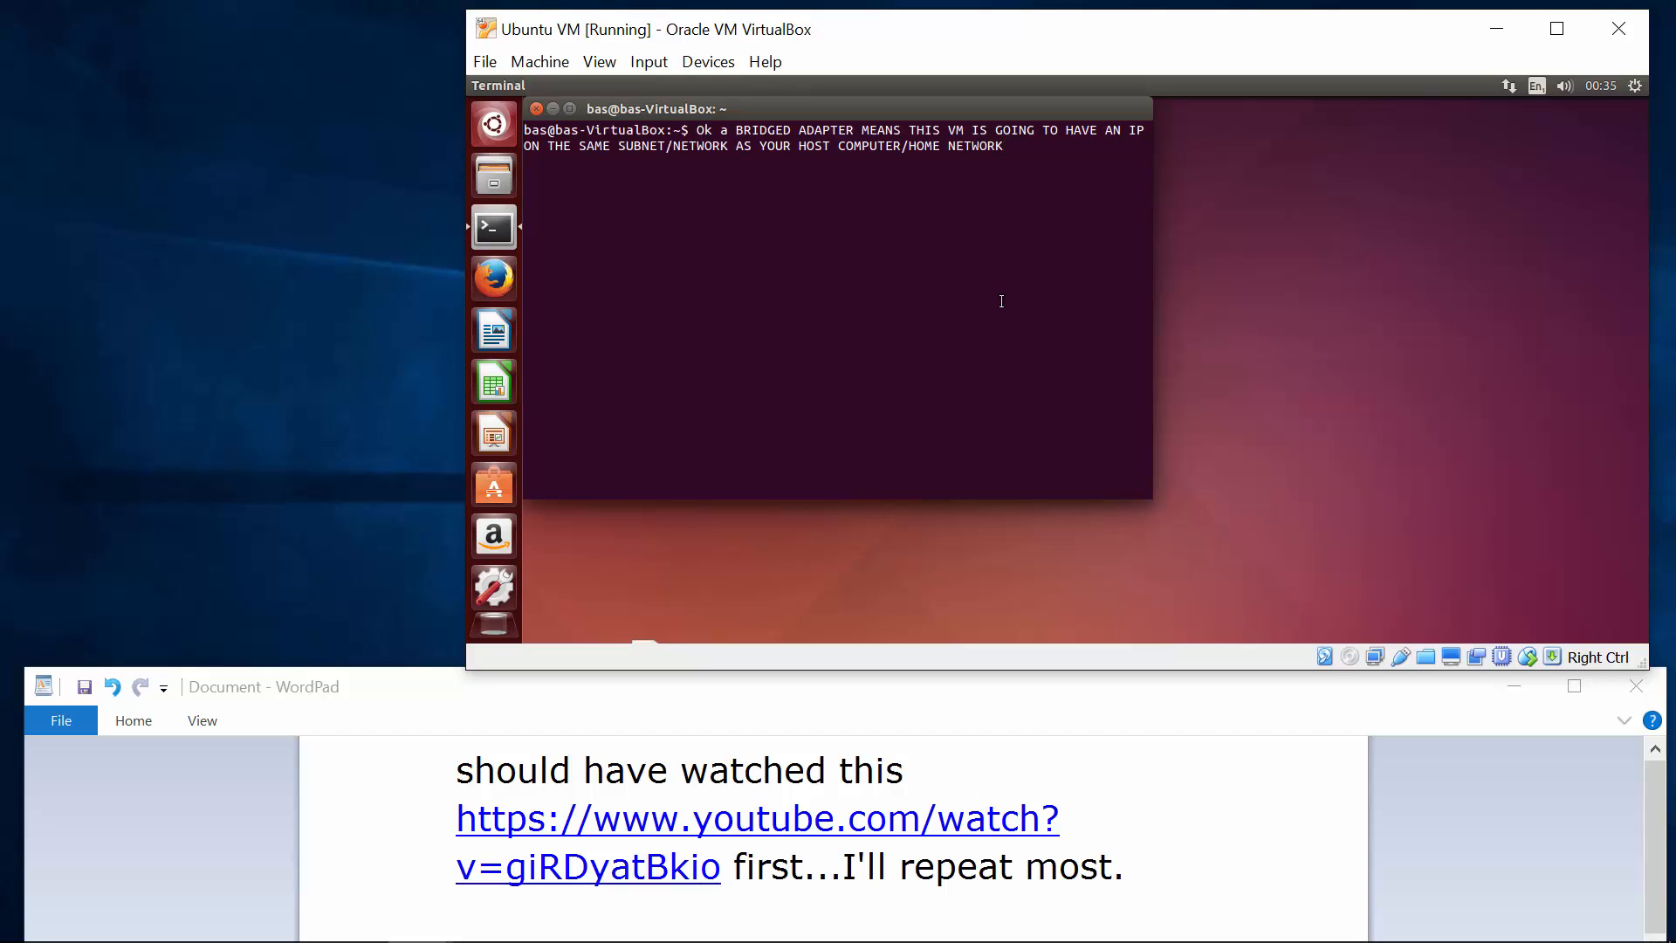
key("Return")
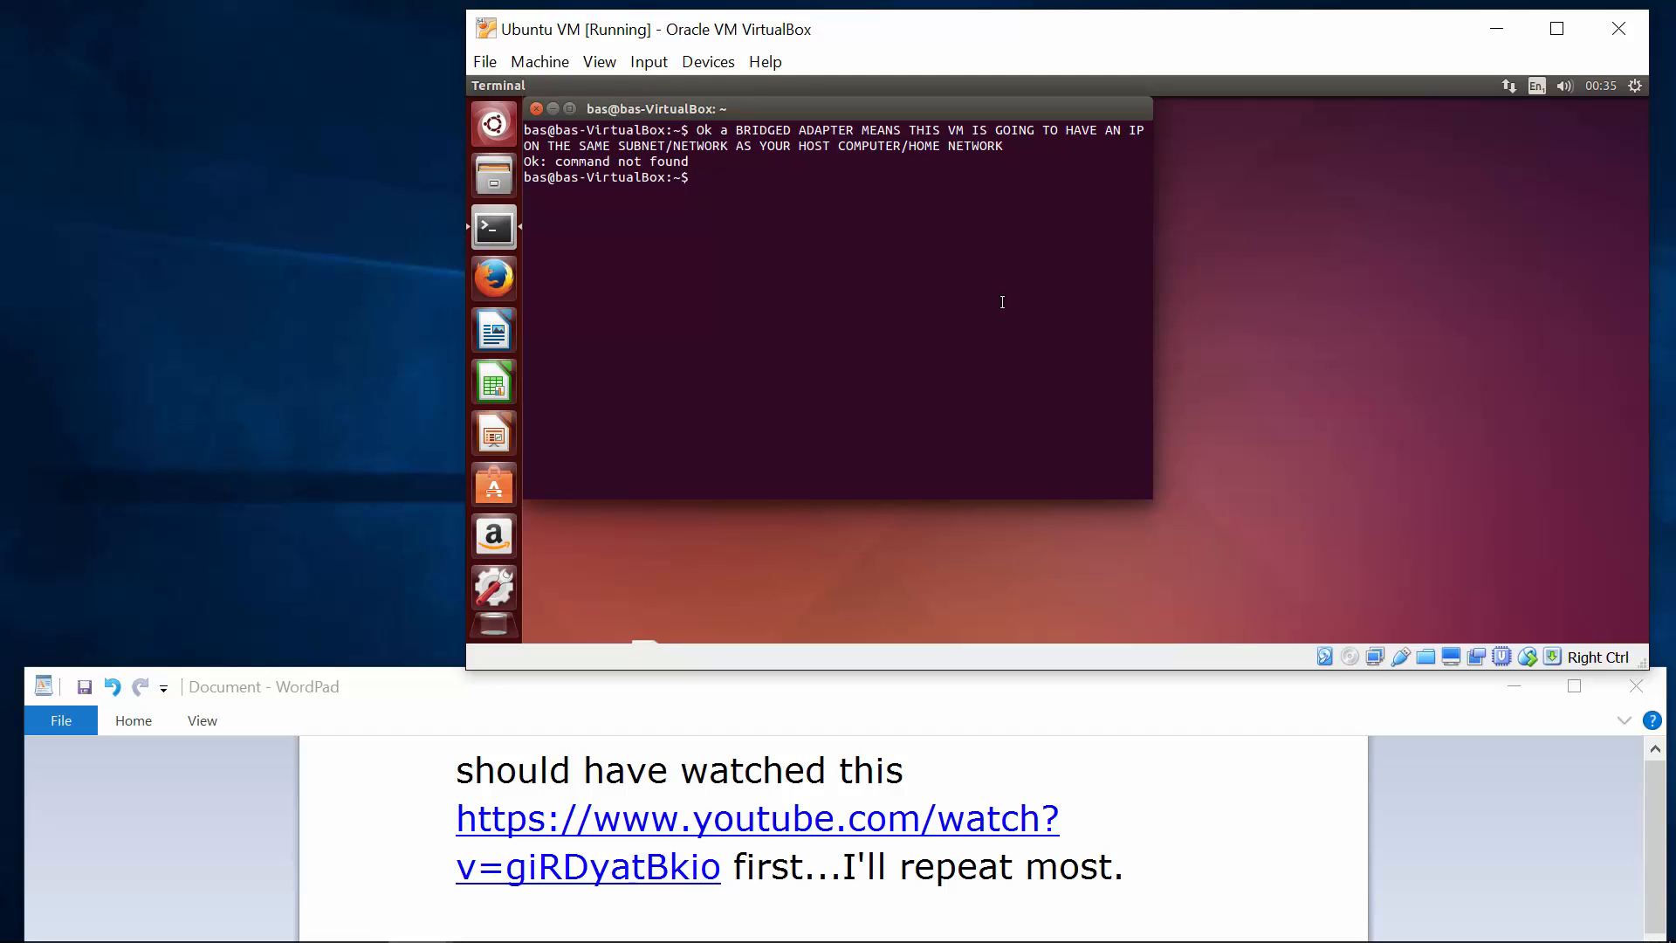
Type 'LETS CHECK' and 'IFCONFIG' in the terminal to check the VM's address
type("LETŚ CHECK")
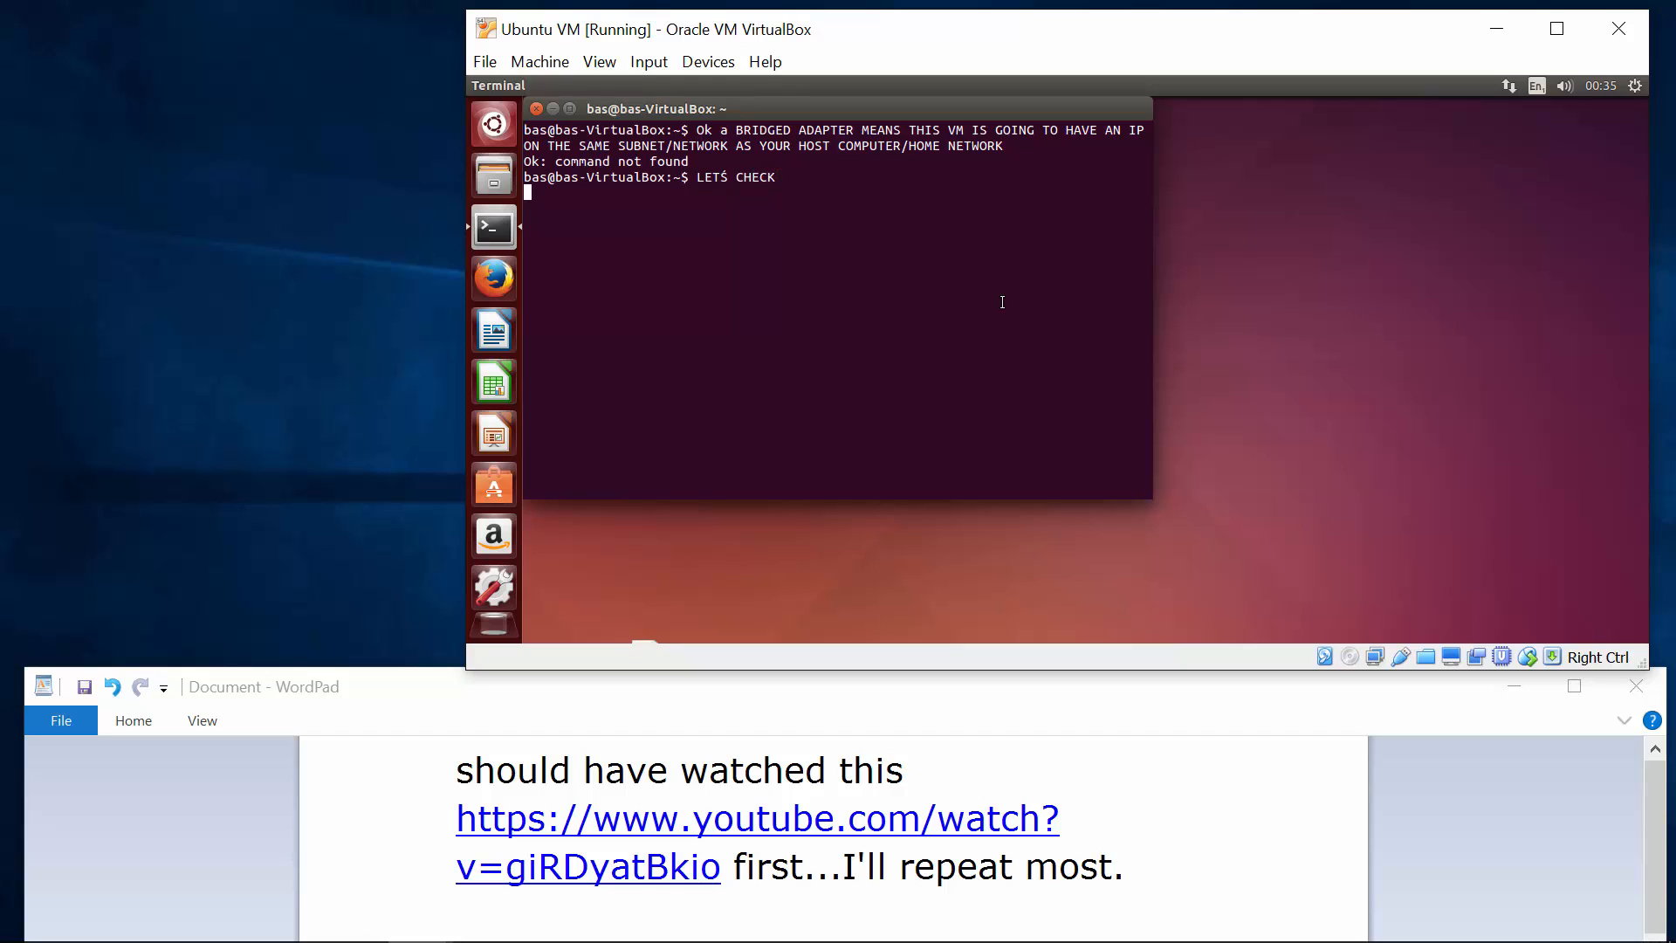
type("IFCONFIG")
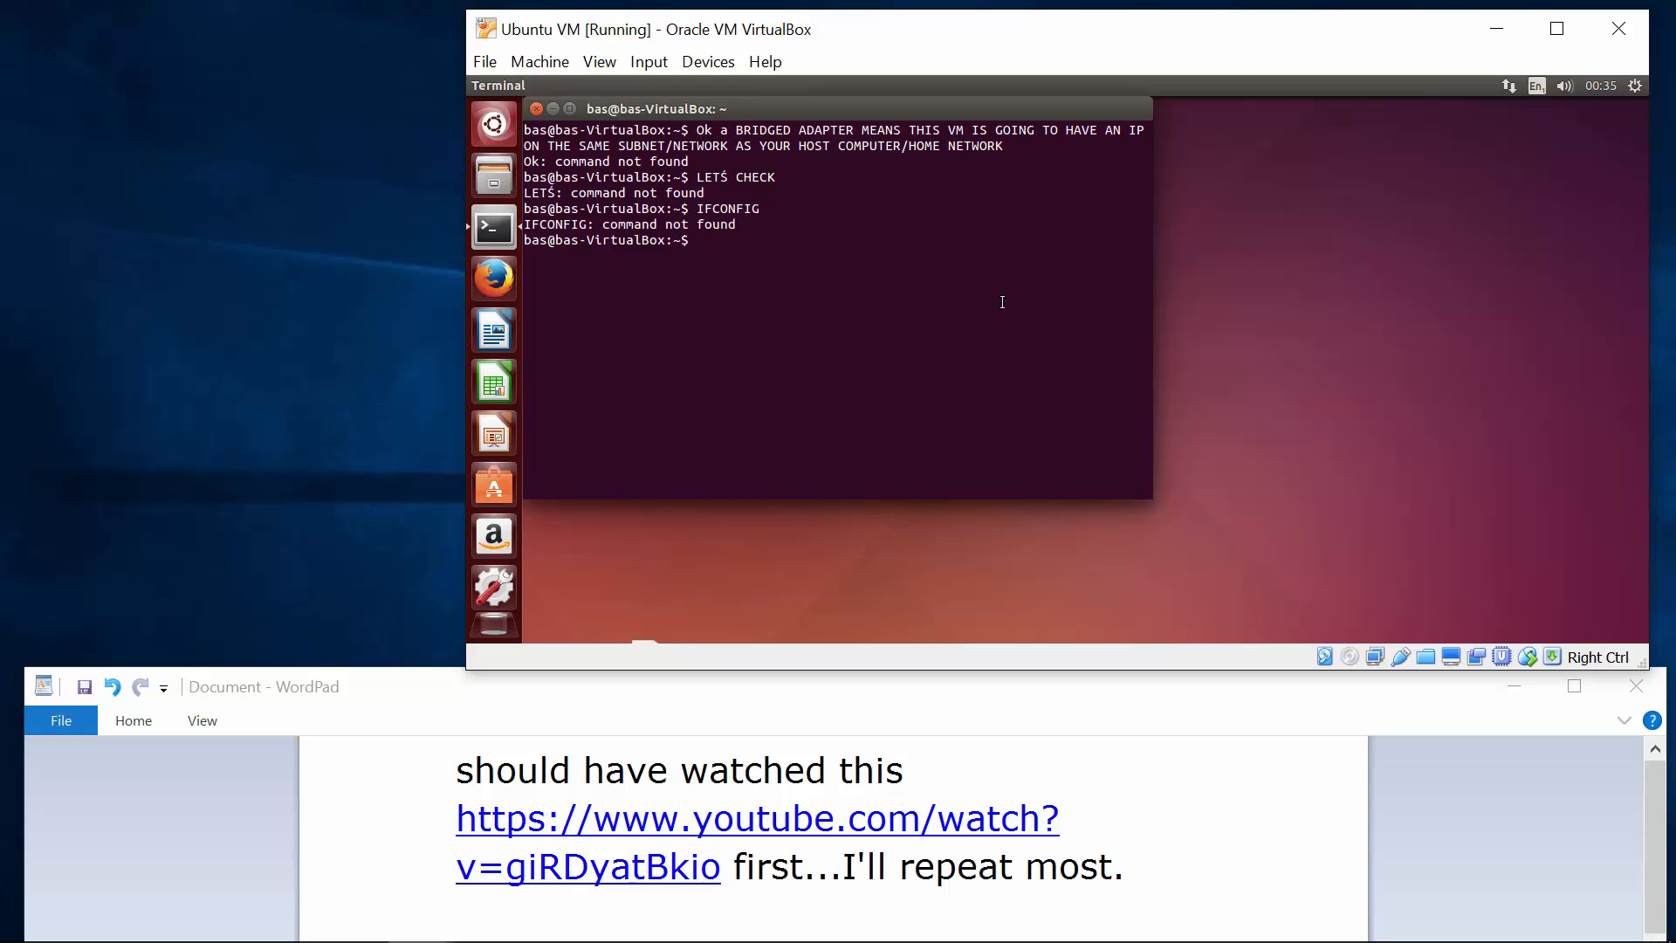
type("if")
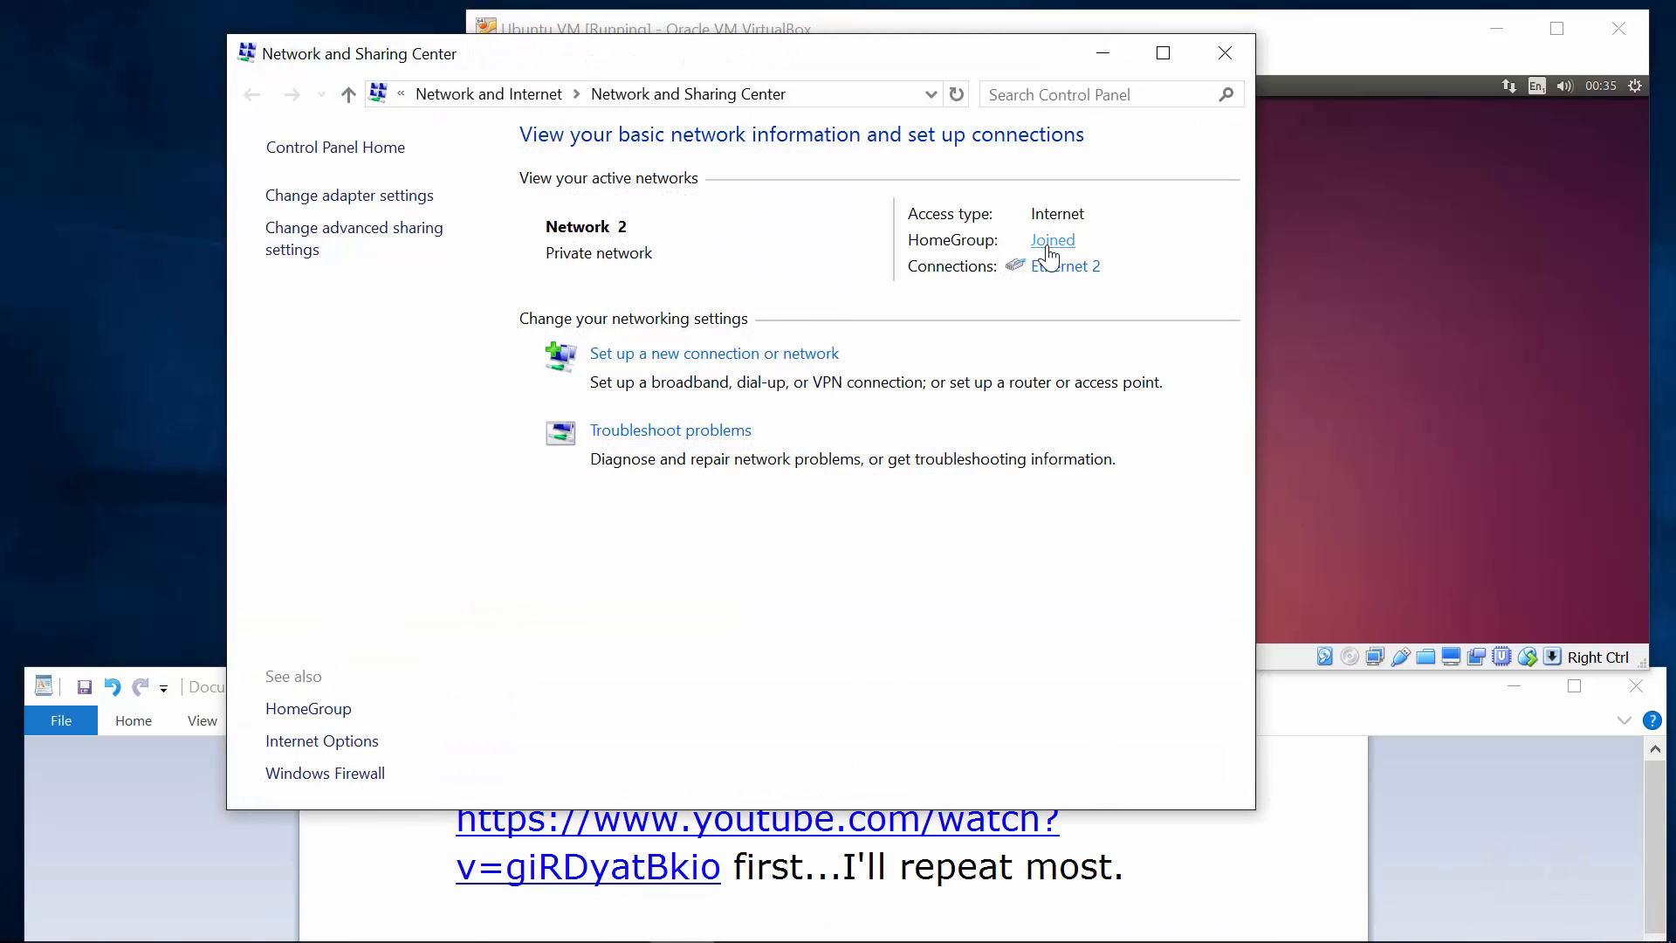
Open Ethernet 2's connection details and select the host IPv4 address 192.168.1.8
left_click(1065, 265)
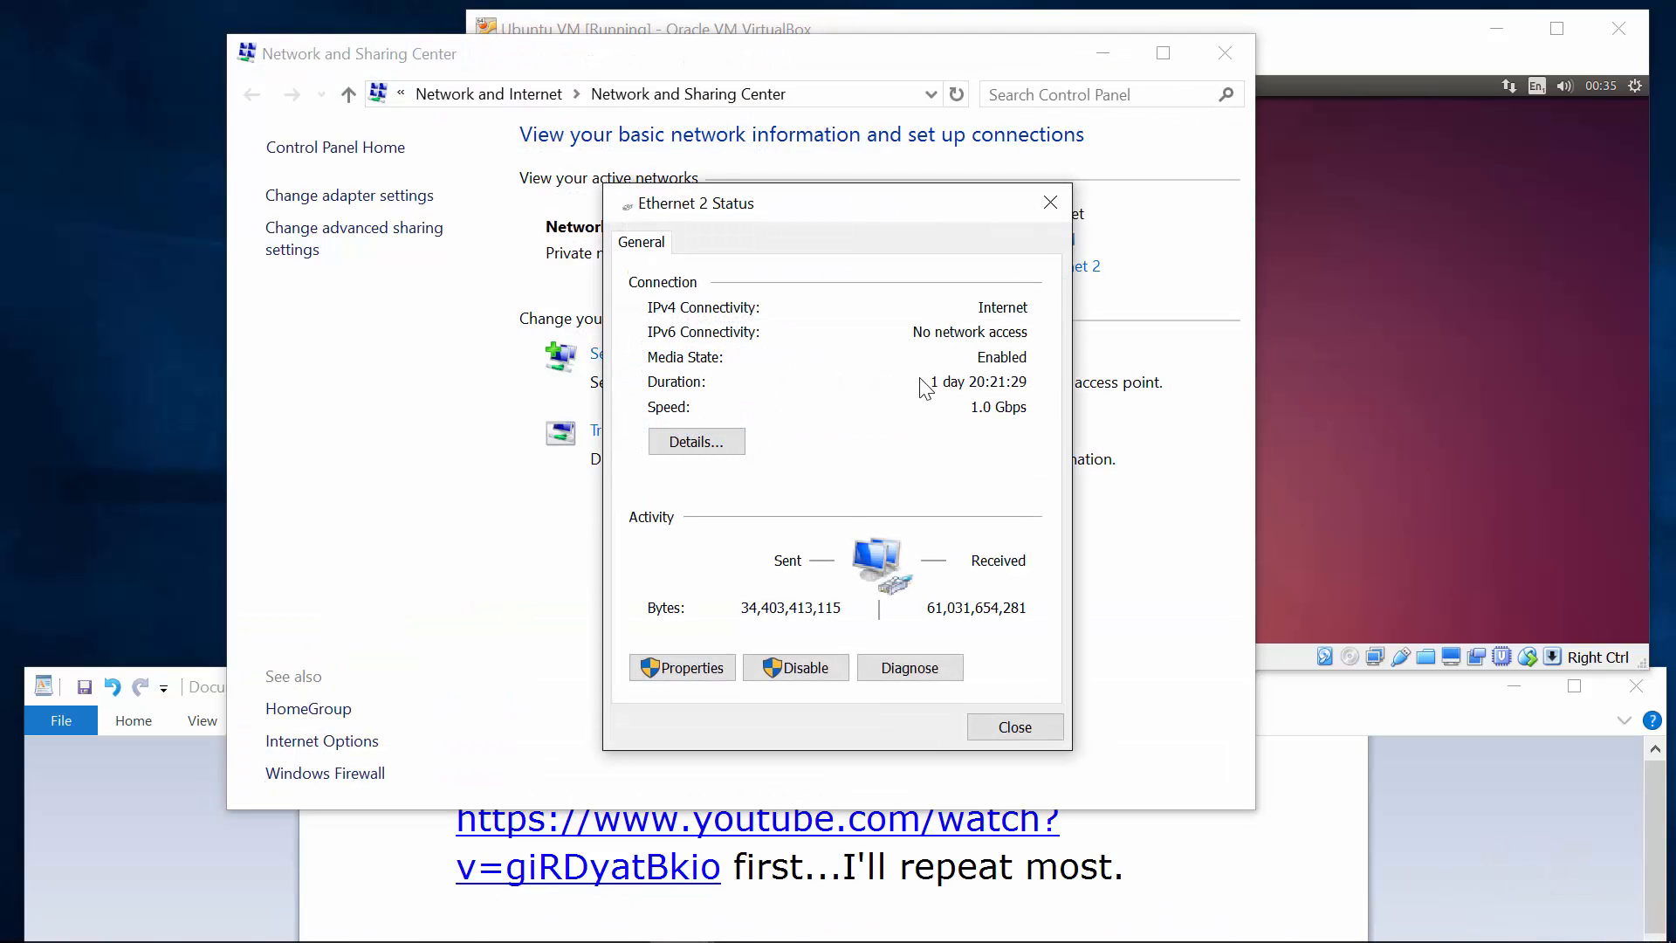
left_click(695, 441)
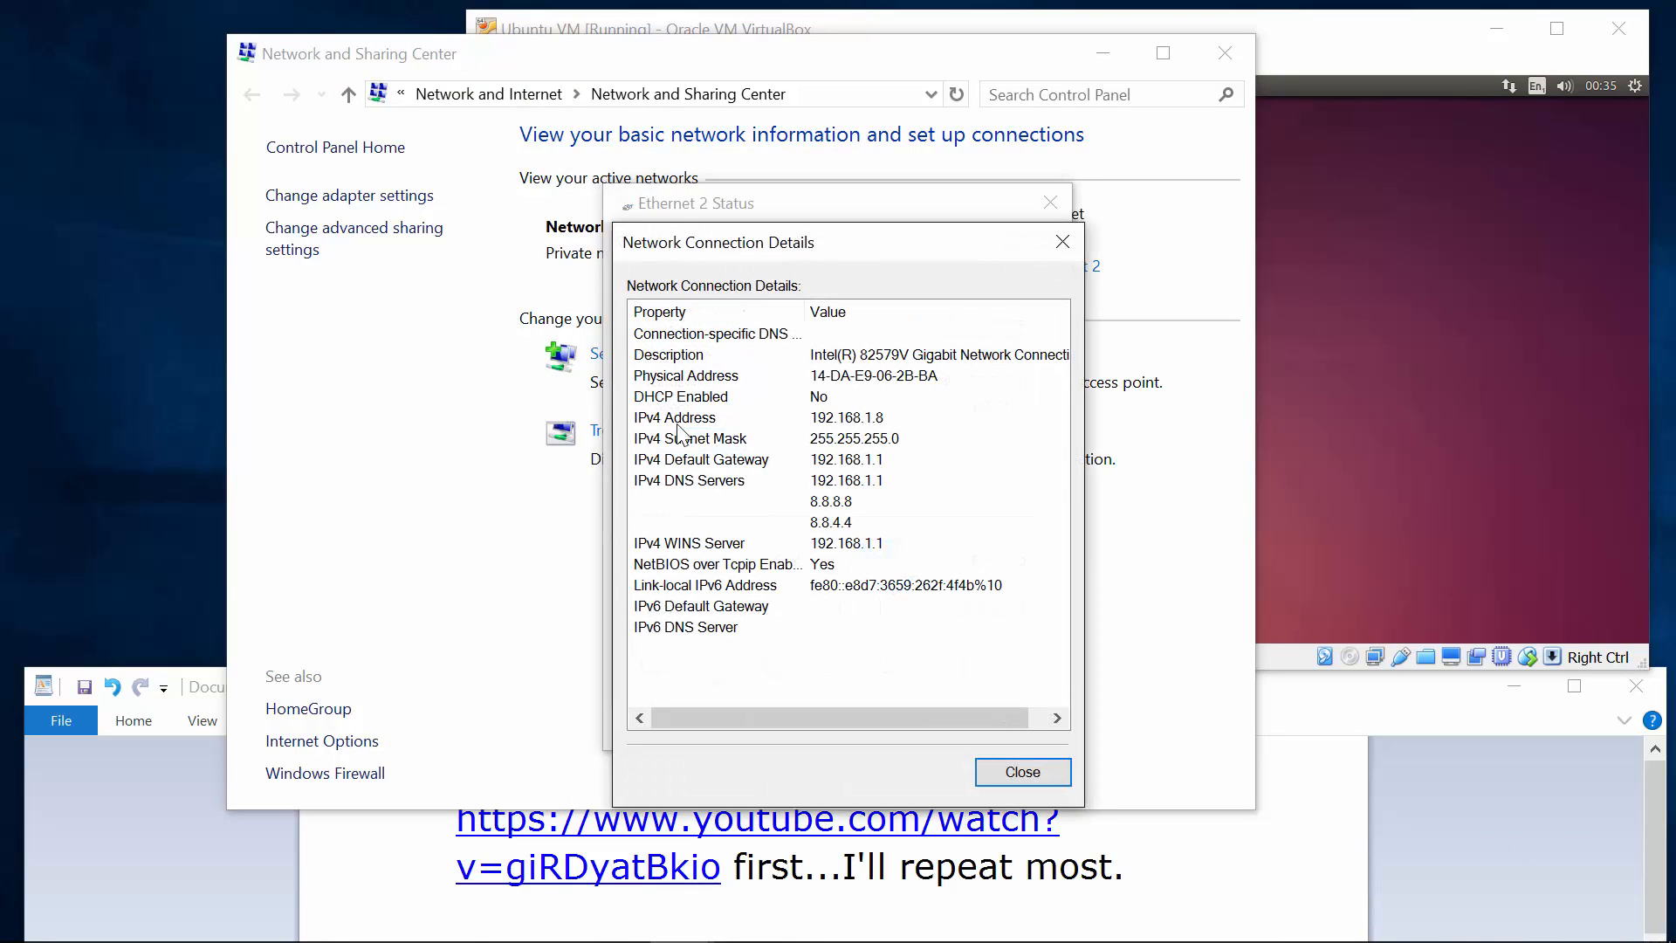
left_click(770, 417)
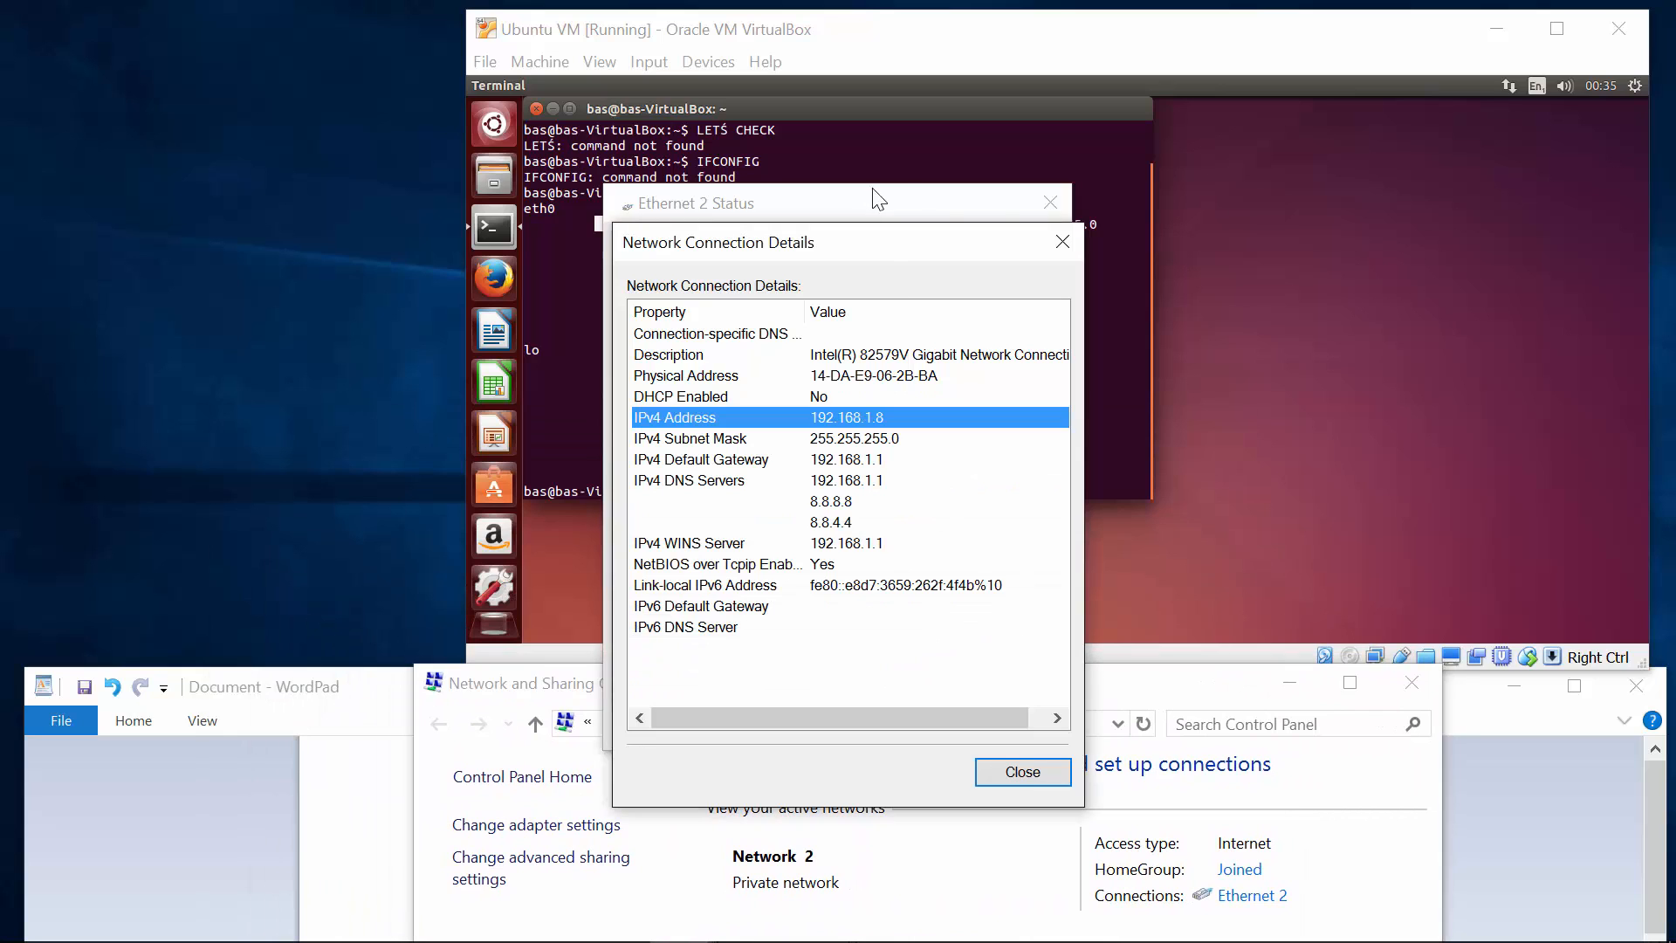
mouse_move(819, 268)
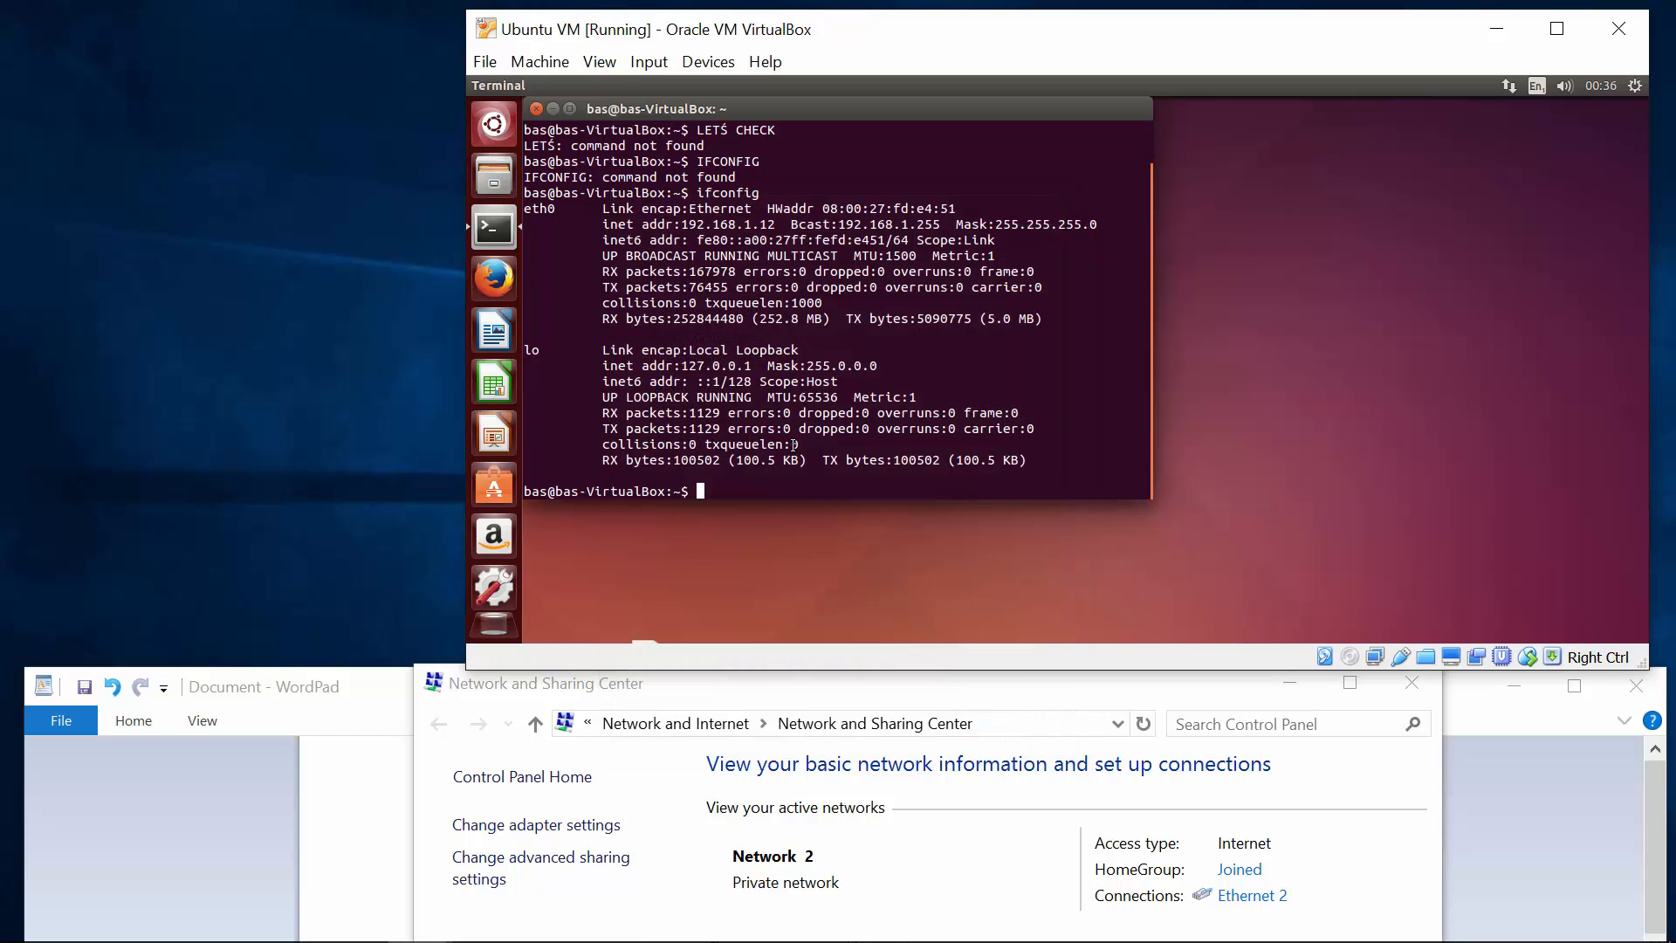
Type the note 'Yup 1.8 and 1.12 with a /24 mask (255.255… so on the same network.'
type("Yup")
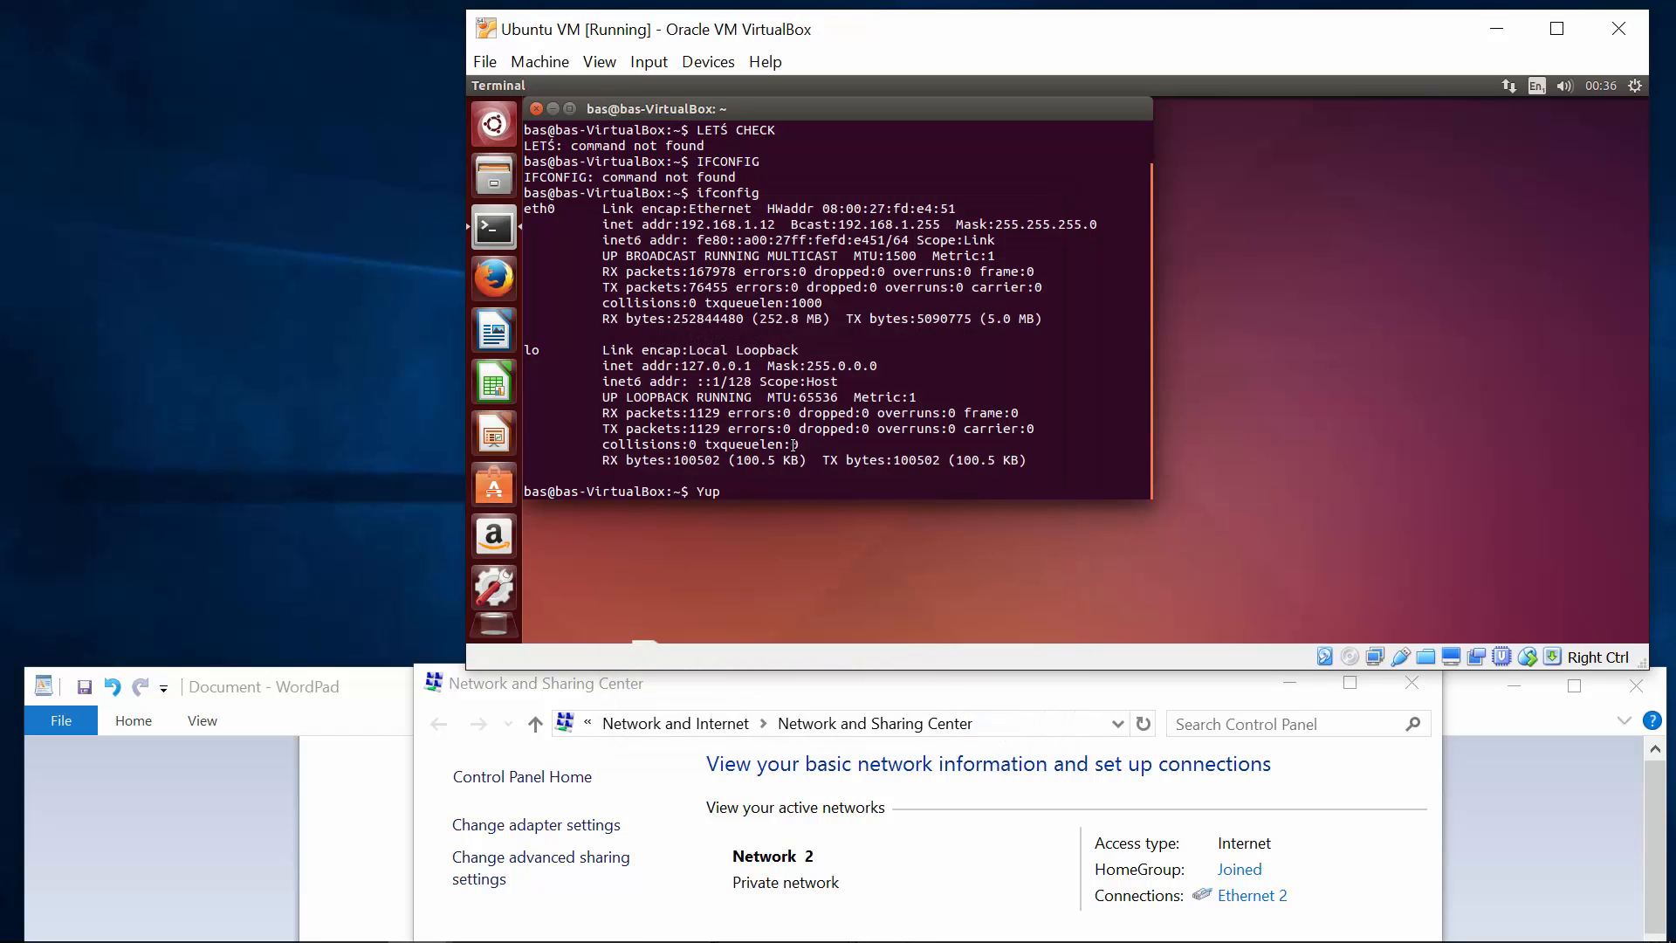
type("1")
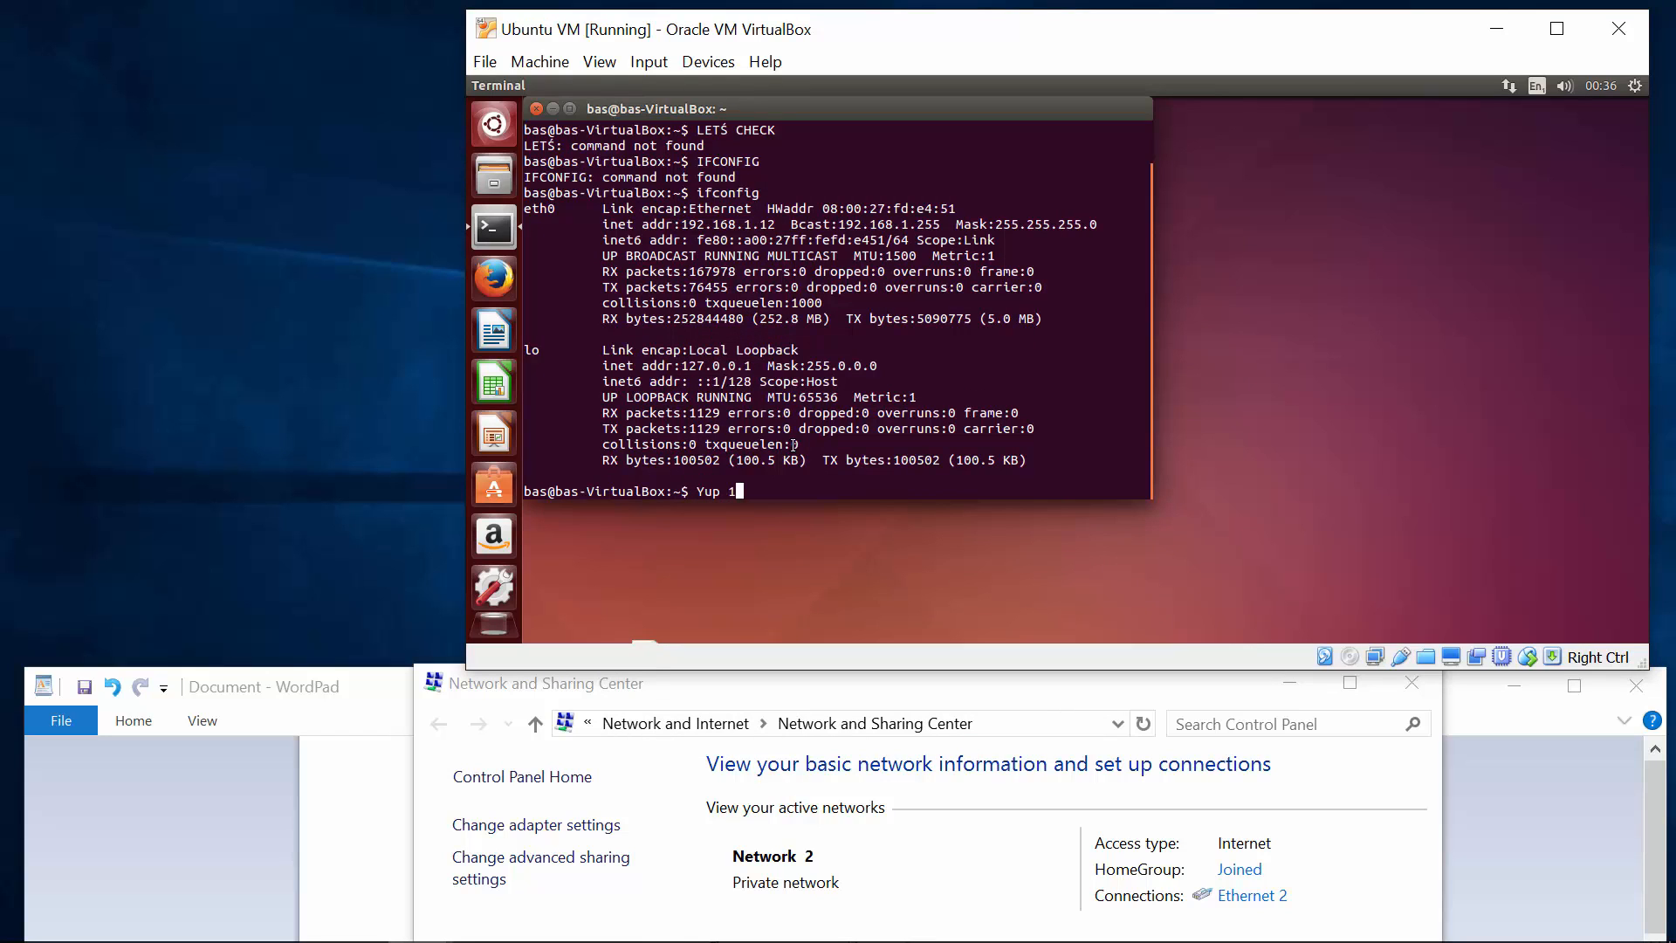
type(".8 and 1.")
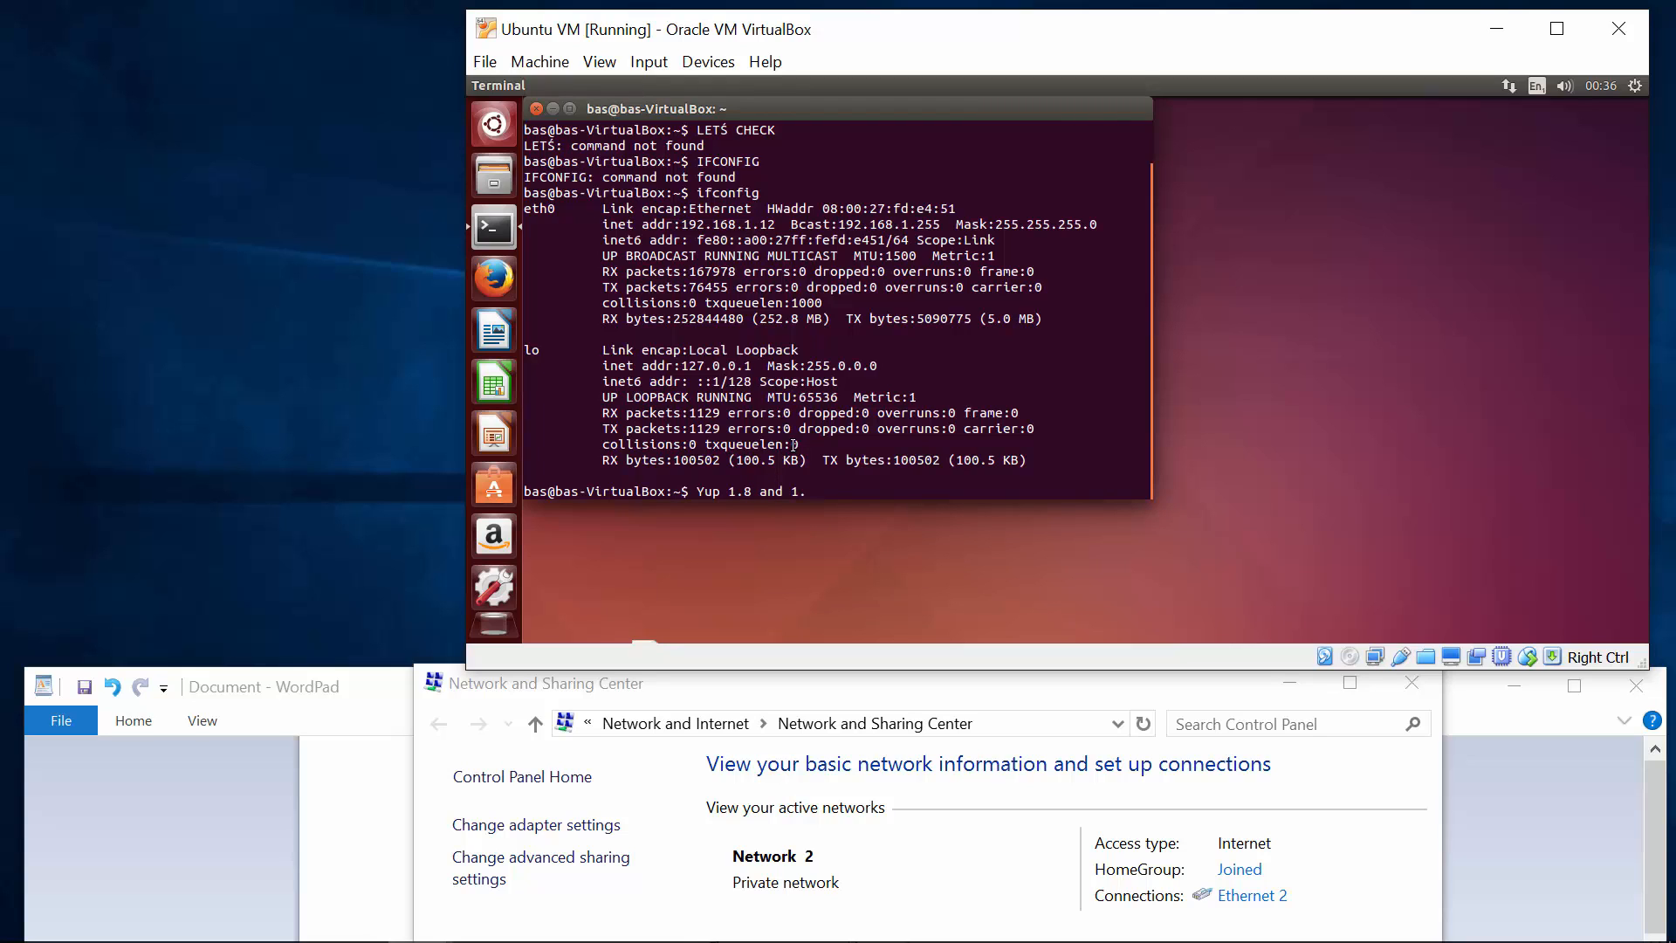
type("12")
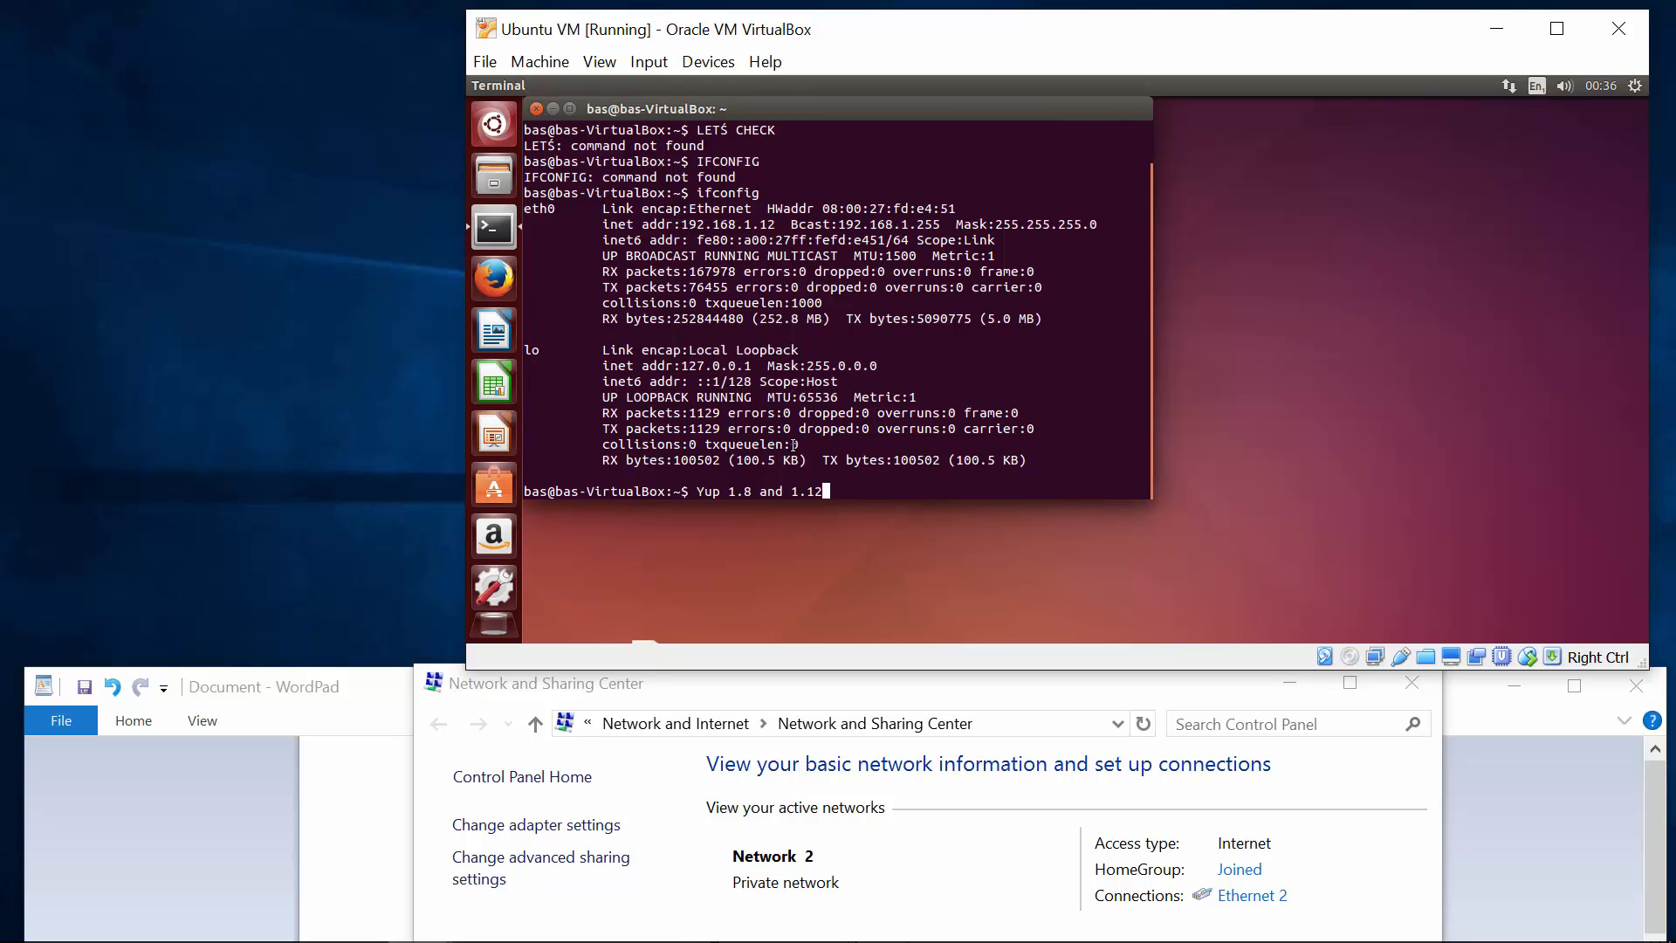
type("w")
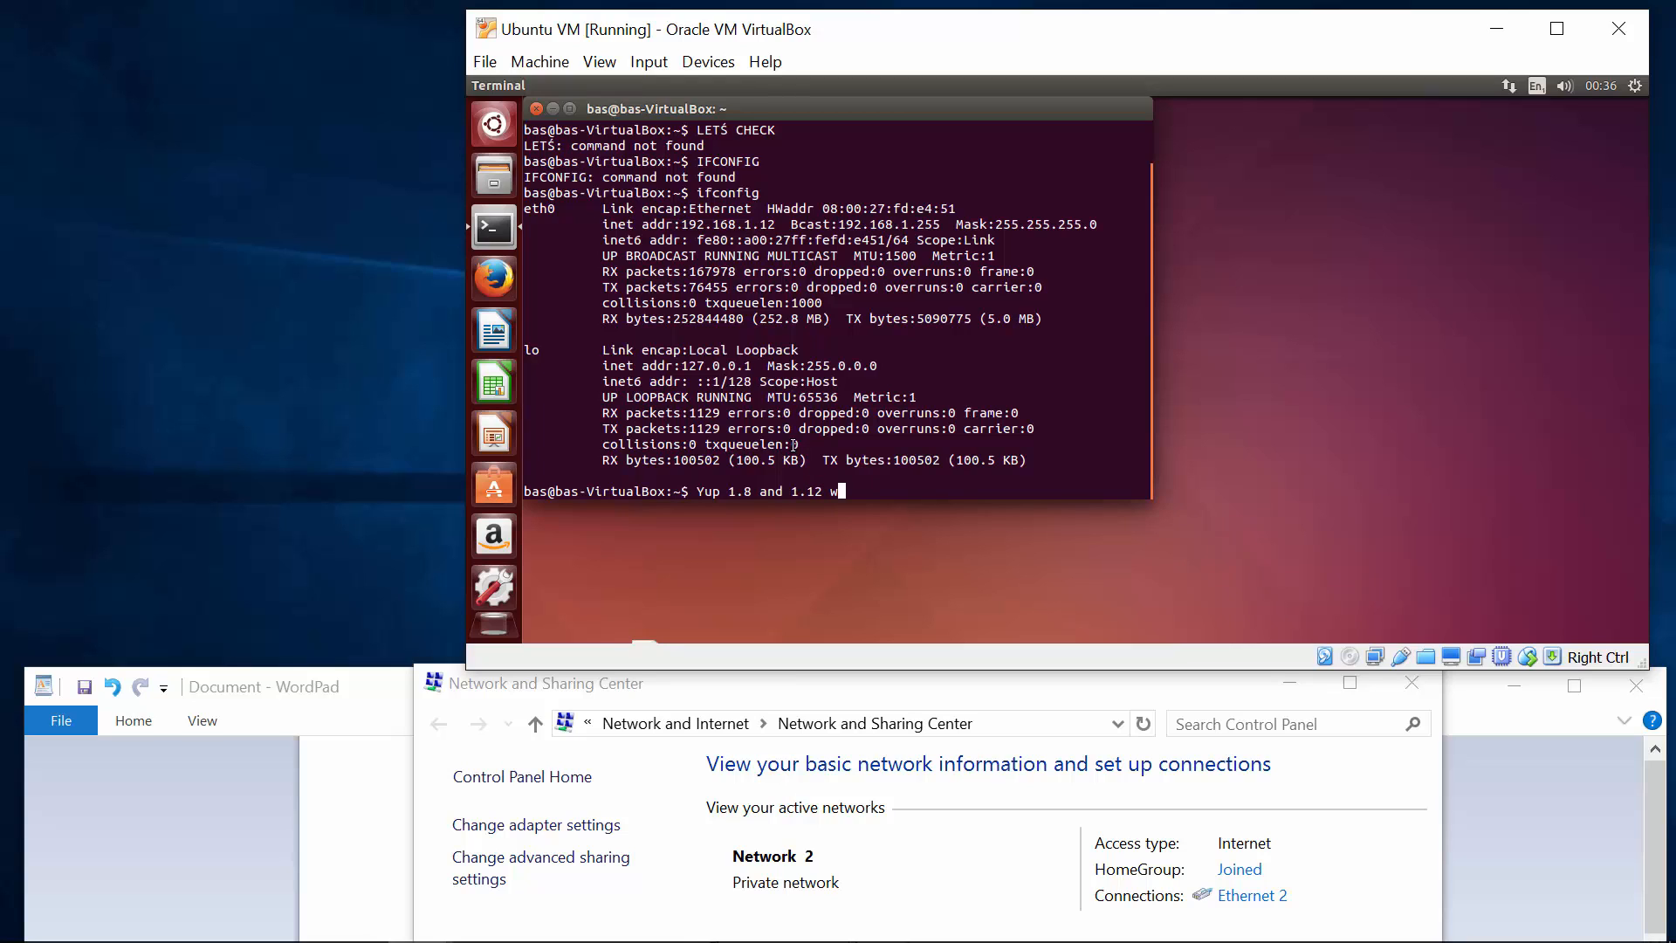
type("ith a /24")
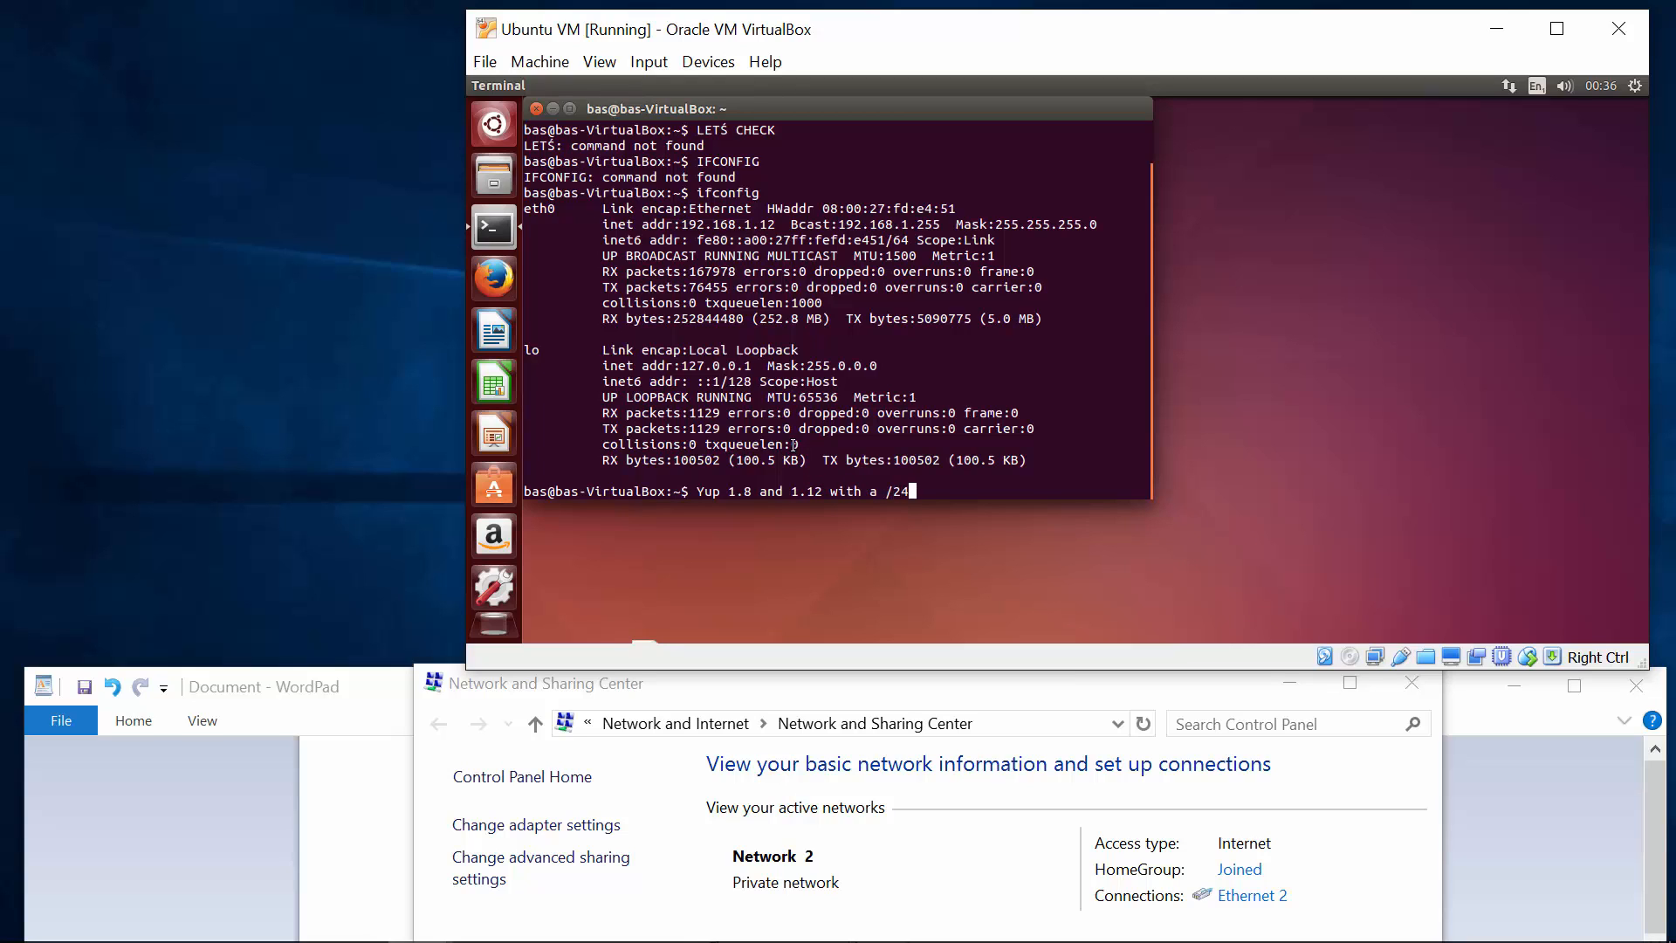
type("mask")
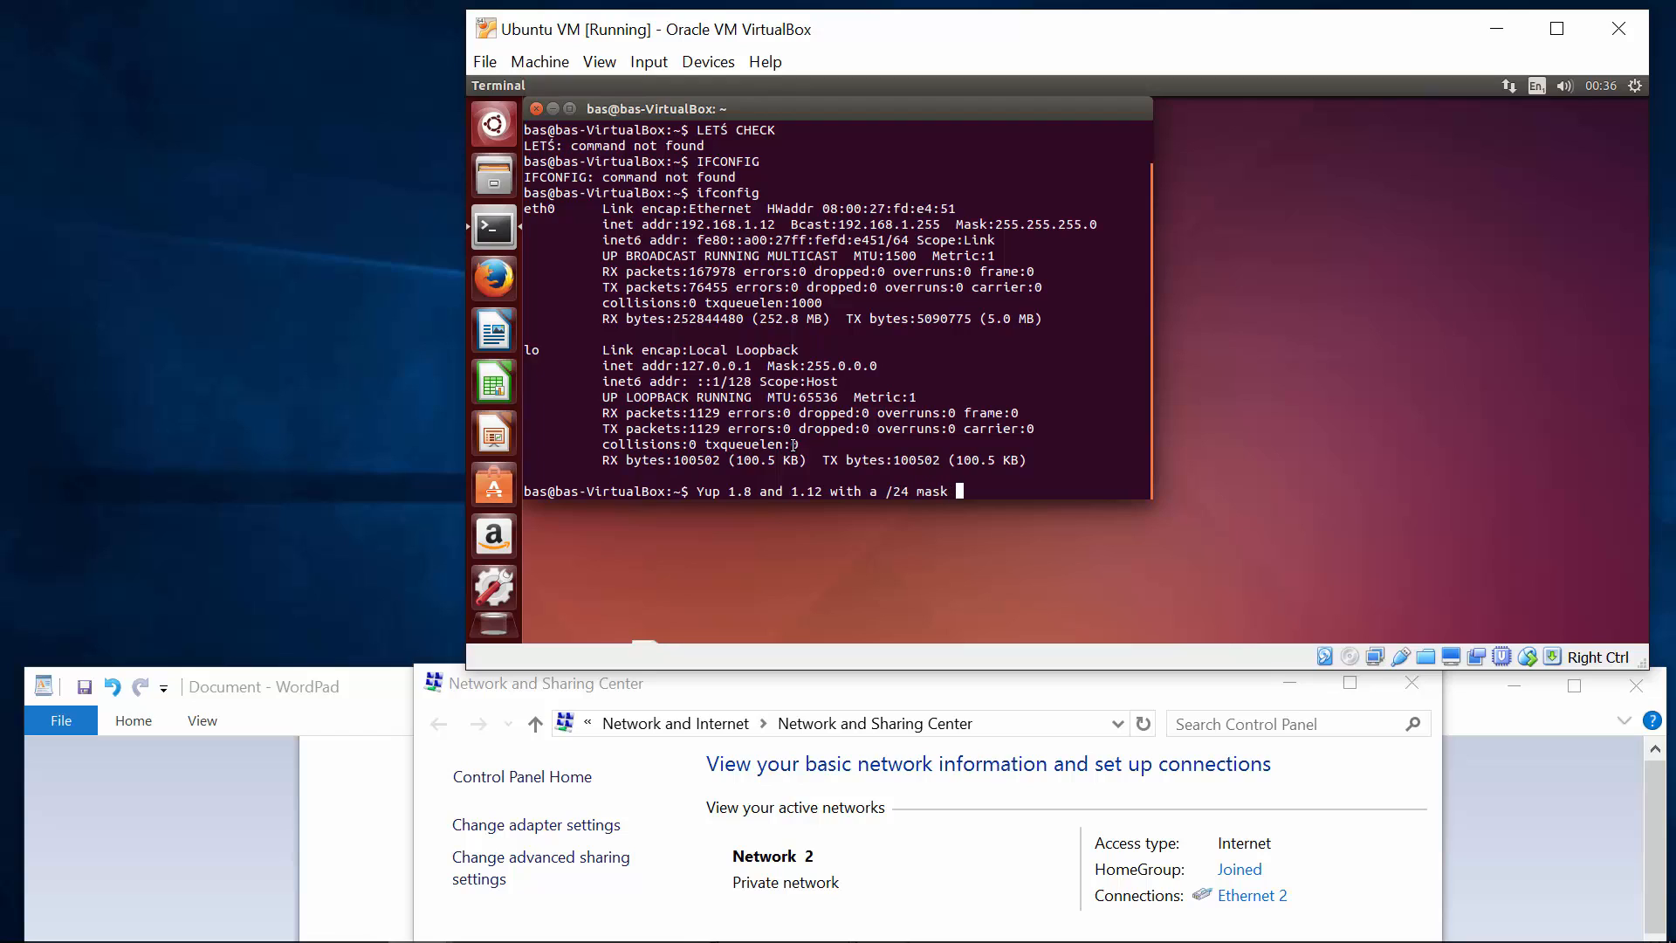
type("(255.255.255.0")
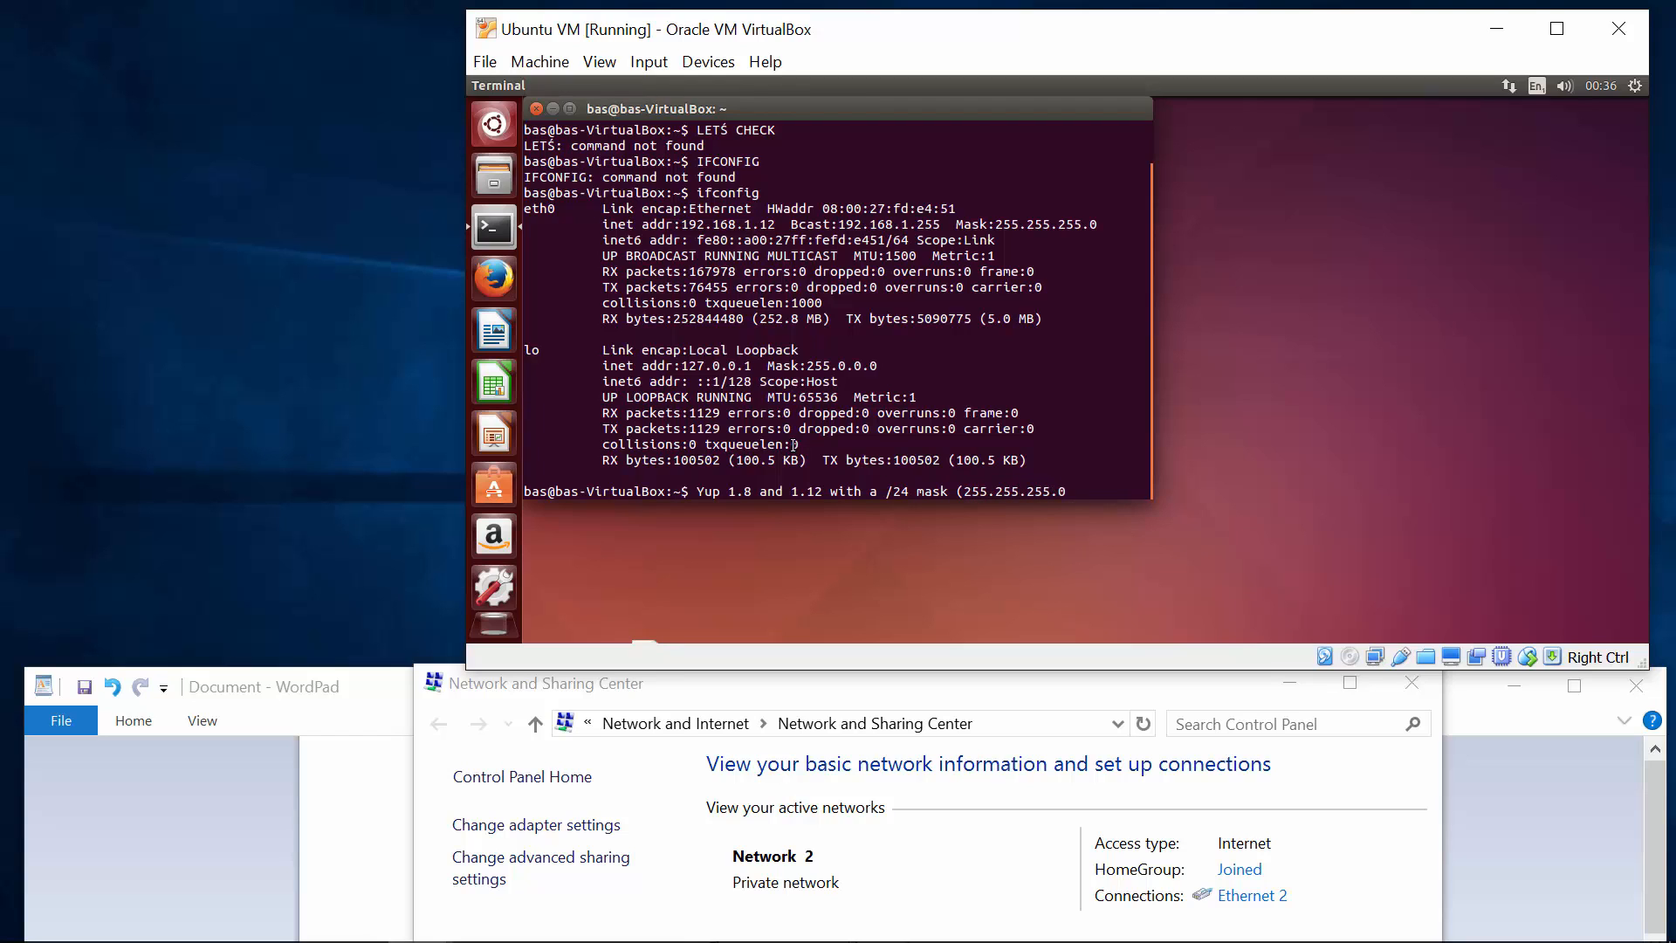
type("so youŕe")
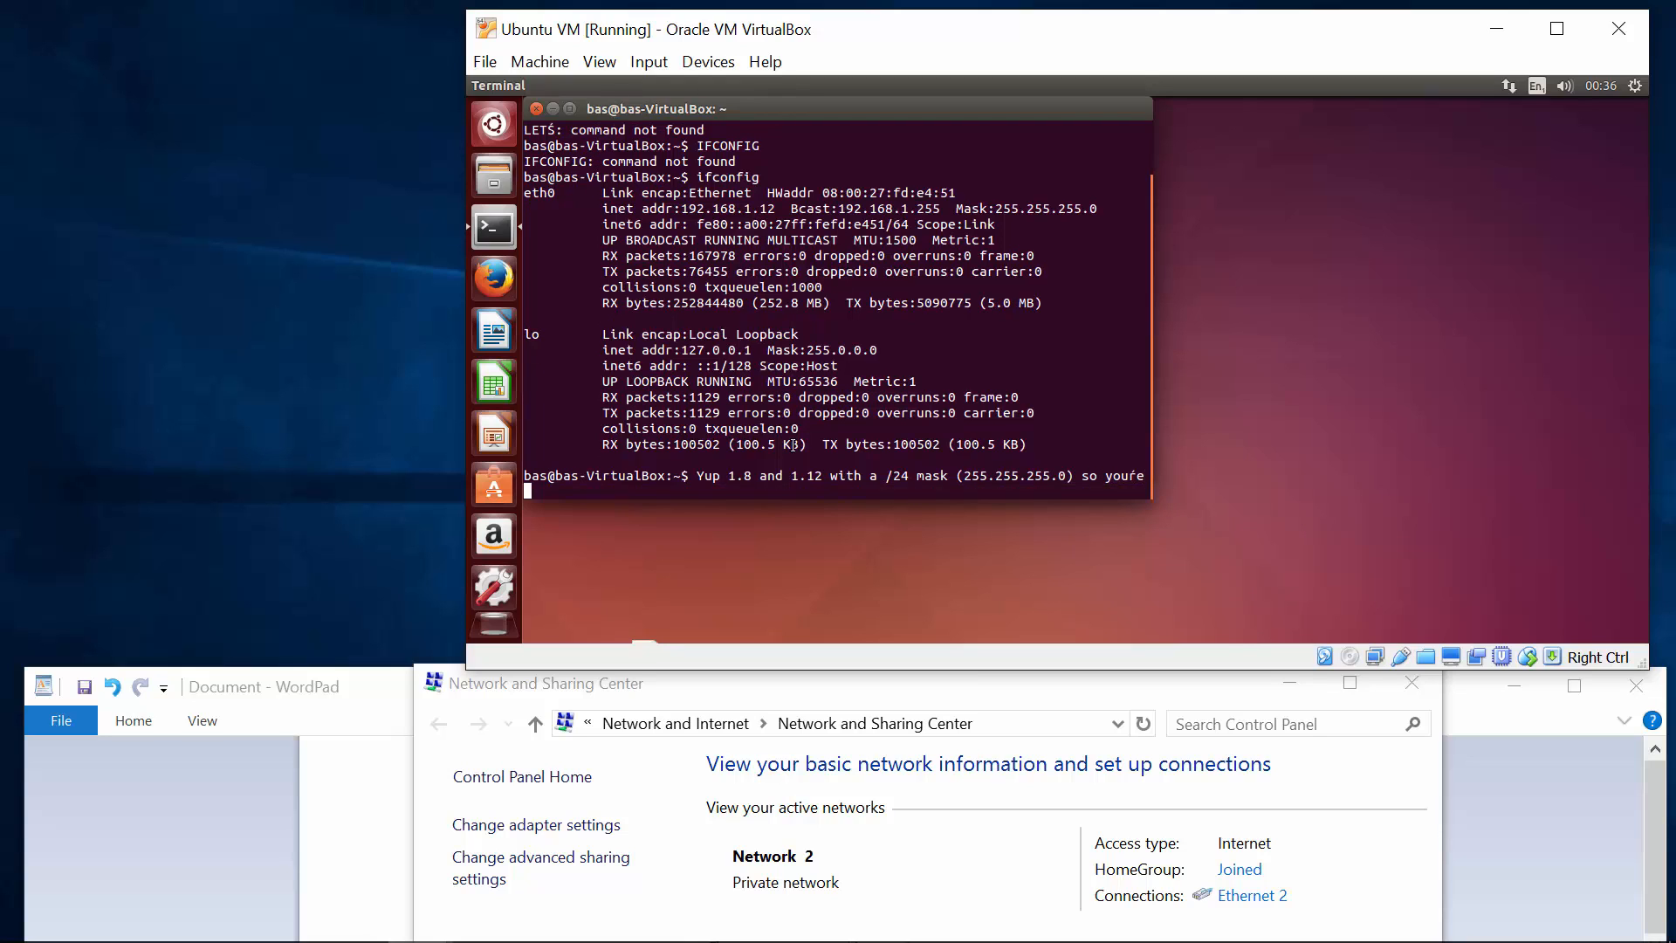
type("on the")
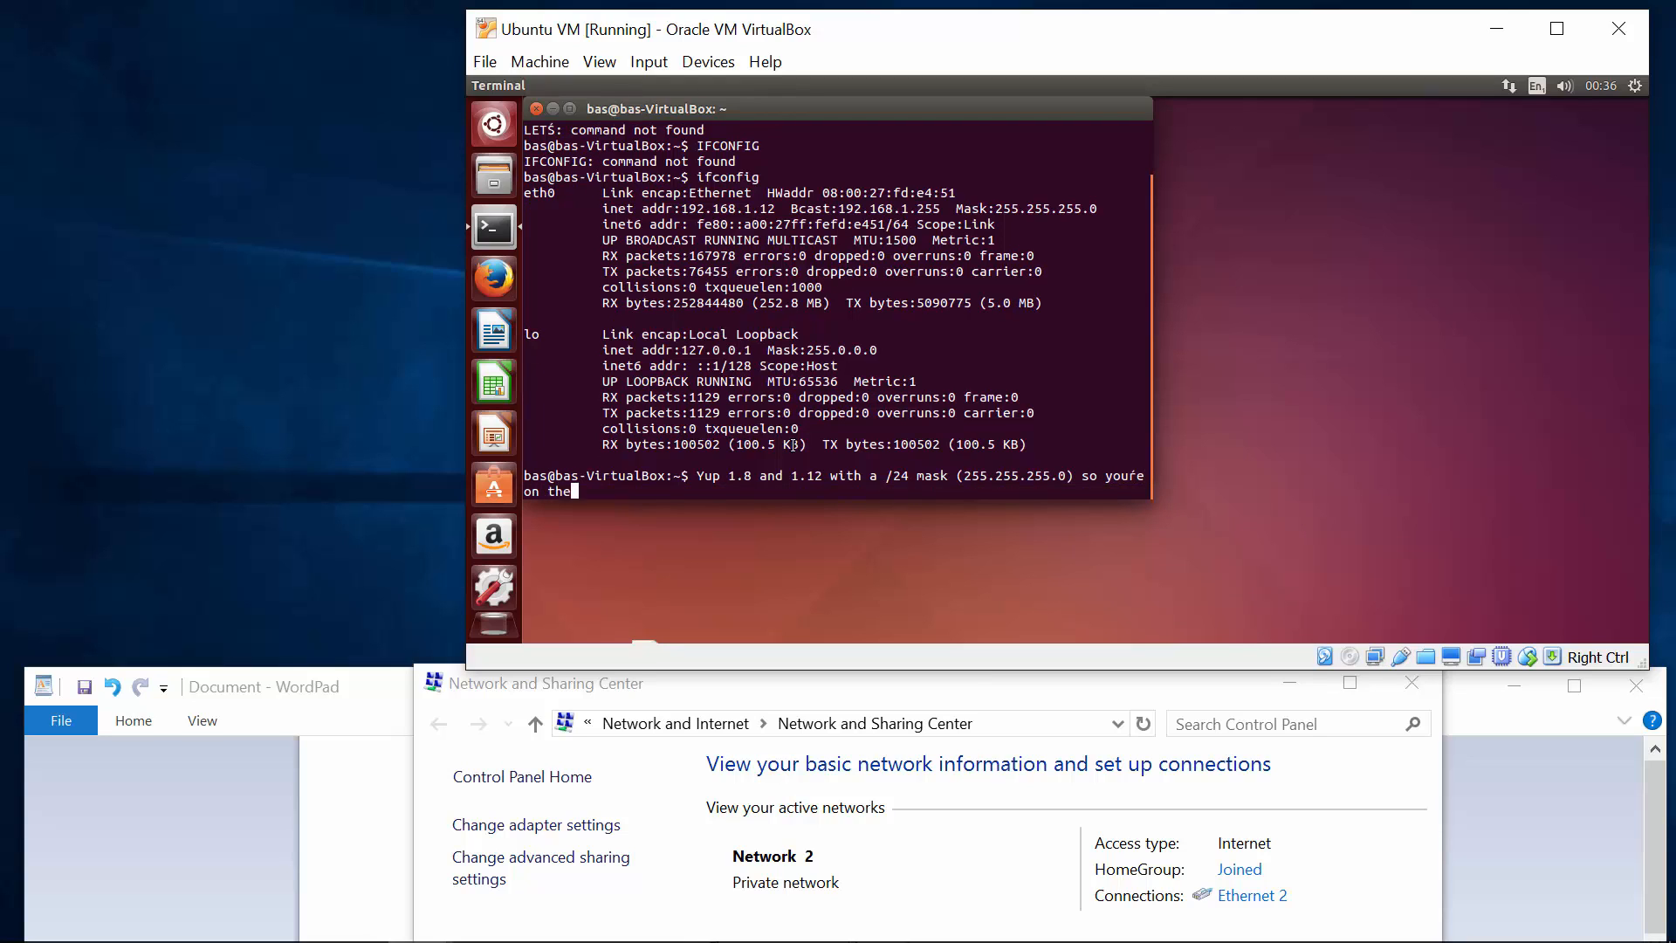
type("same network")
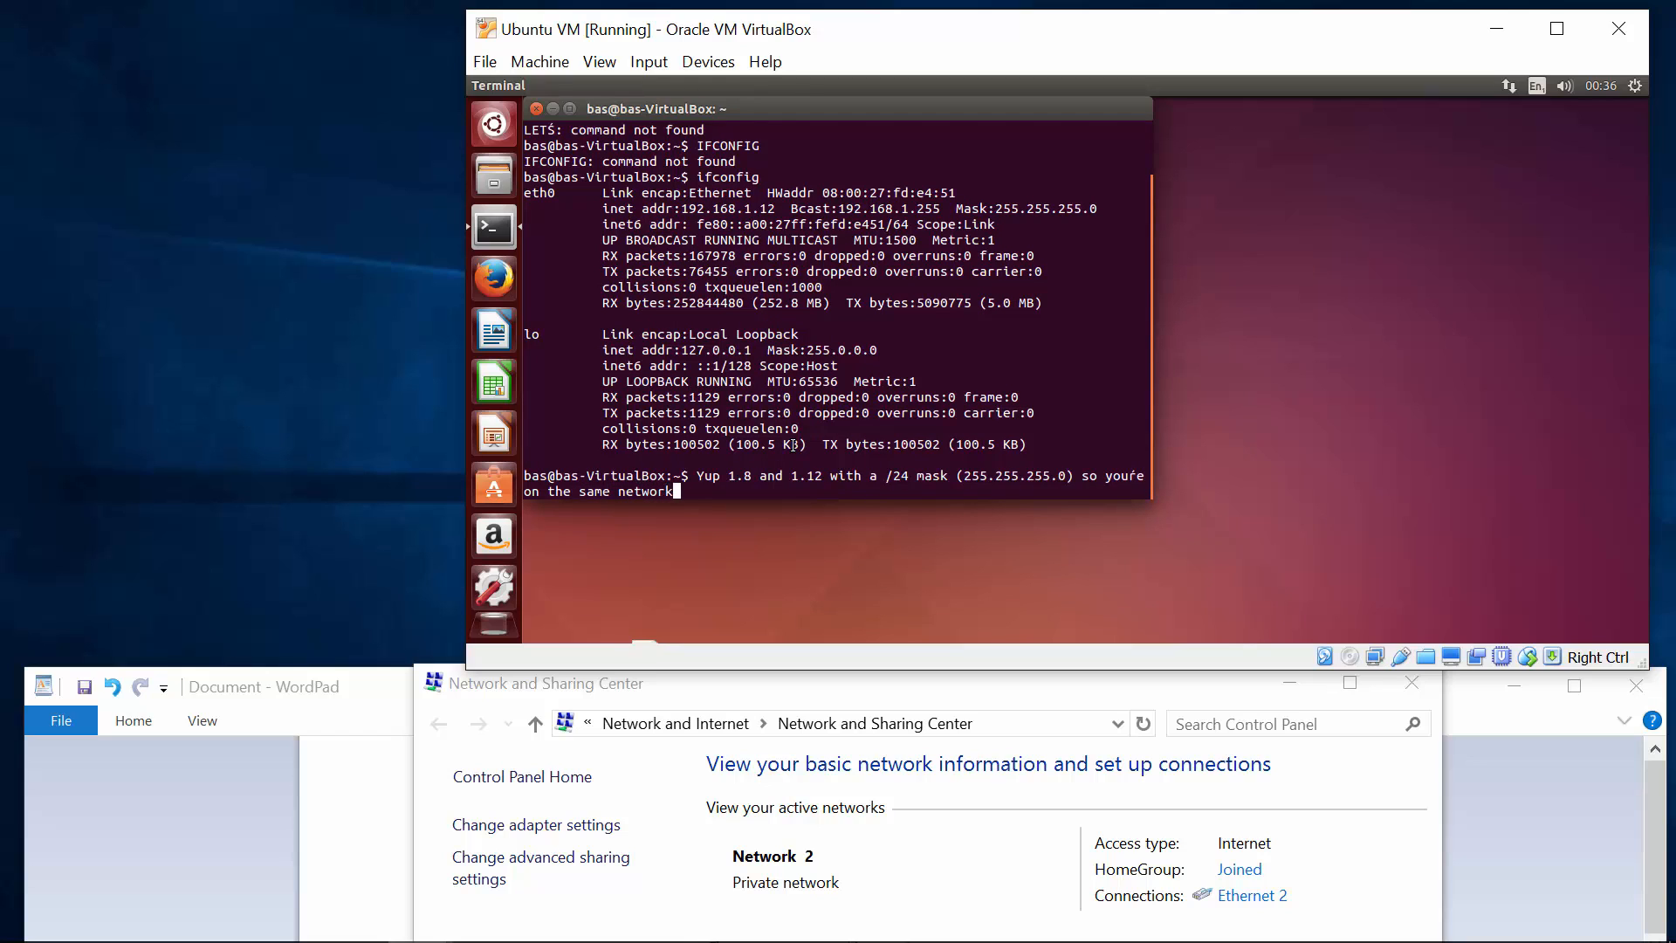
type(".")
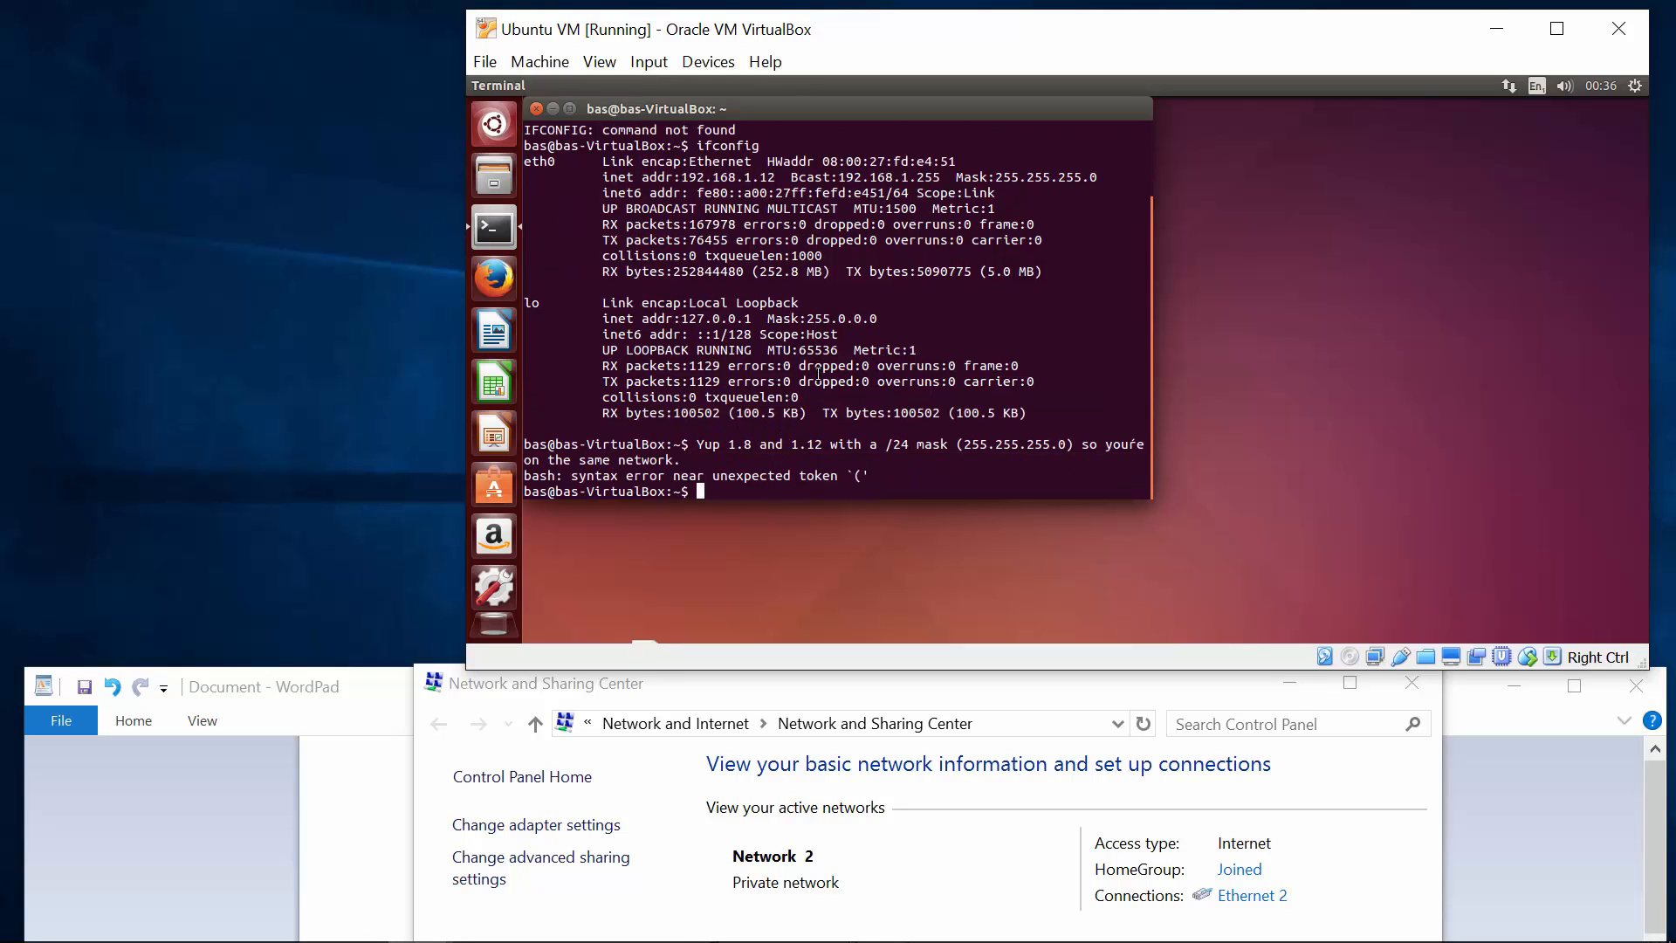
Type the terminal note 'LETS FIND YOUR PARENTS KODI ON THE NETWORK'
type("LET\\s")
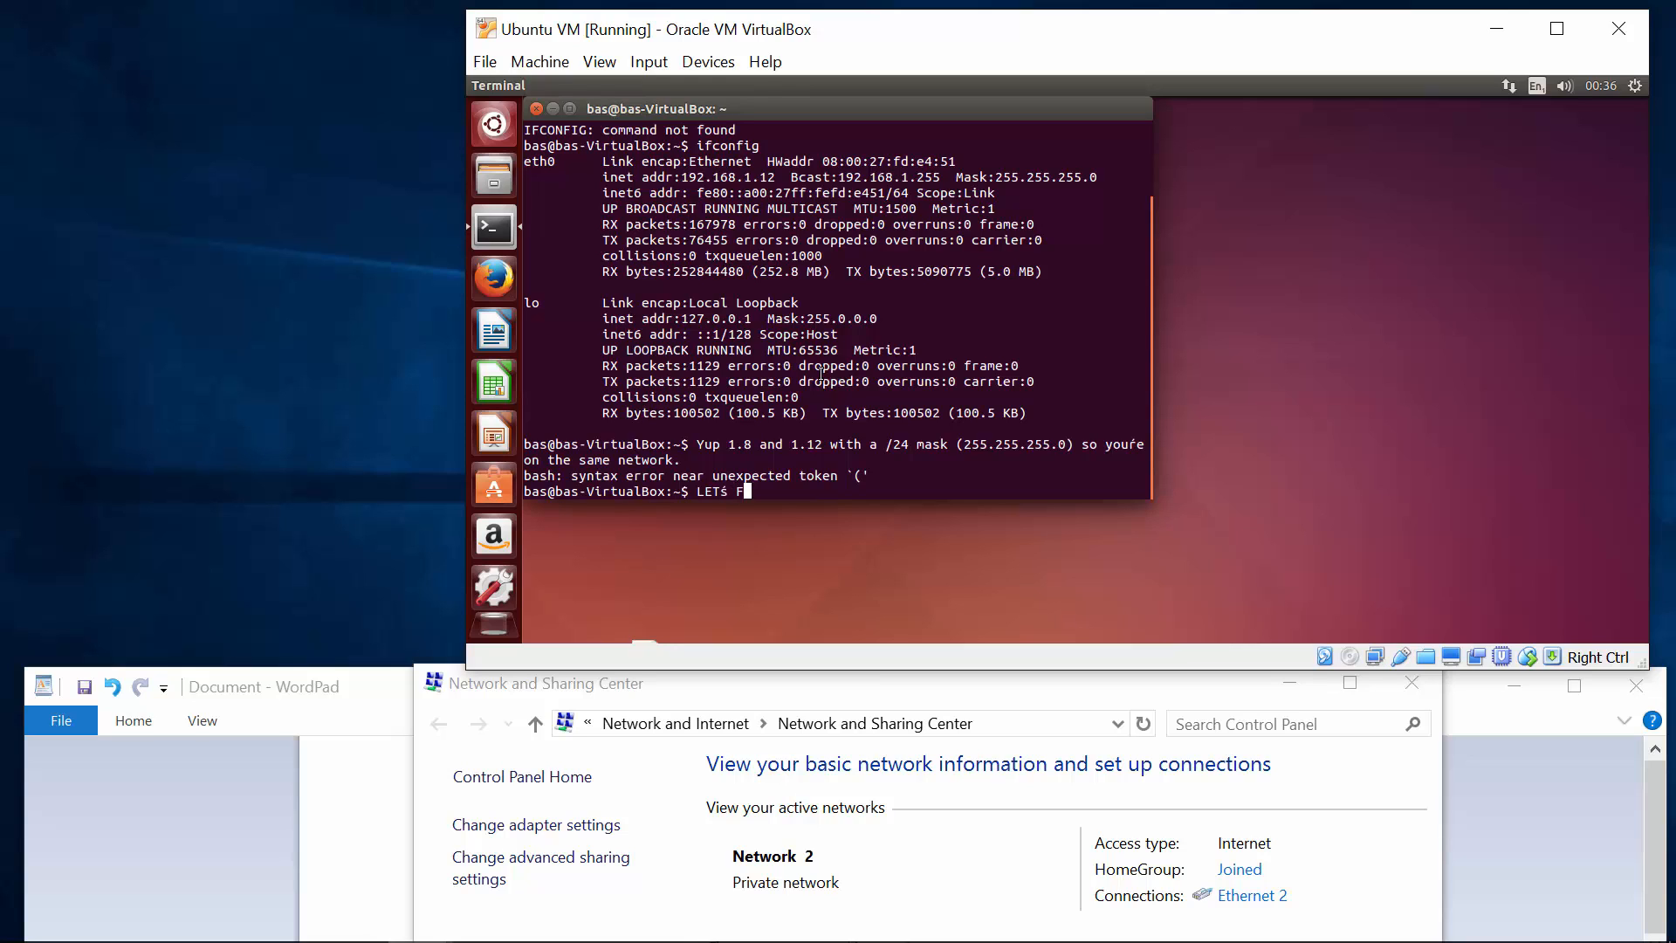
type("IND")
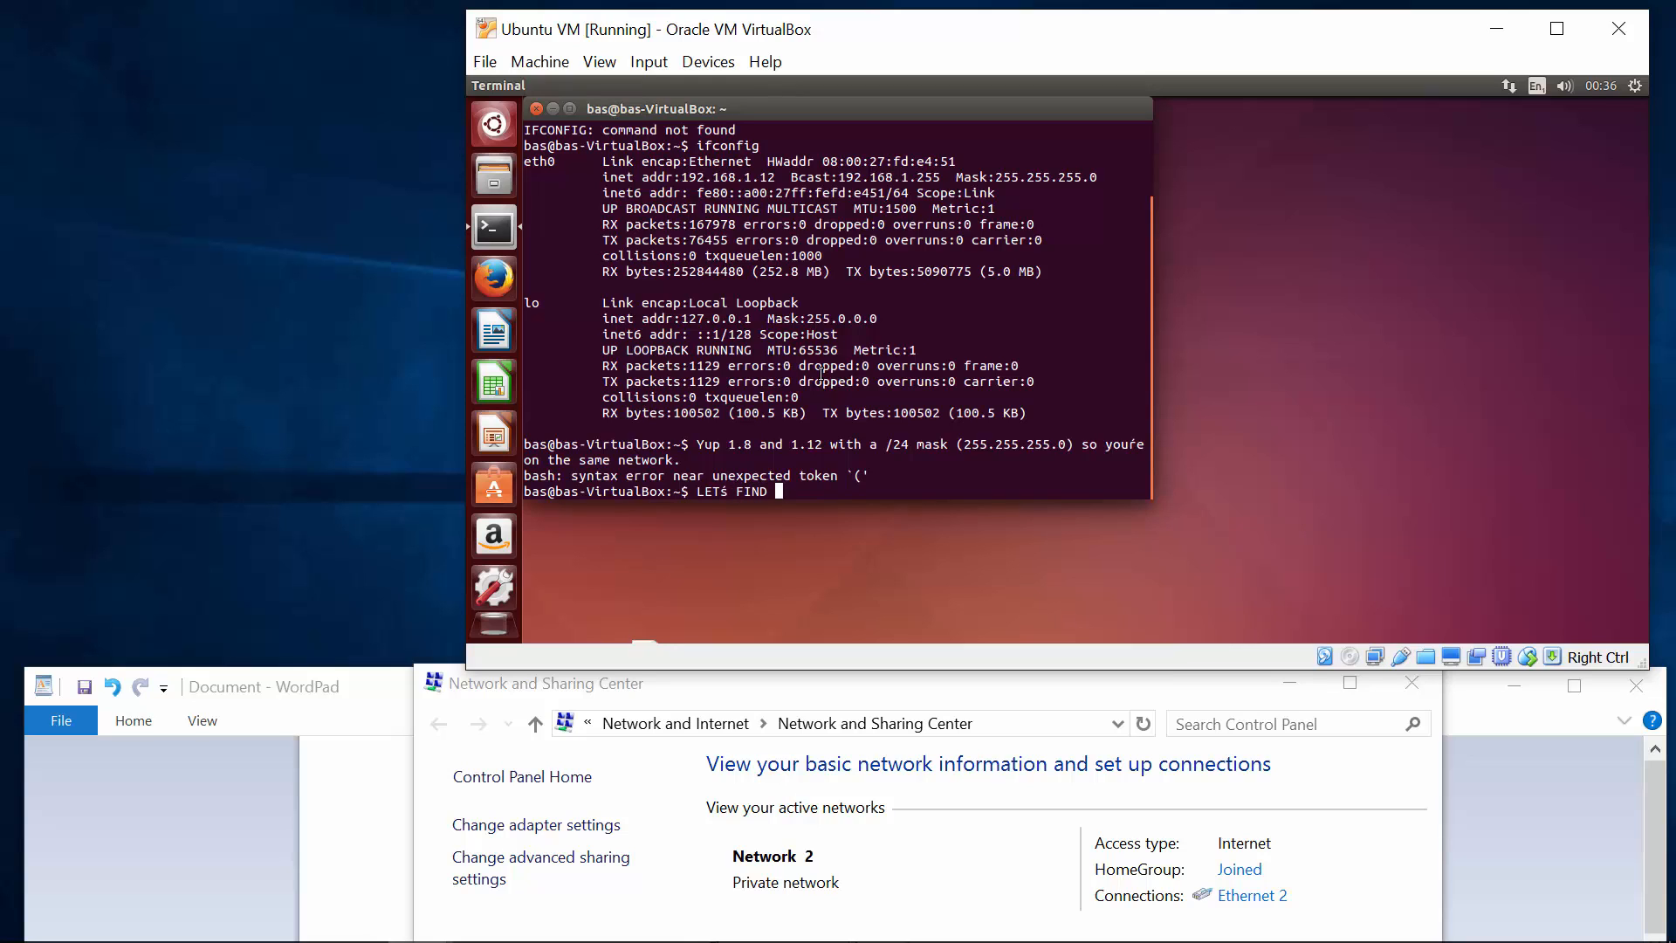
type("YOUR PARENTS")
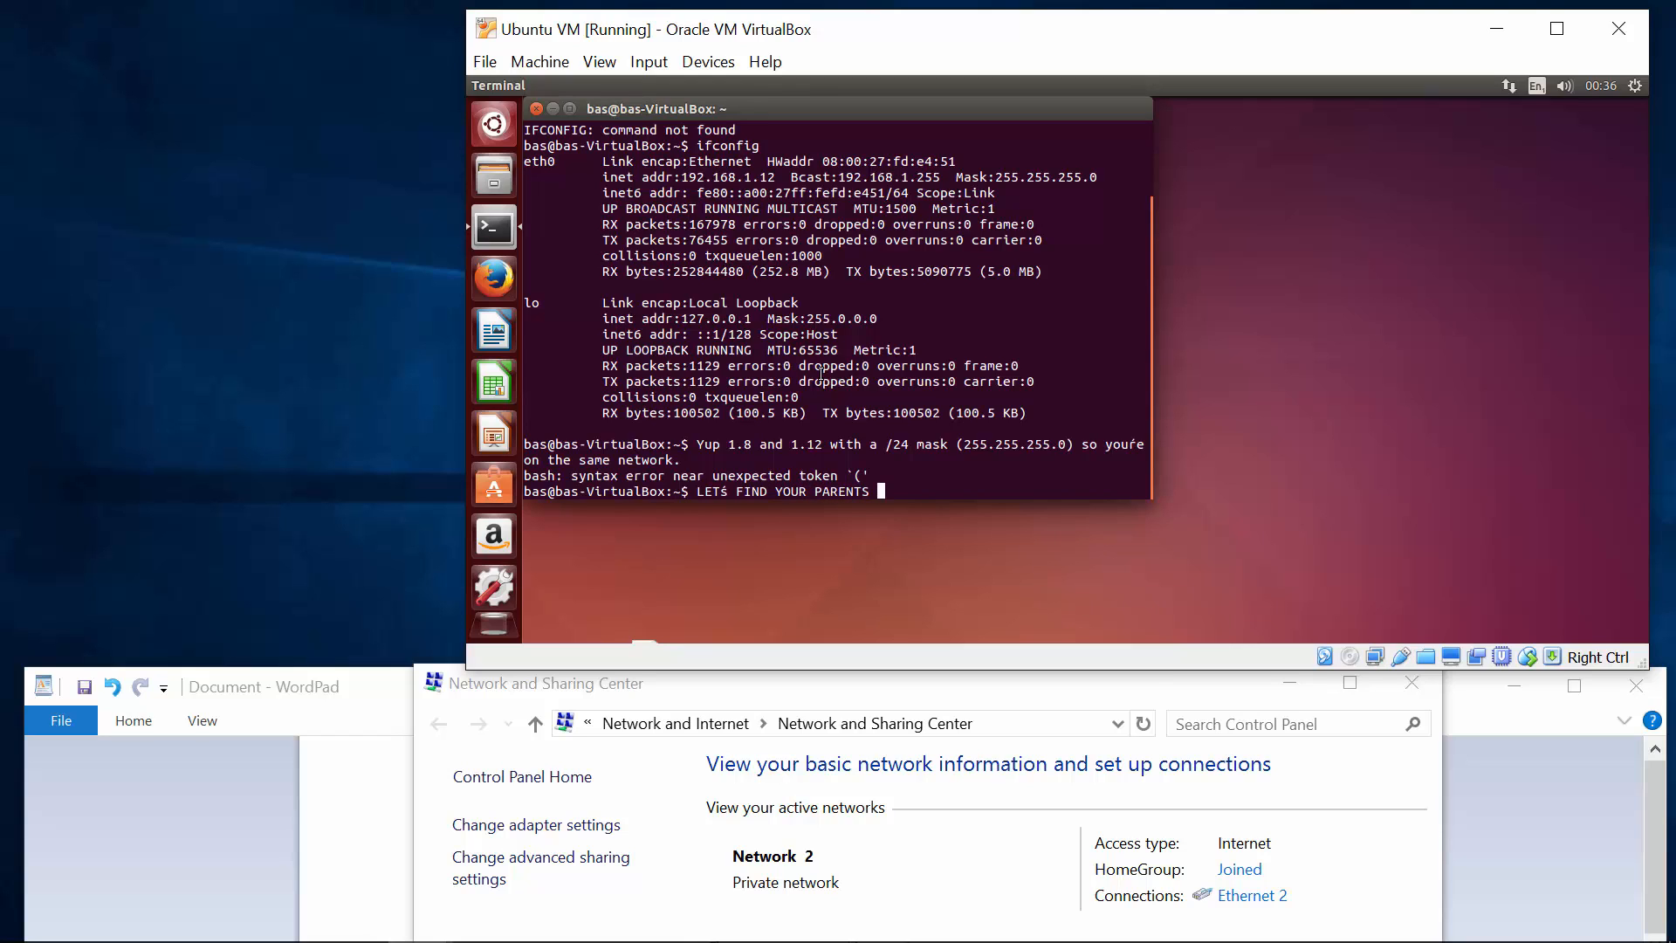
type("KDOI")
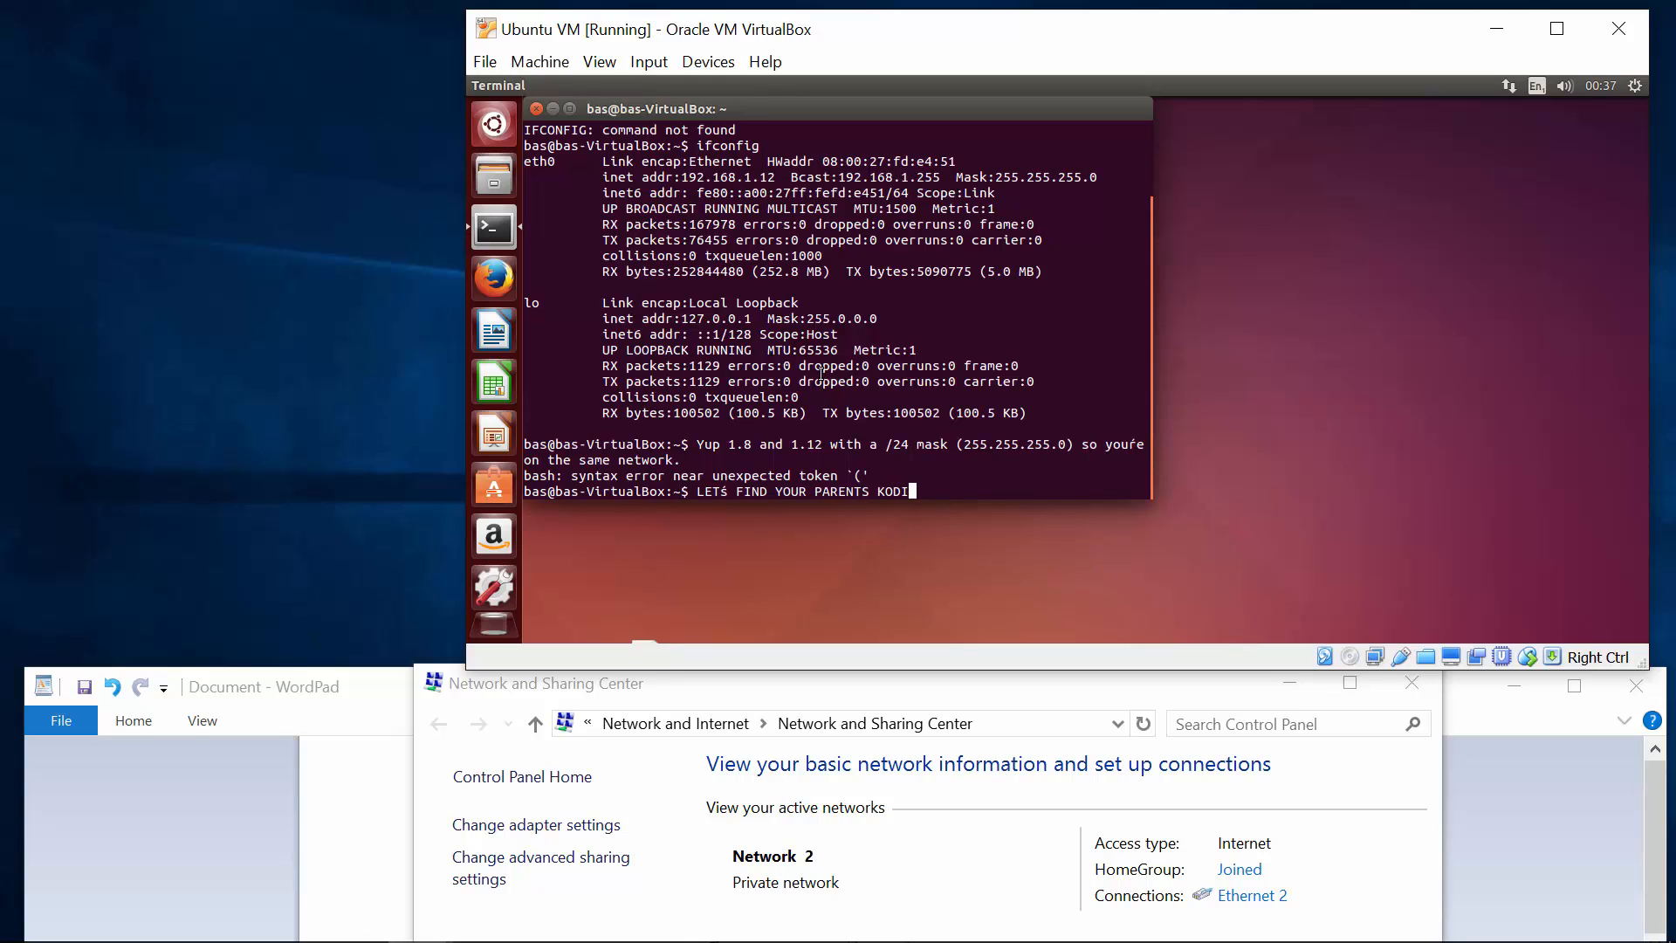
type("ON")
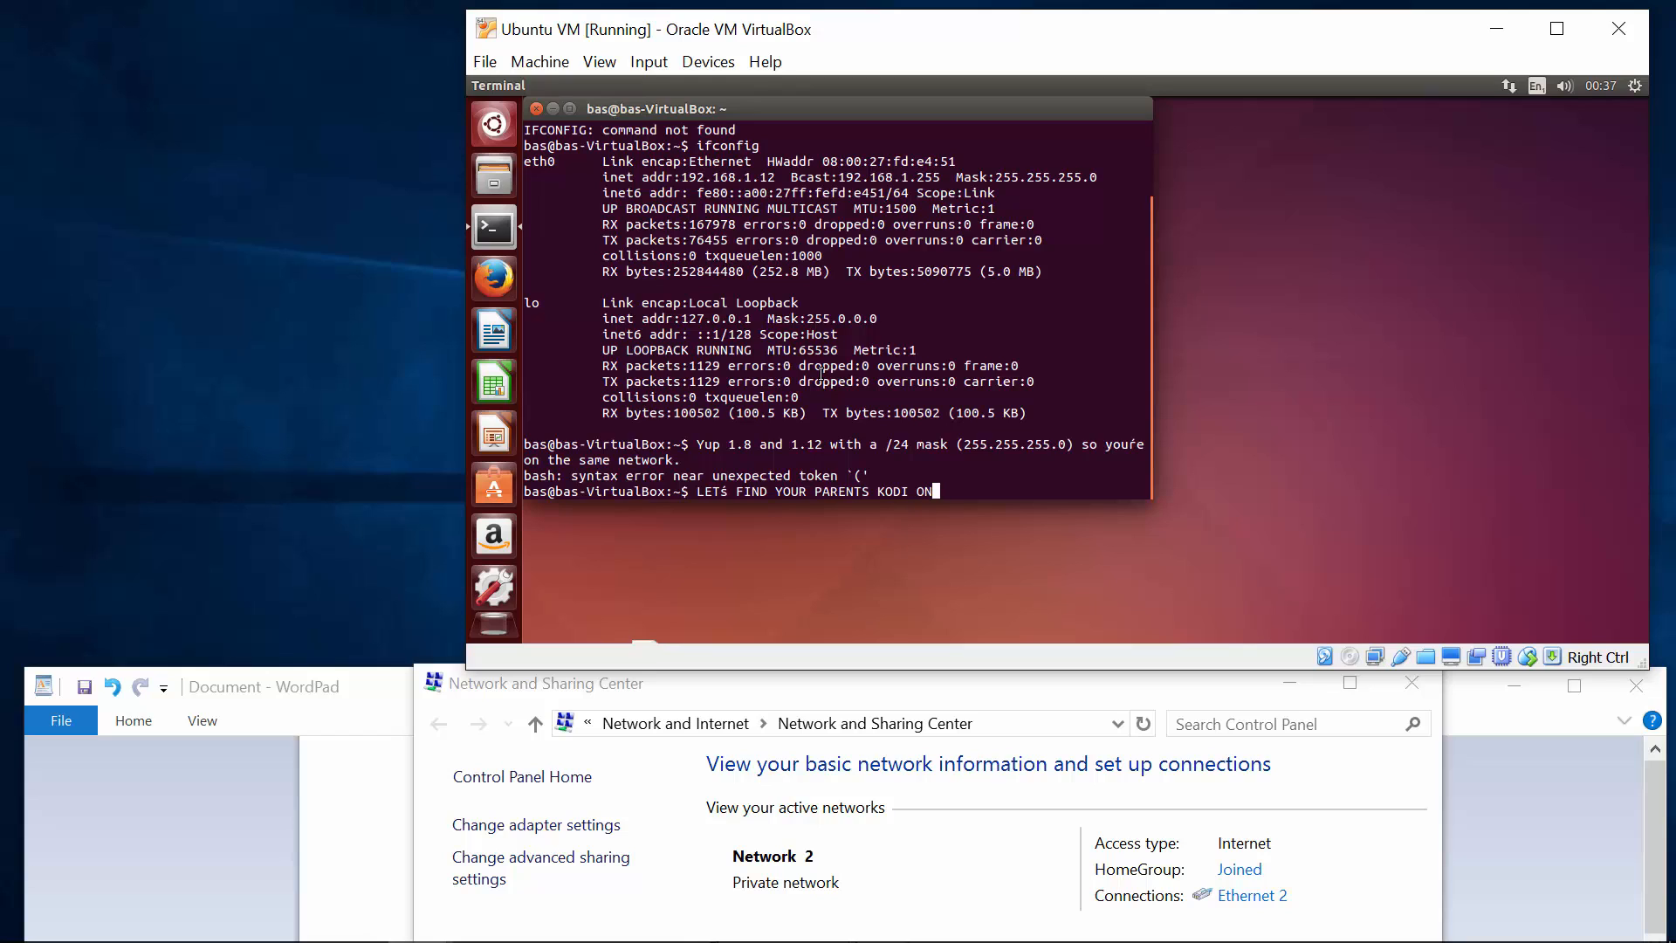
type("THE NETWORK")
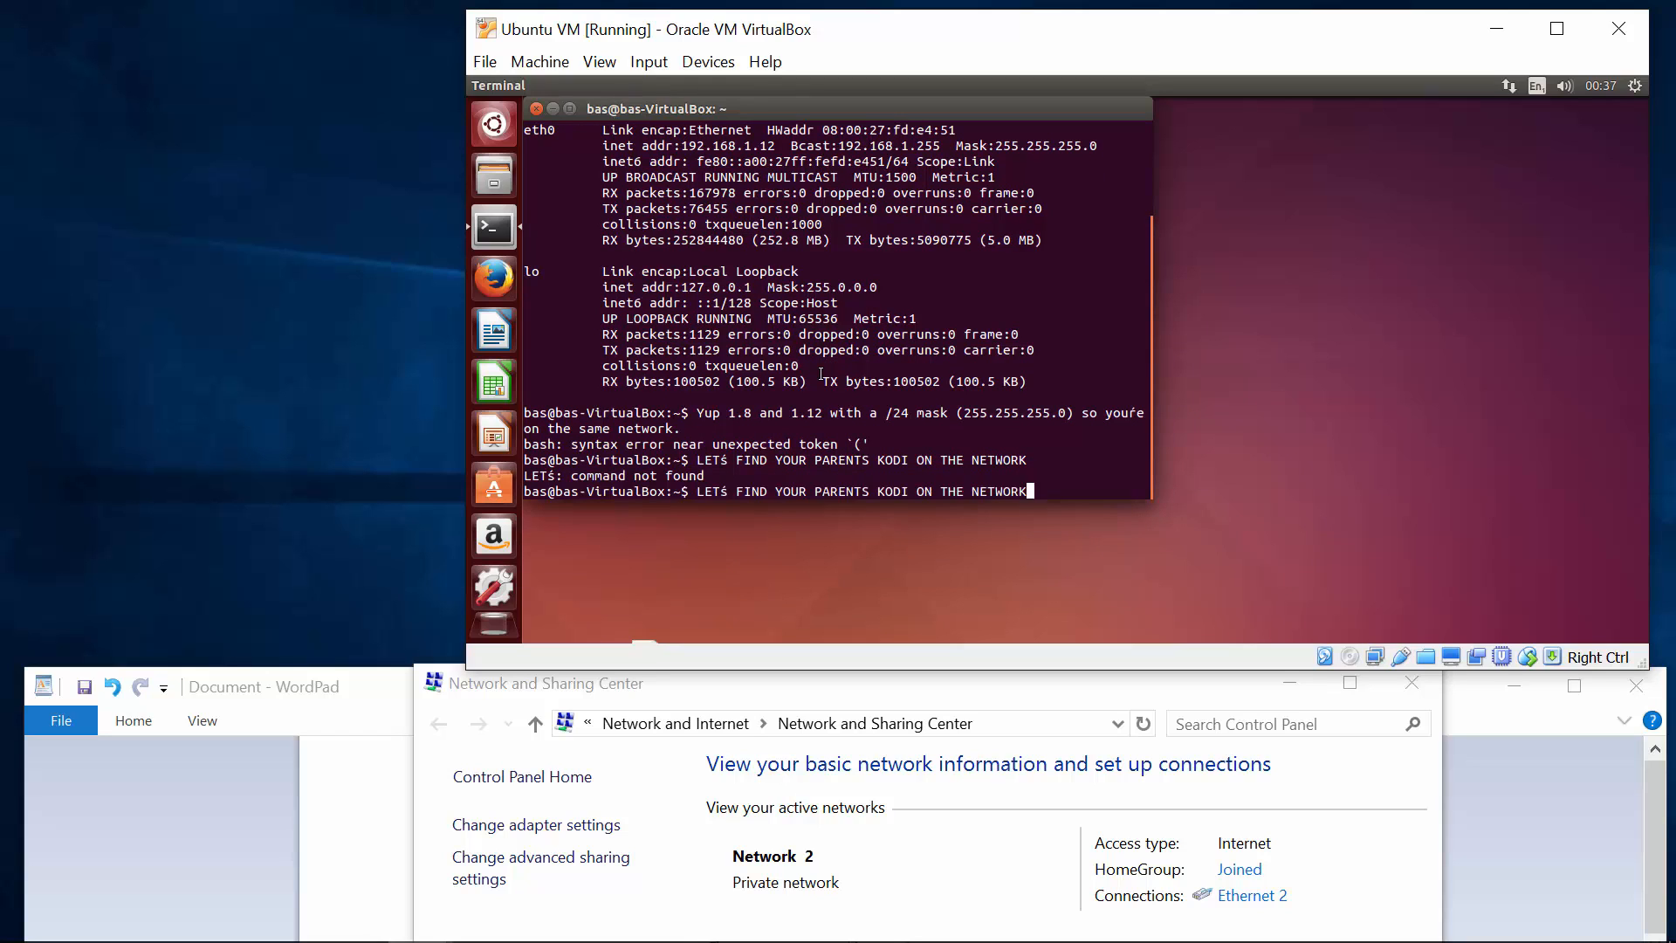
Run 'sudo nmap -sP 192.168.1.0/24' and enter the sudo password to scan the network
type("nmap 192.168.1.0/24")
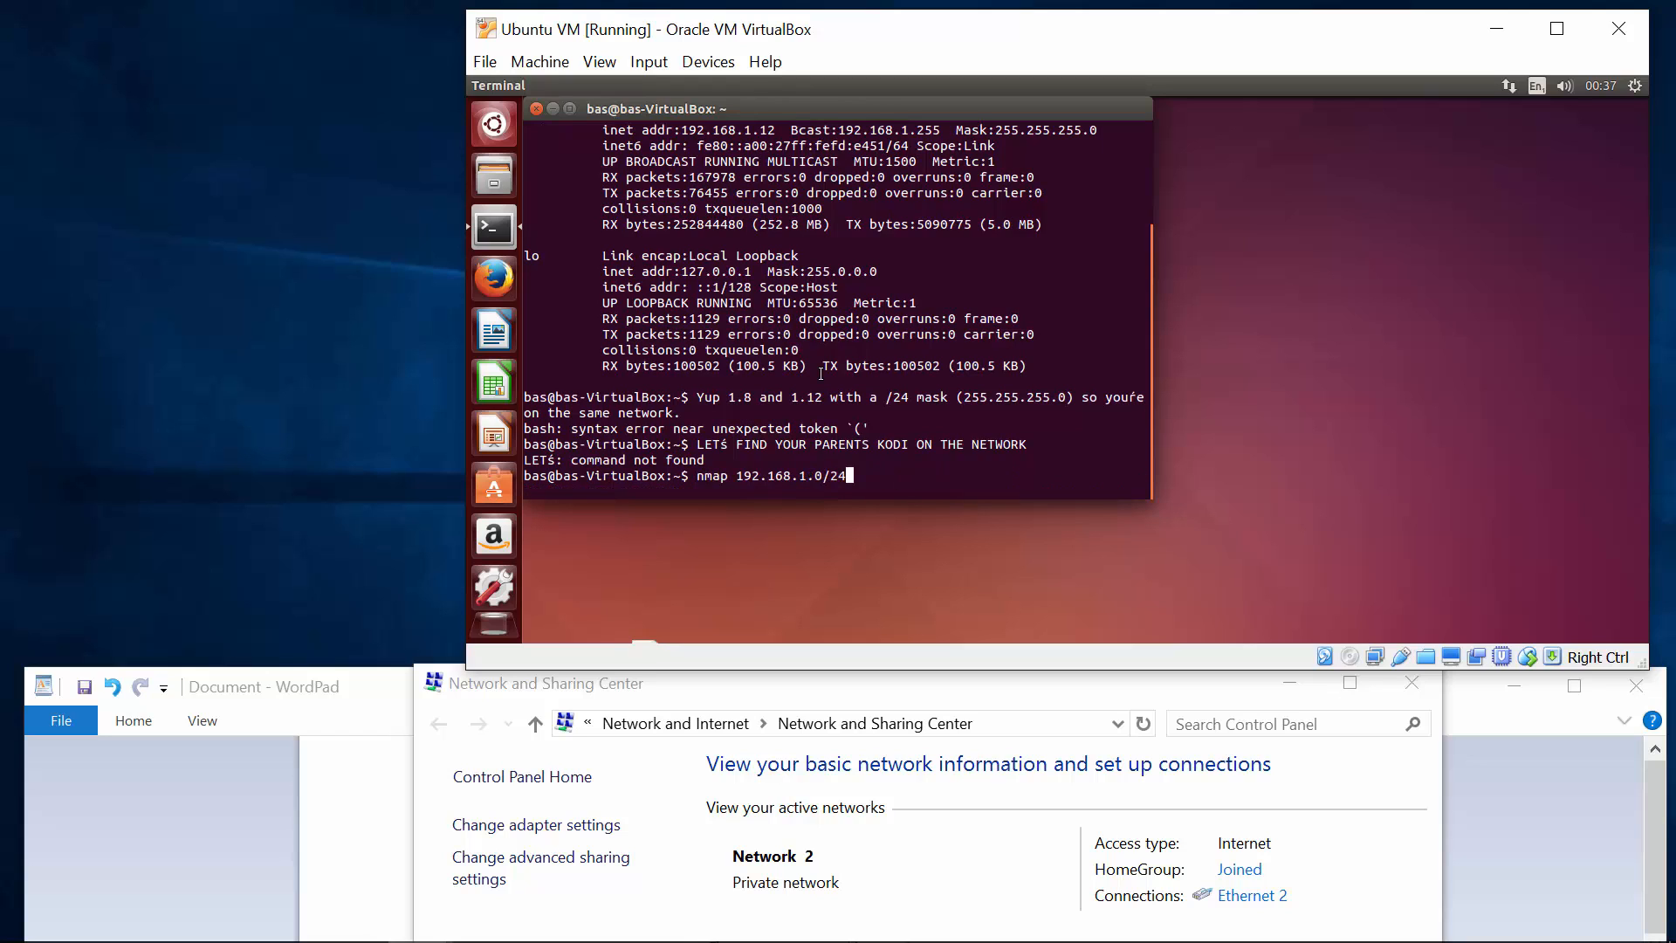
type("sudo nmap -sP 192.168.1.0/24")
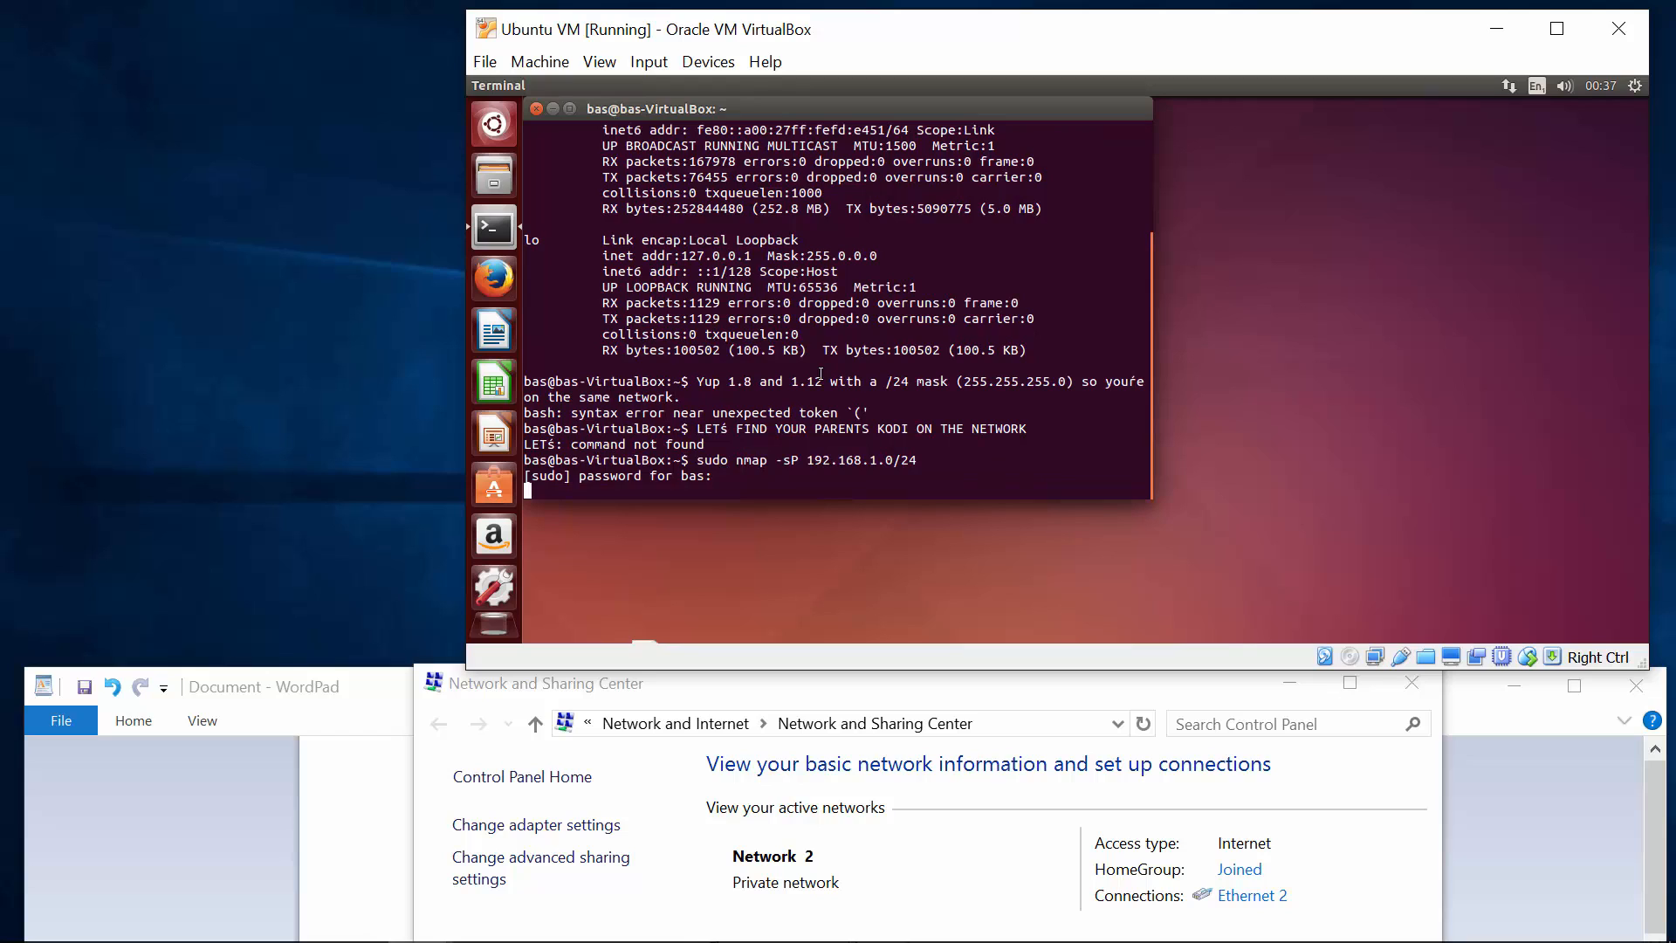
key("Return")
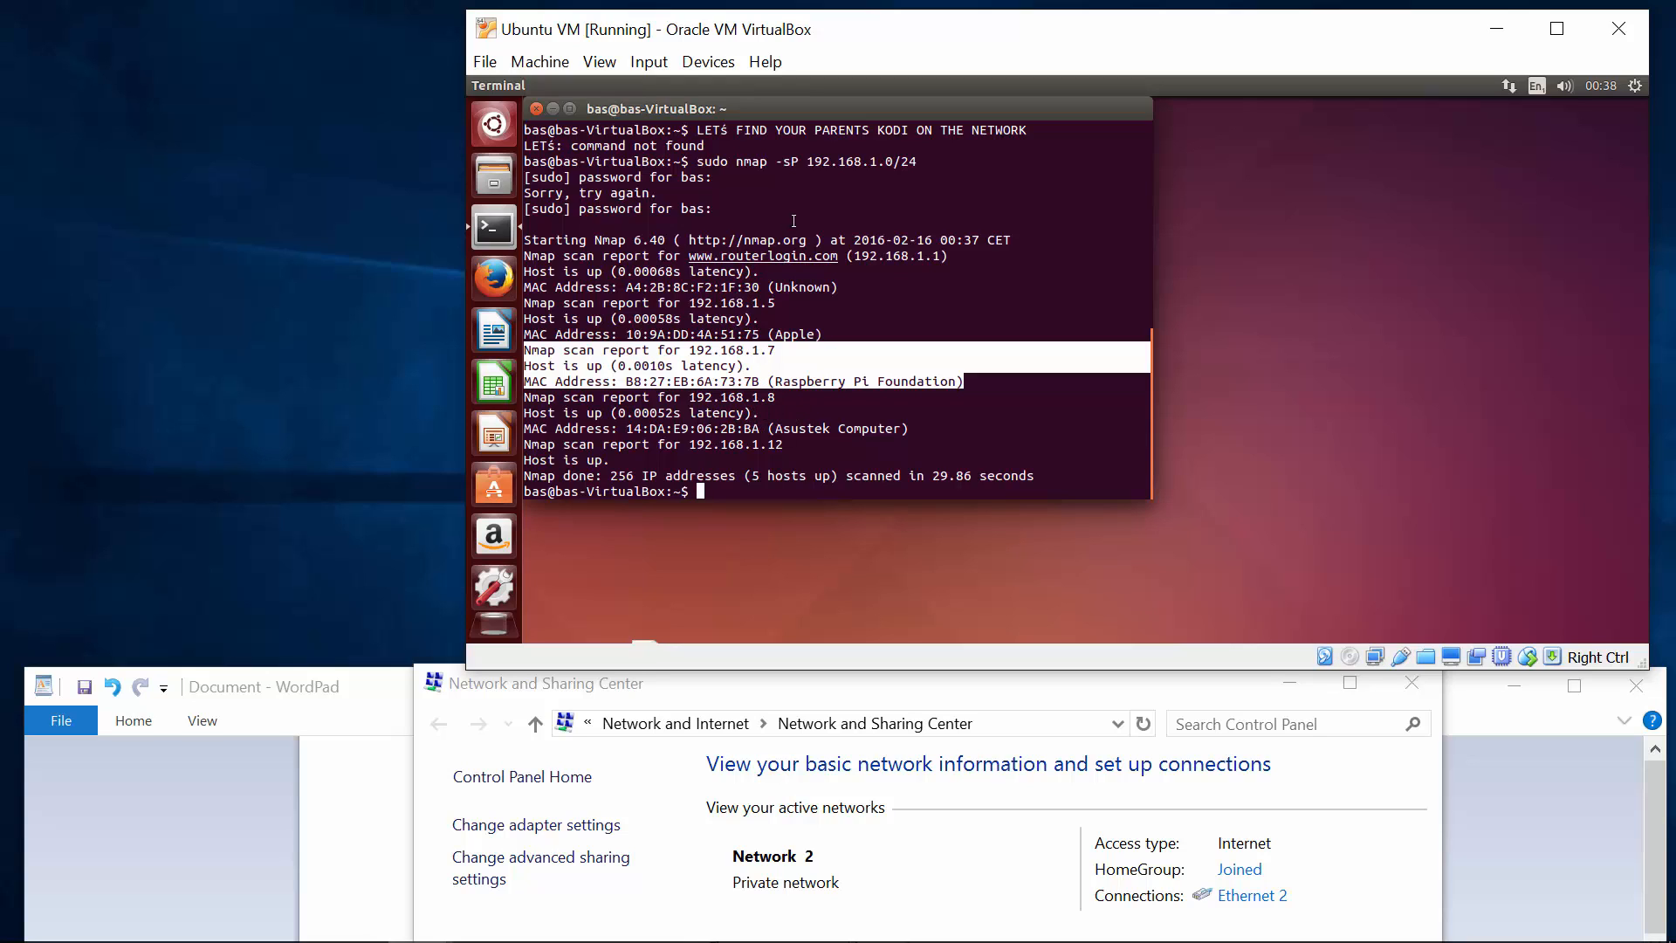
mouse_move(630, 290)
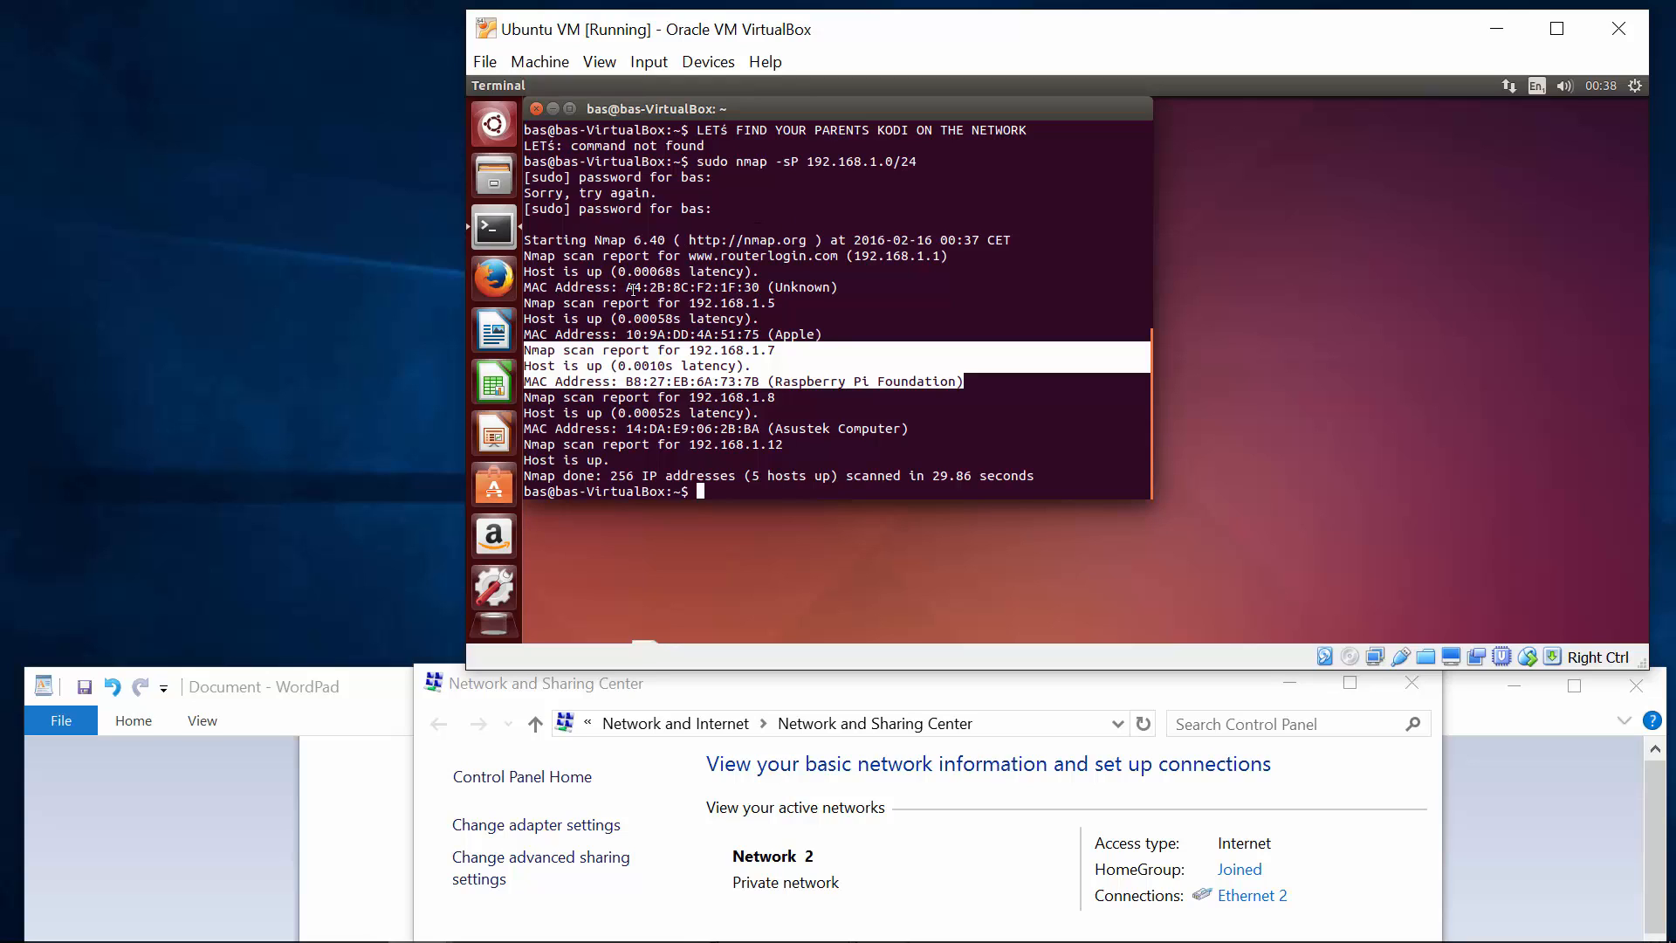
mouse_move(648, 322)
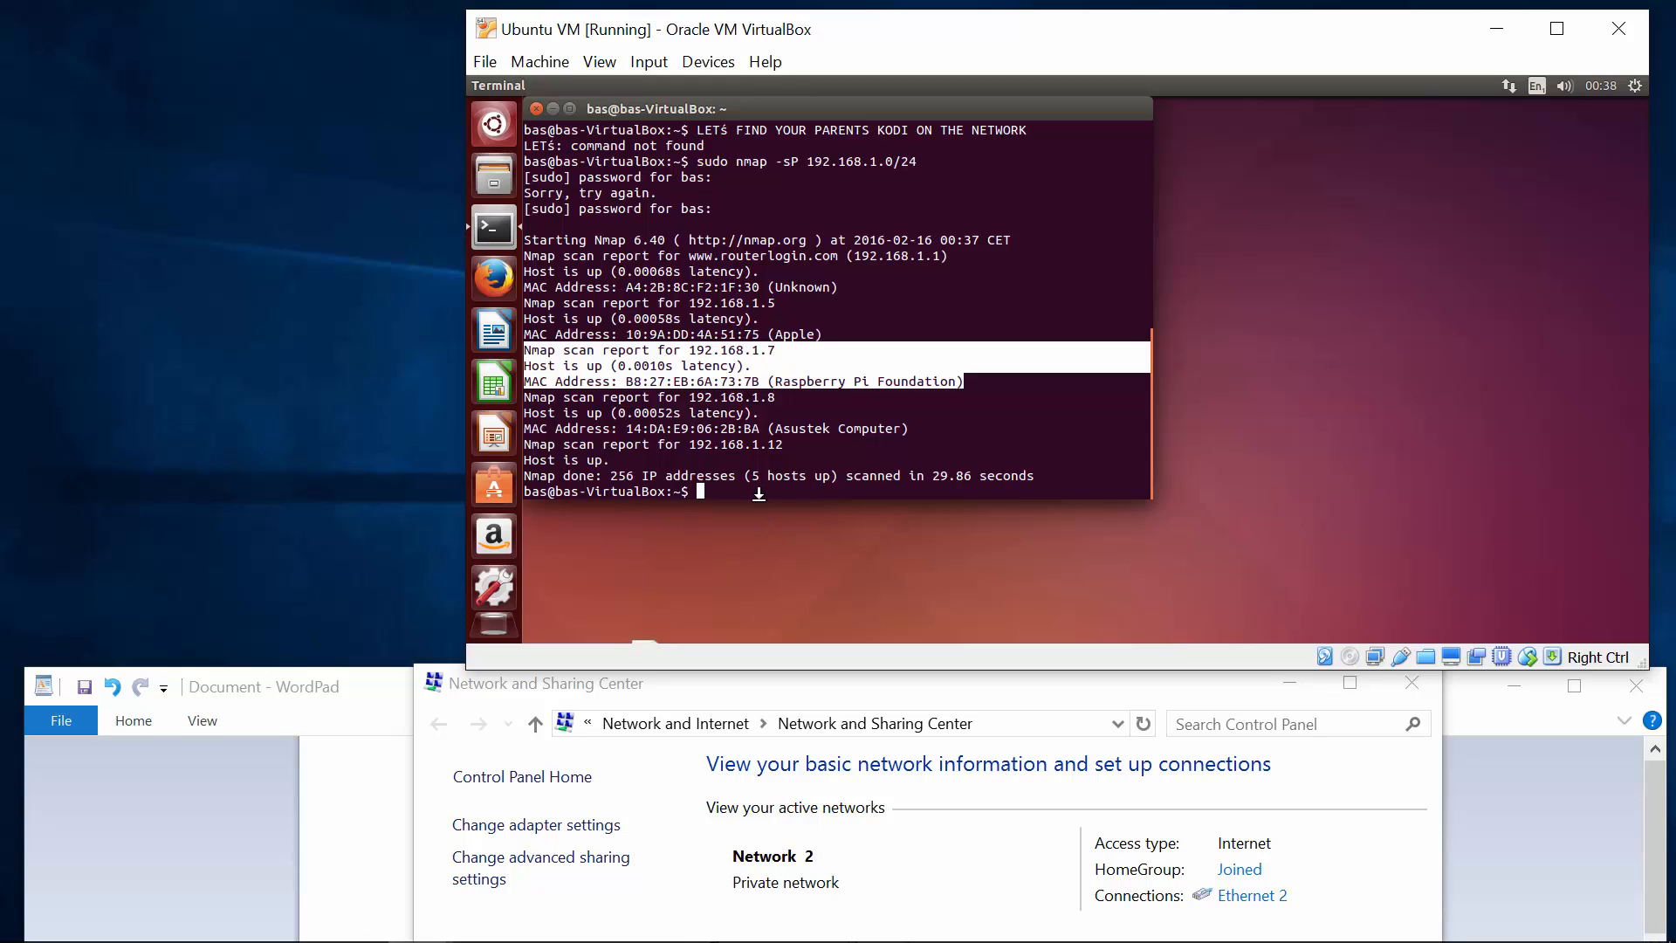
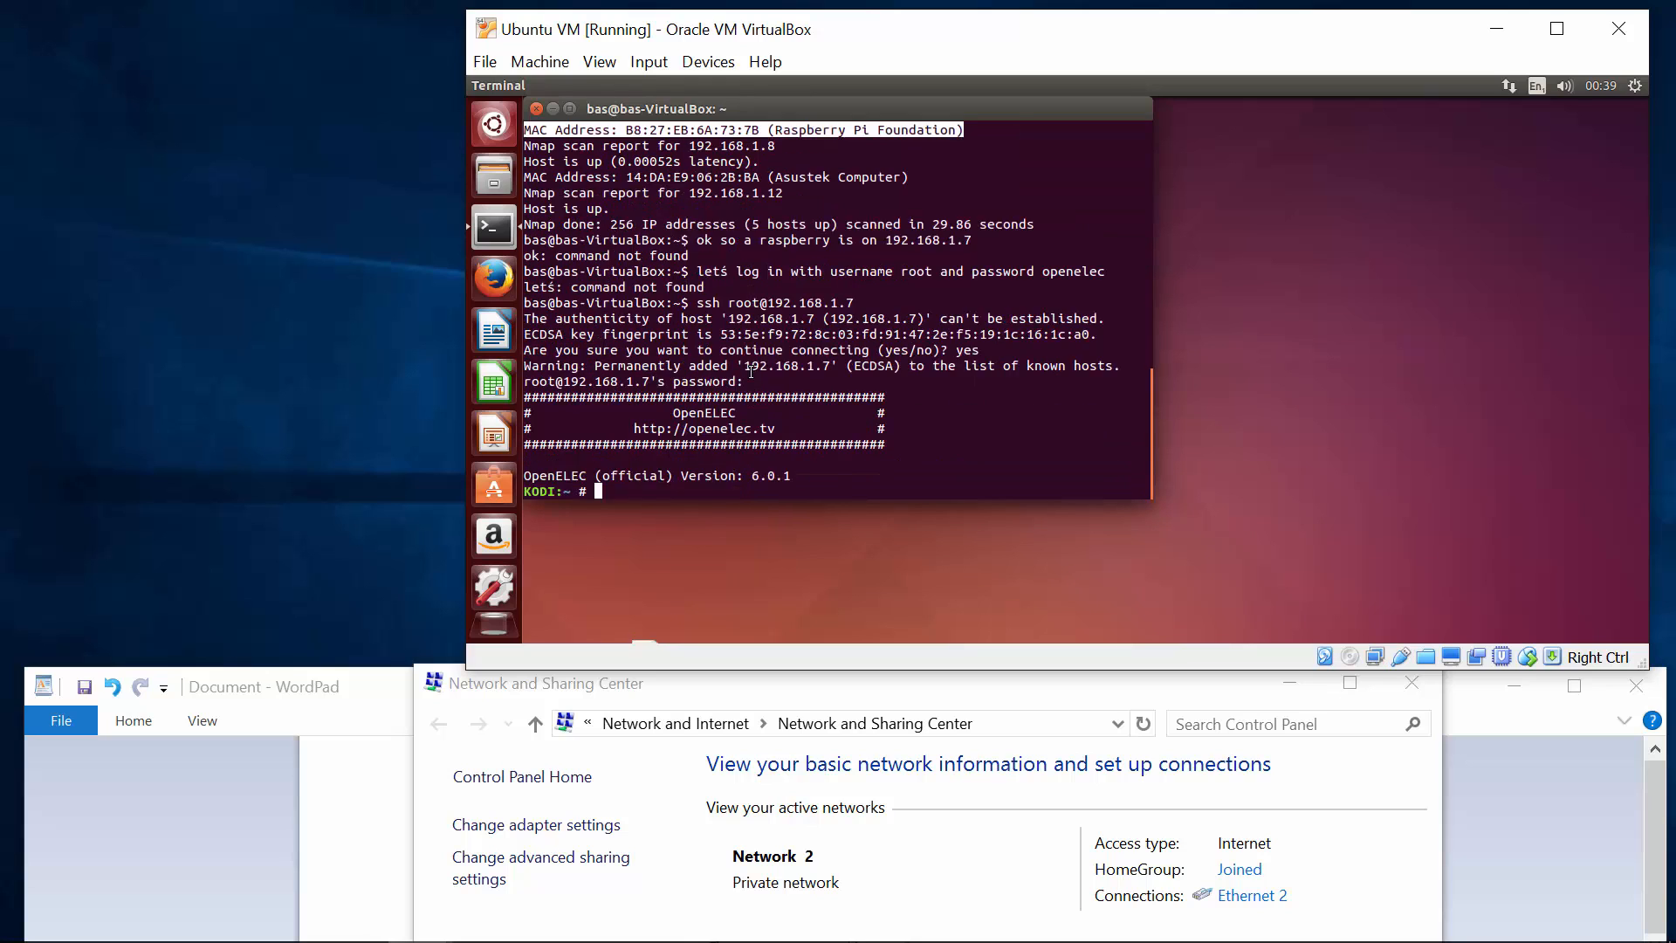
Enter the comment 'ok we're in :)' at the Kodi shell
type("ok")
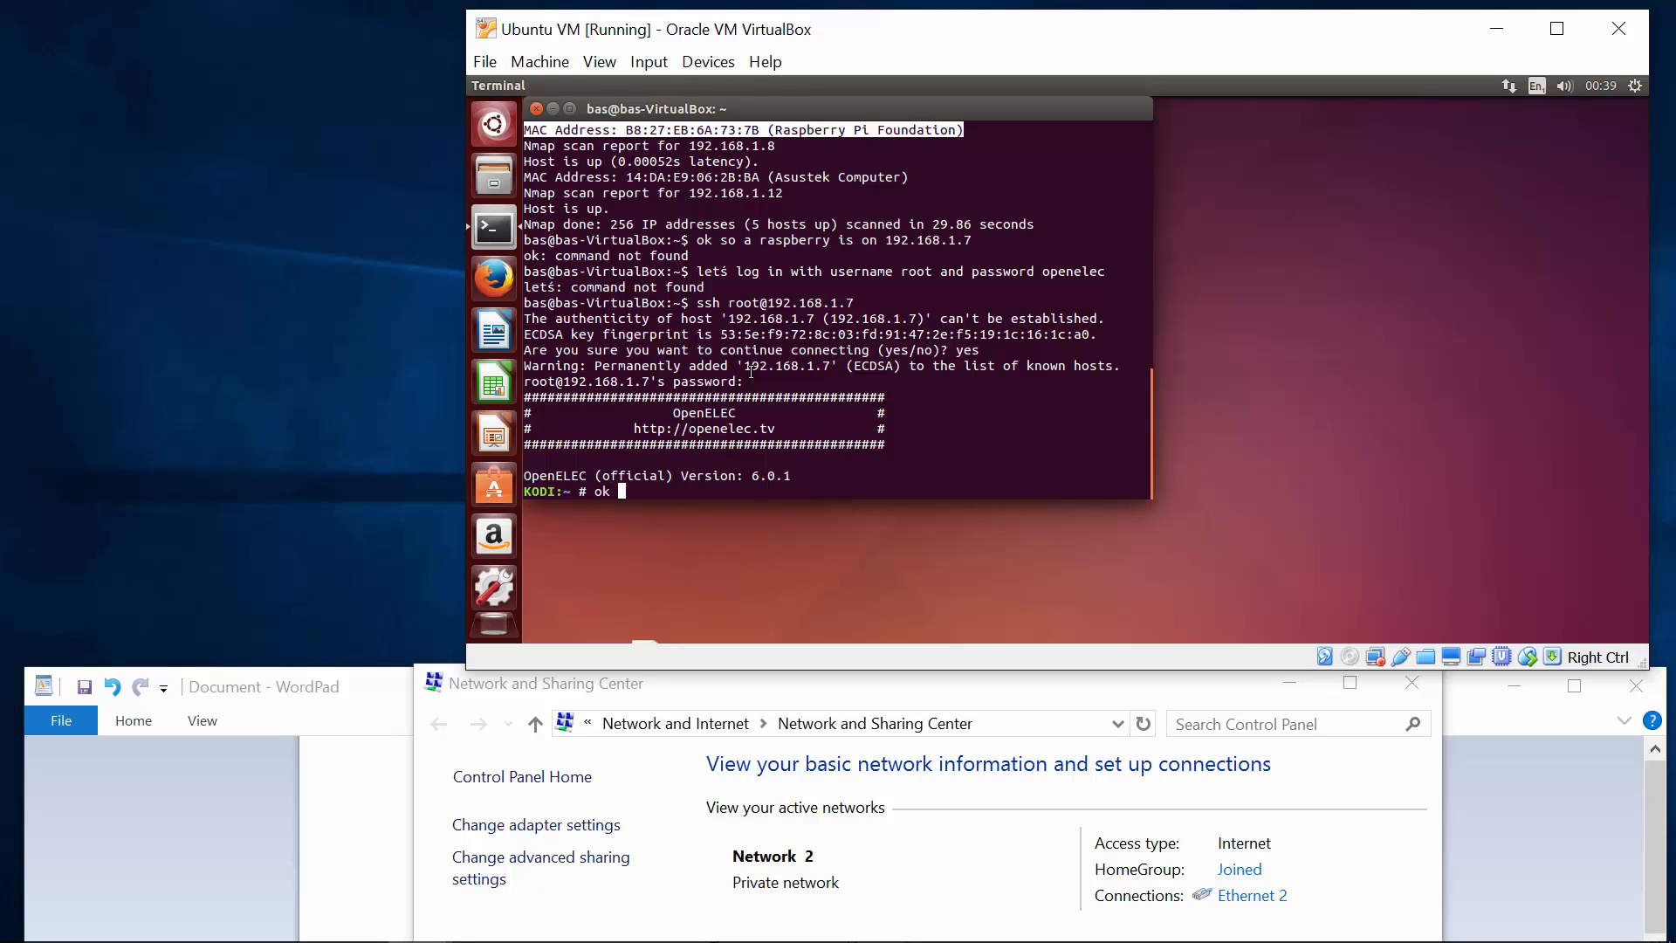
type("we're in")
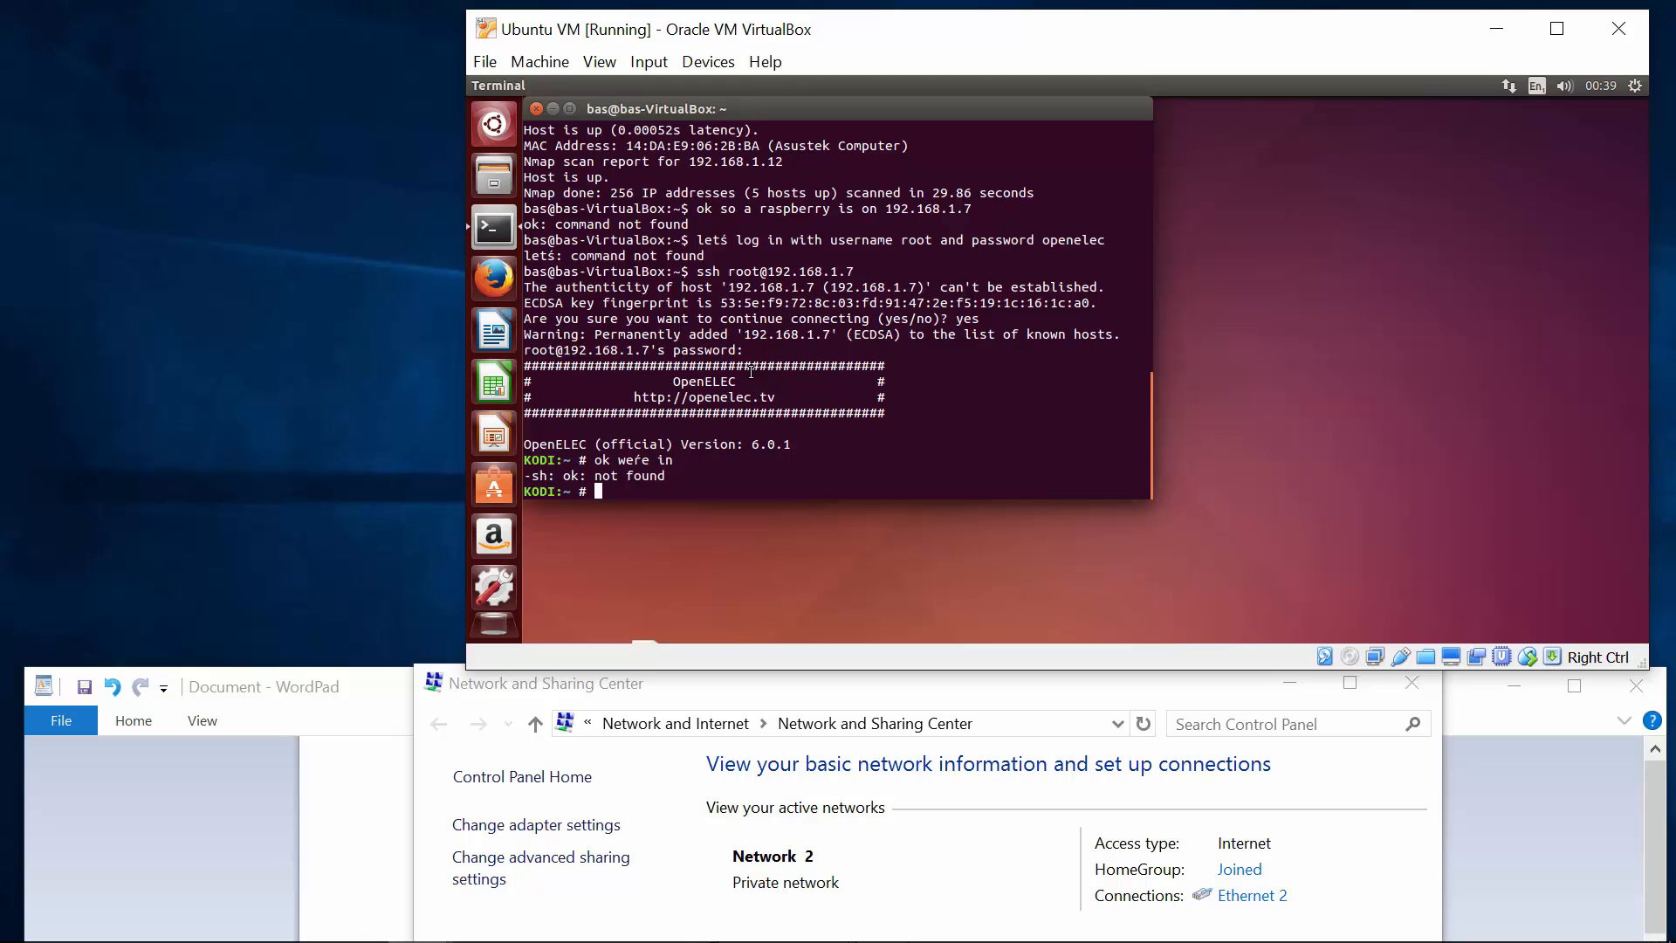
type(":)")
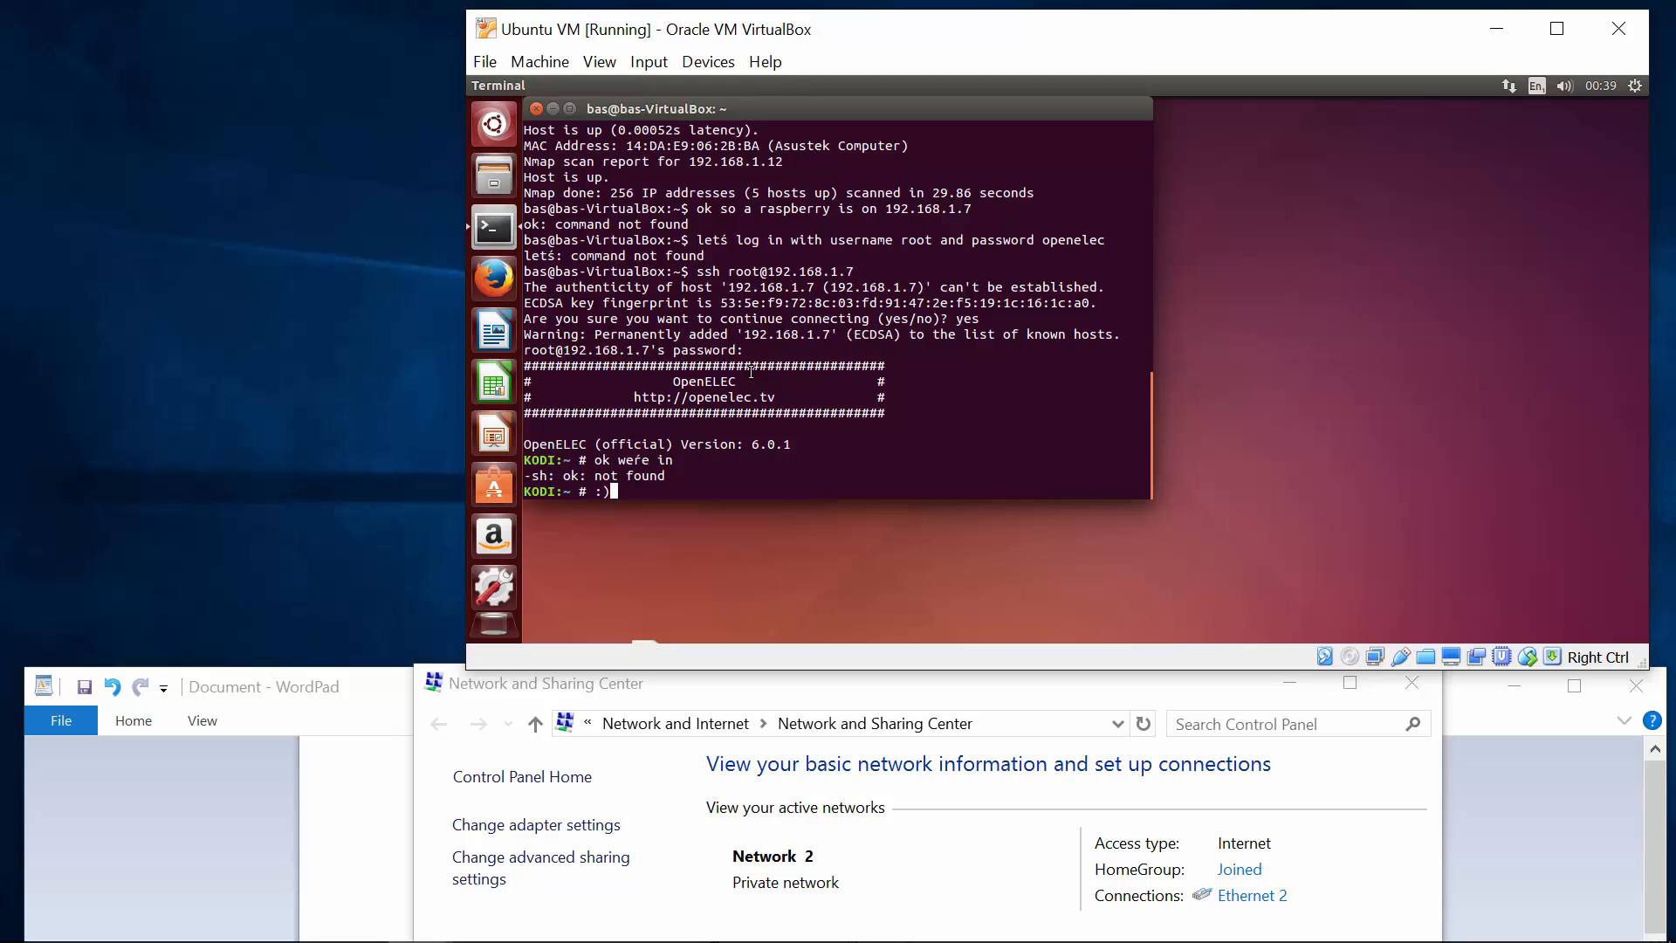
key("Return")
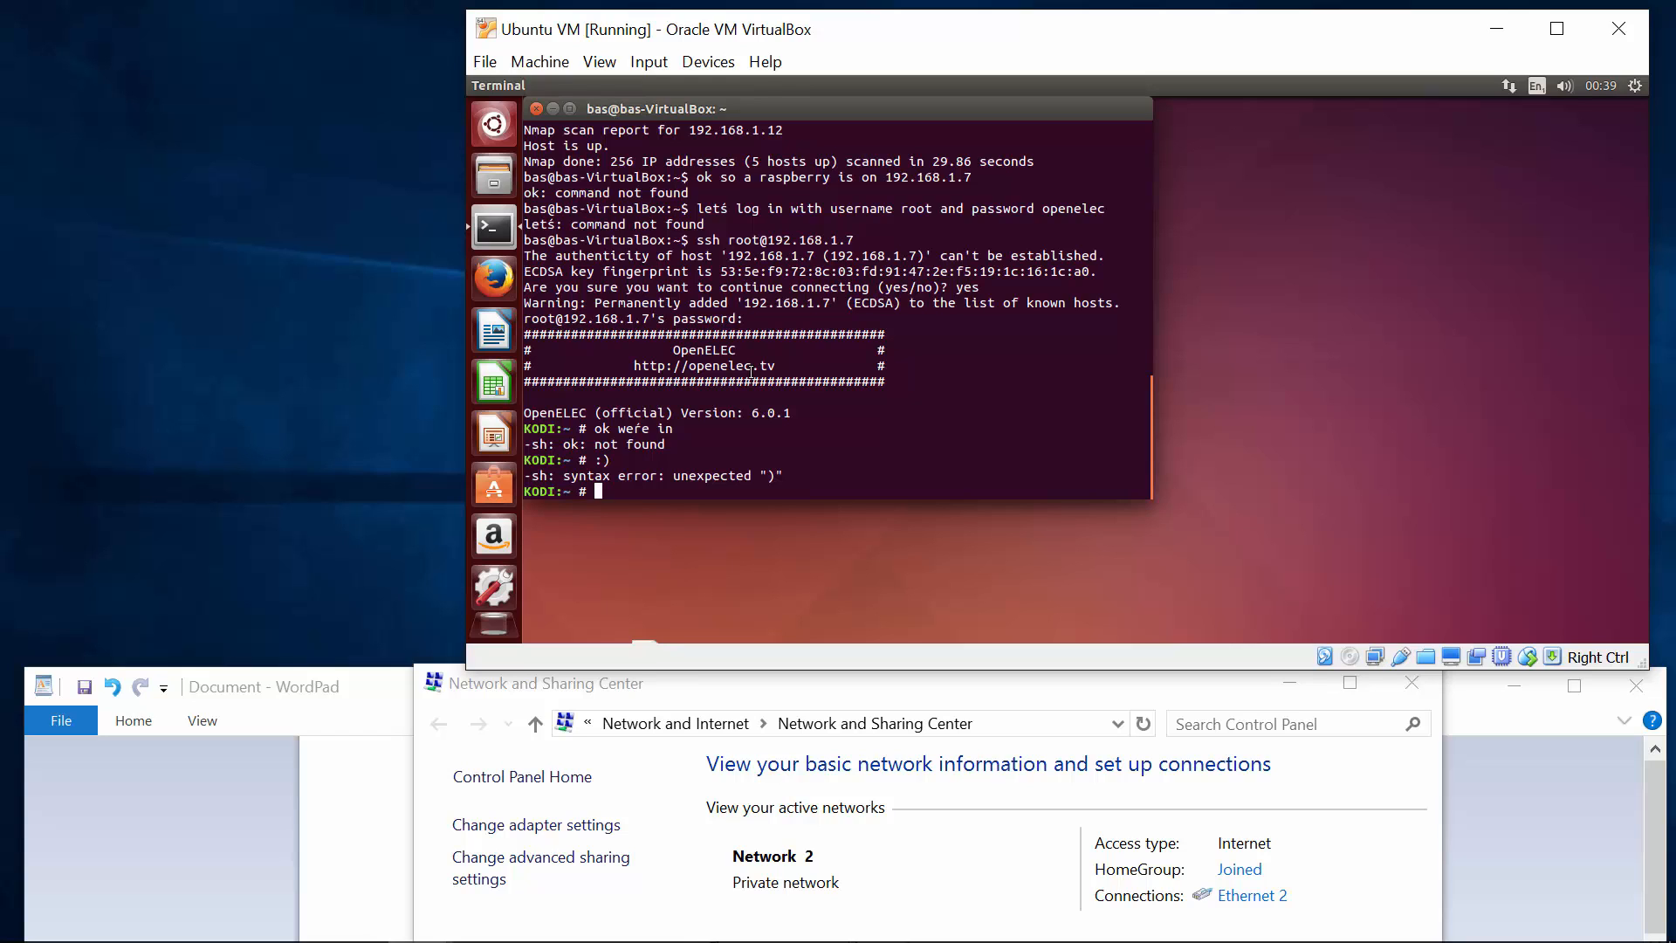
Type a remark that parents restart Kodi on a Raspberry Pi by pulling the power cord
type("besides bugg")
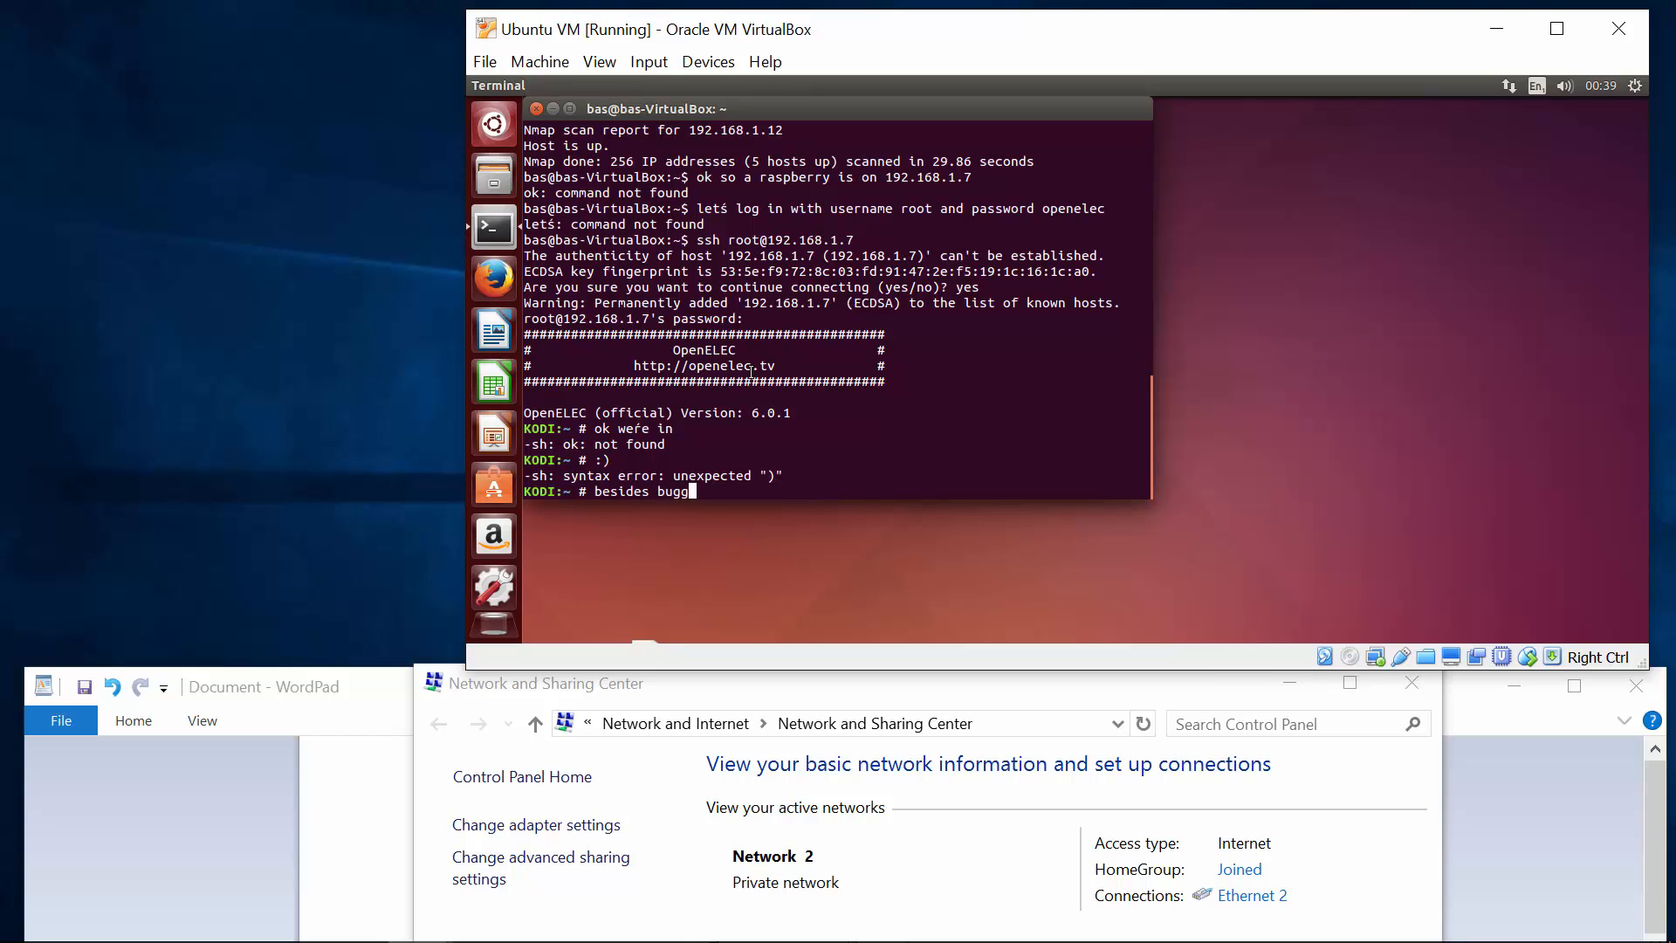
type("ing your p")
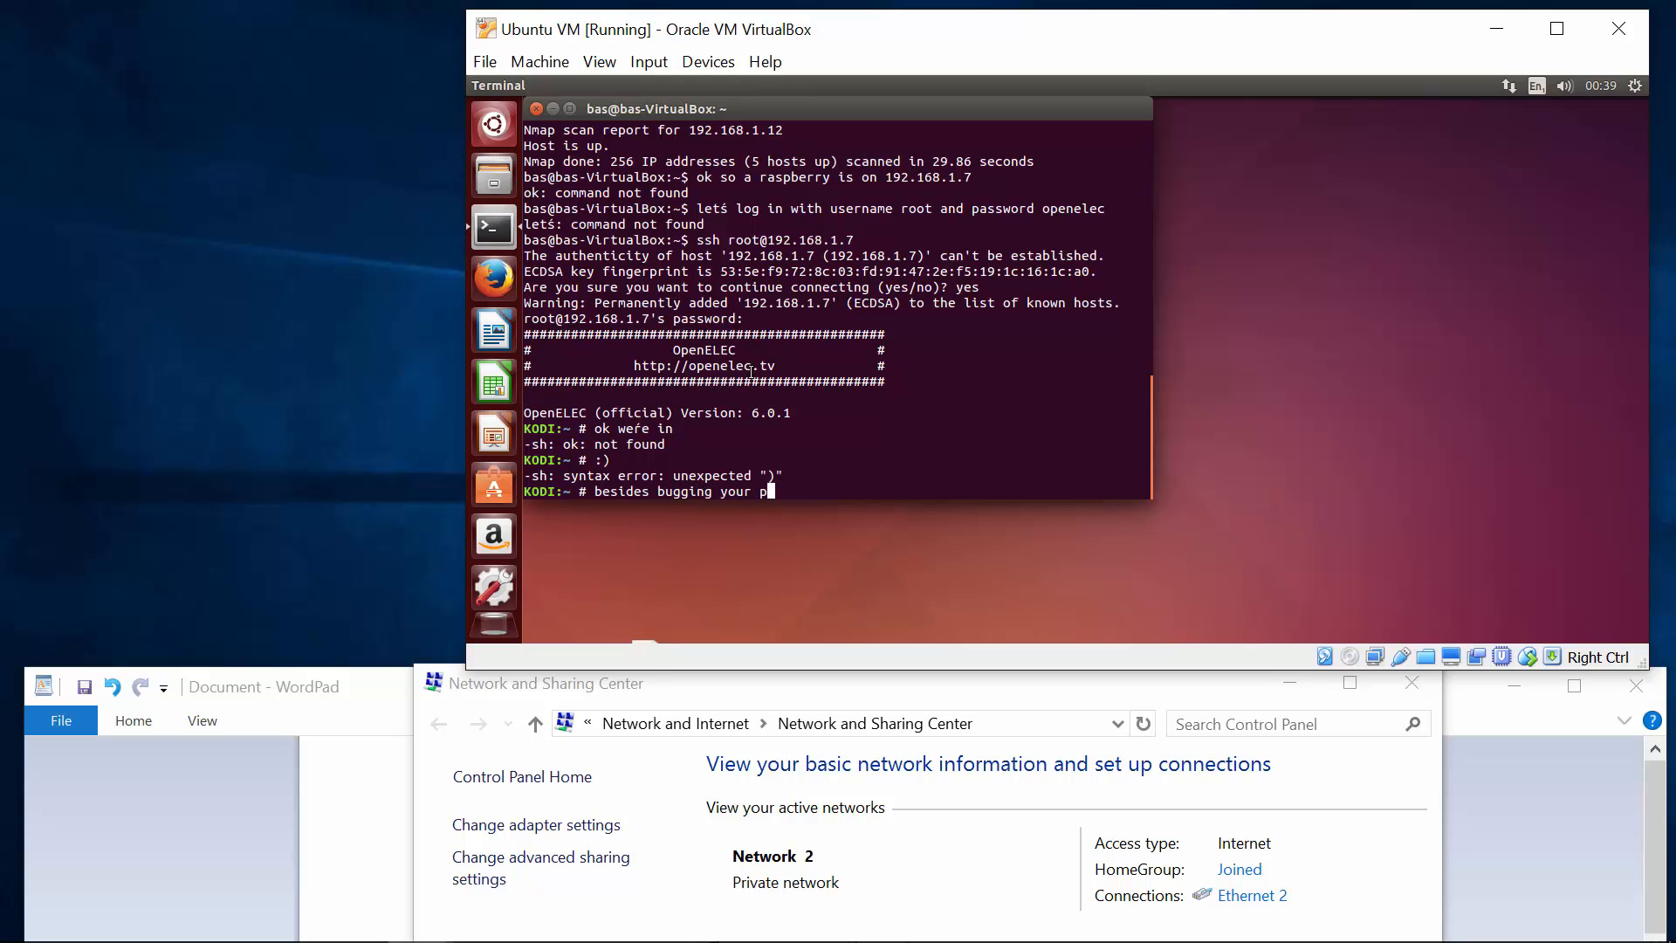
type("arents w")
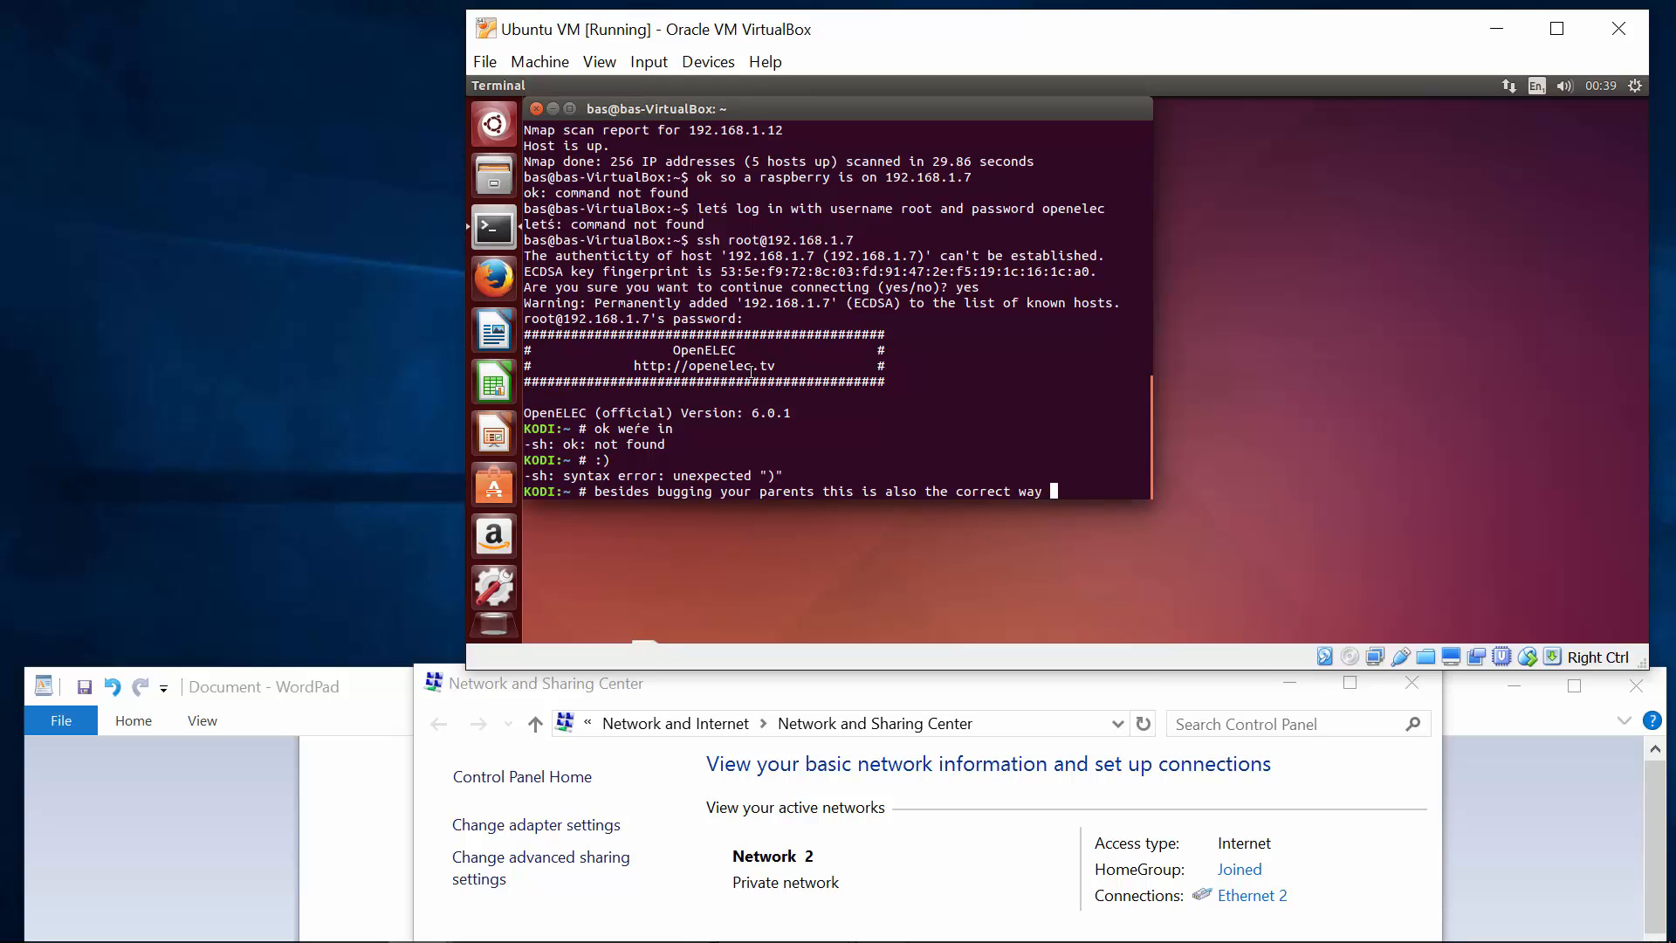
type("to restart")
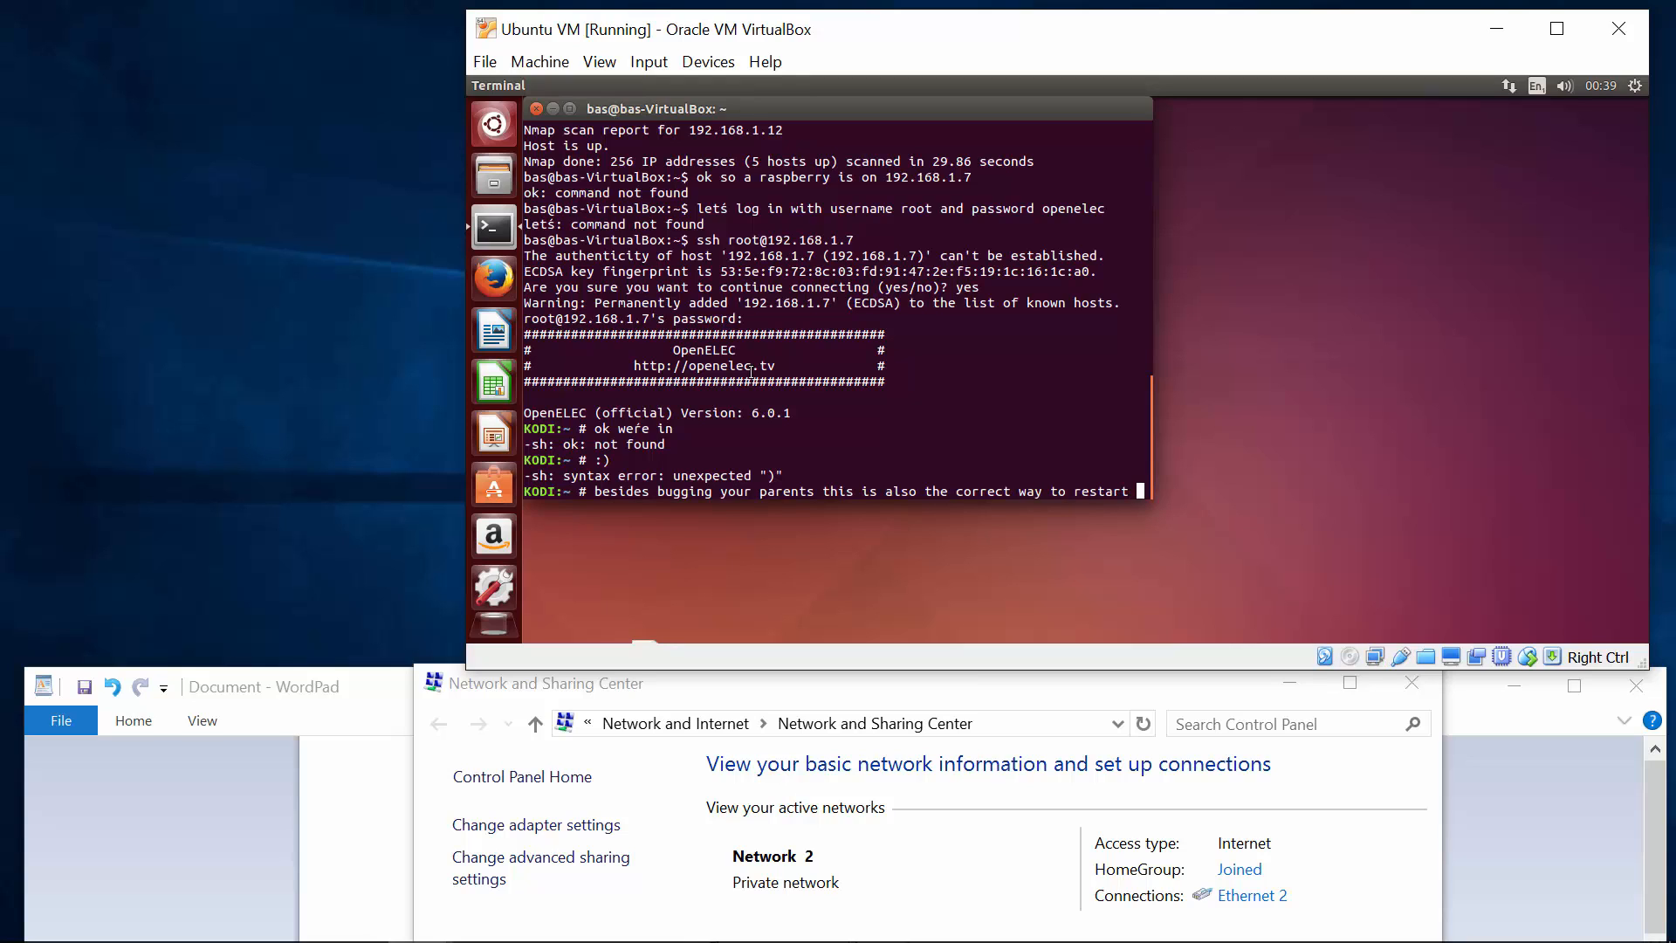
type("Kodi")
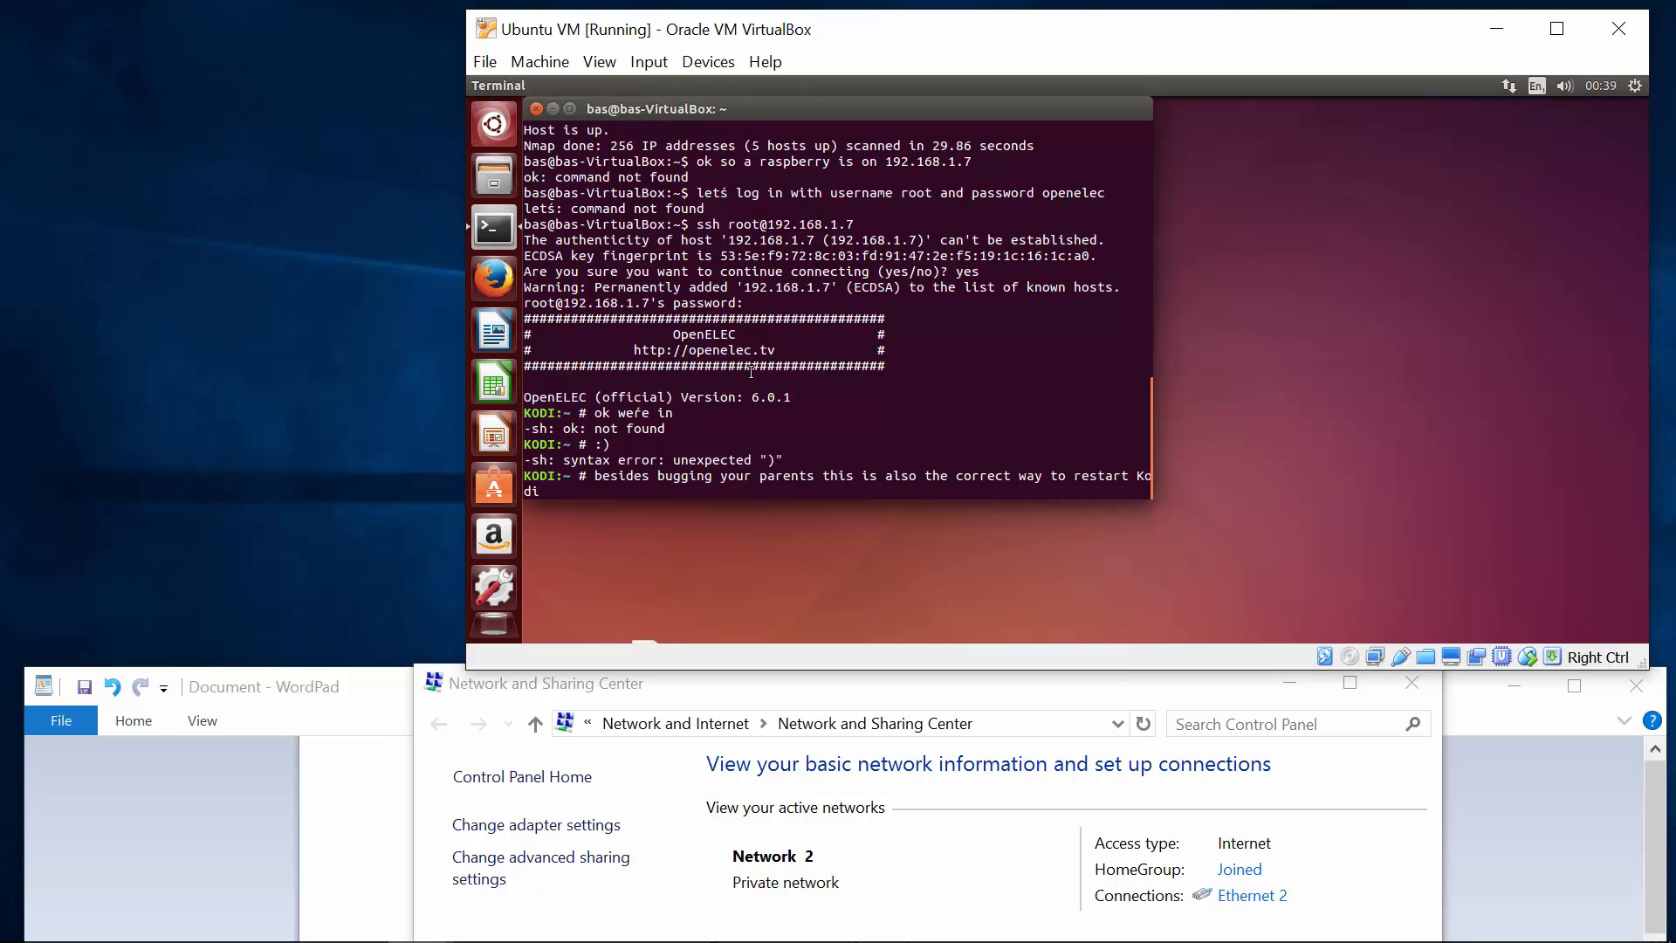
type("on a ra")
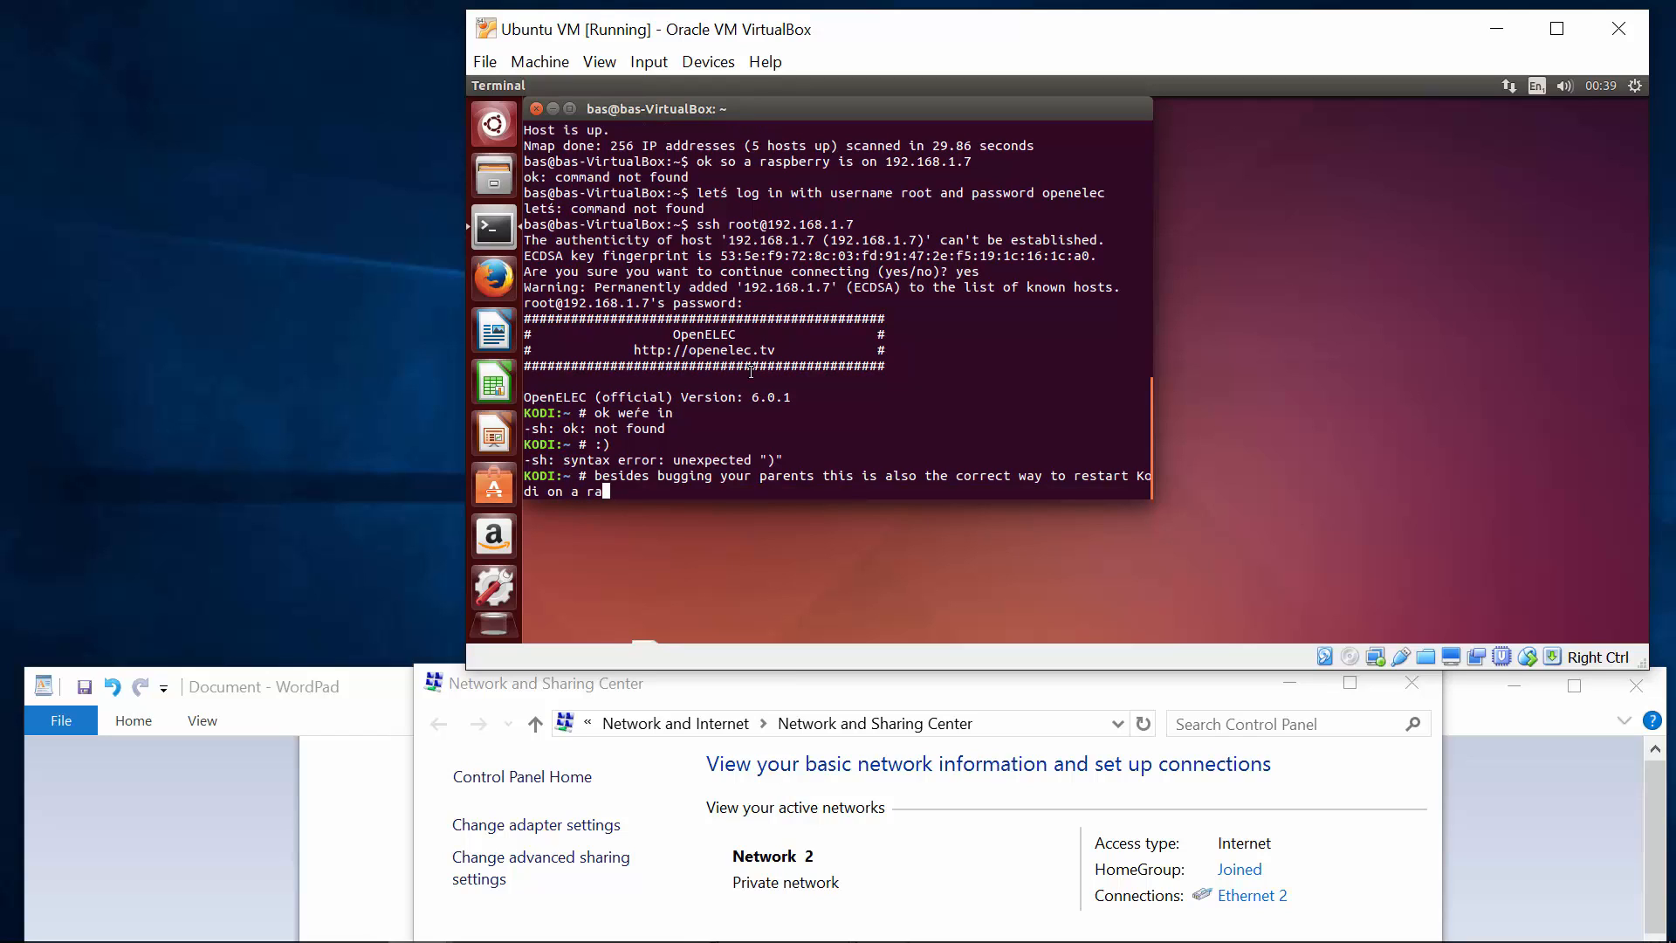
type("sbe")
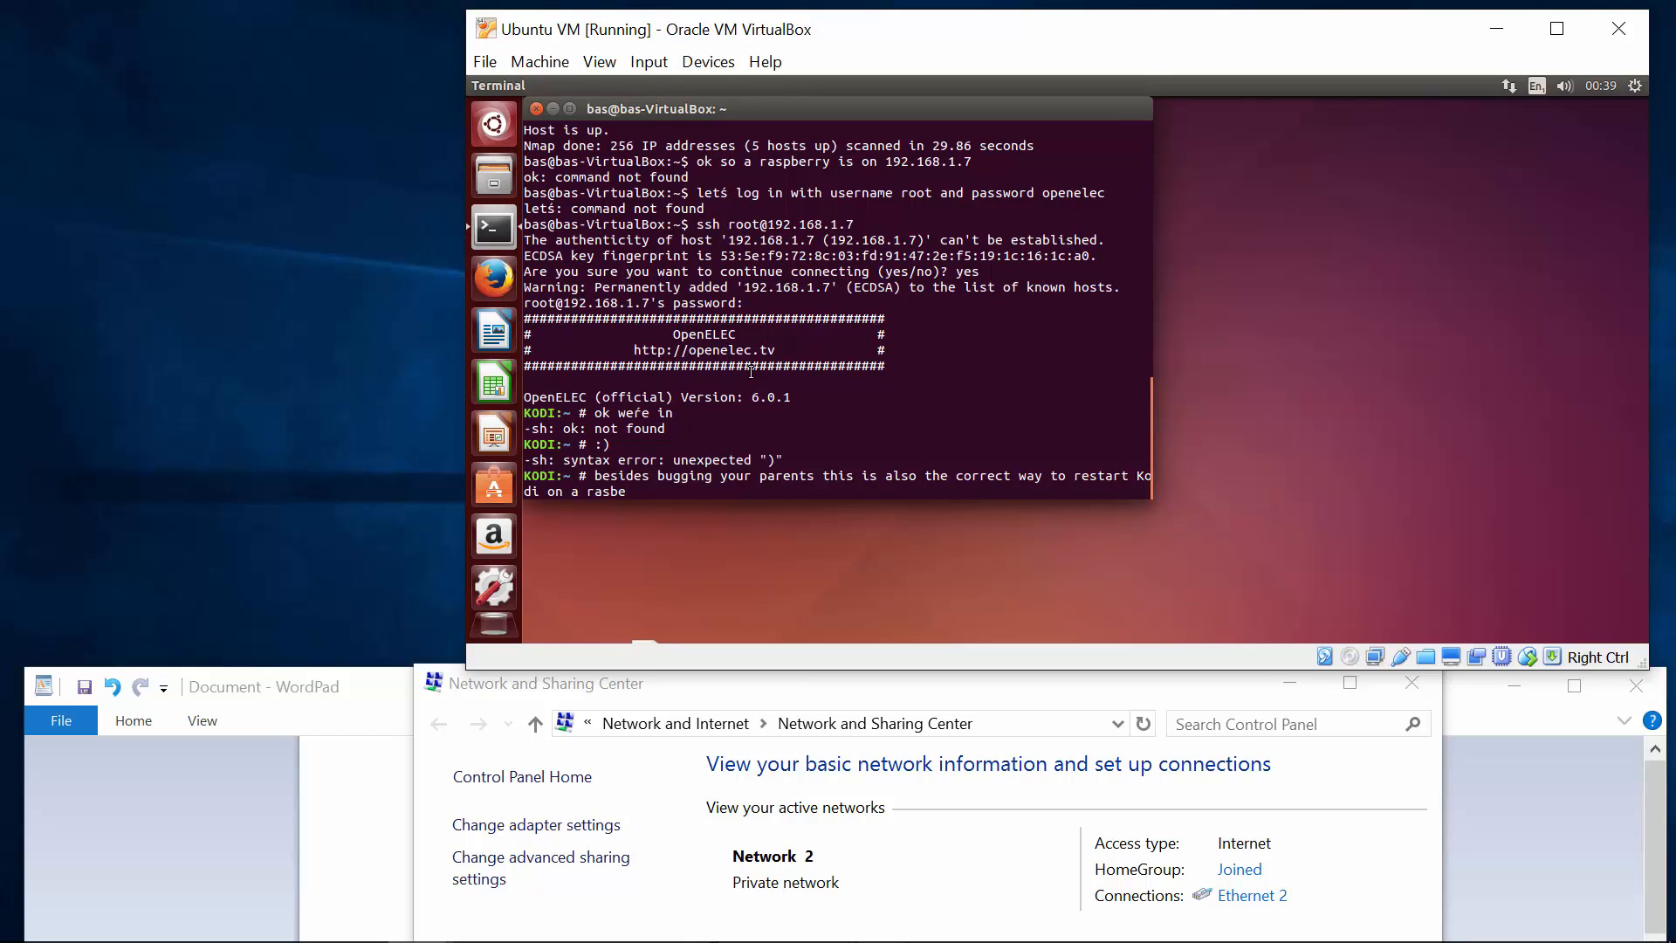
type("pberry")
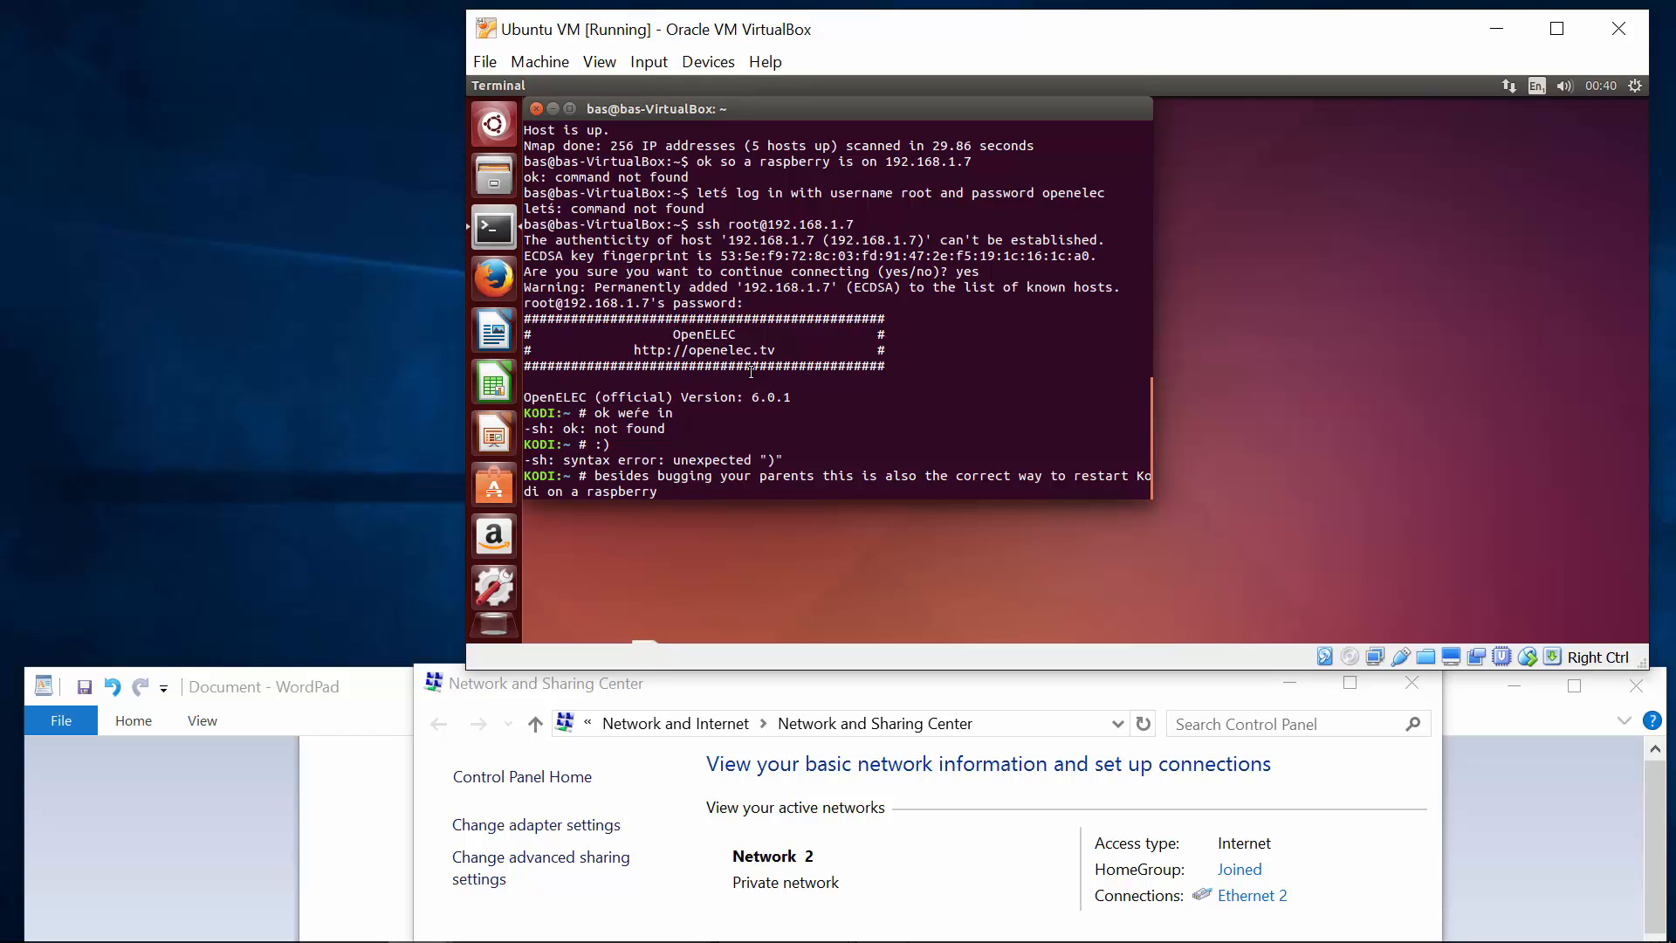
type("omp")
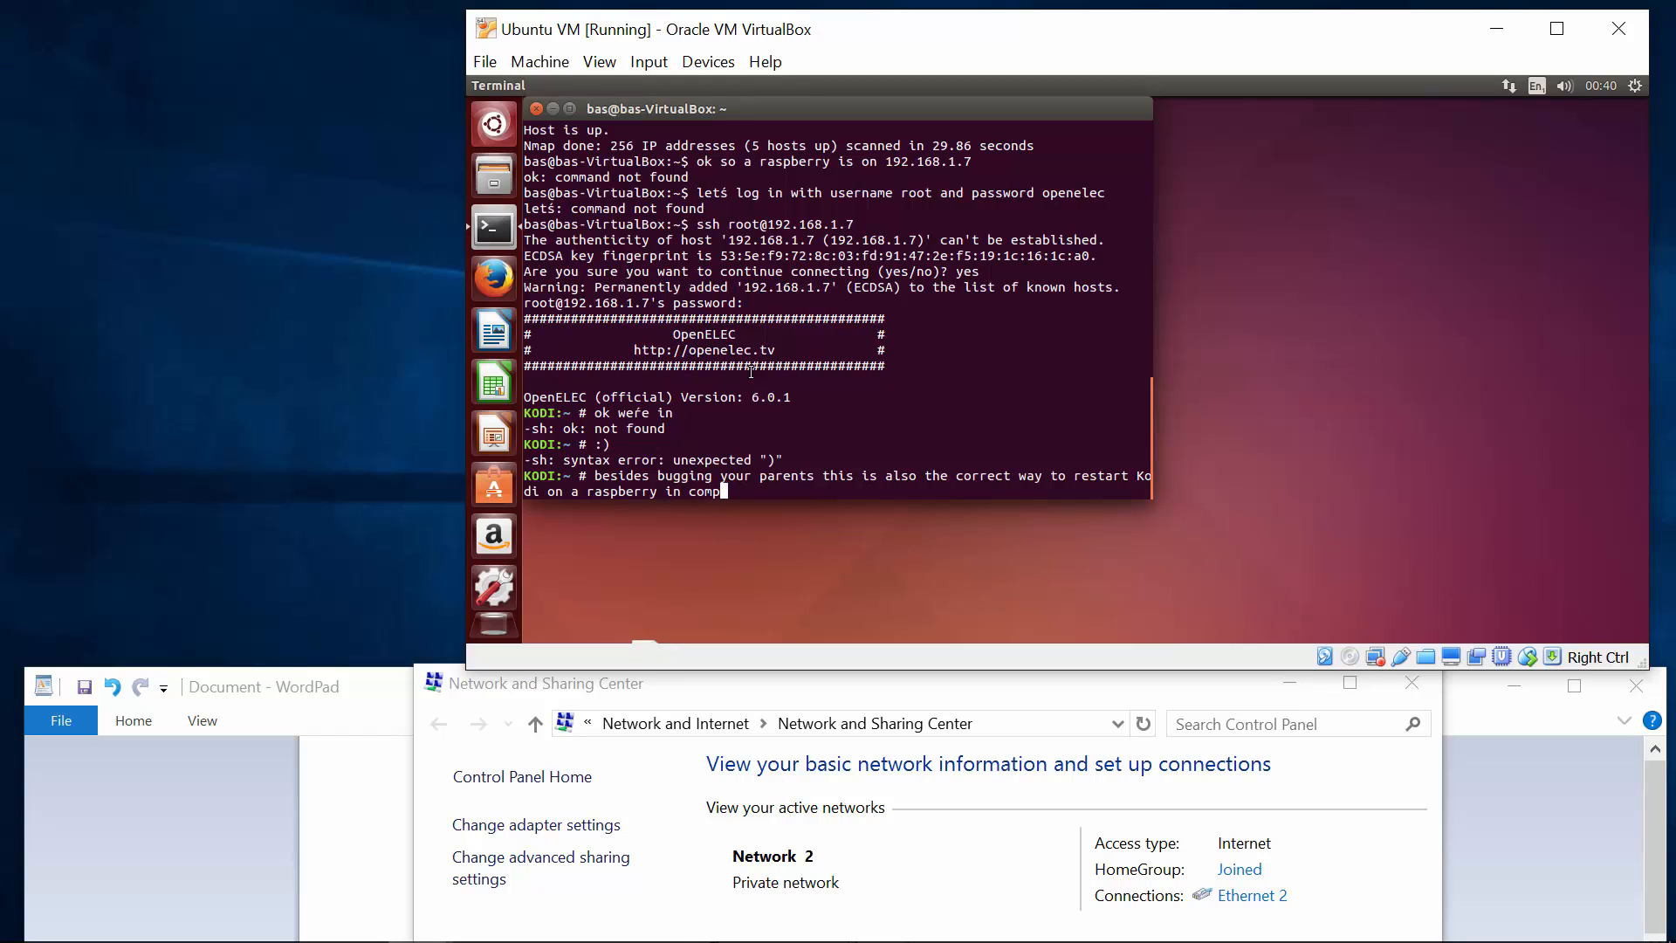
type("arison to yanking")
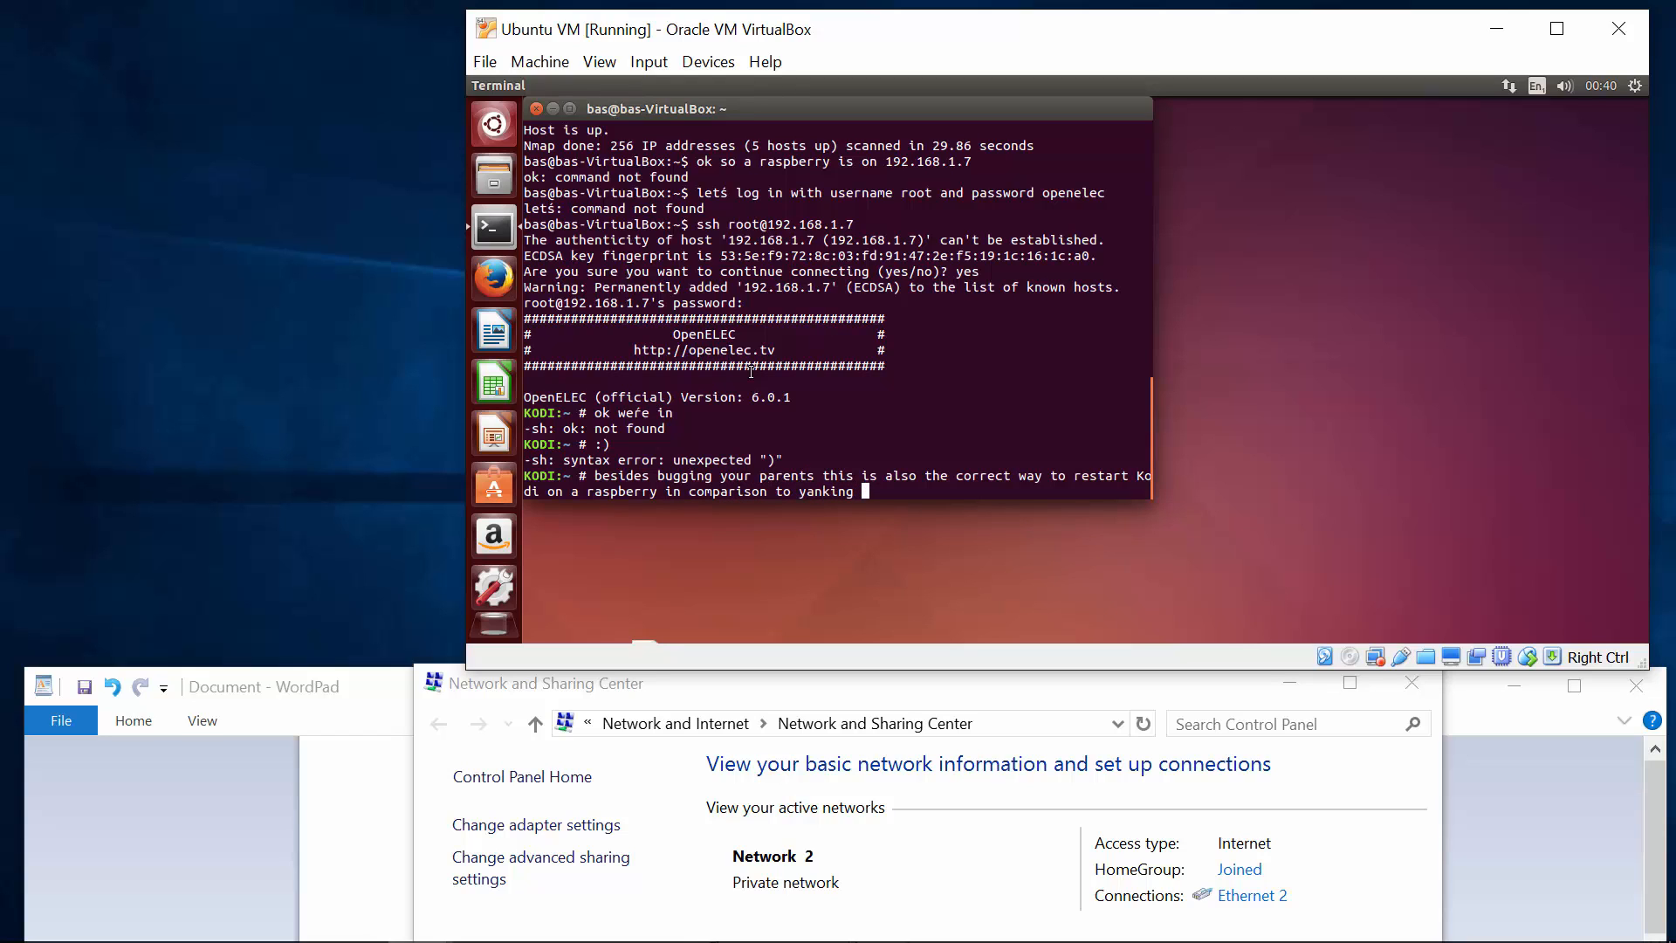
type("out the pow")
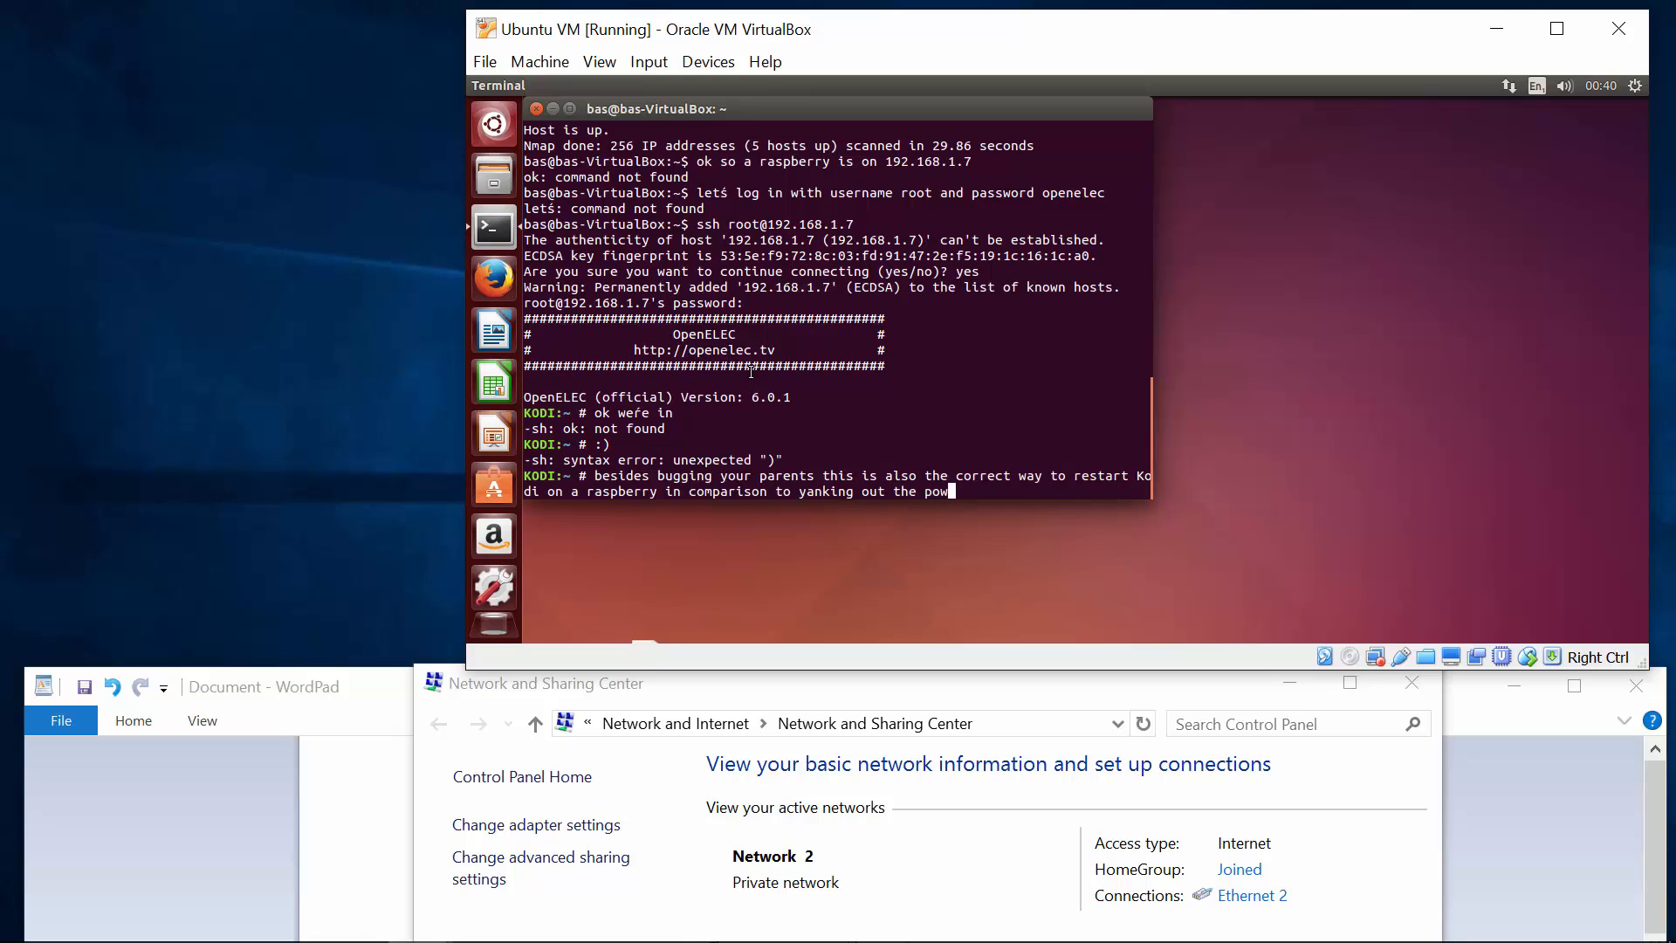
type("er cord")
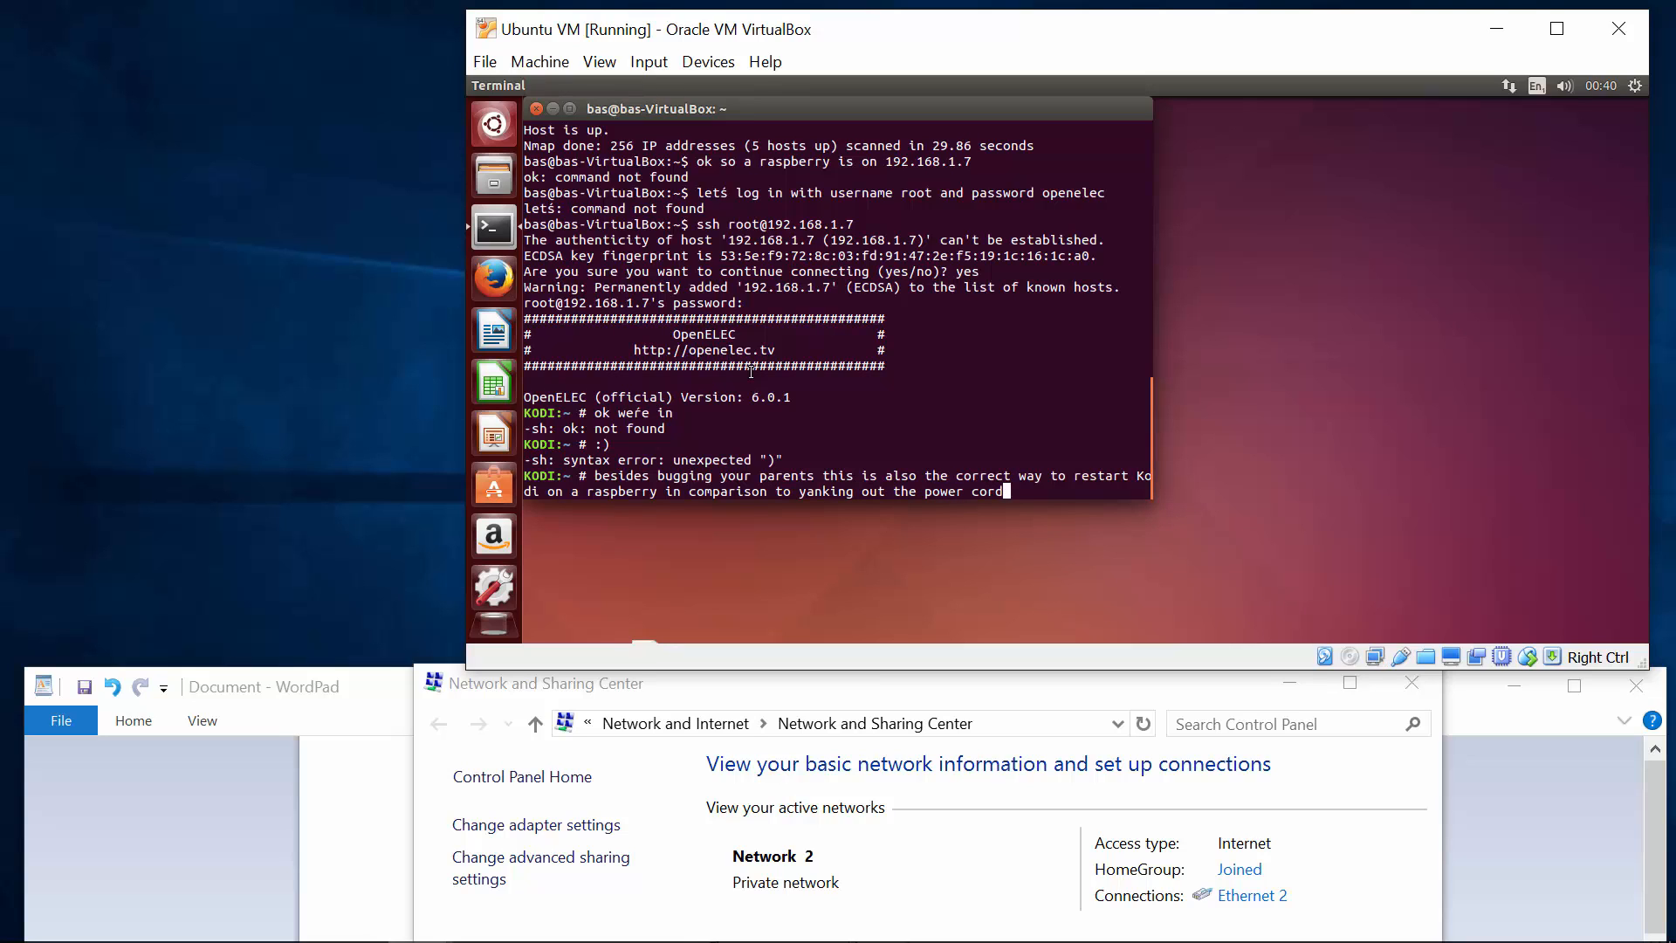
type("!!!")
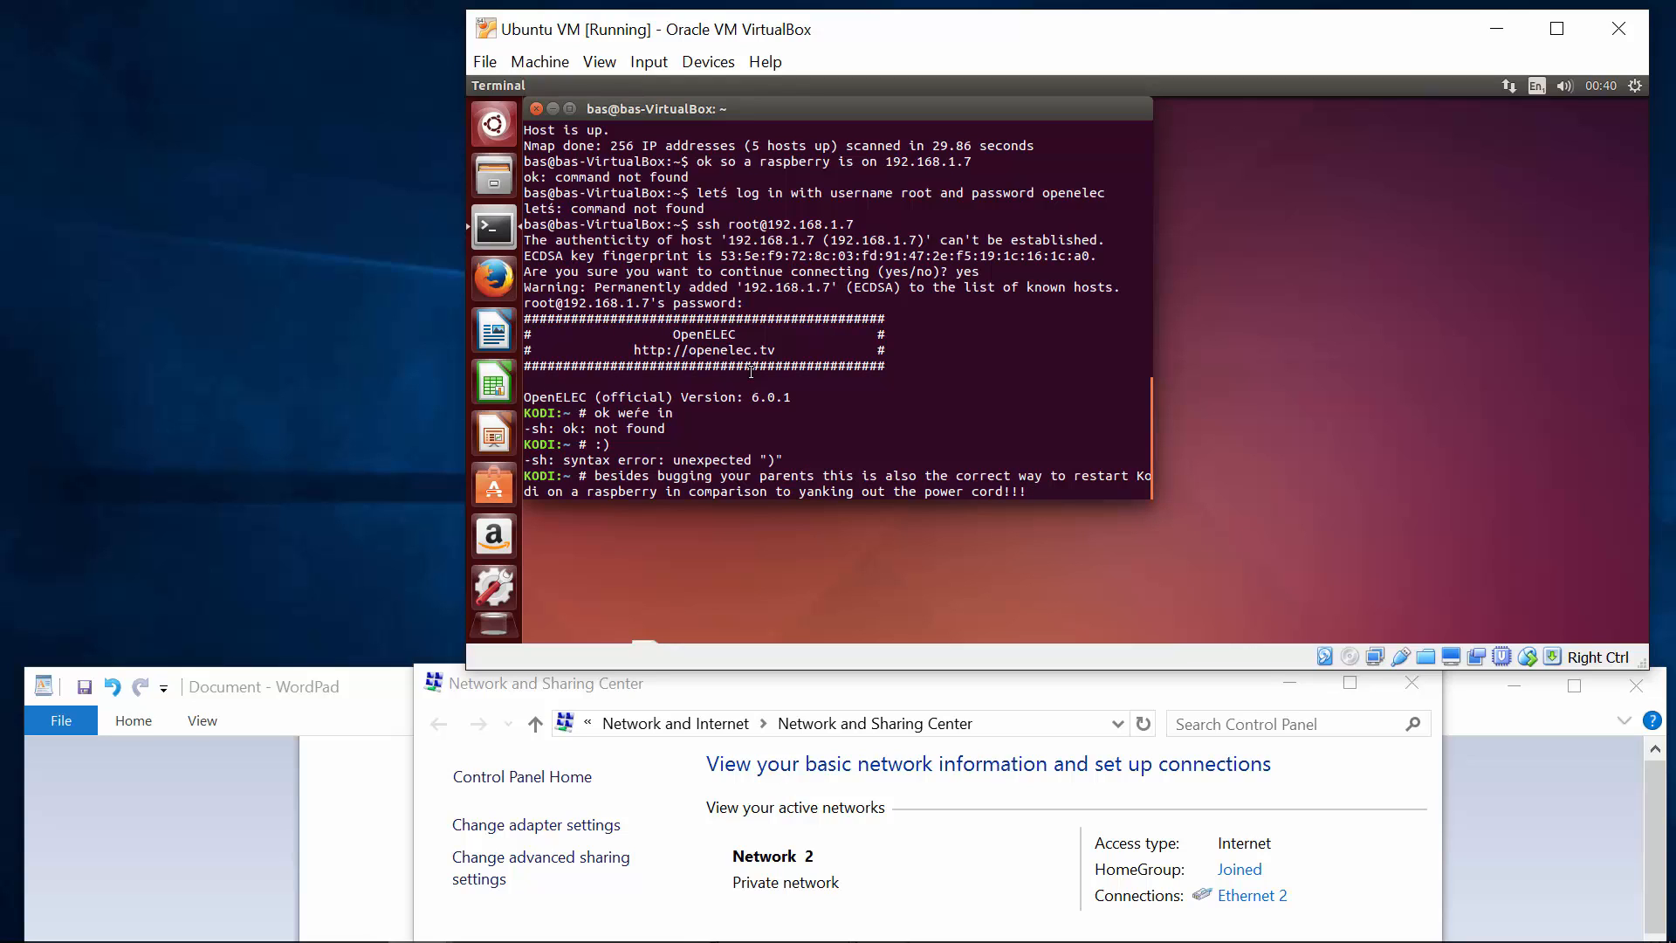
mouse_move(661, 473)
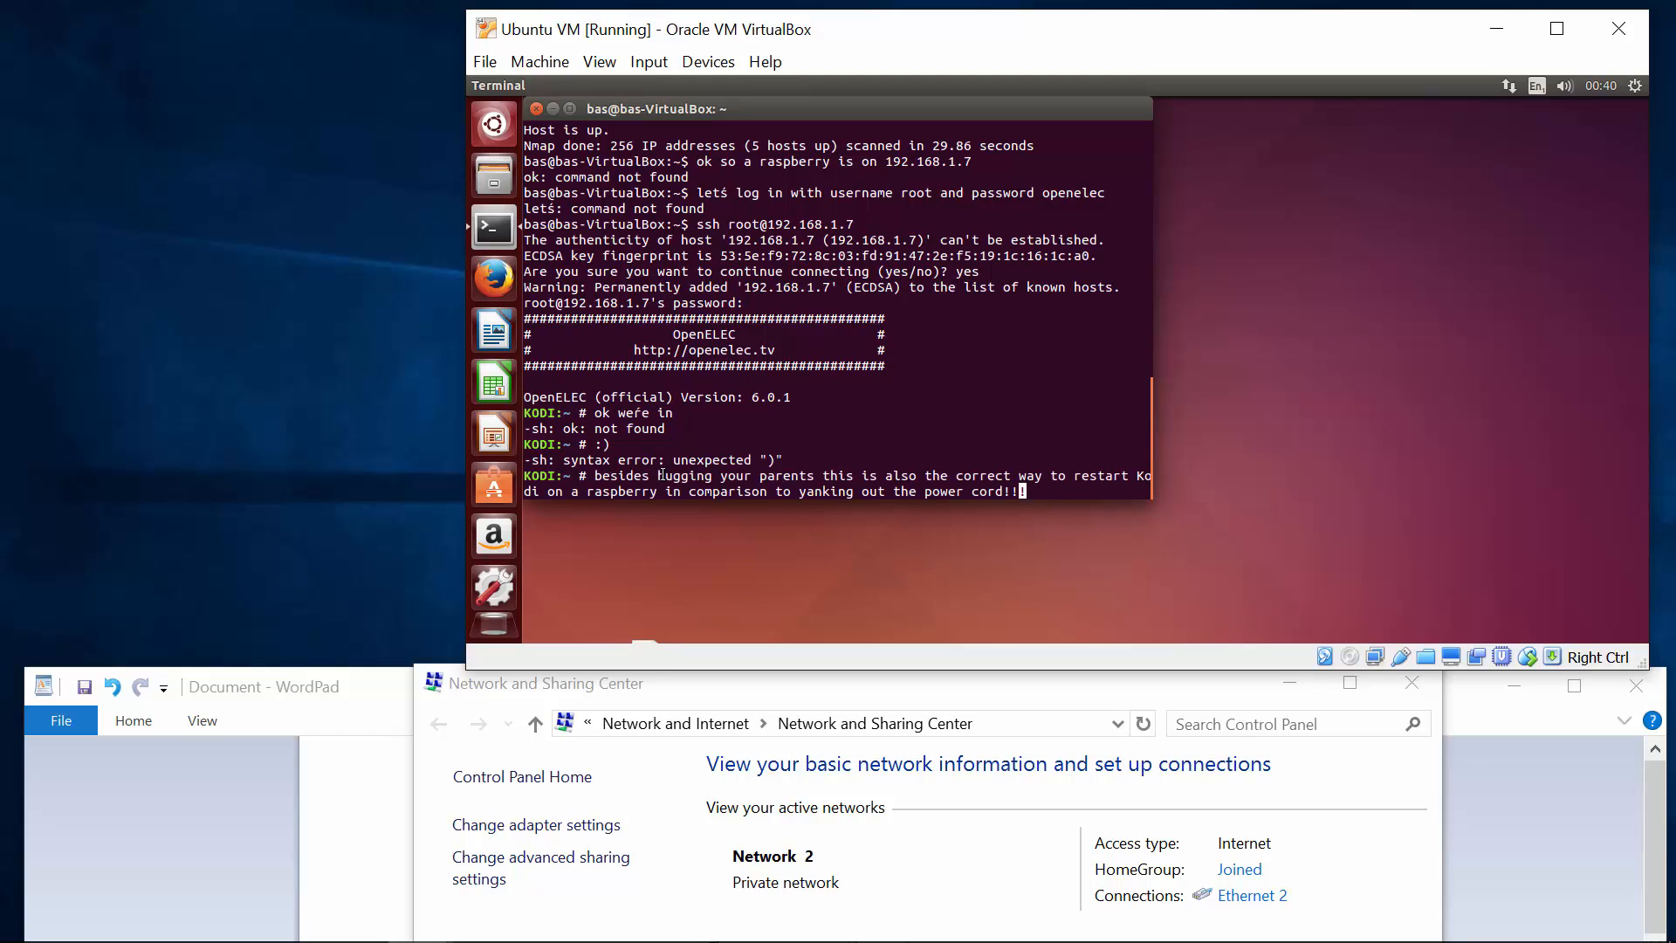
type("!")
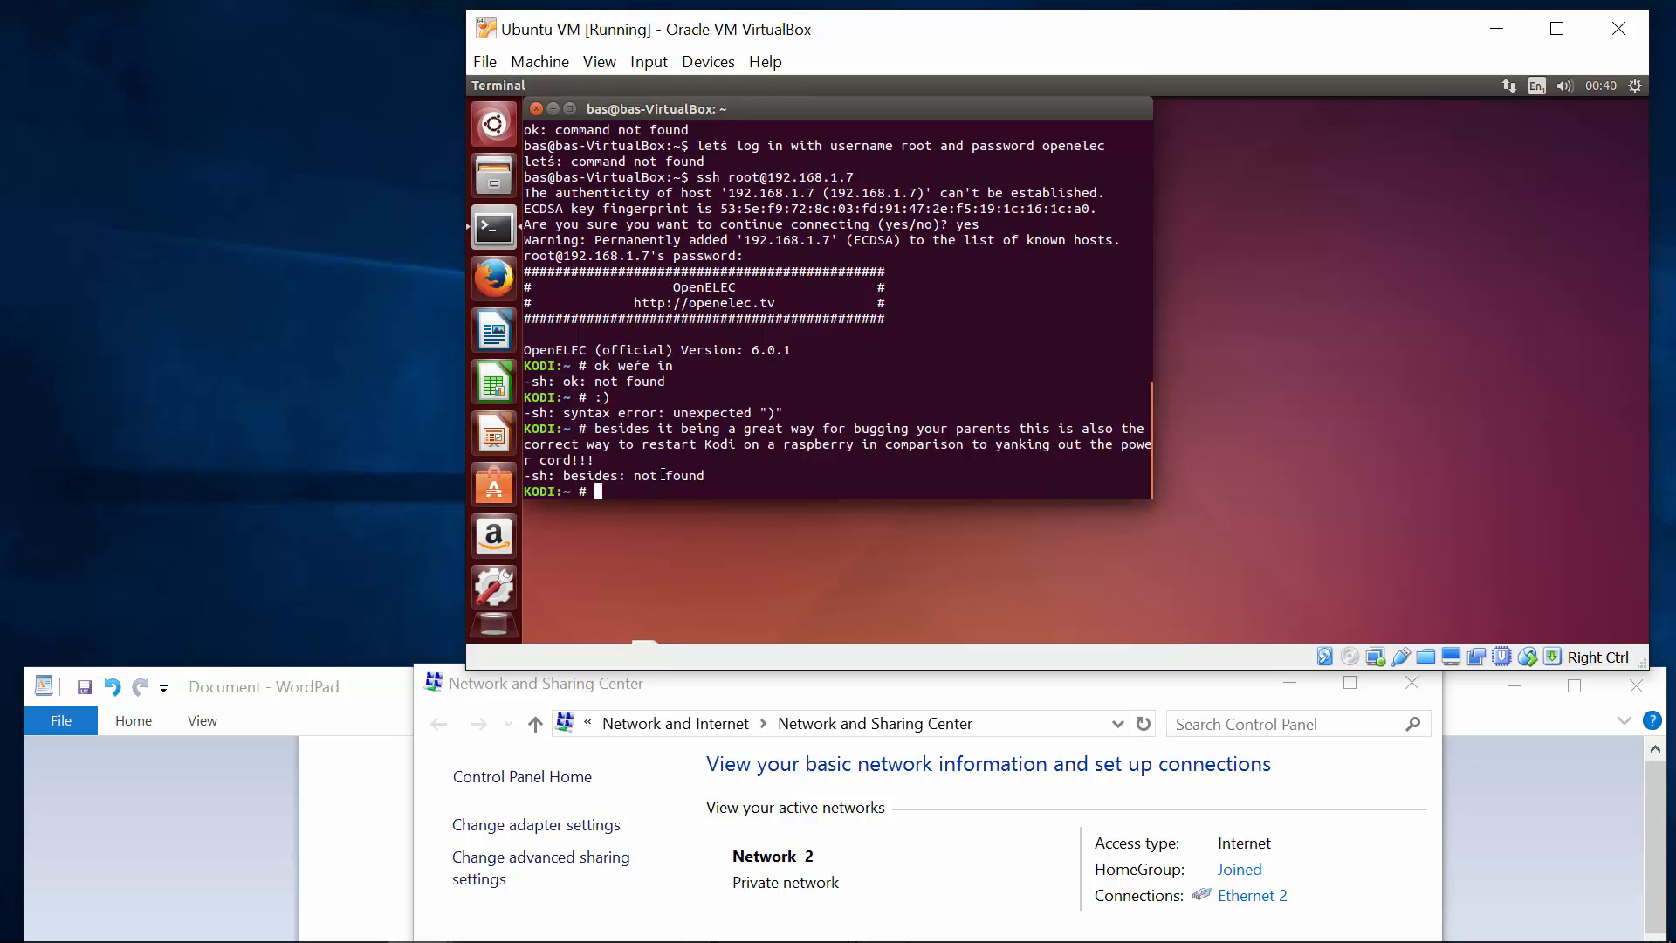
Run systemctl restart kodi on the OpenELEC box over SSH
type("s")
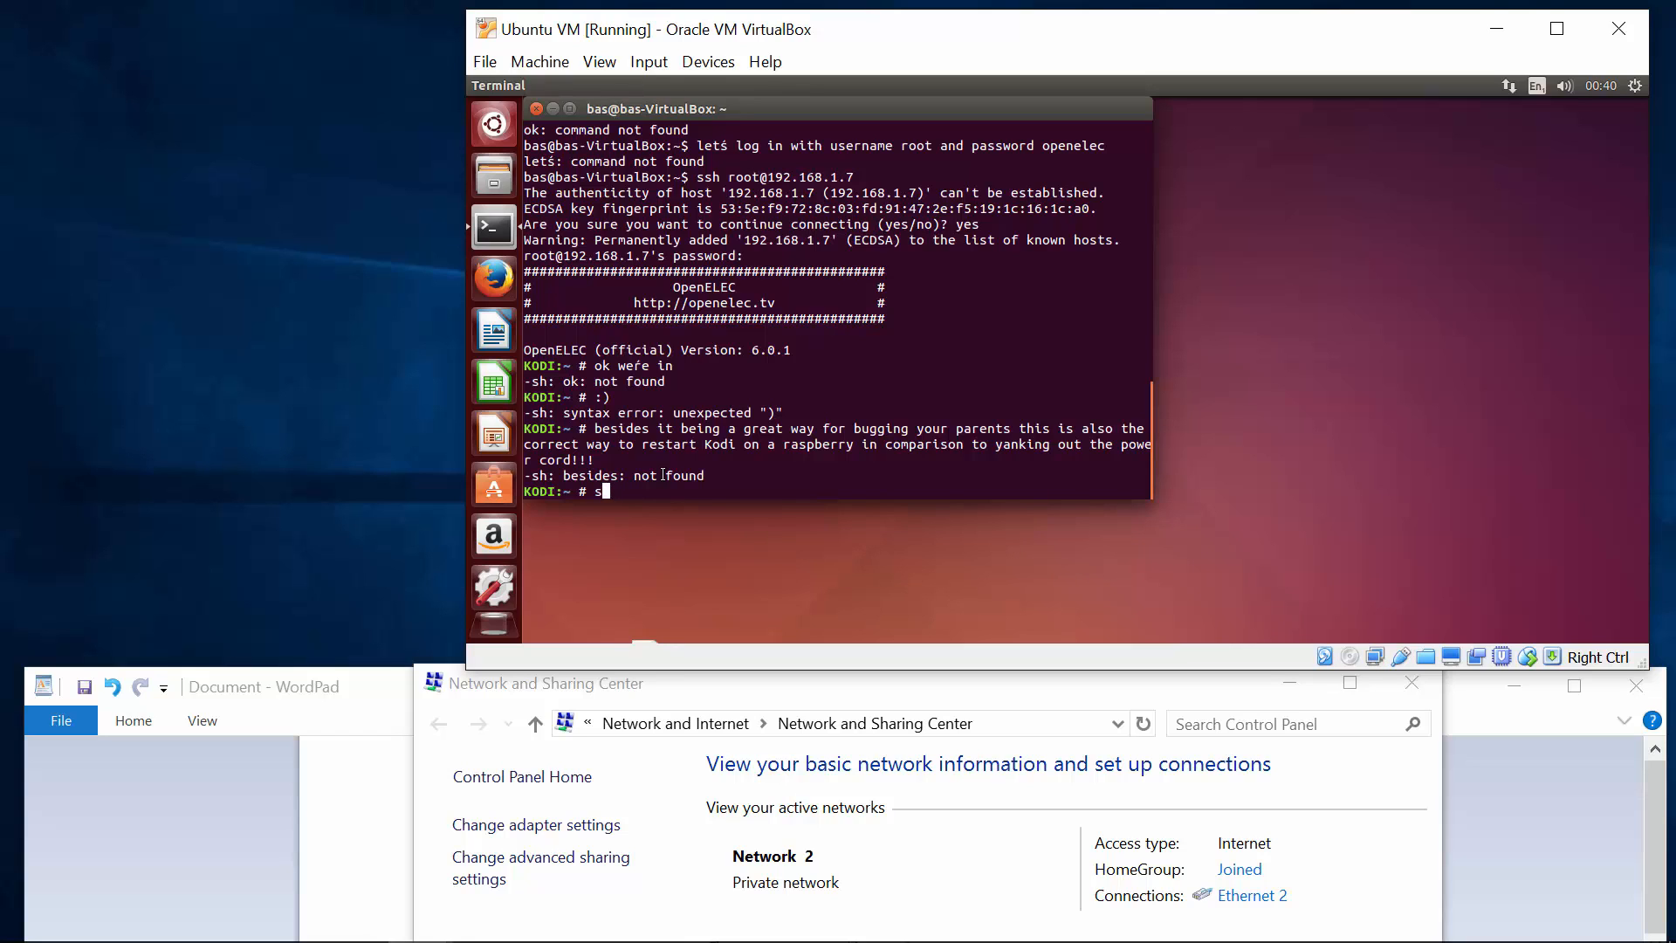
key("BackSpace")
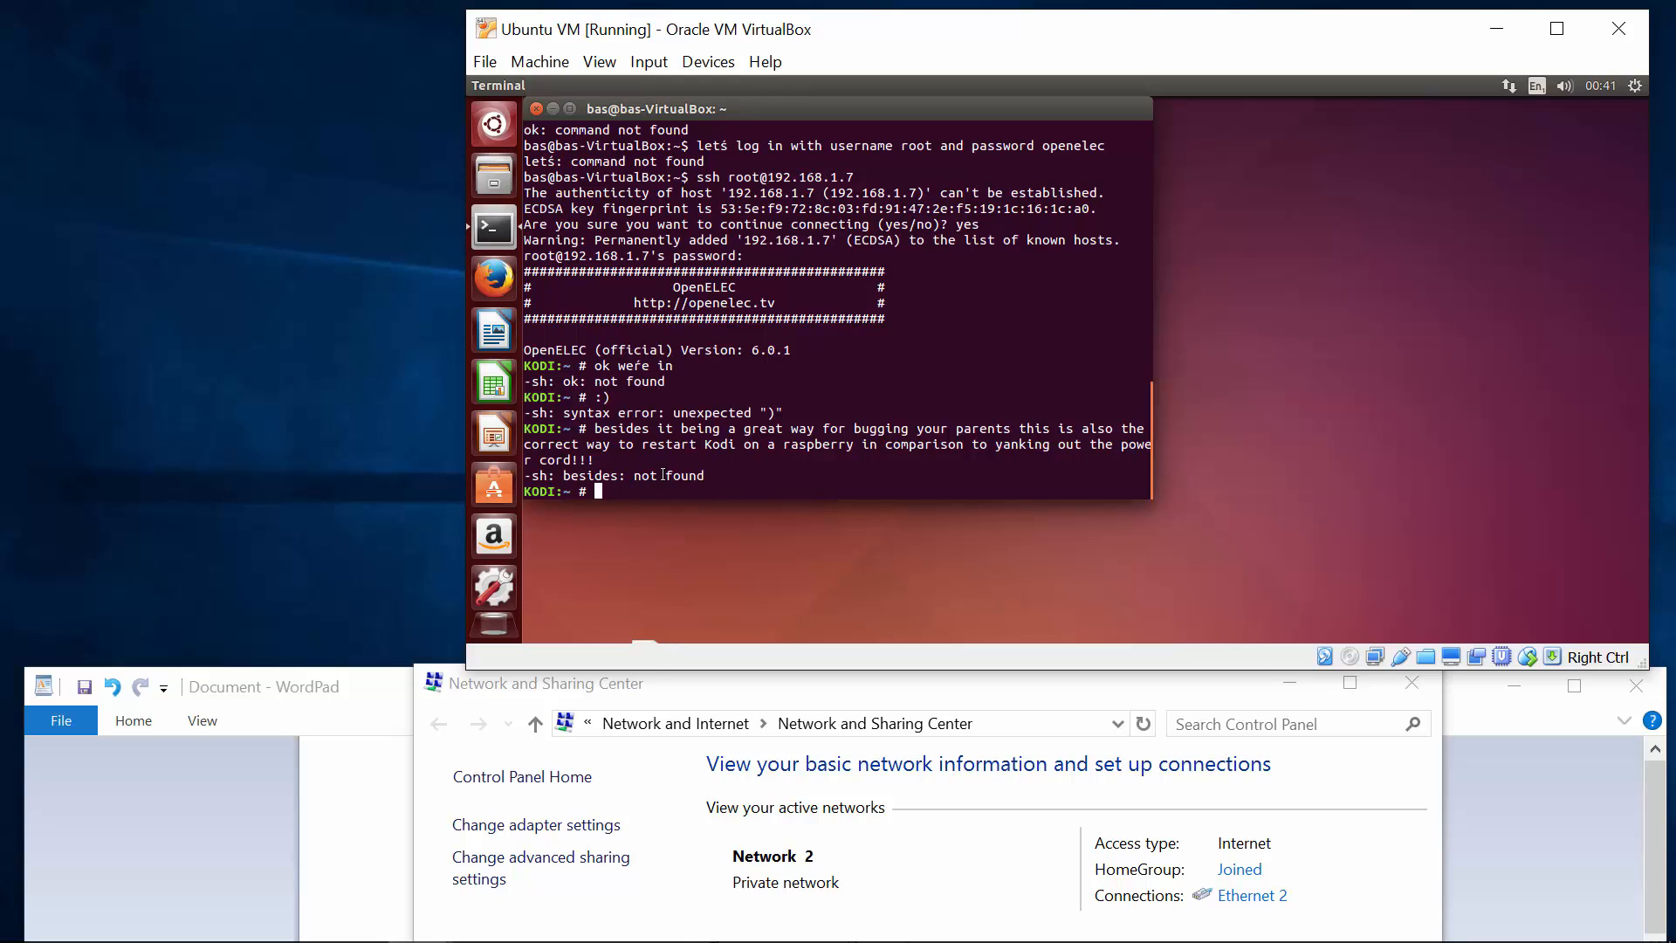
type("systemctl")
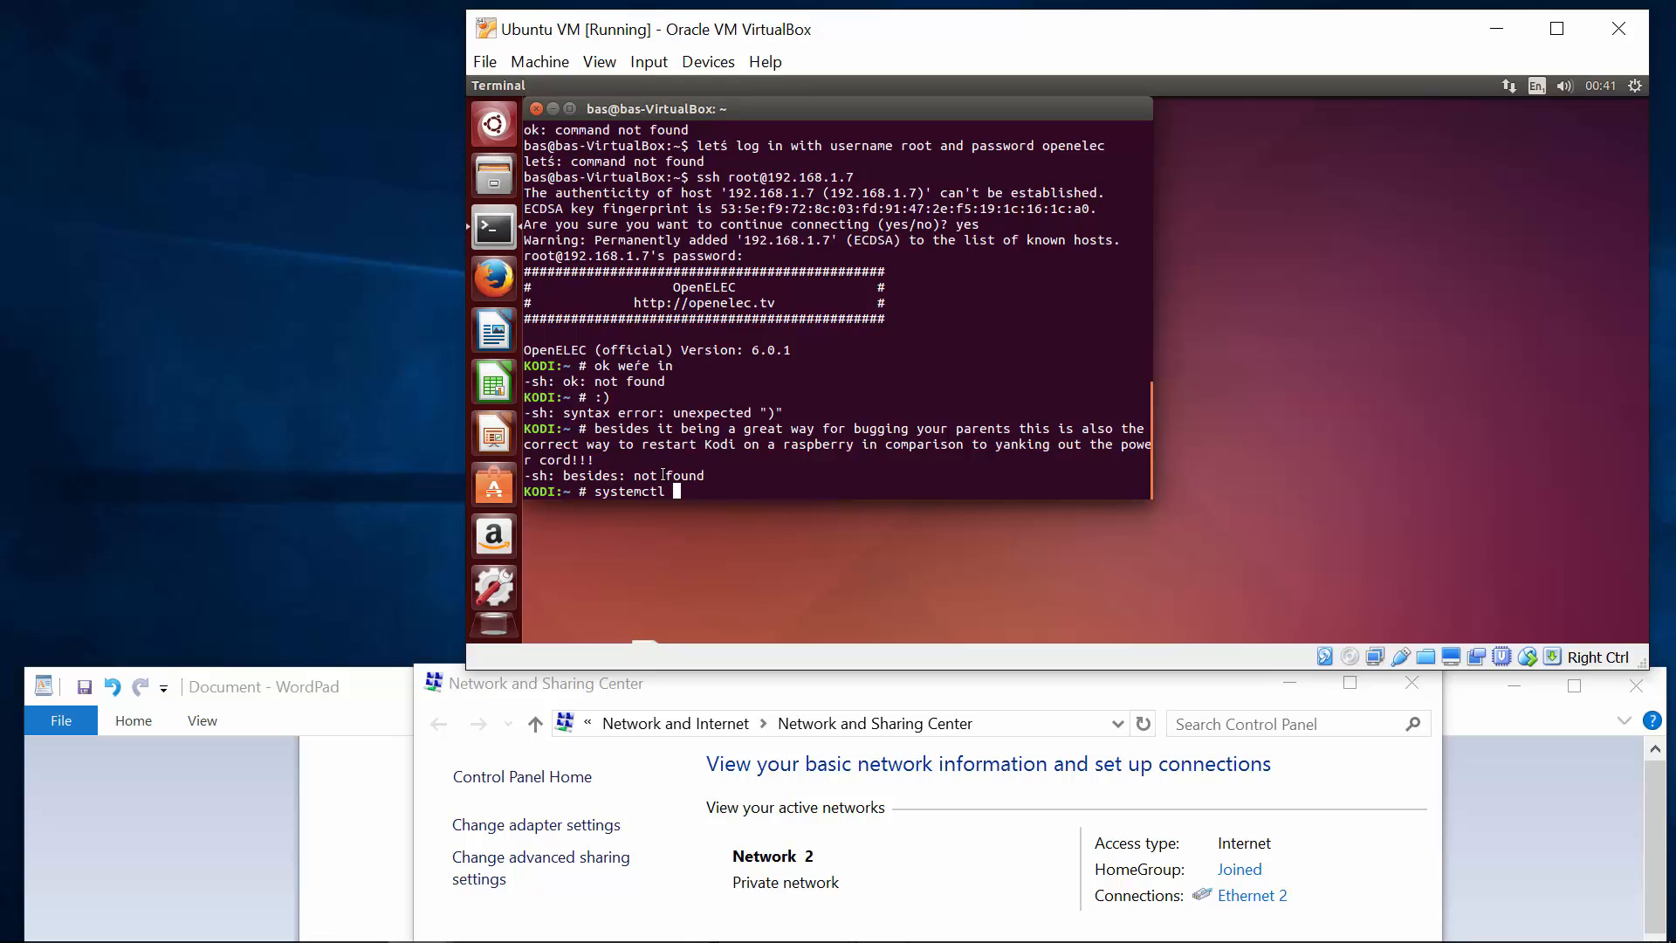
type("restart")
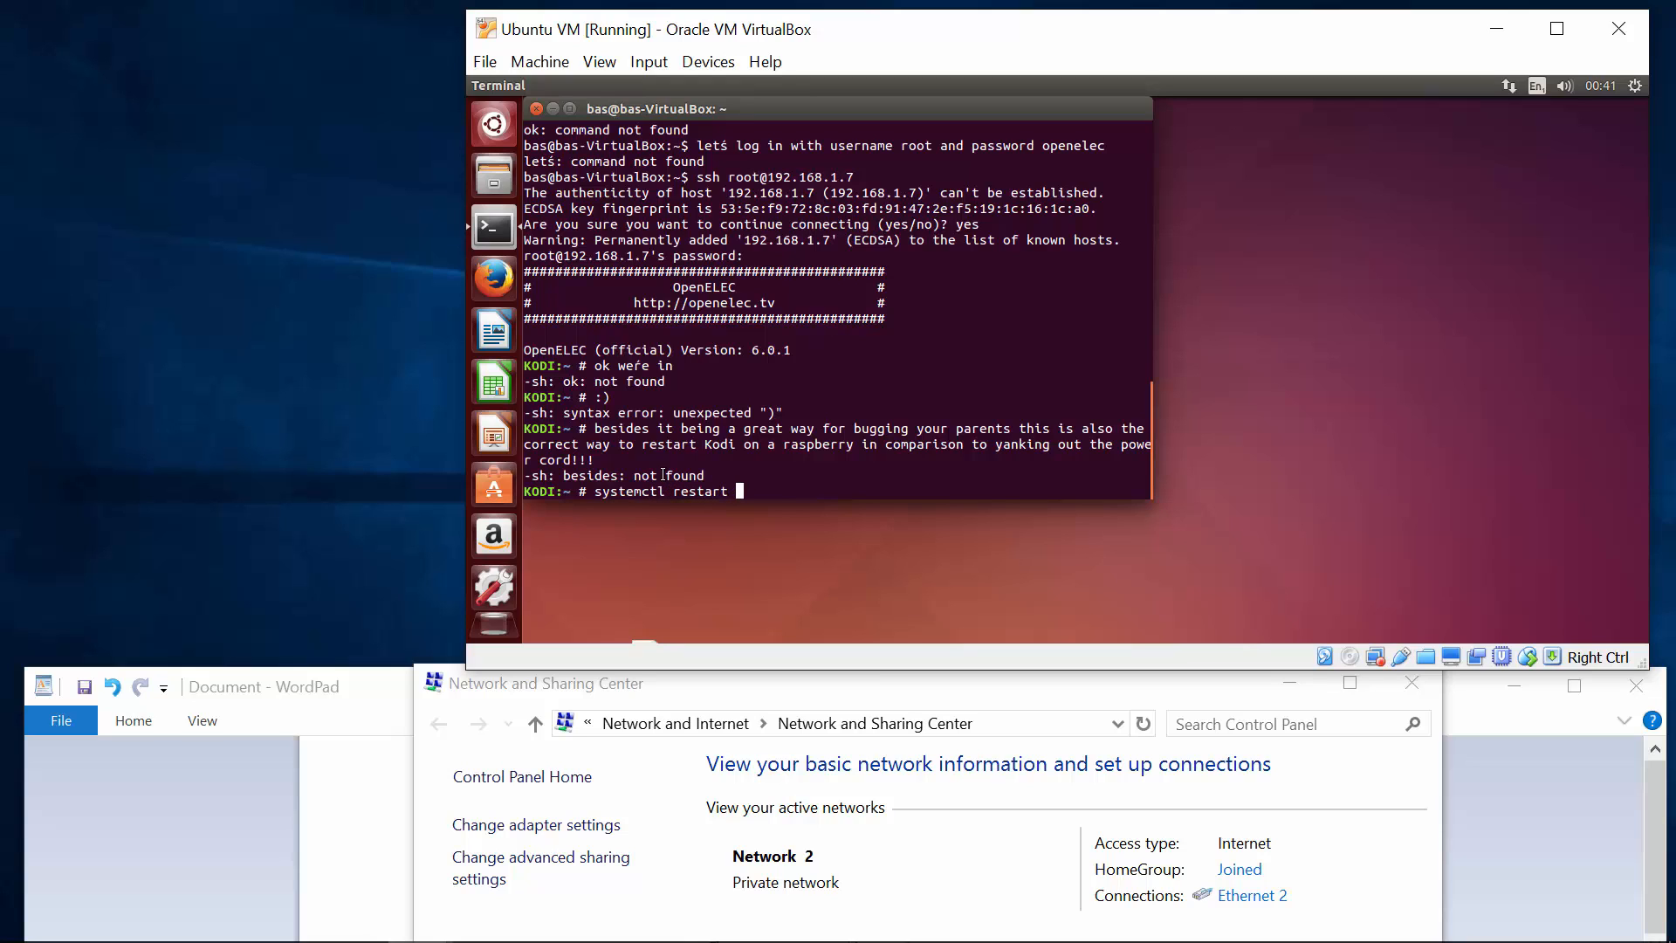
type("kodi")
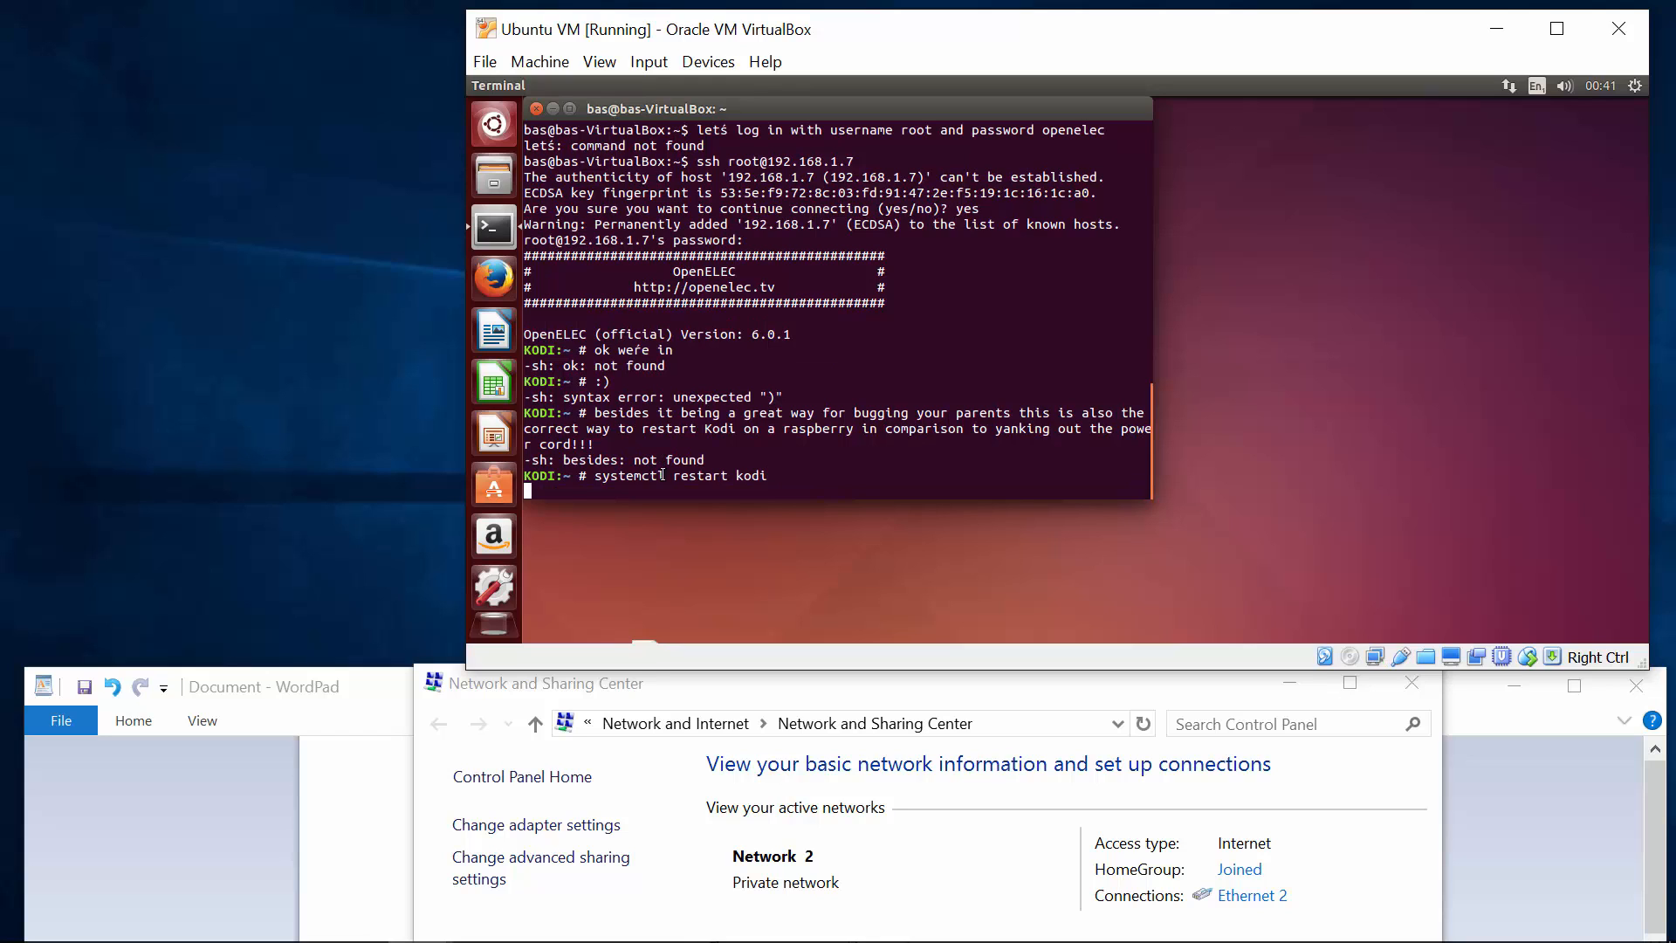
mouse_move(665, 672)
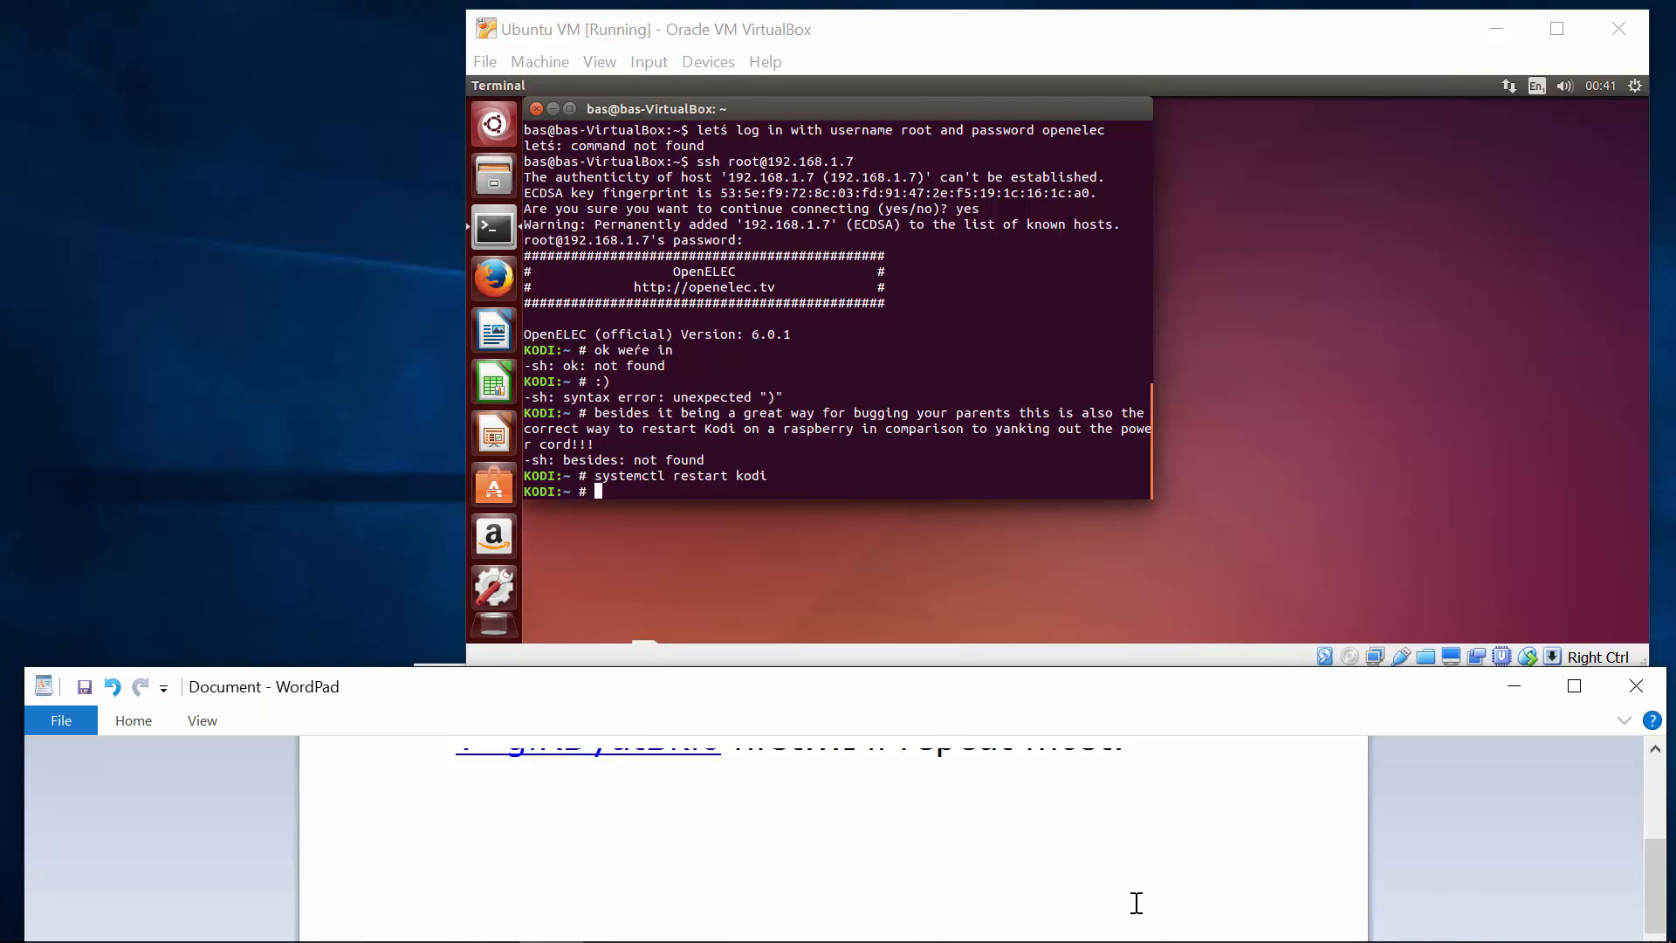
Note that restarting Kodi shows a black screen, then Kodi restarting
type("This")
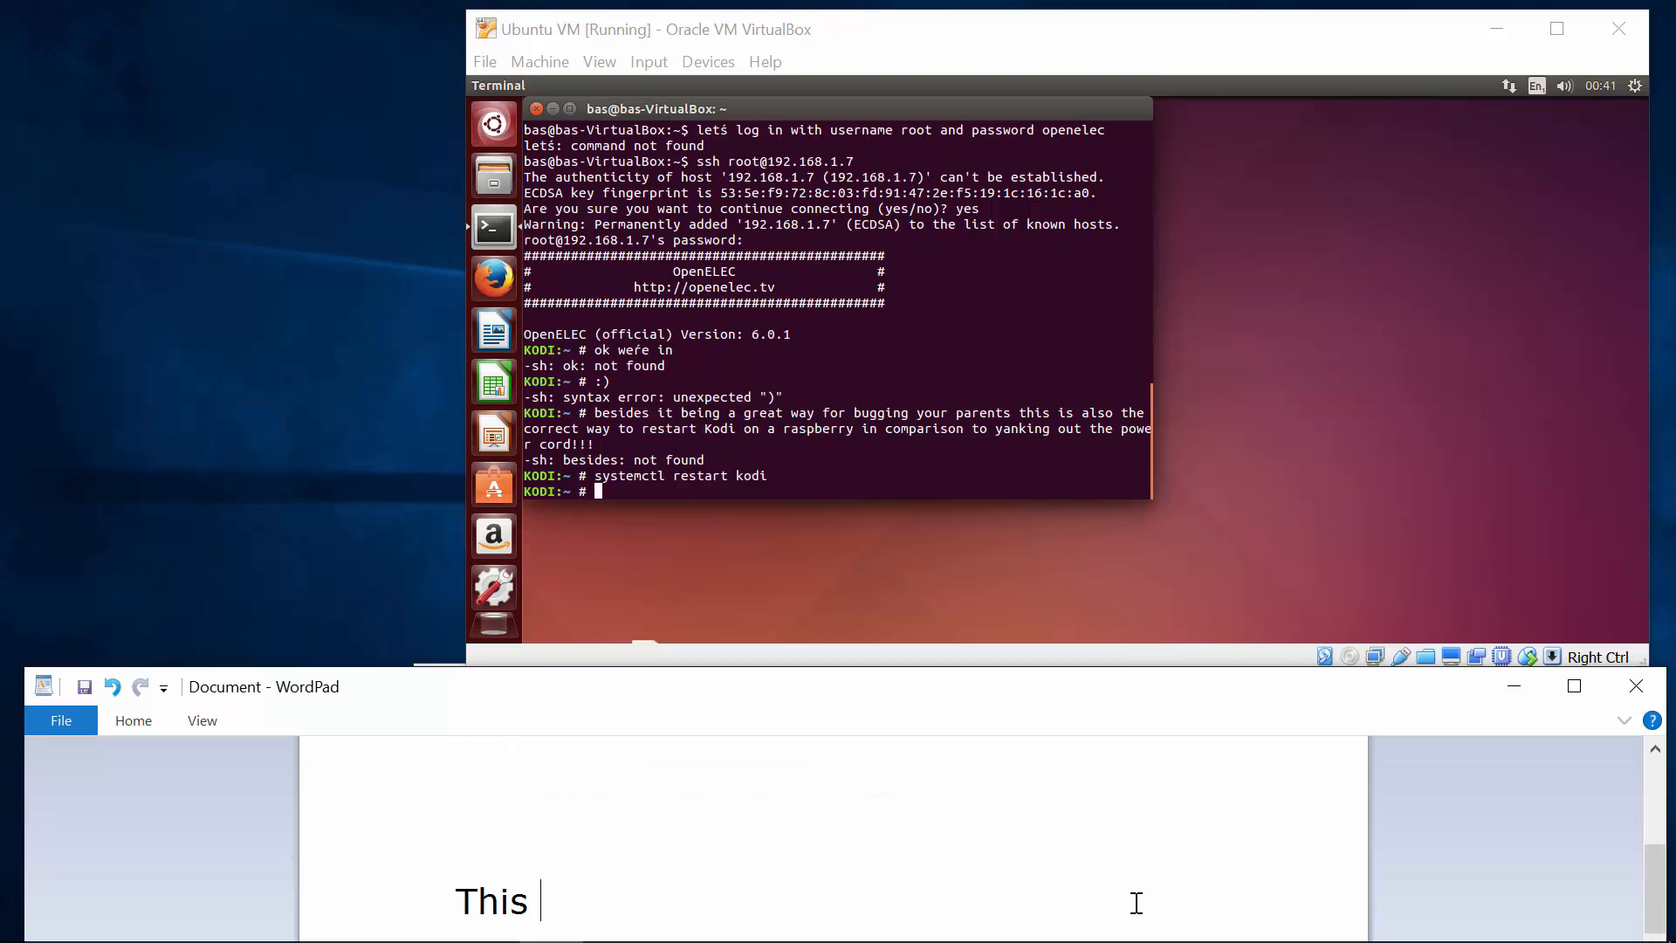
type("reb")
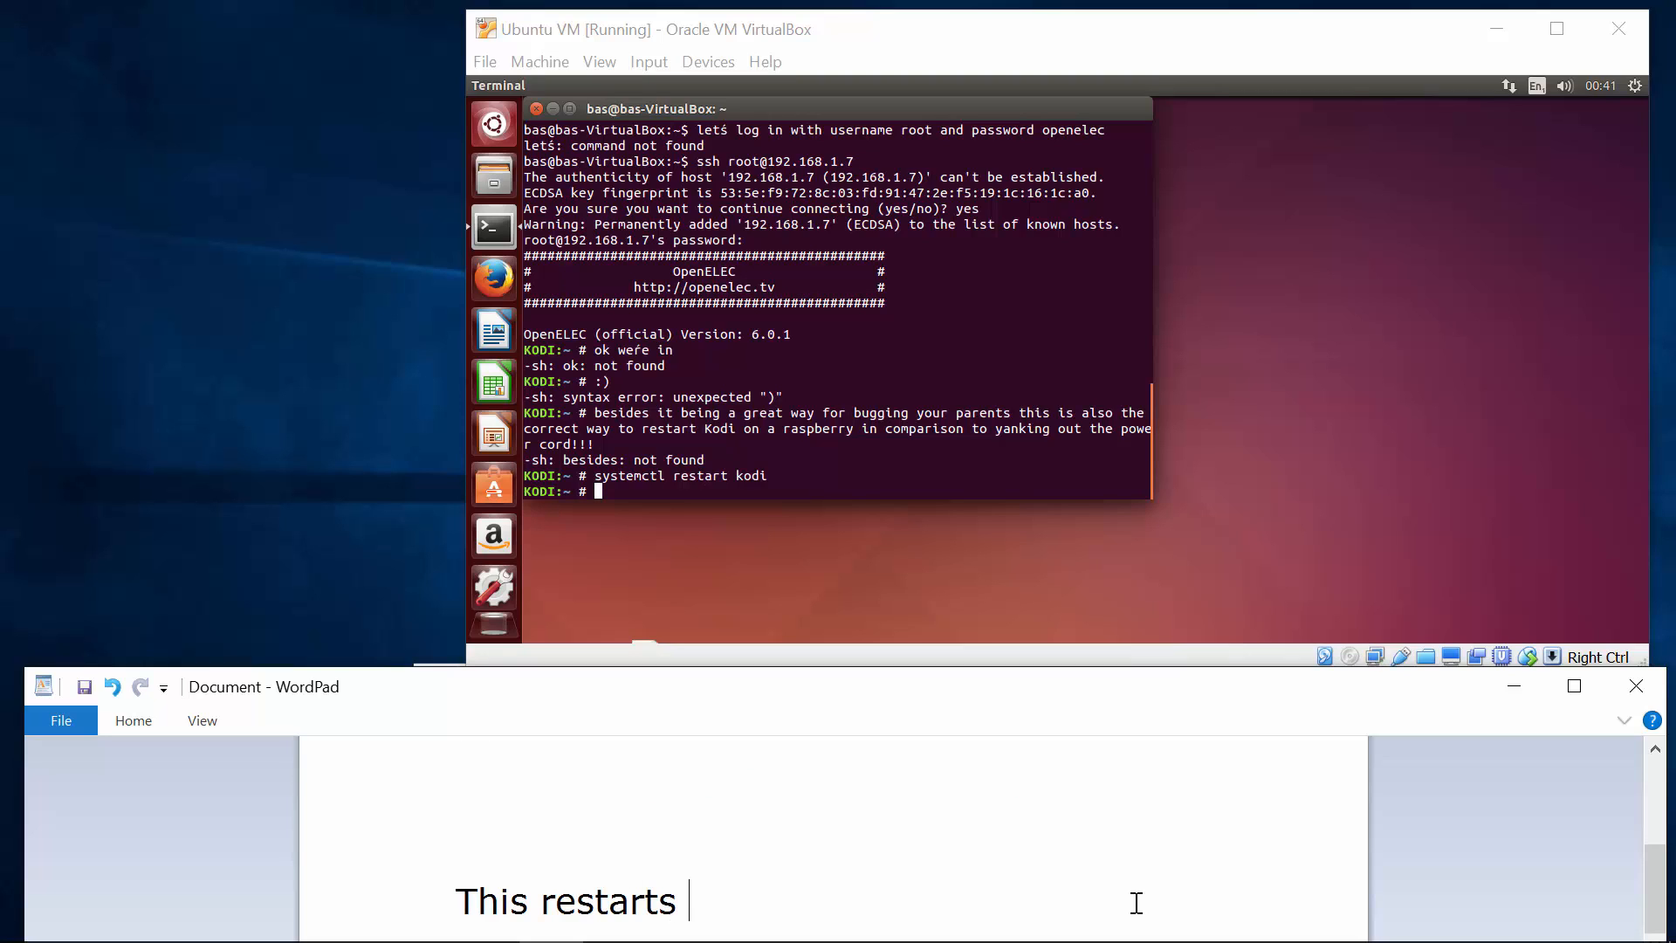
type("kodi")
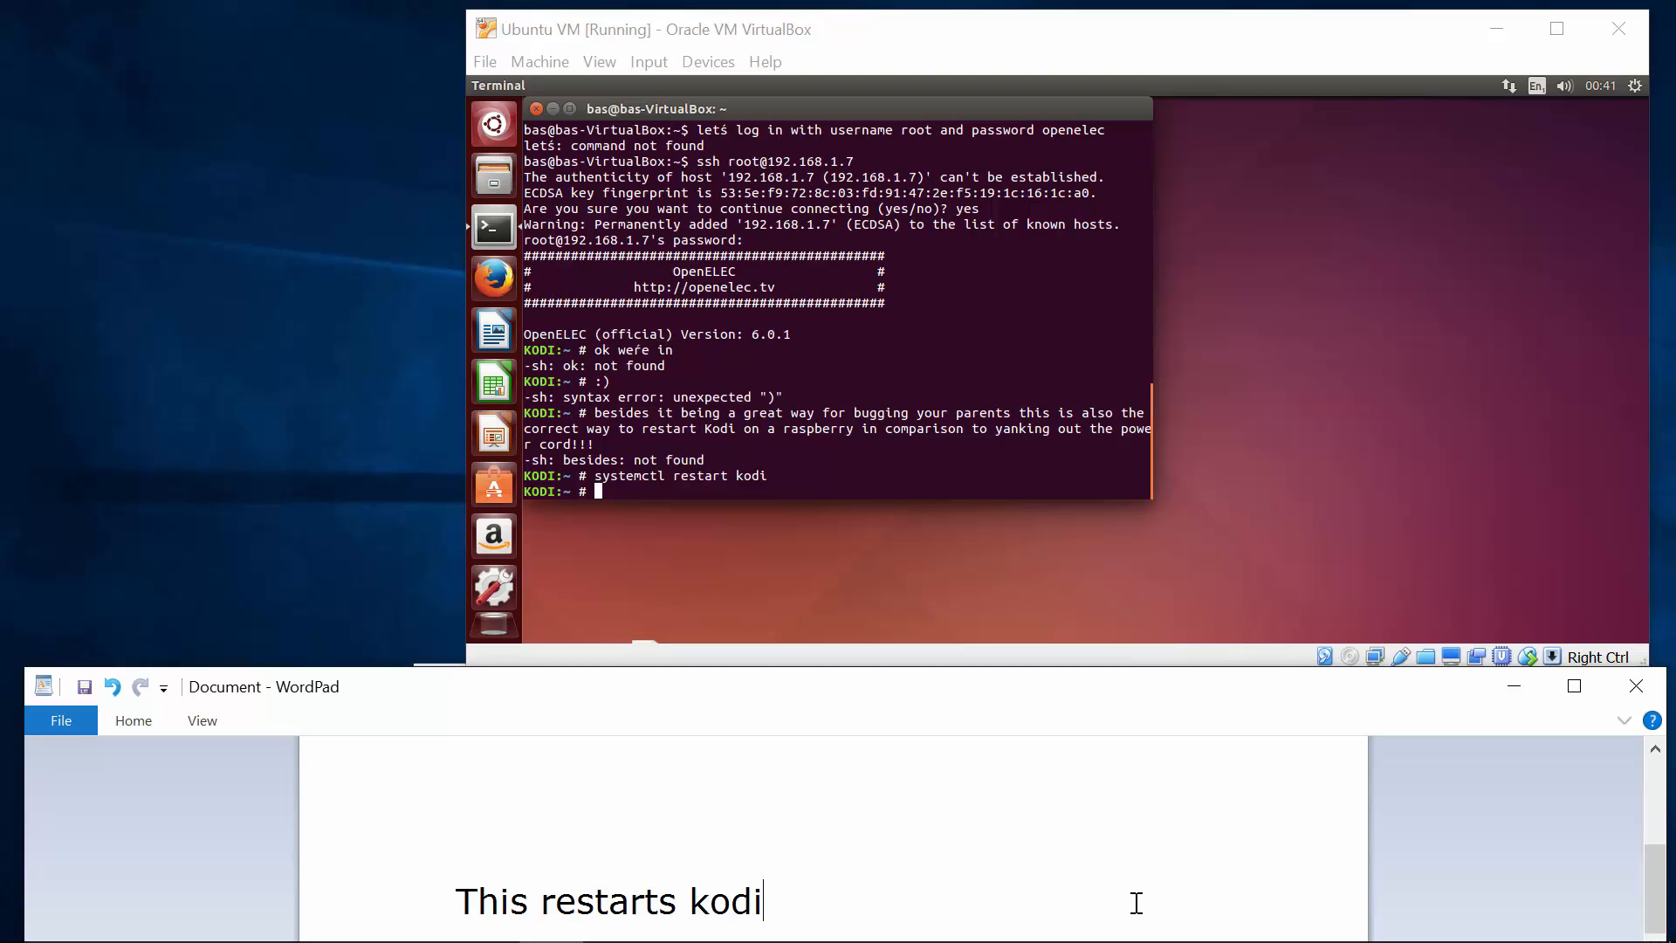
type(", so")
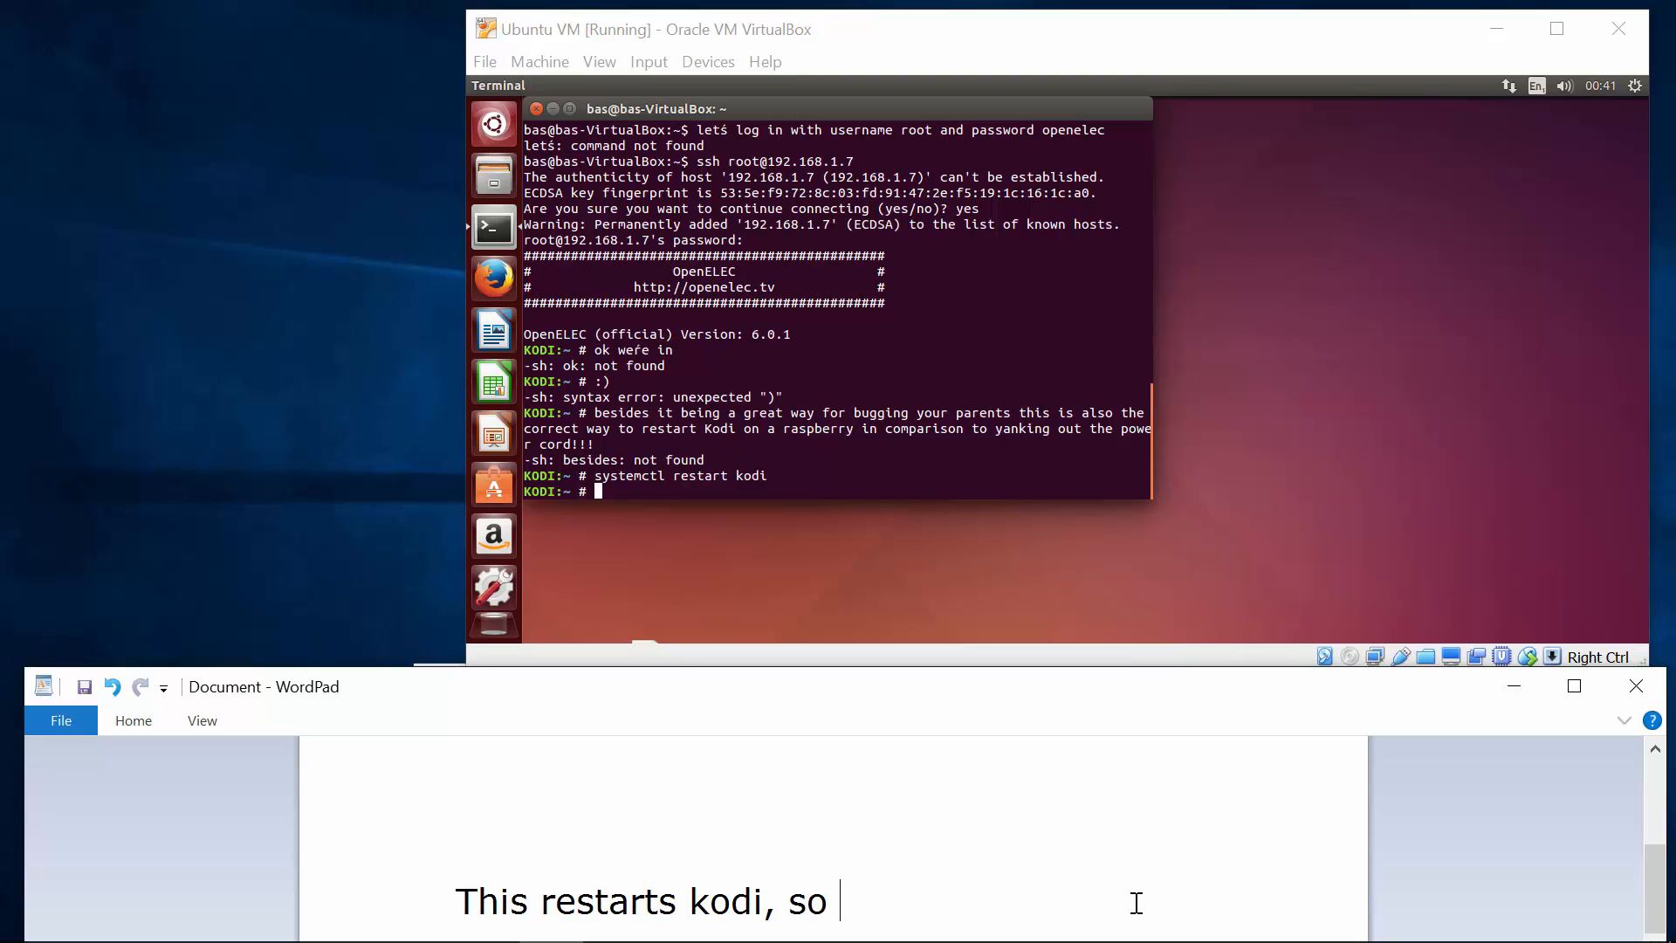
type("you'r")
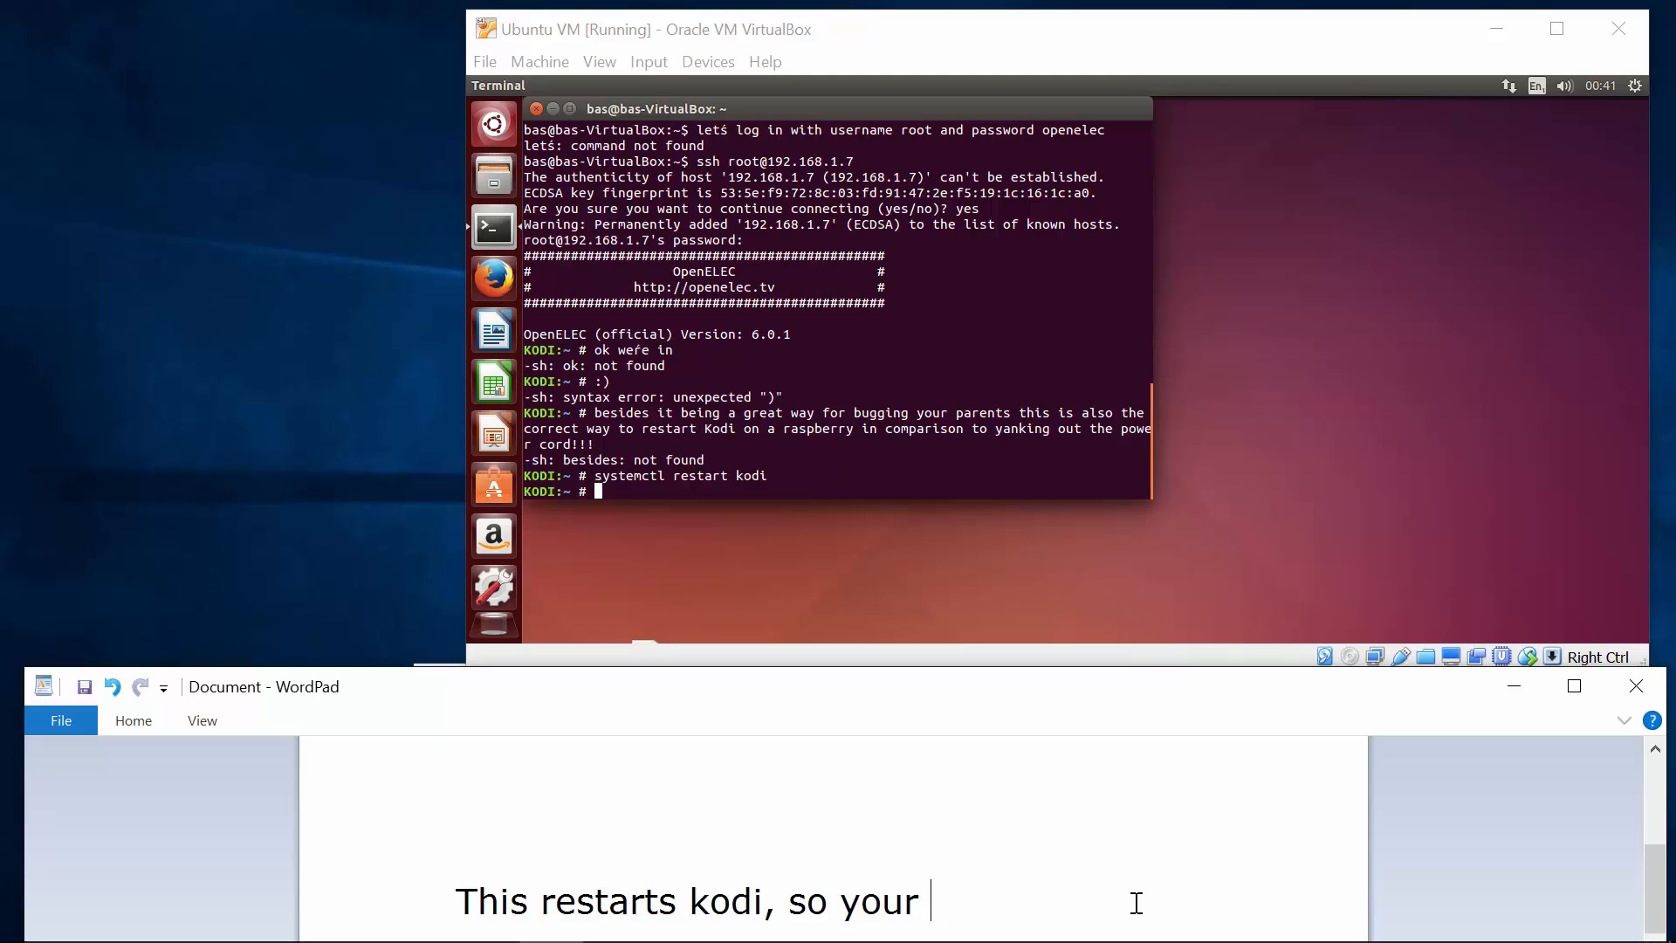
type("dad will see a")
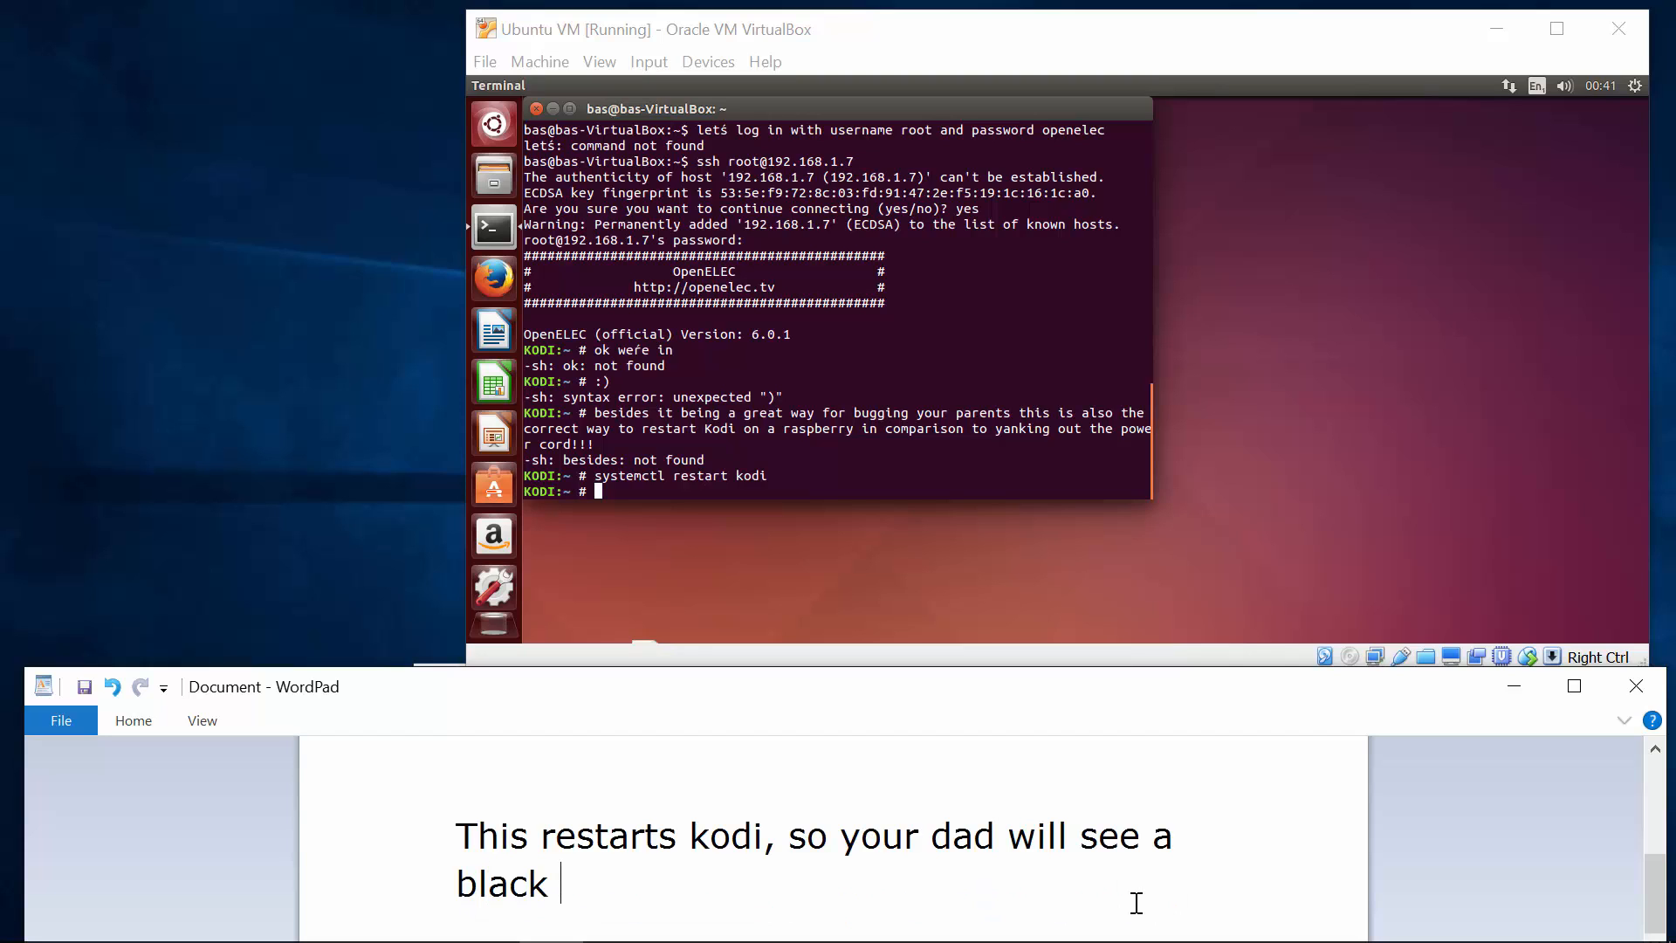
type("screen and will then see")
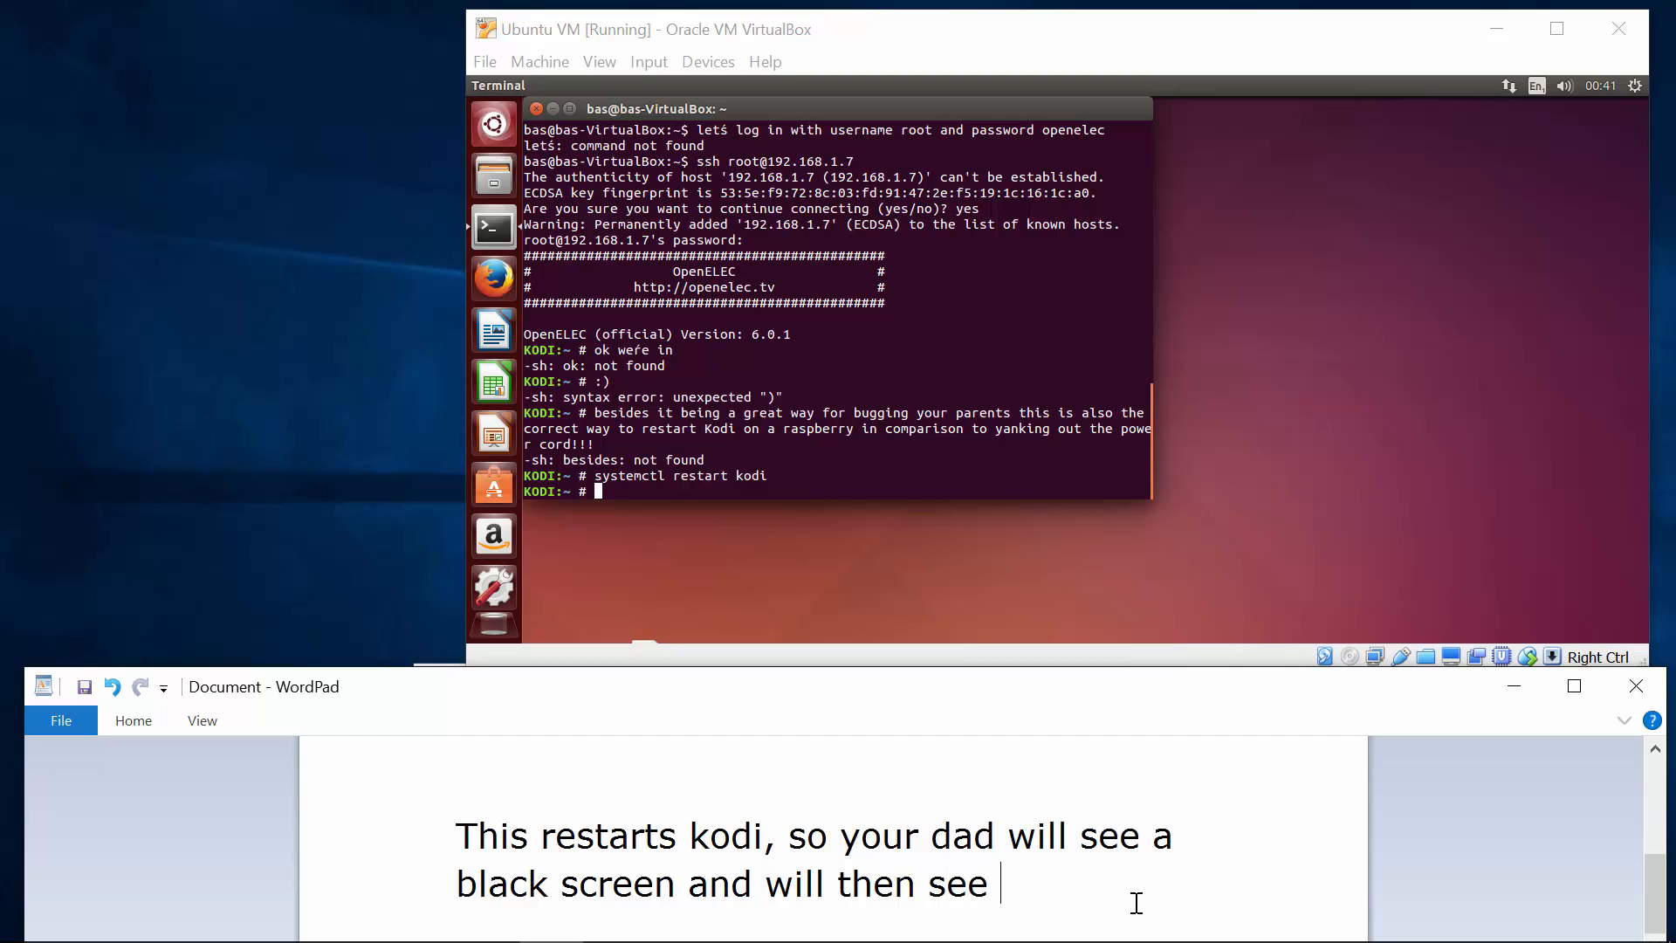
type("kodi re")
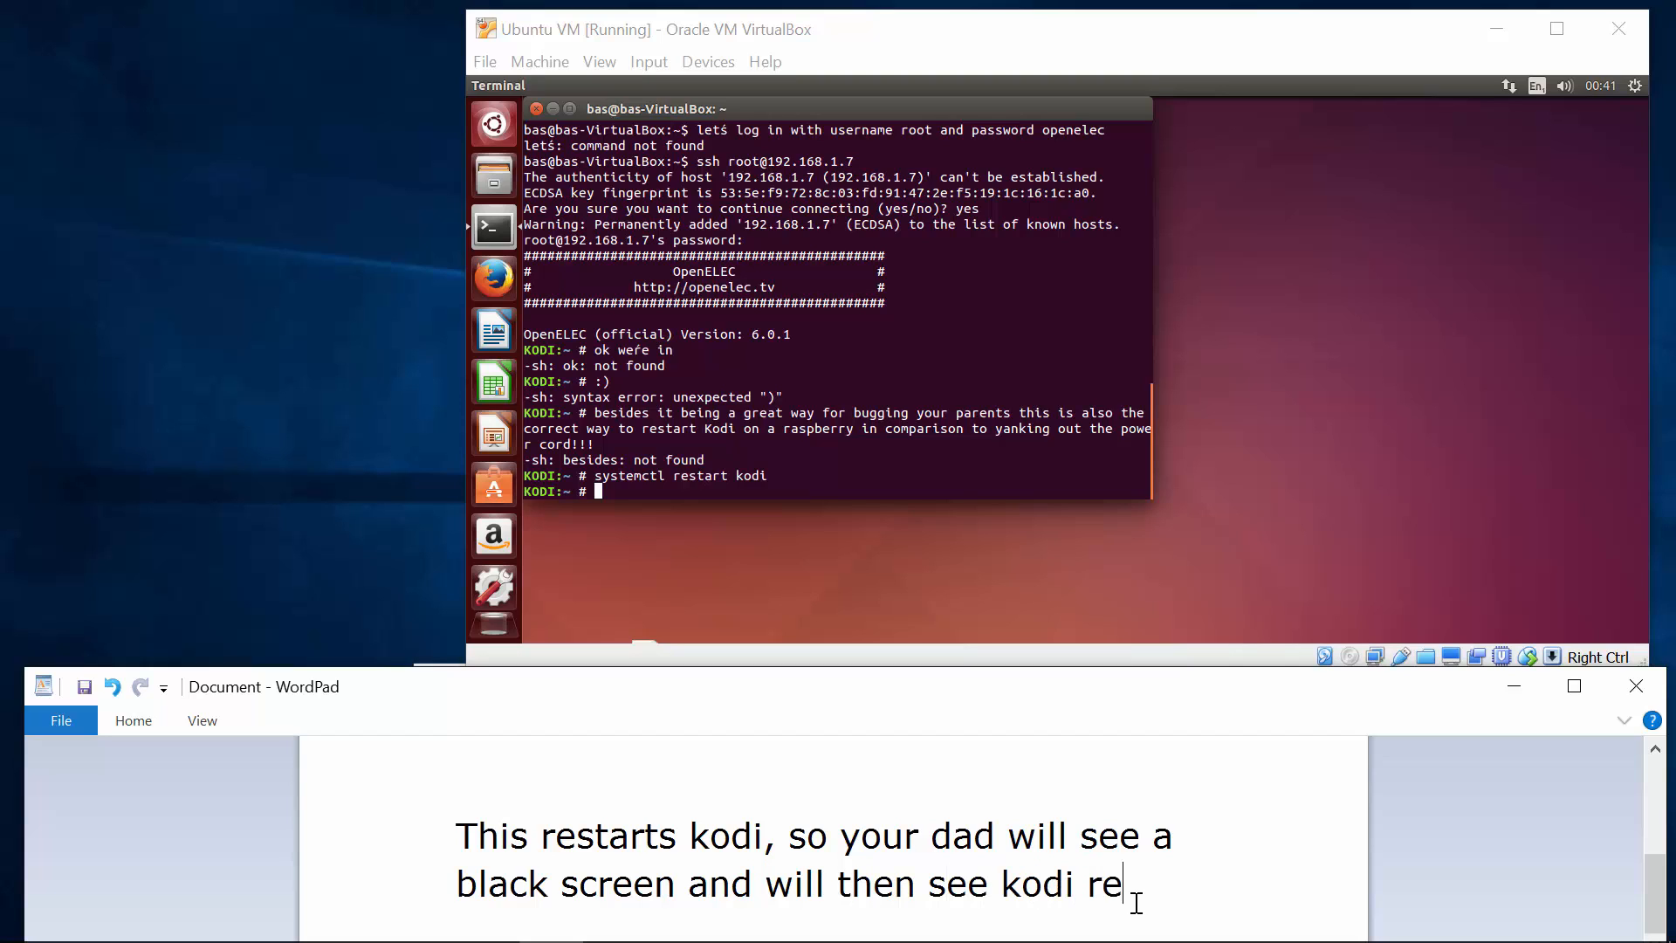
type("starting")
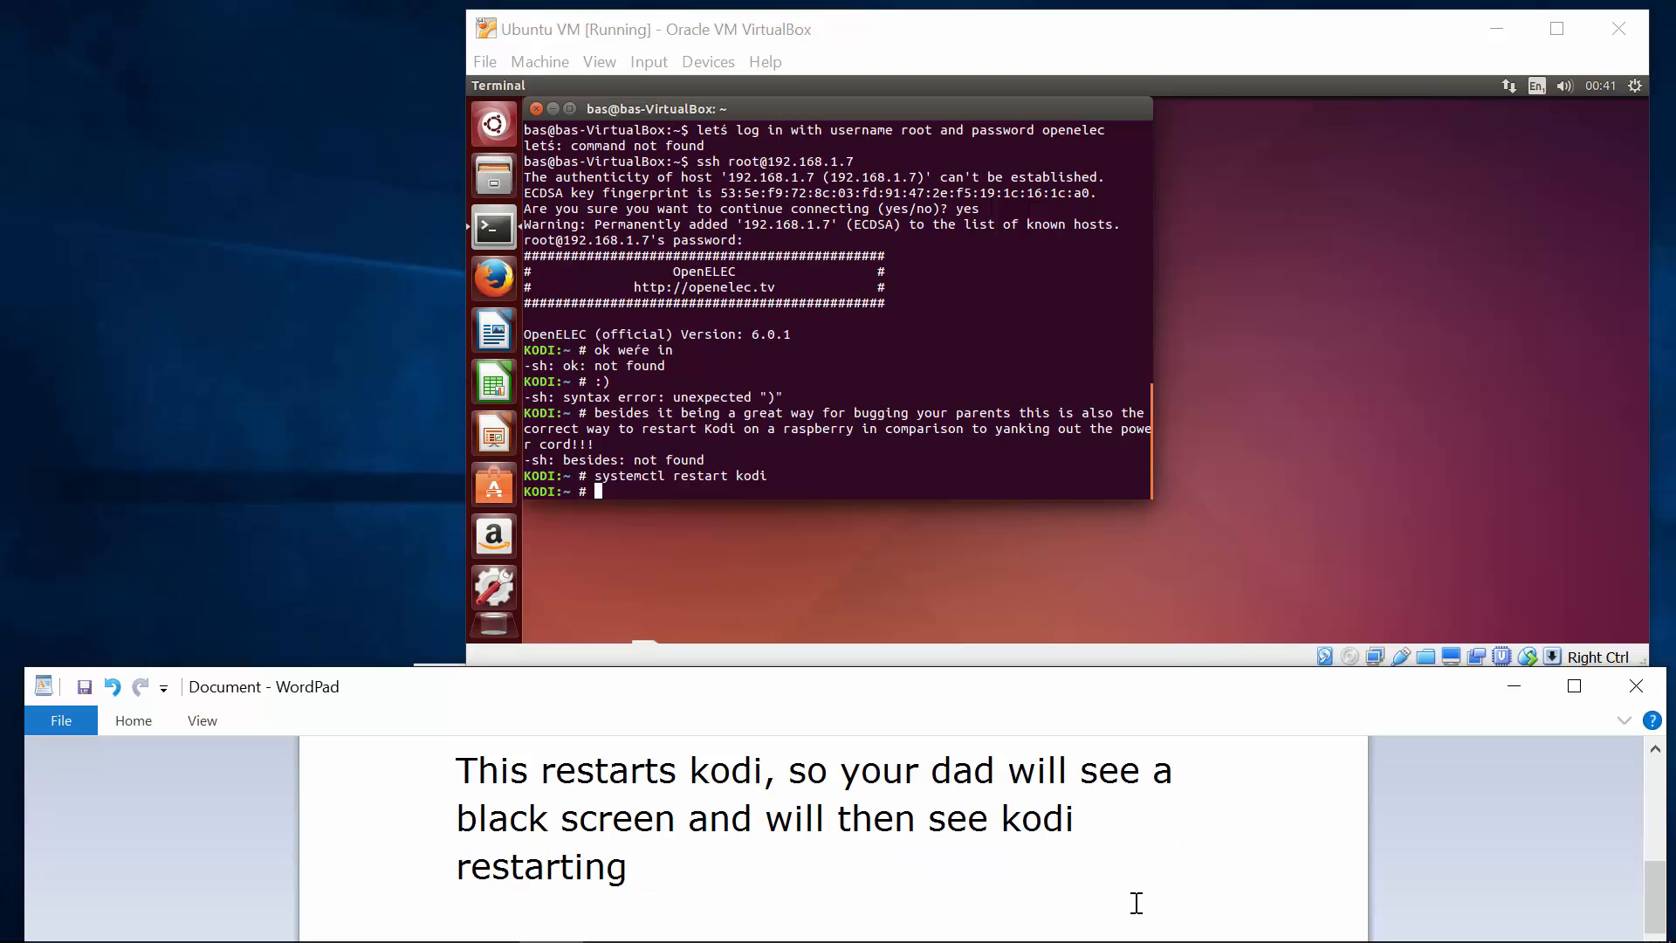
type(".")
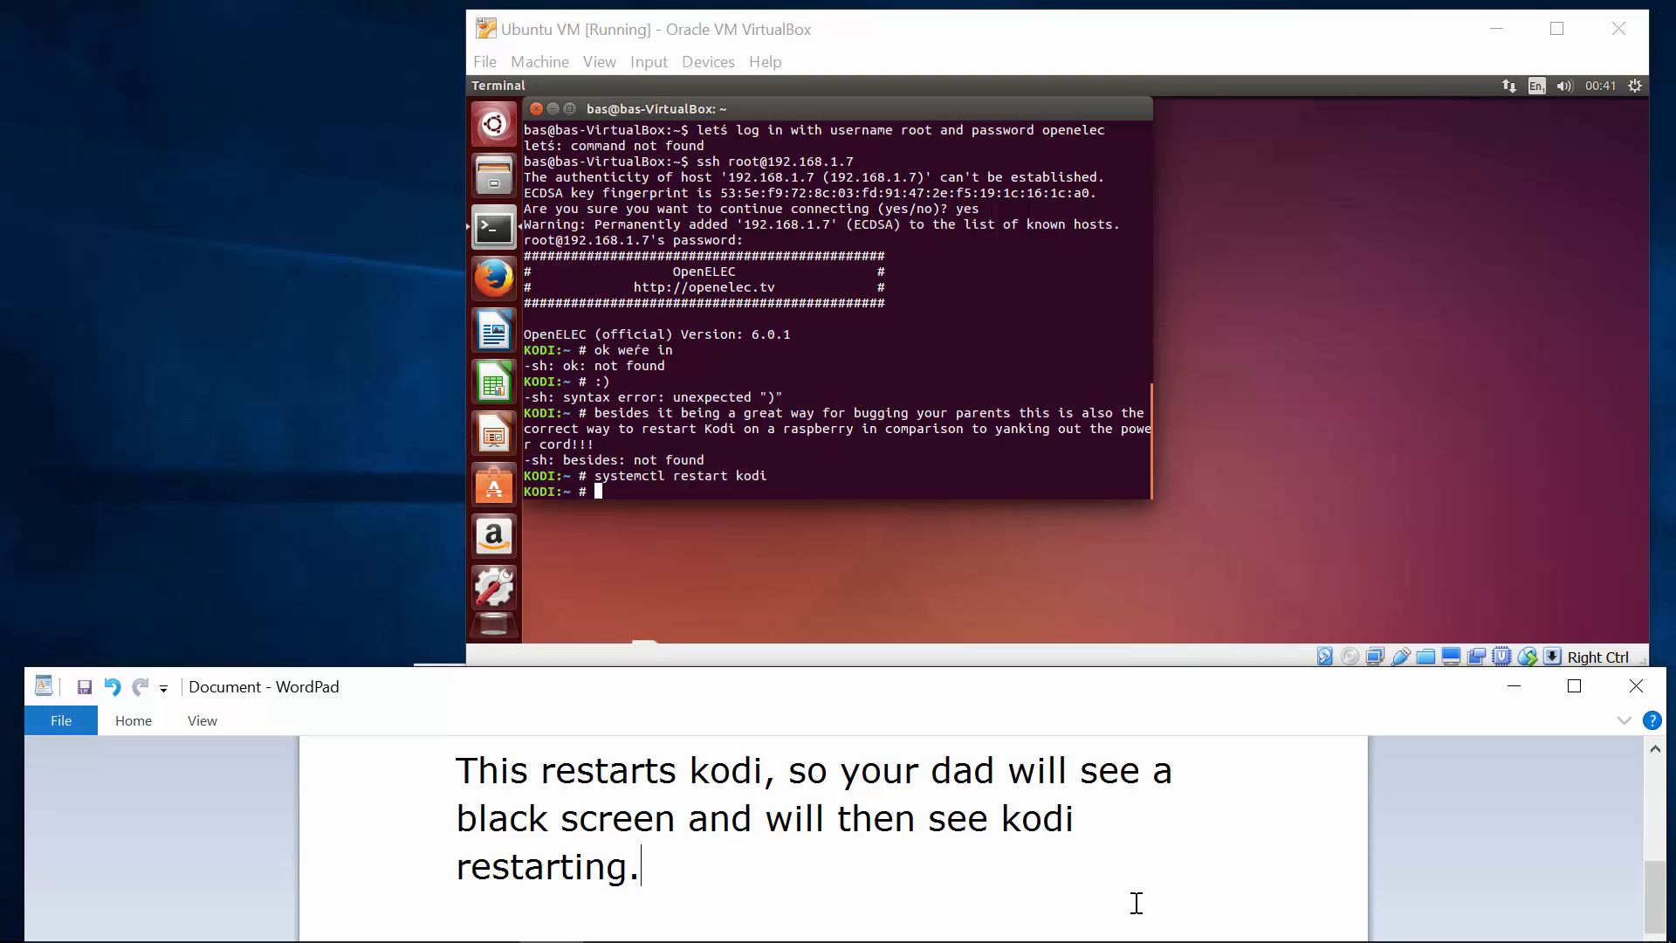
Add that you can instead run systemctl stop kodi to stop Kodi
type("If")
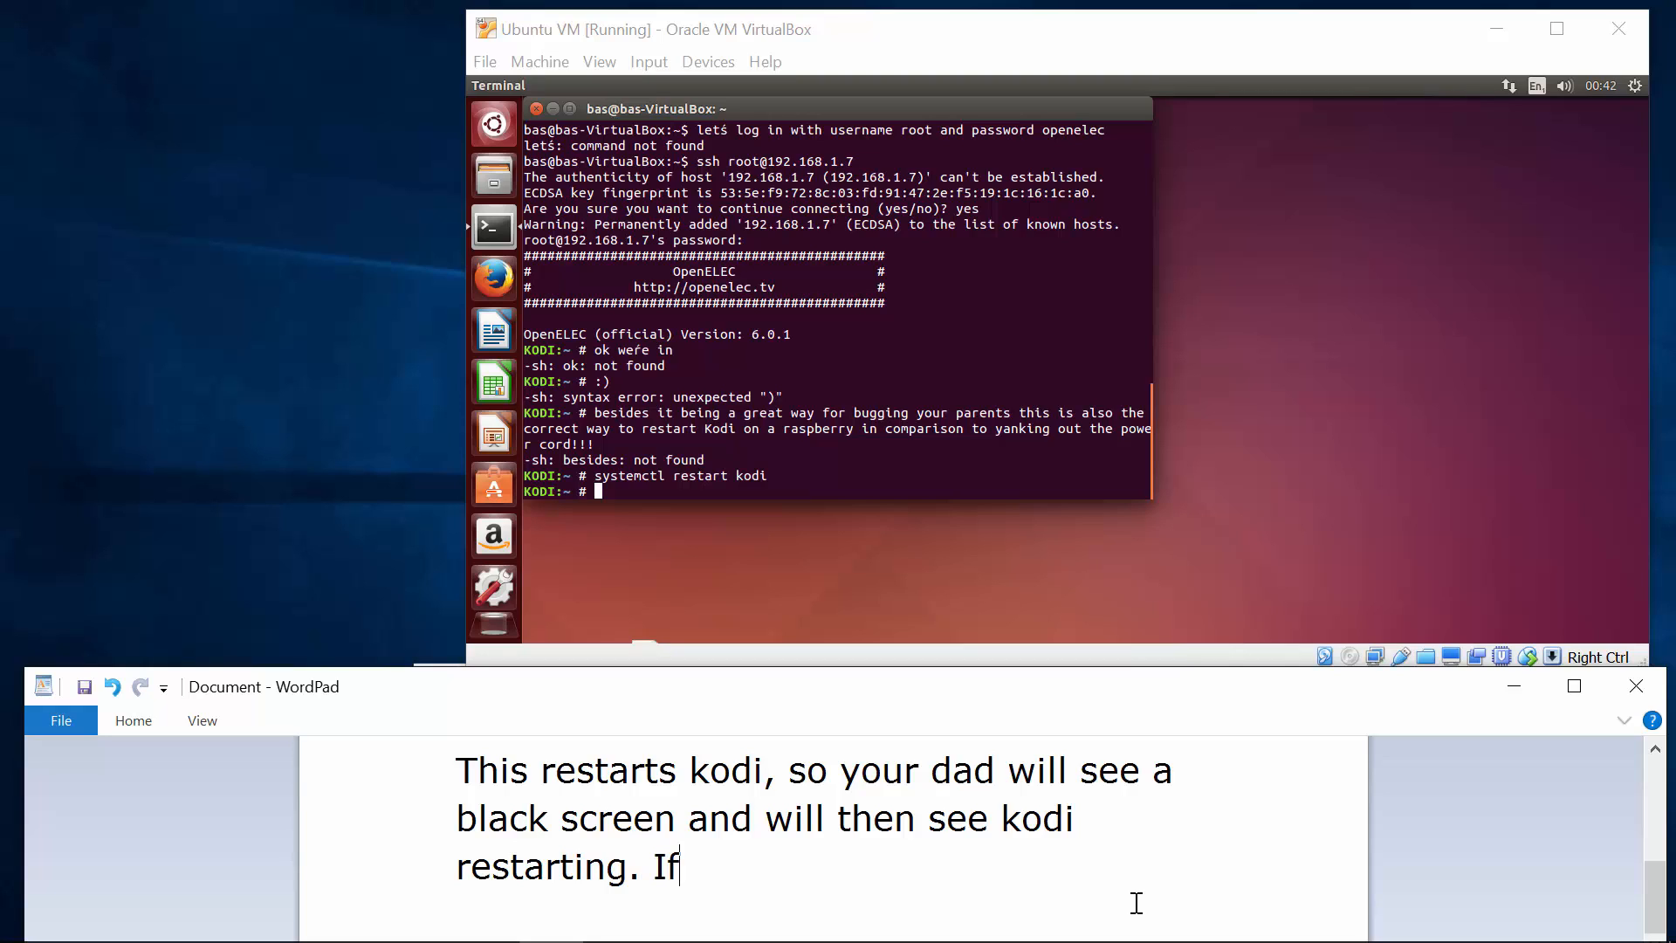
type("you're")
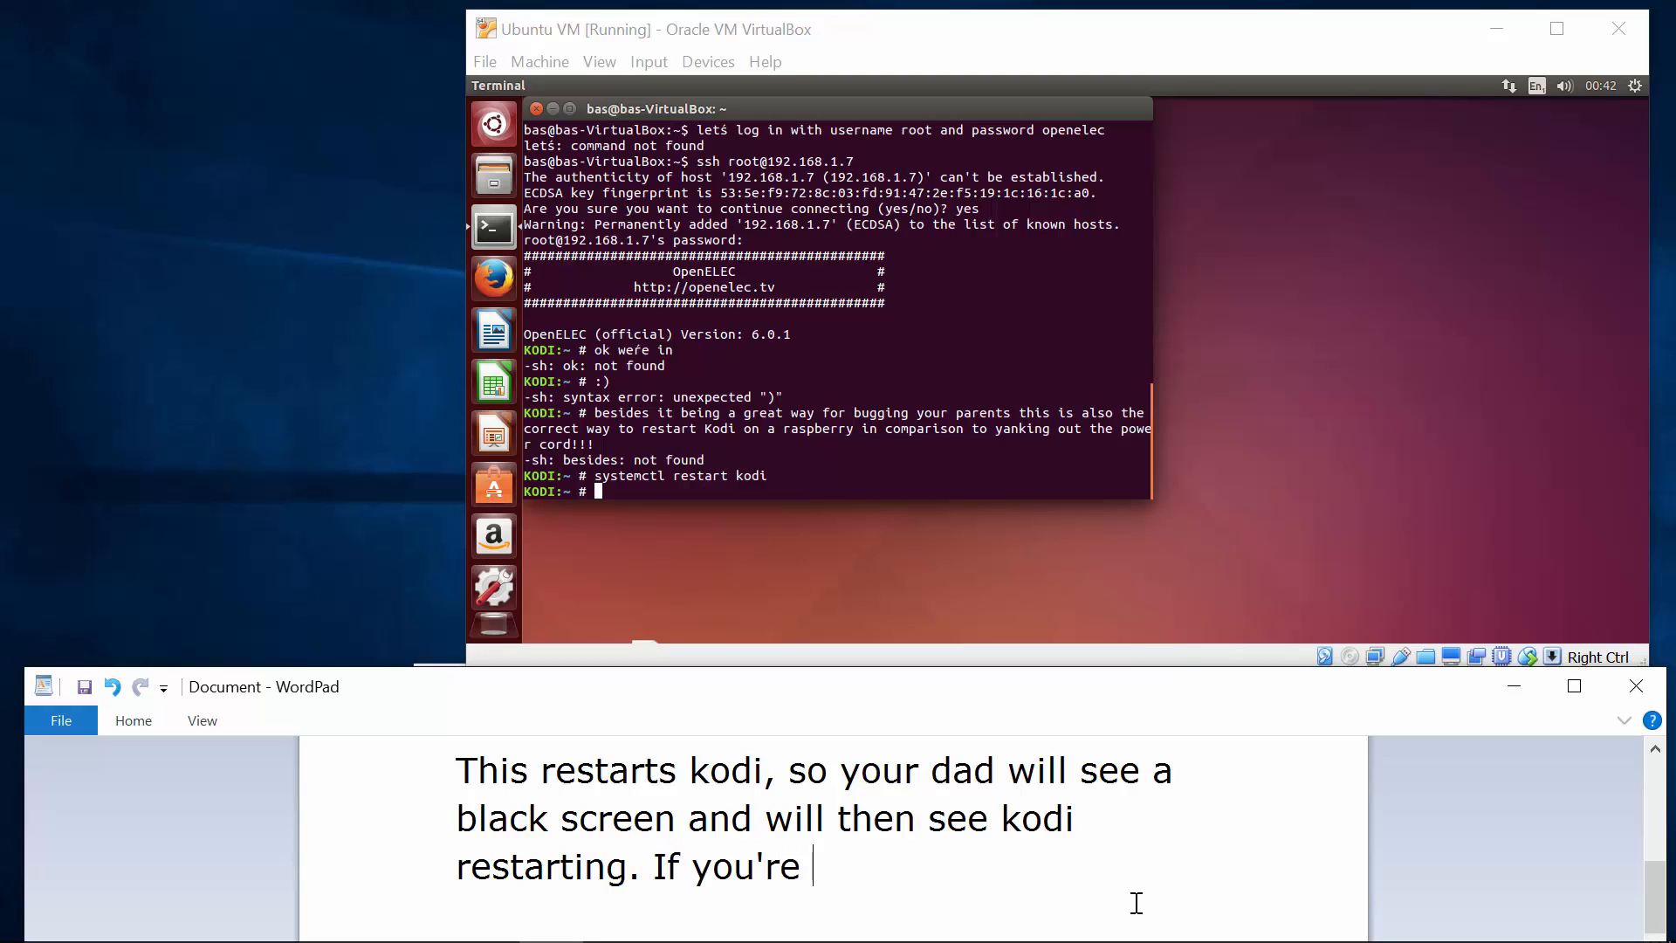
type("really pissed off")
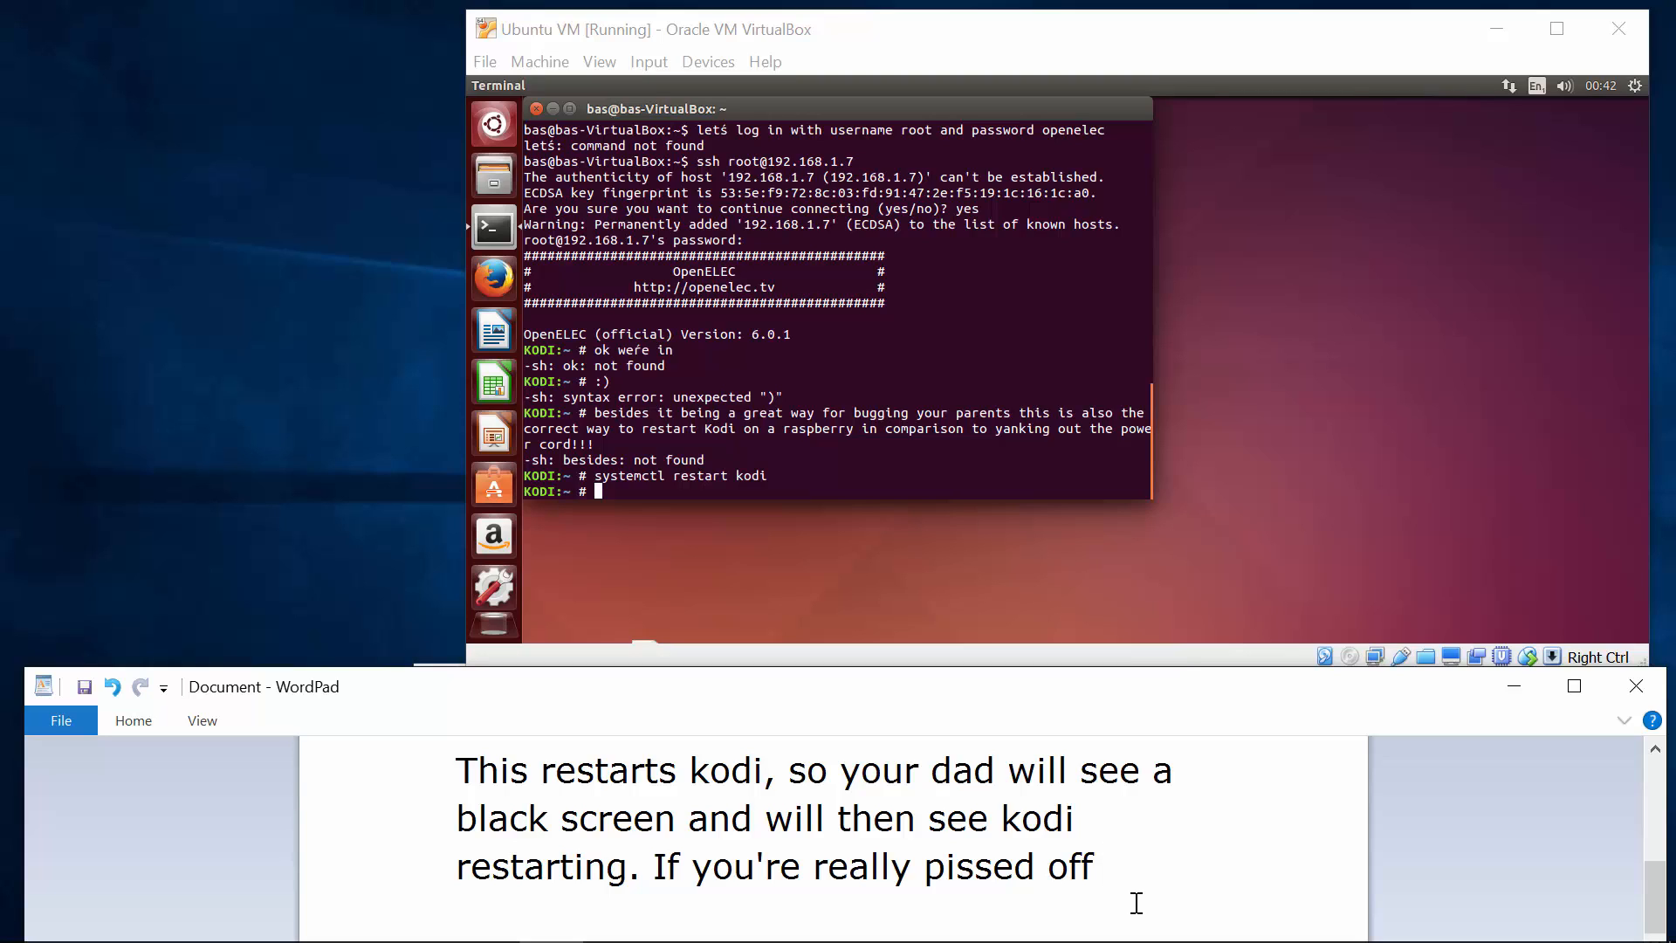
type("you")
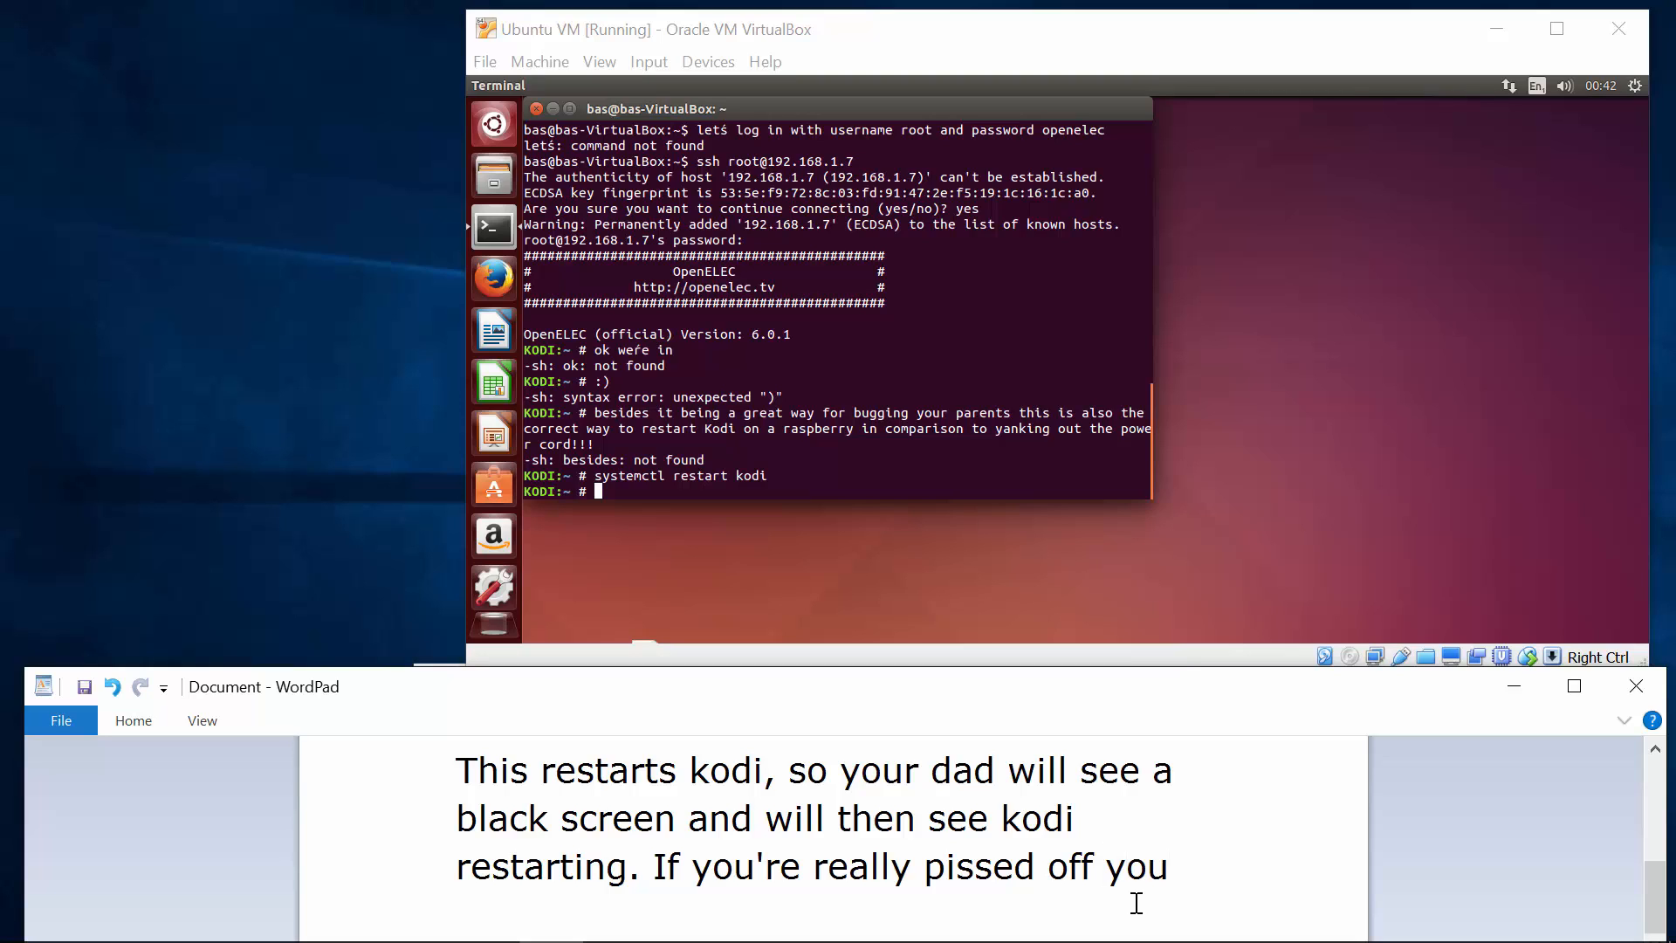
type("ca")
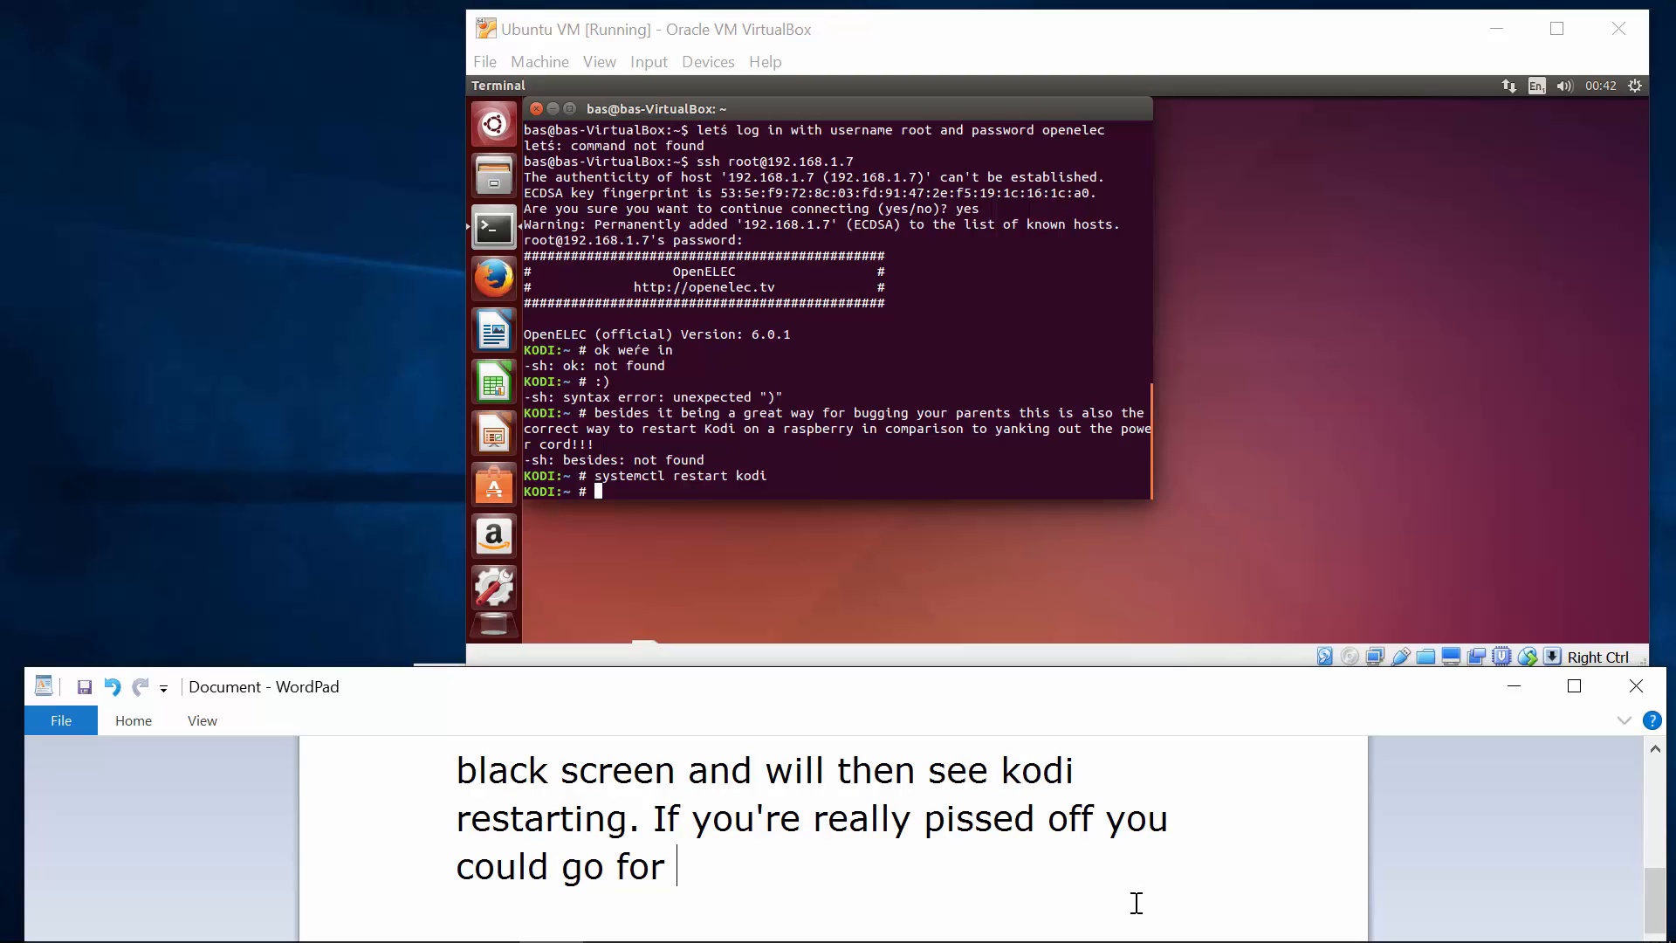
type("systemcrl")
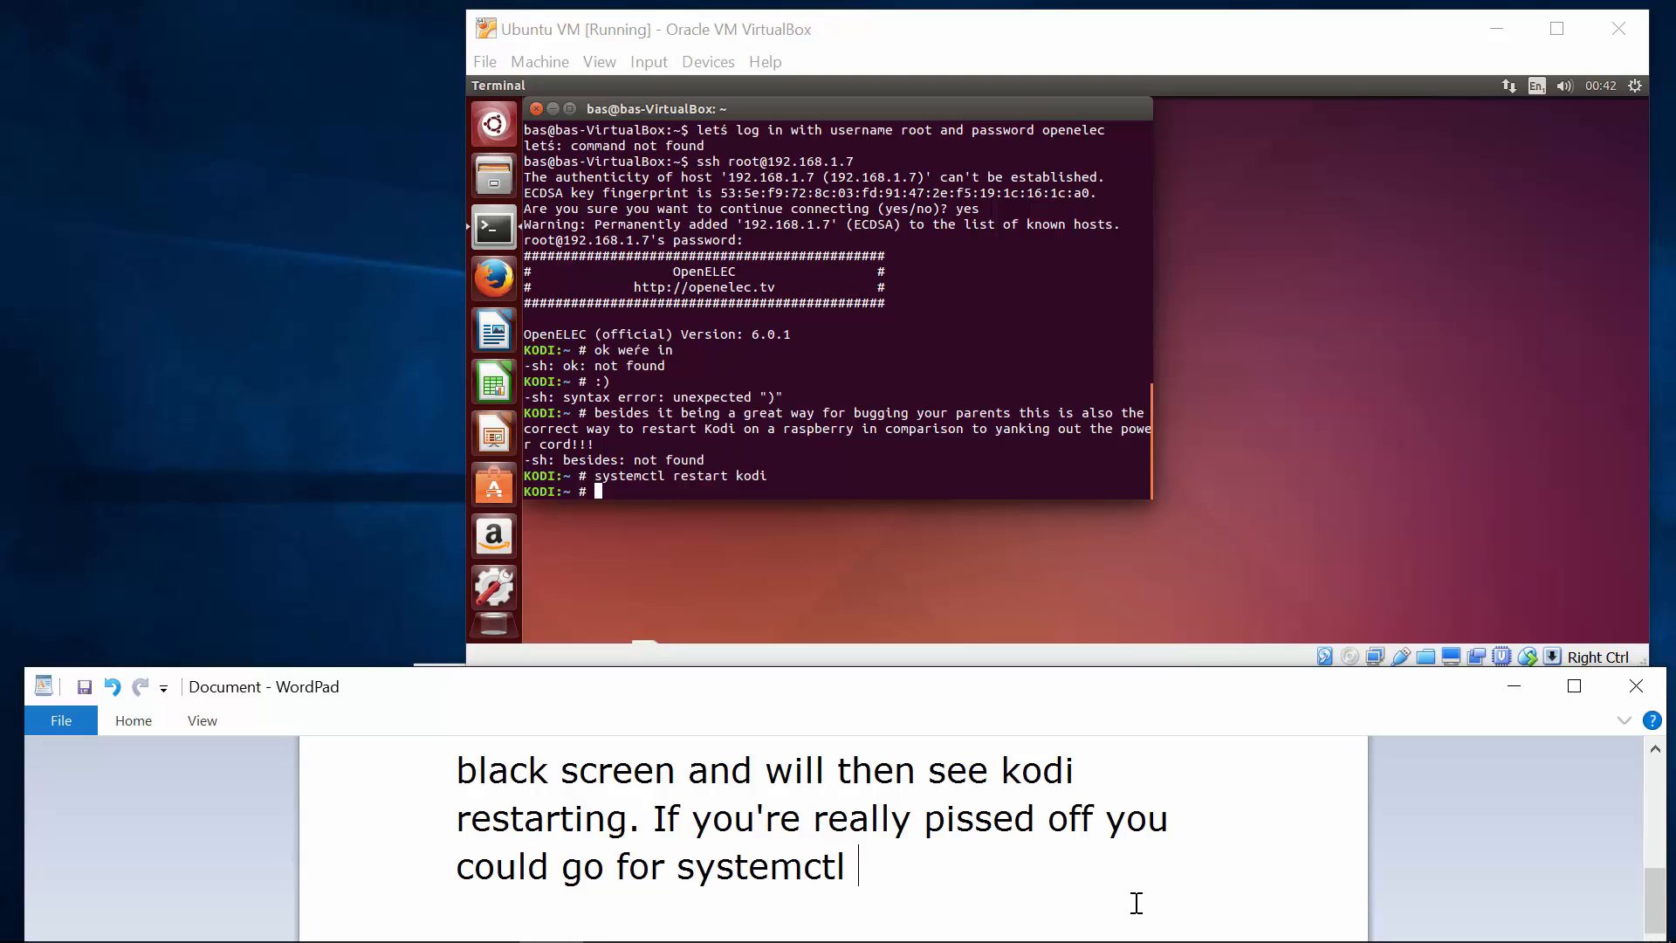
type("stop kodi")
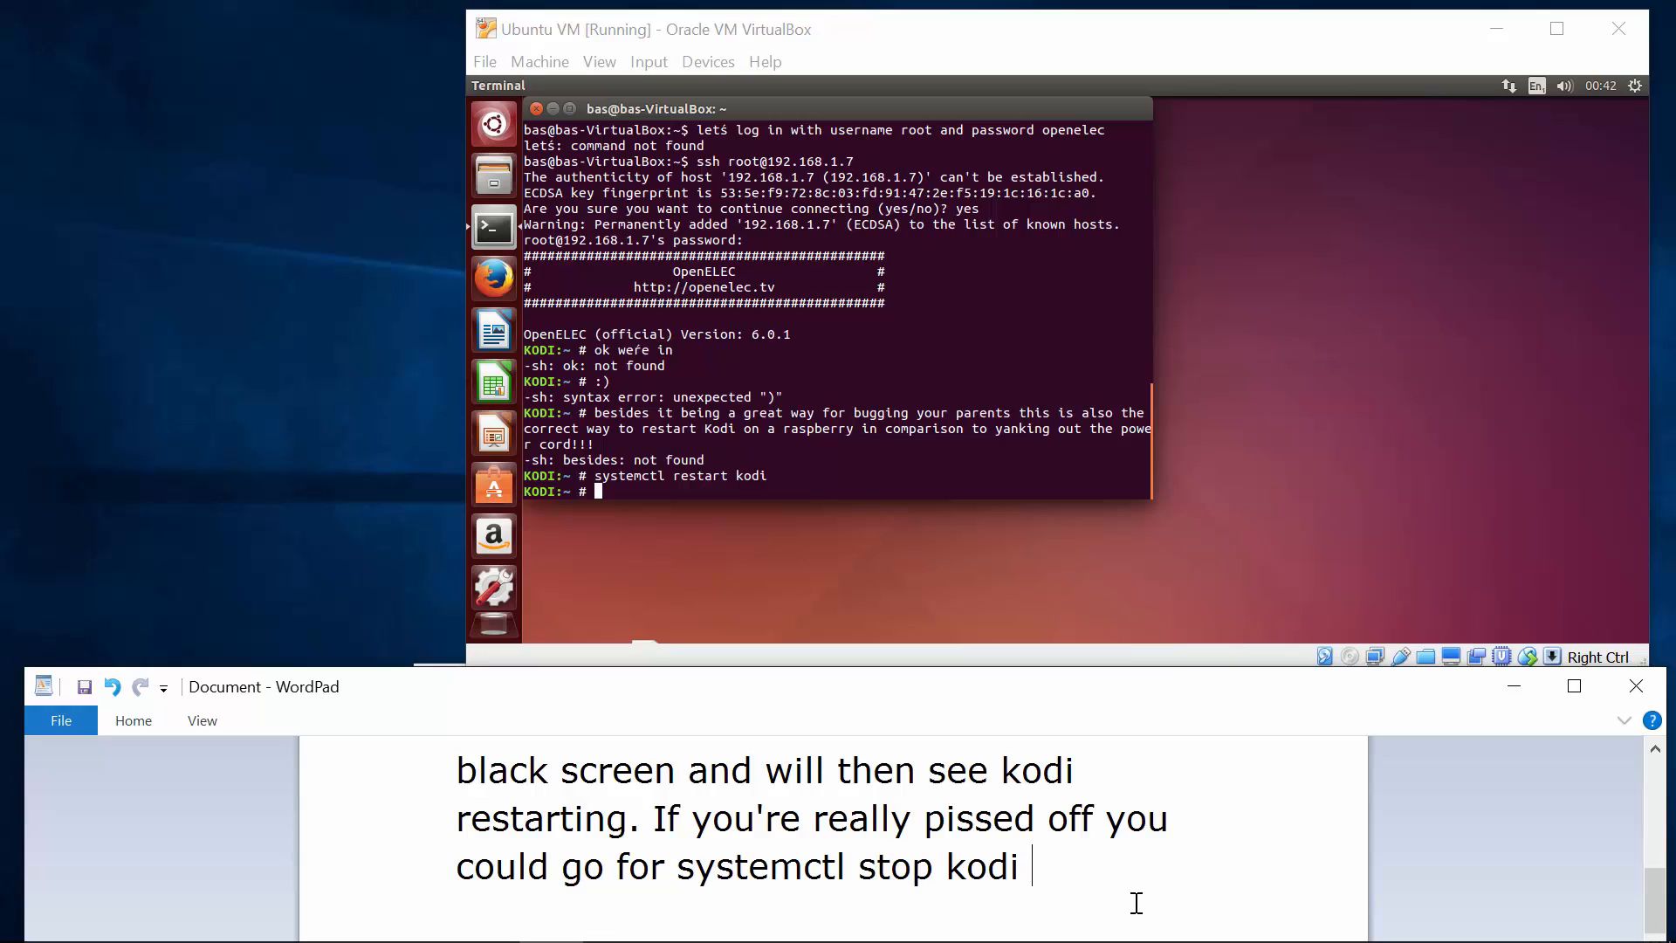
type("which i")
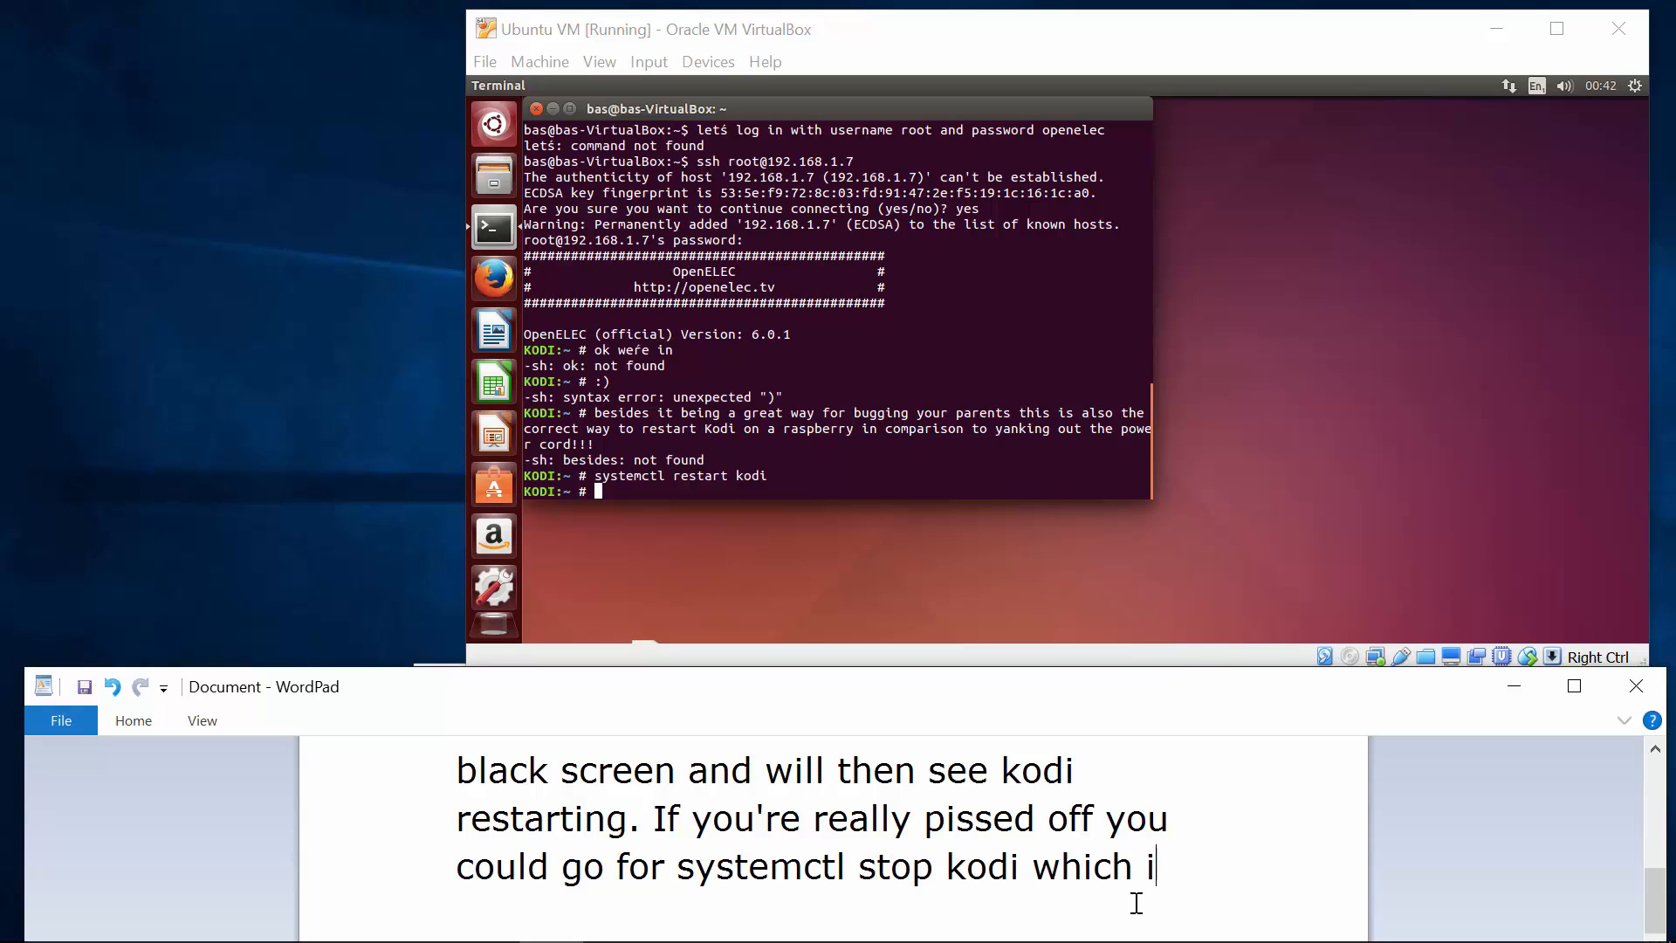
key("BackSpace")
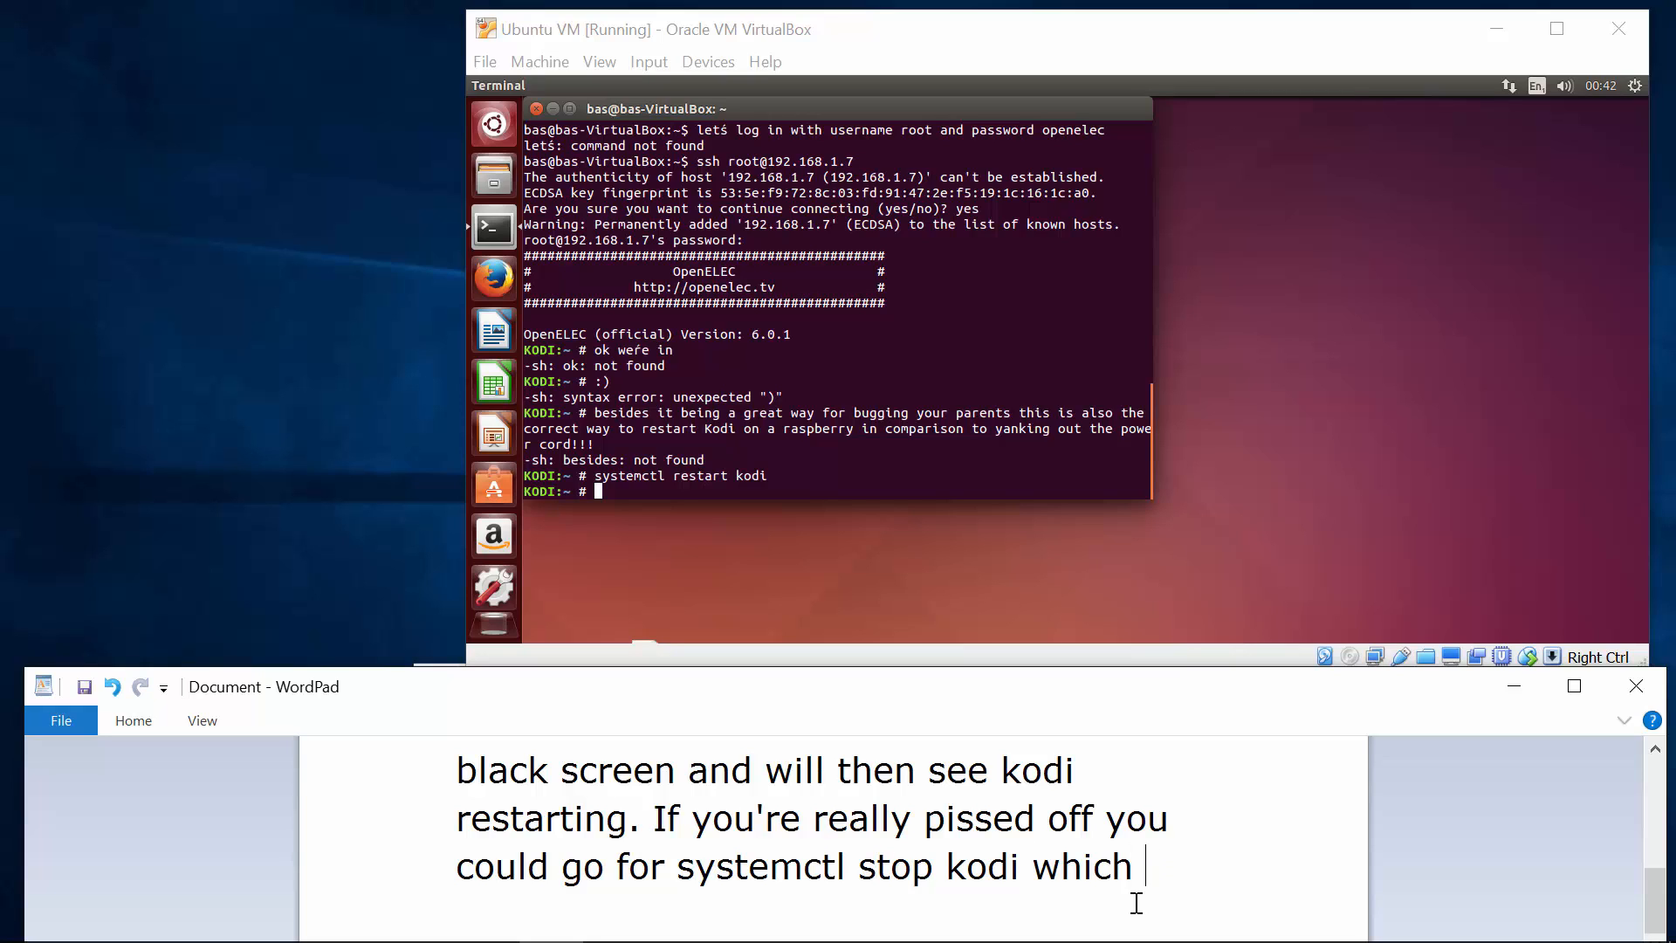
type("will....s")
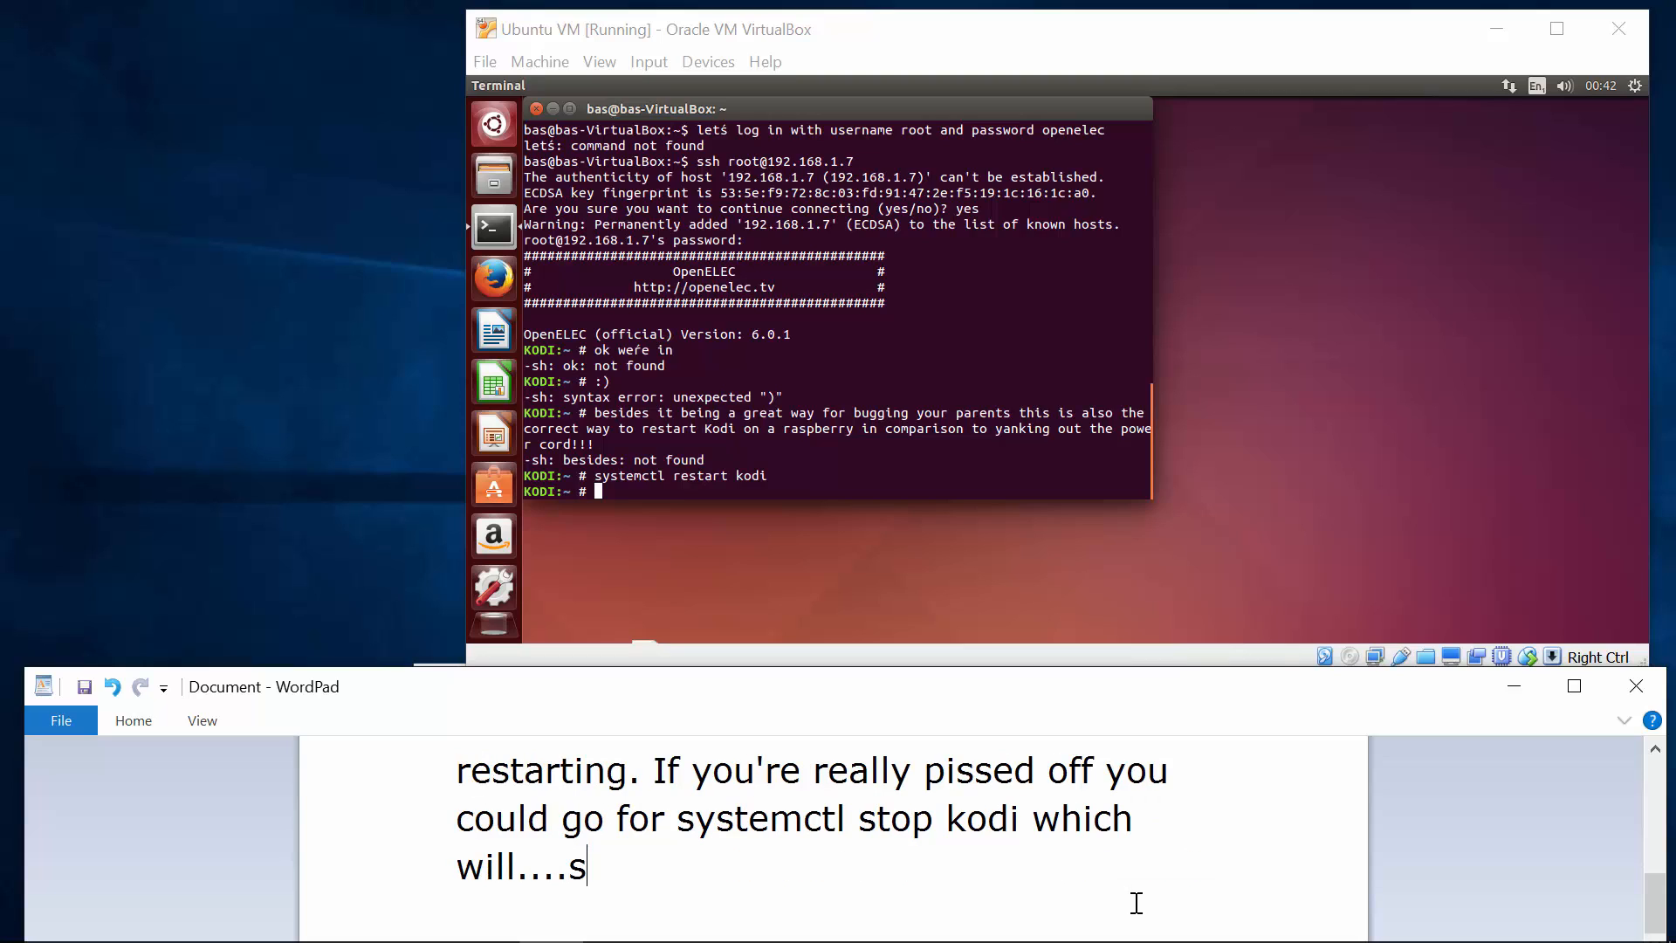
type("top kodi")
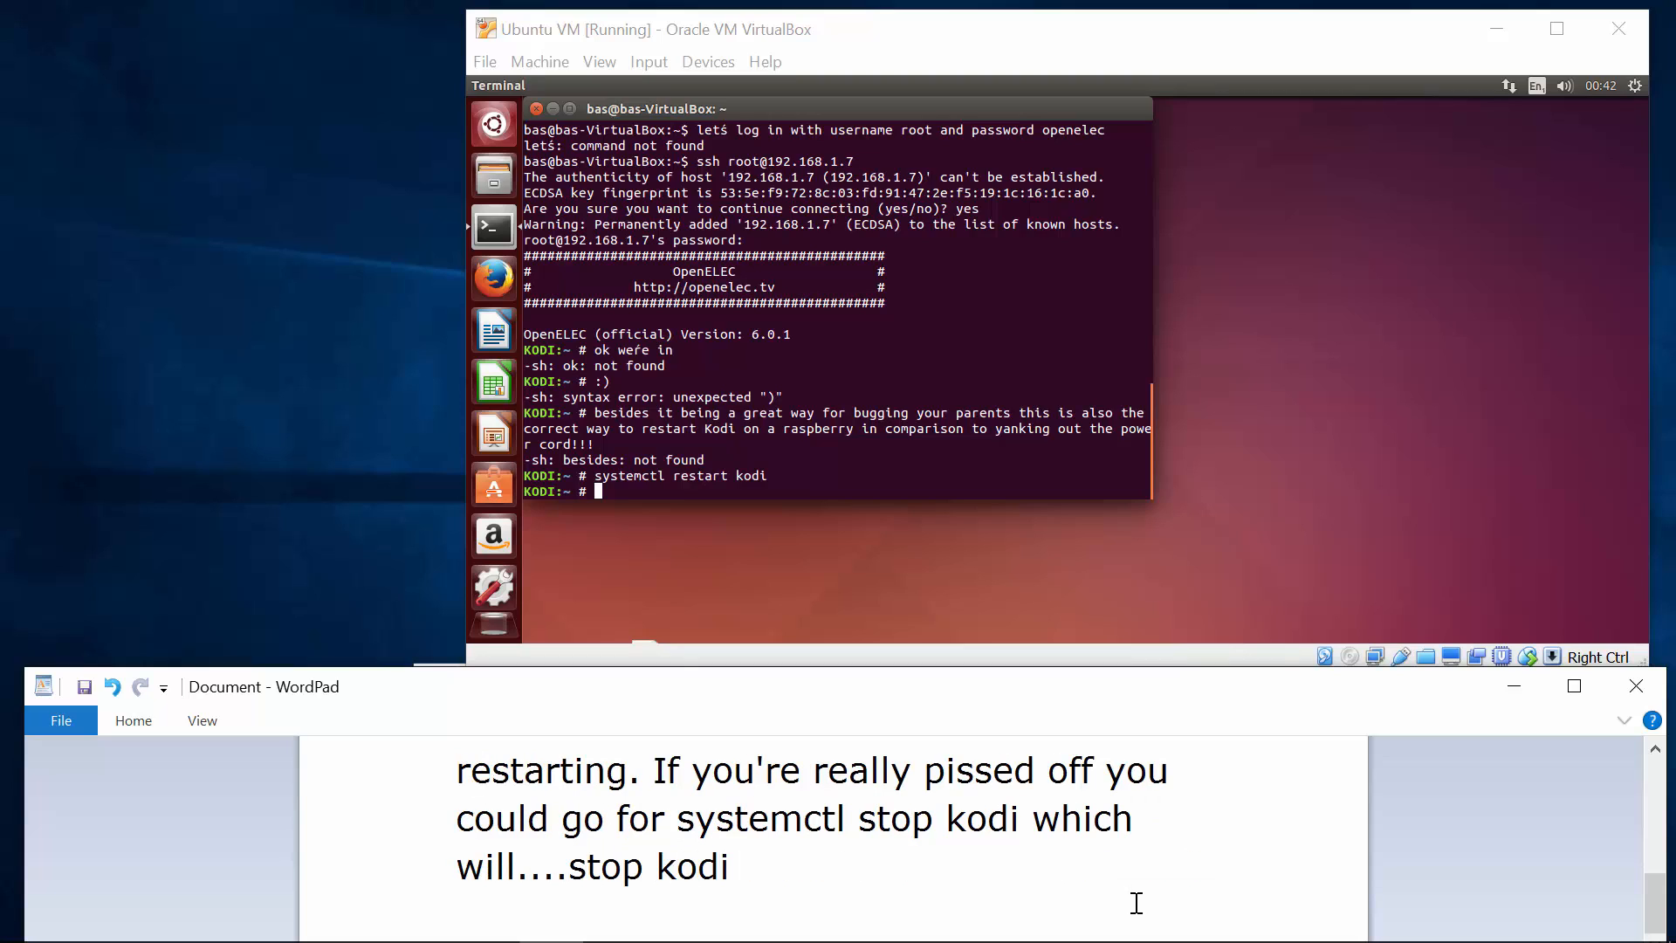
Note that stopping leaves a black screen, followed by 'systemctl restart kodi'
type("...so")
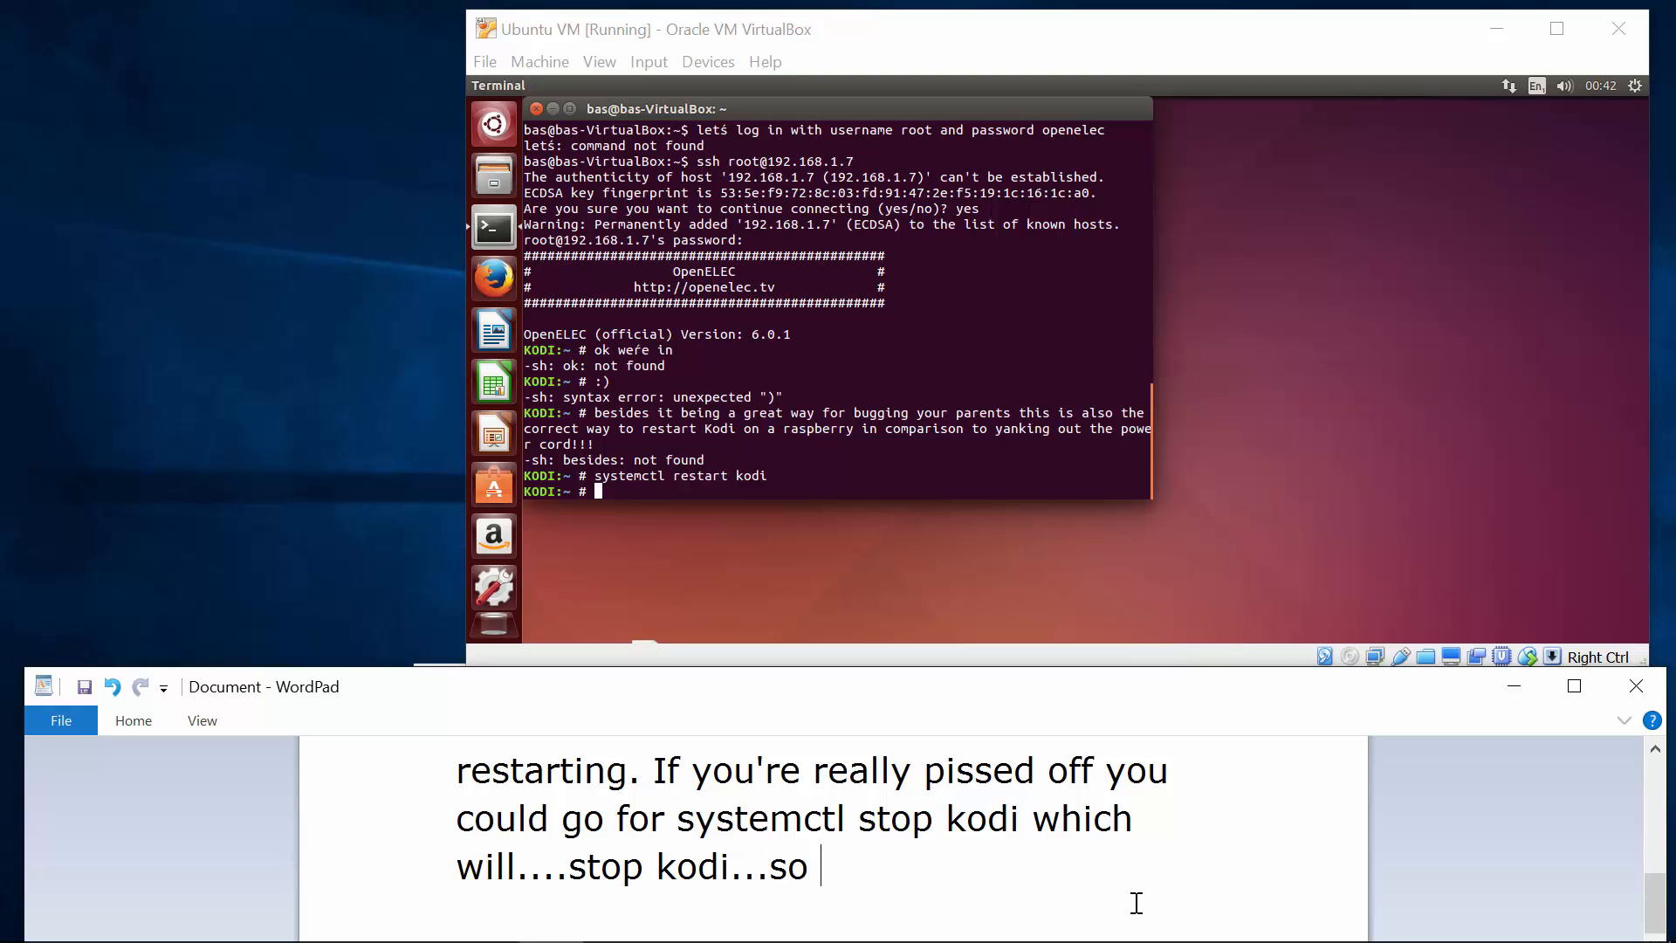
type("a black")
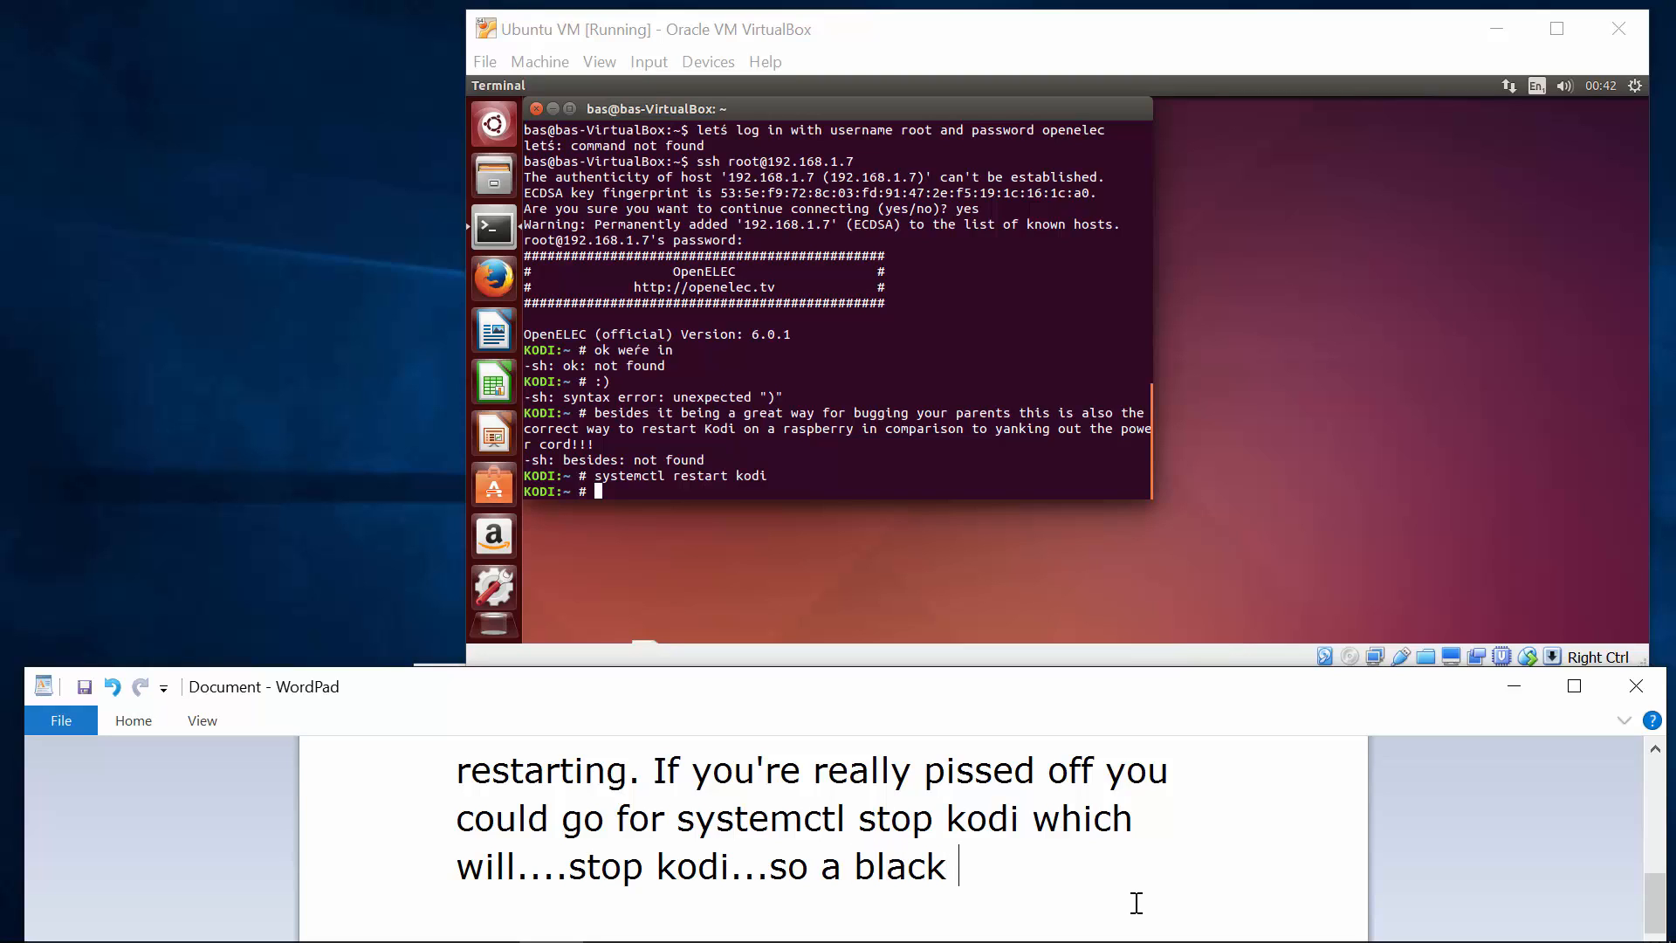
type("screen")
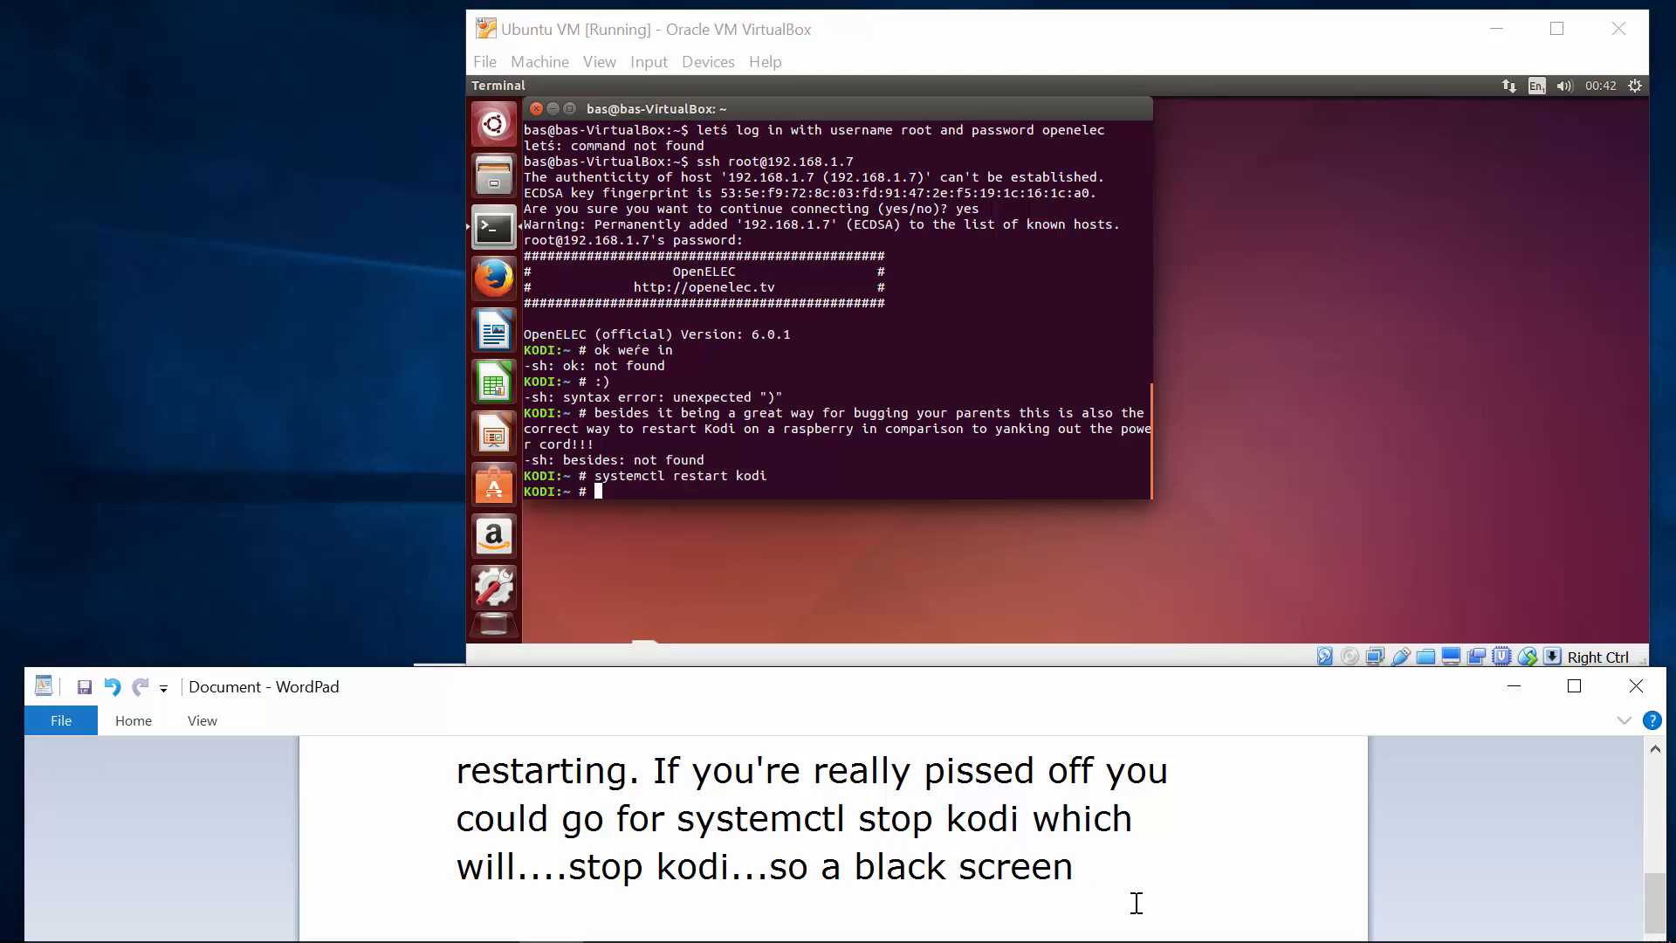
type("...will")
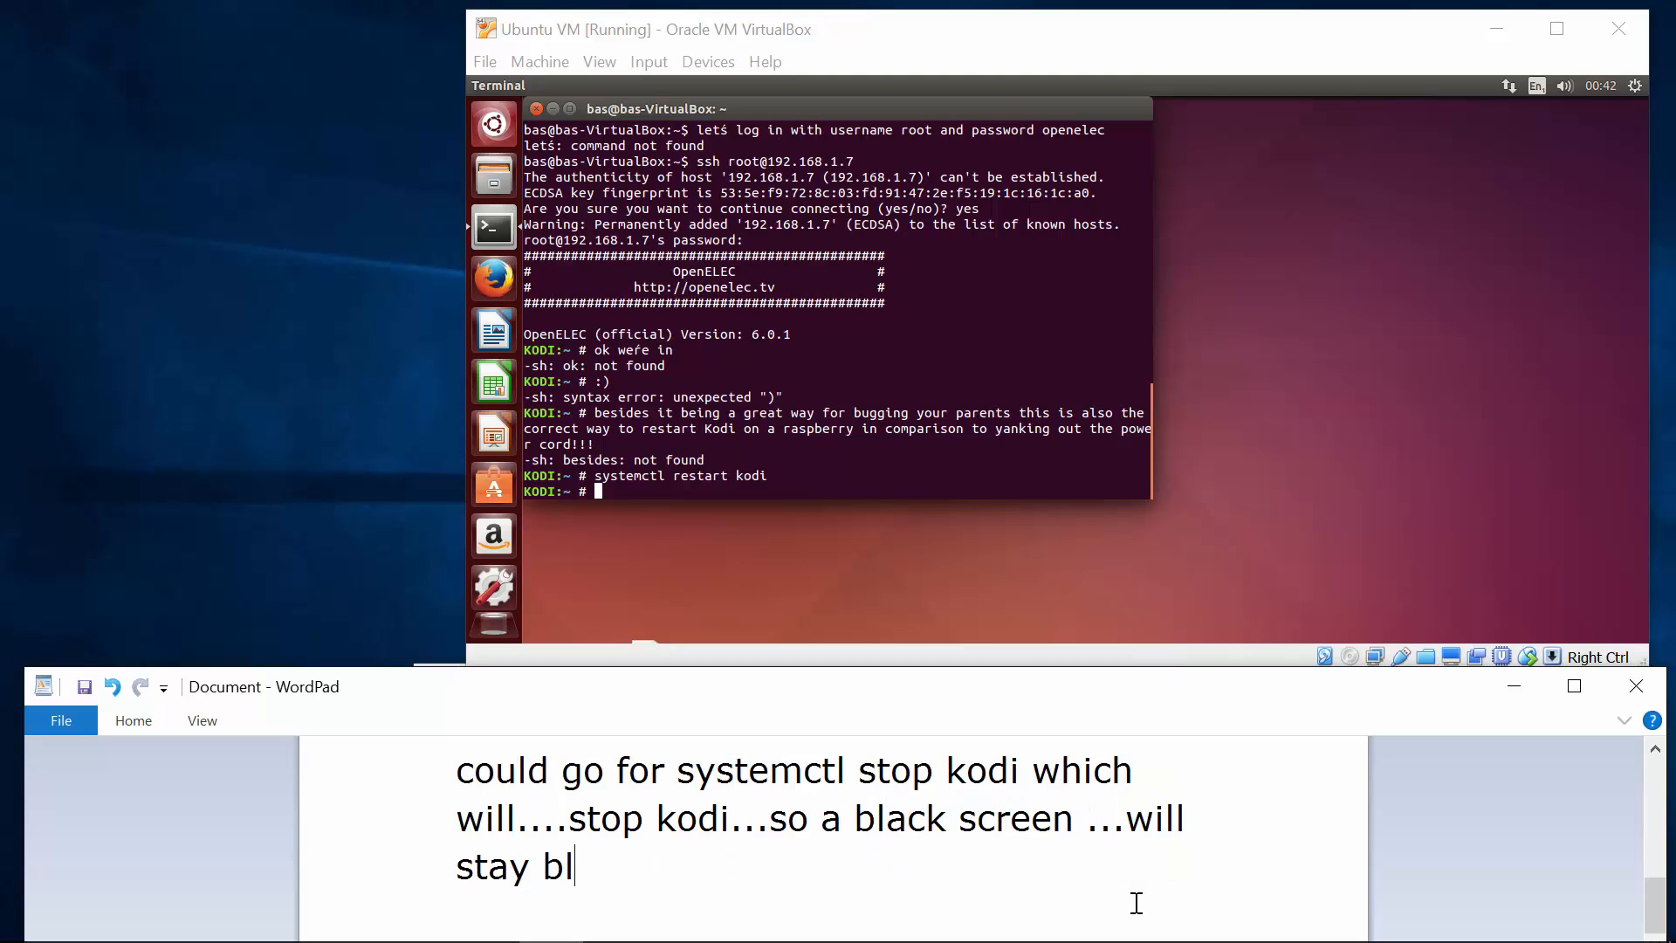
type("ack")
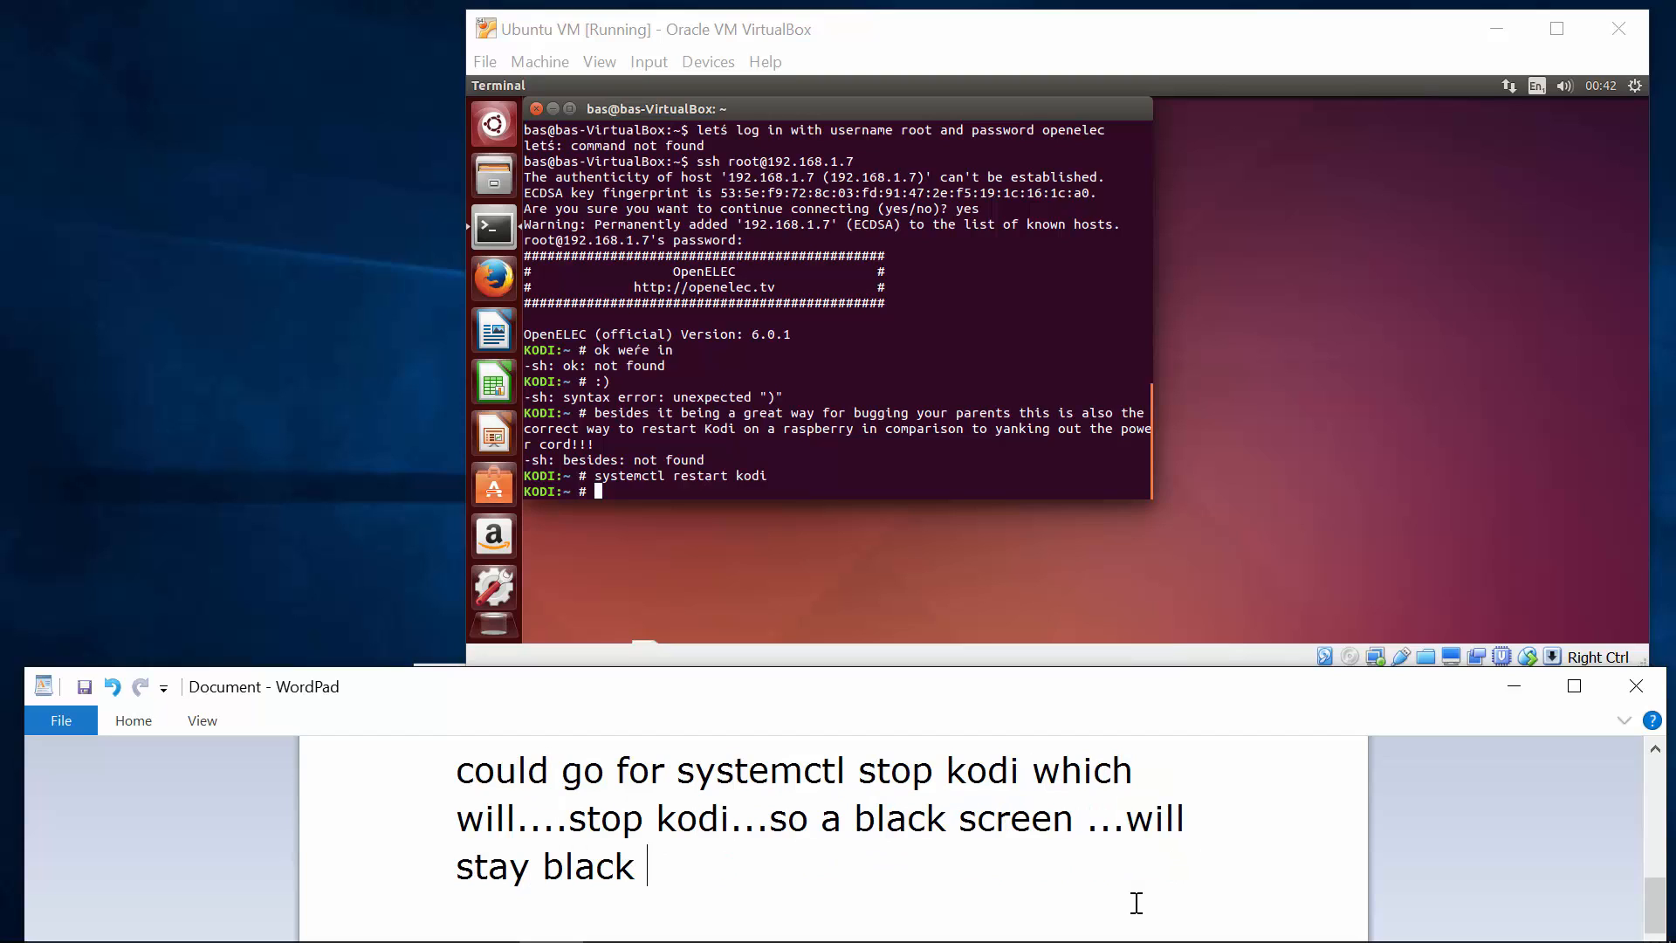
type(";)")
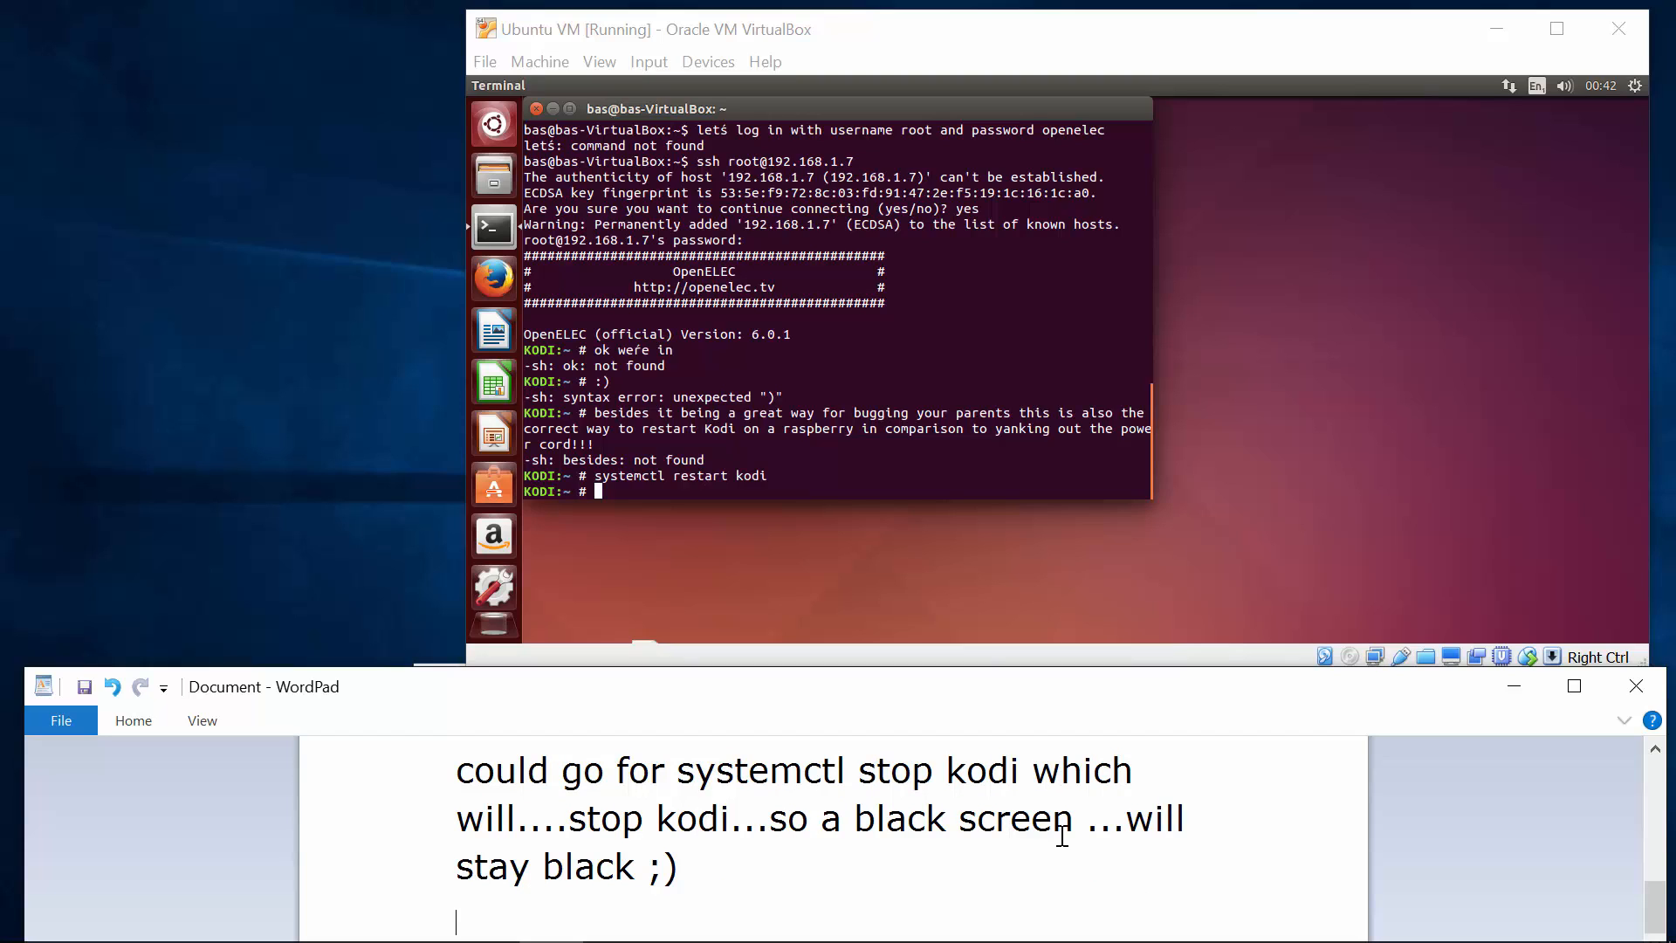
type("systemctl restart kodi")
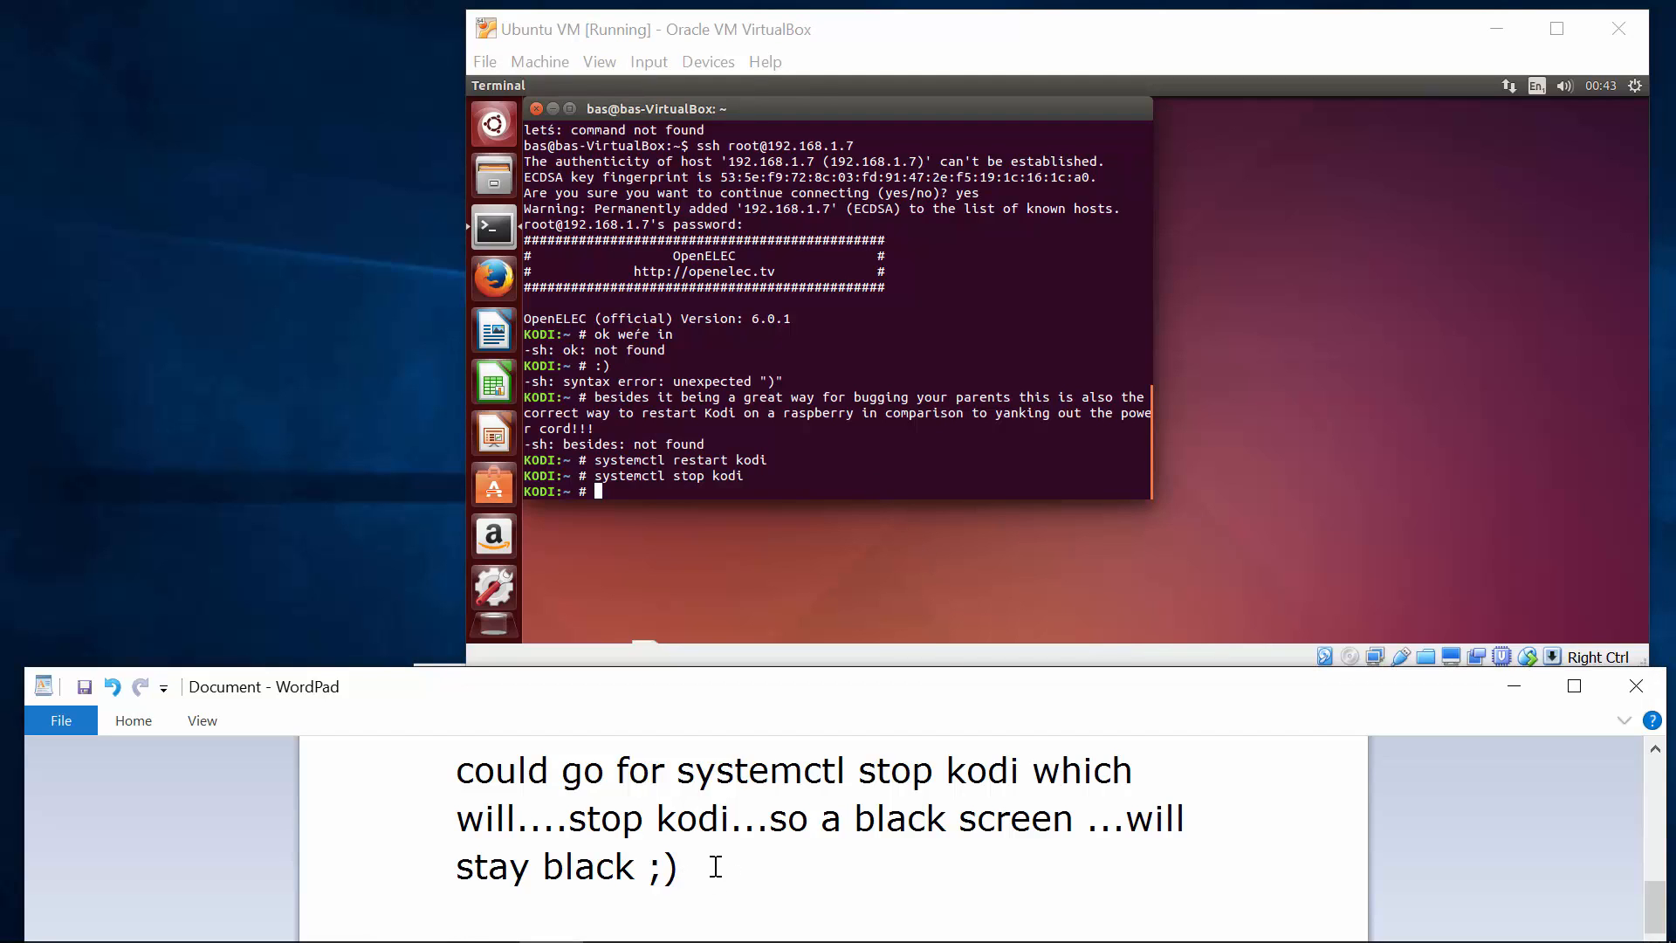
Write that parents come running and you play hero checking cables, looking professional
type("Unti")
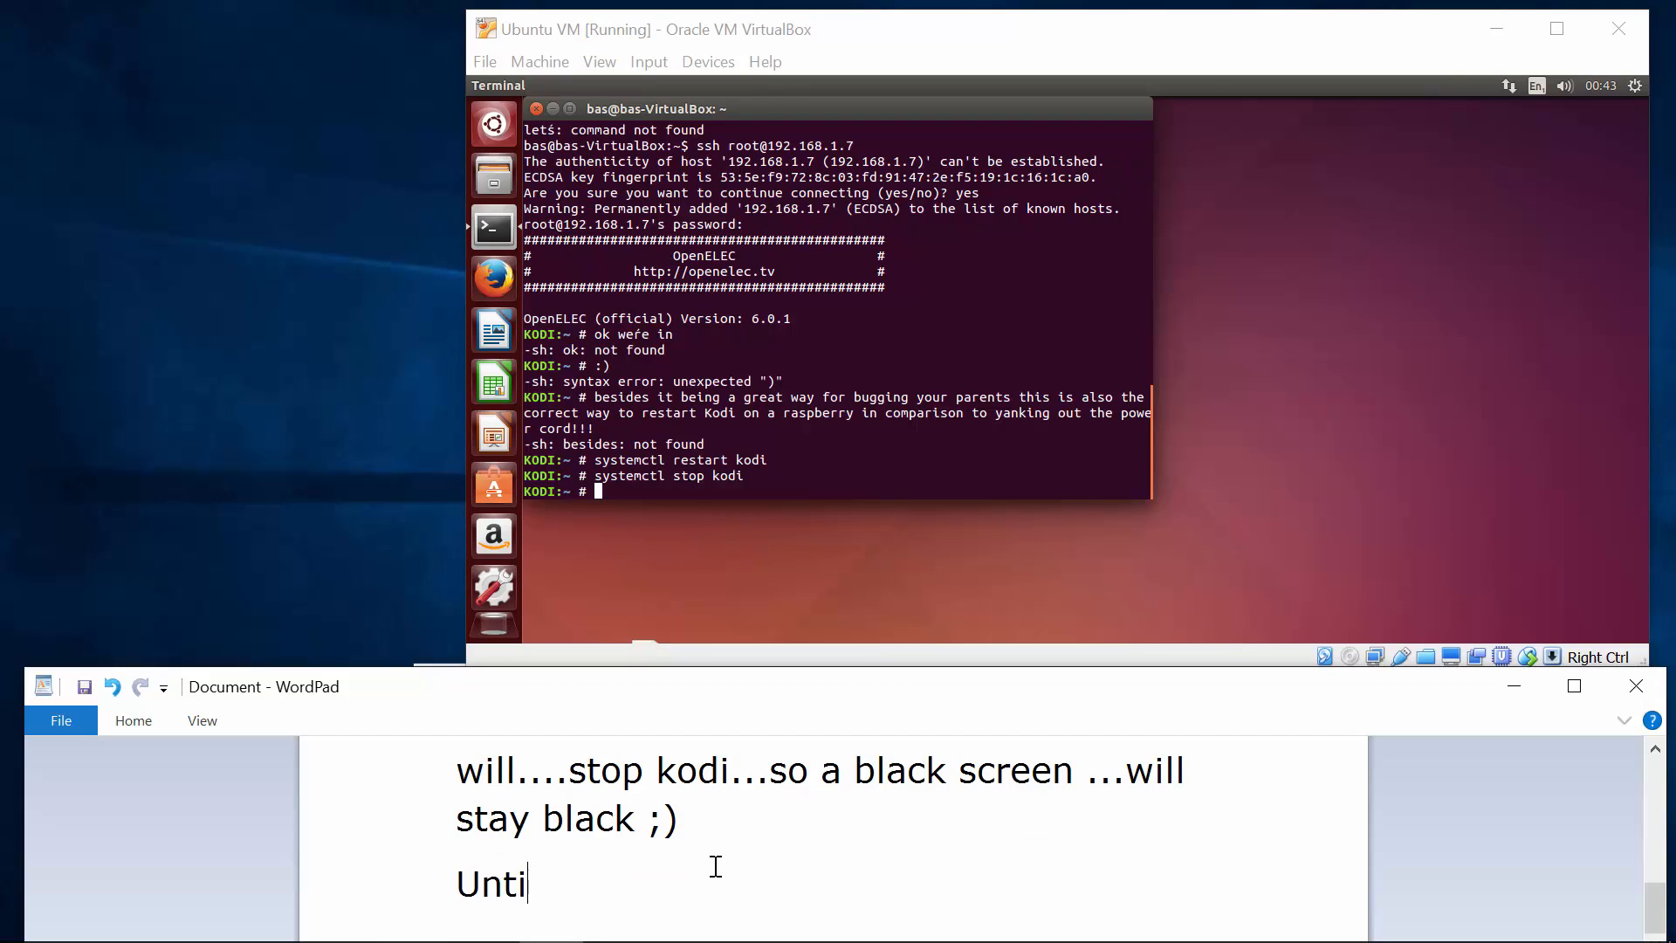
key("BackSpace")
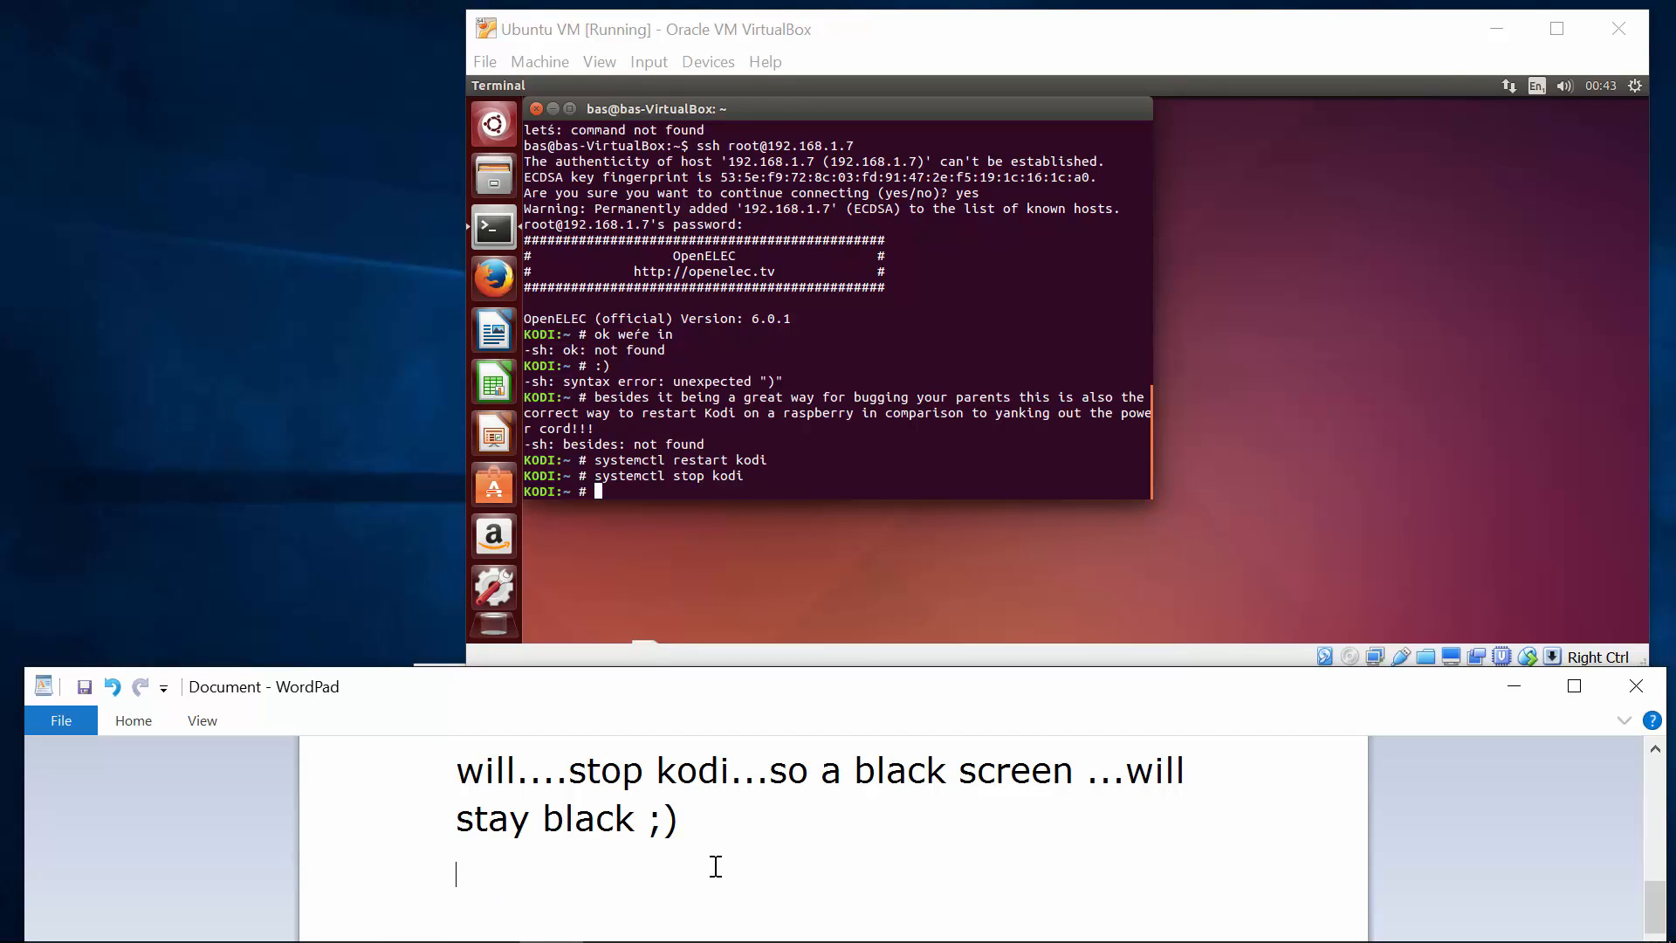
type("Your parent")
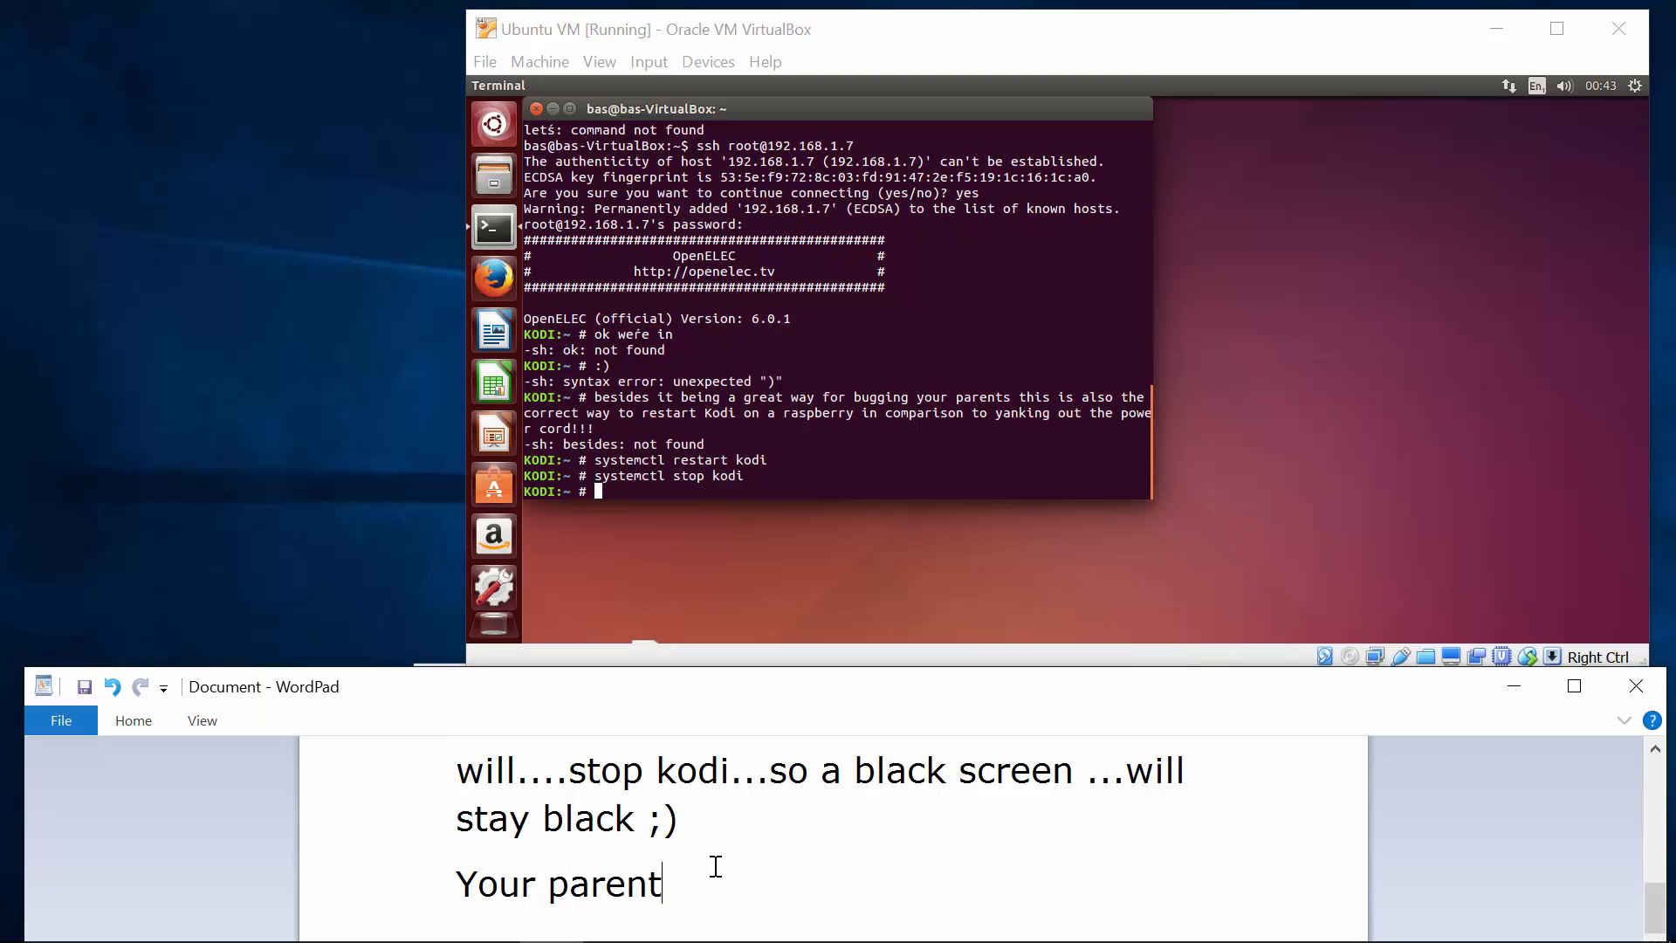
type("s will come")
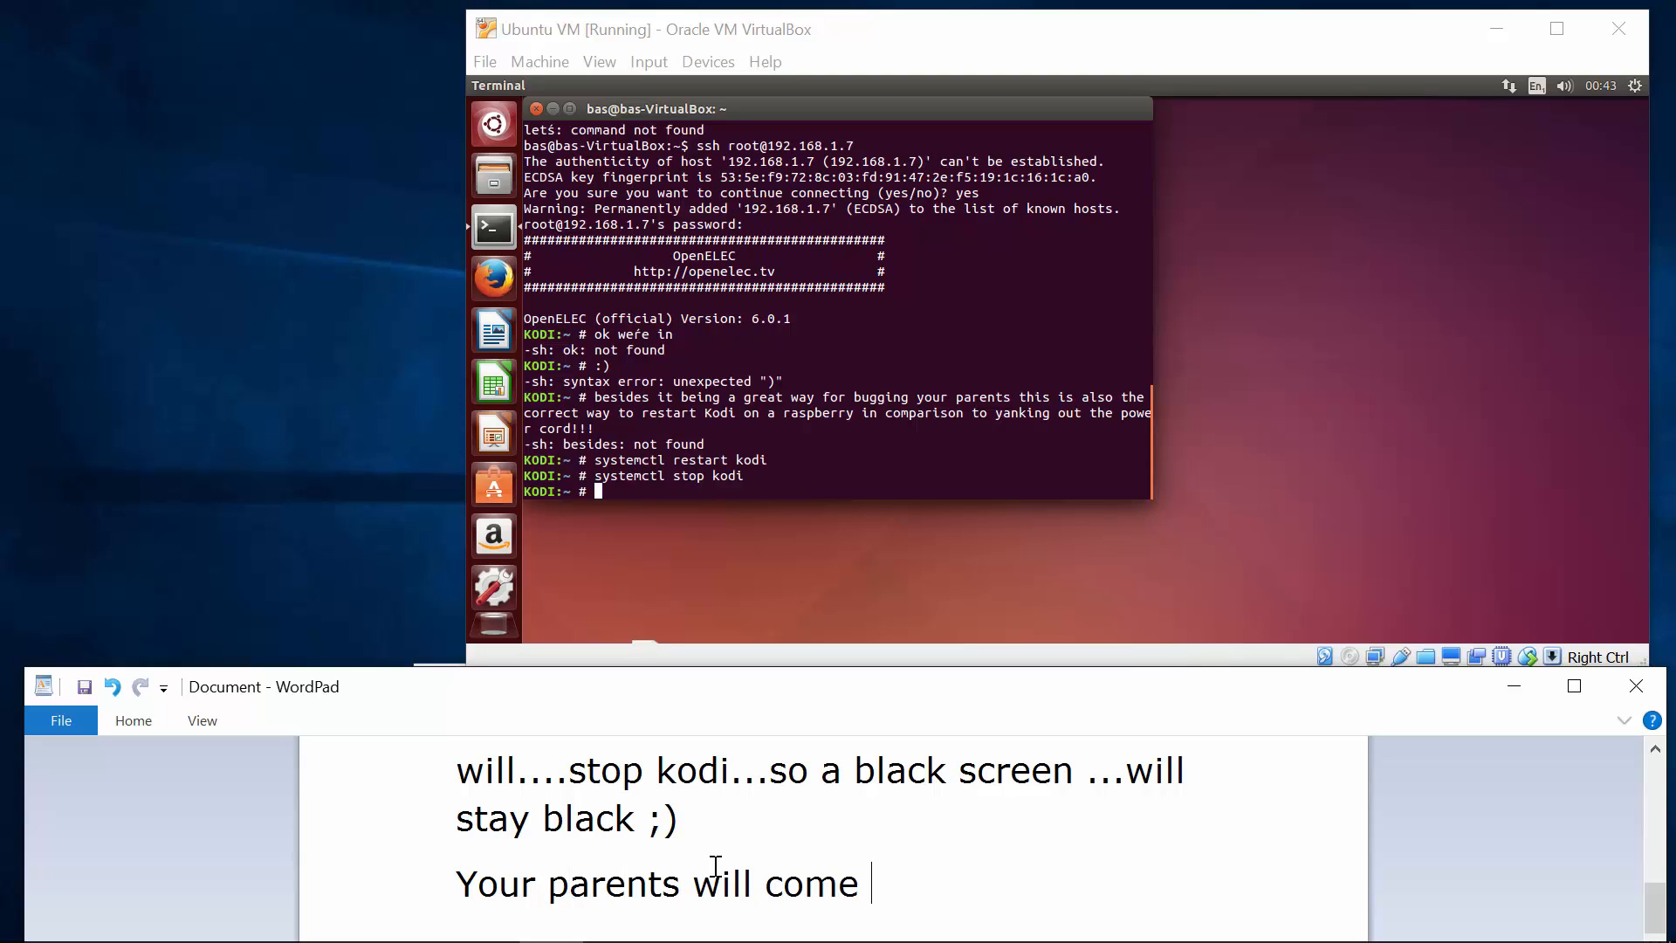
type("running to you for h")
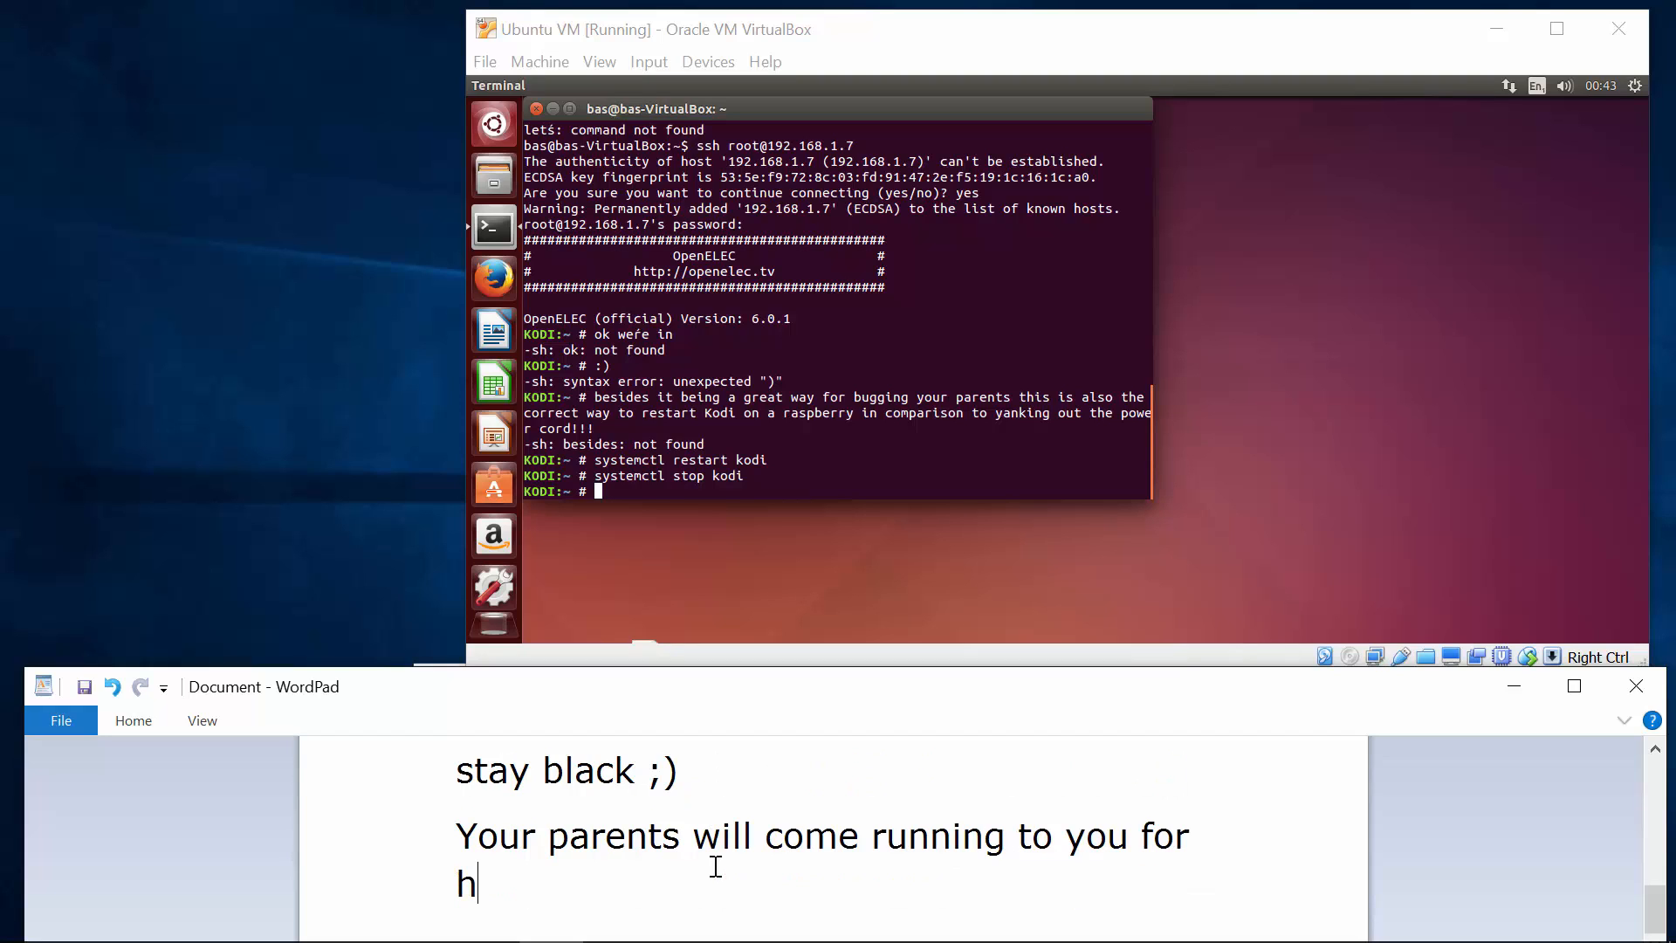
type("elp and you can play the h")
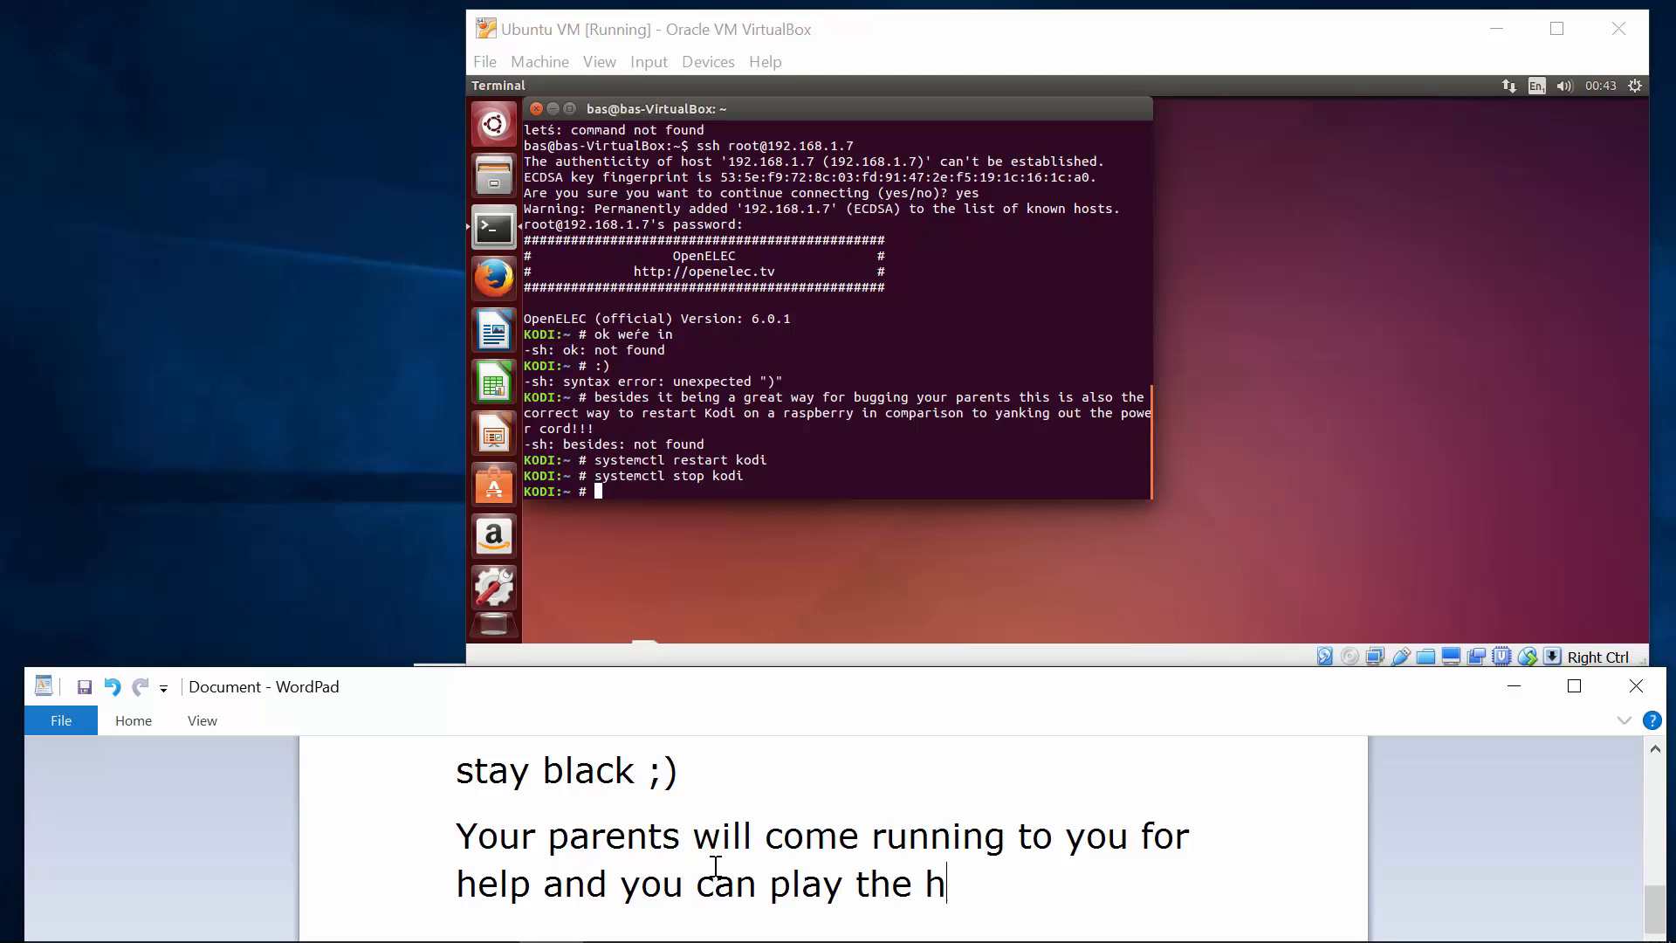
type("ero")
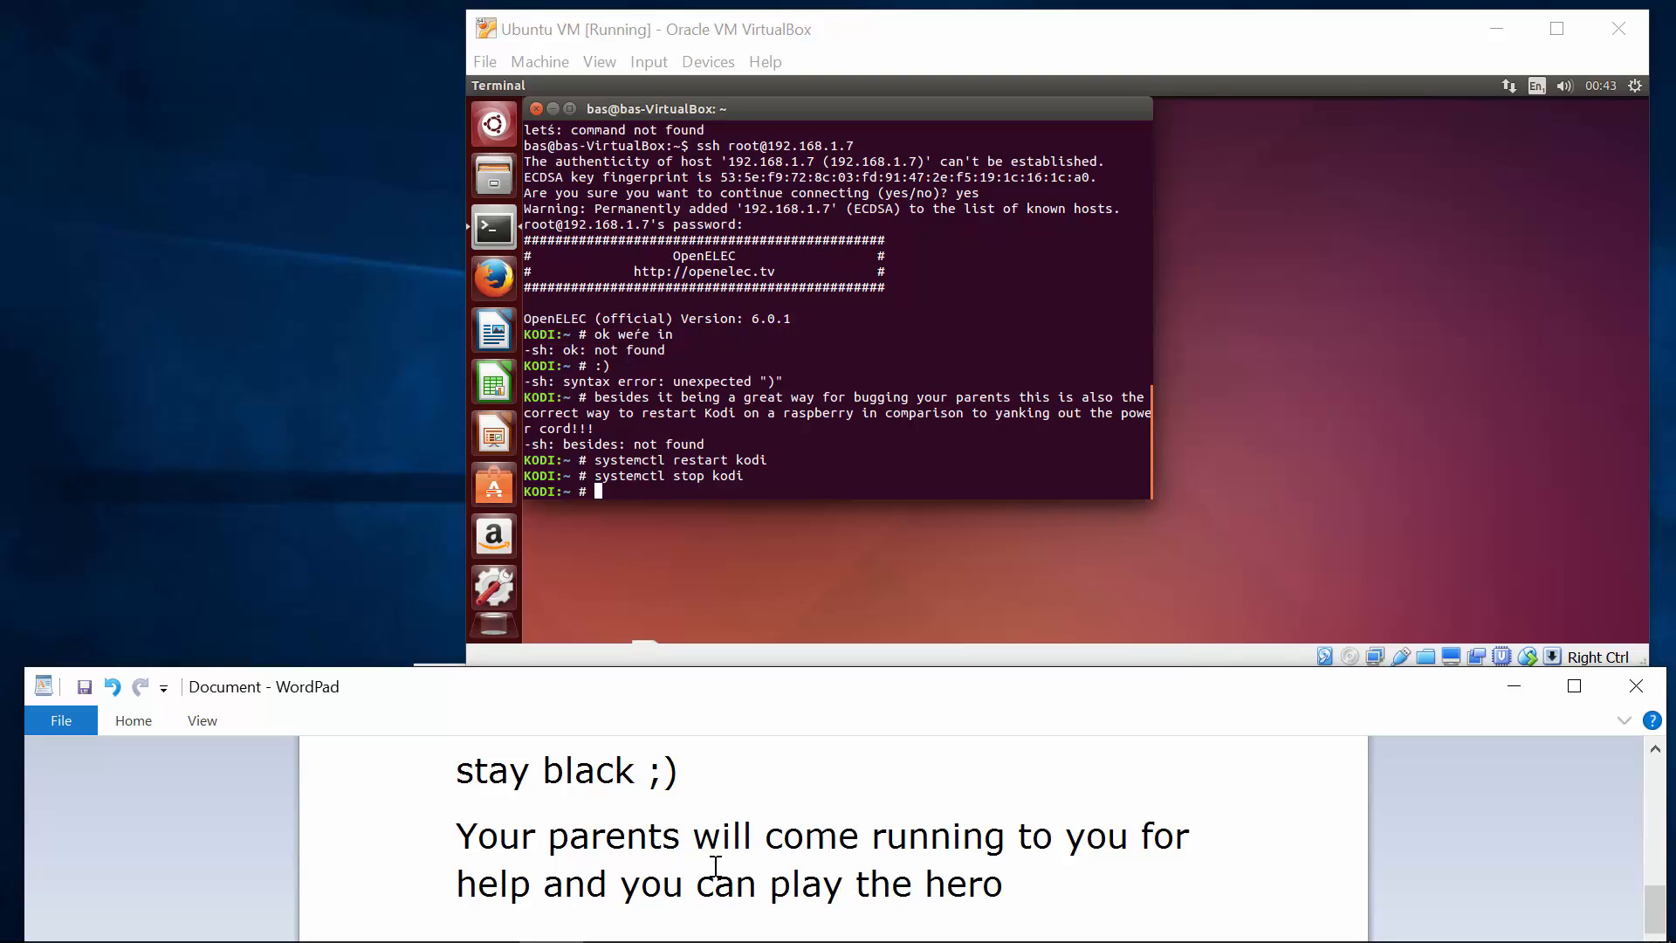
type("by")
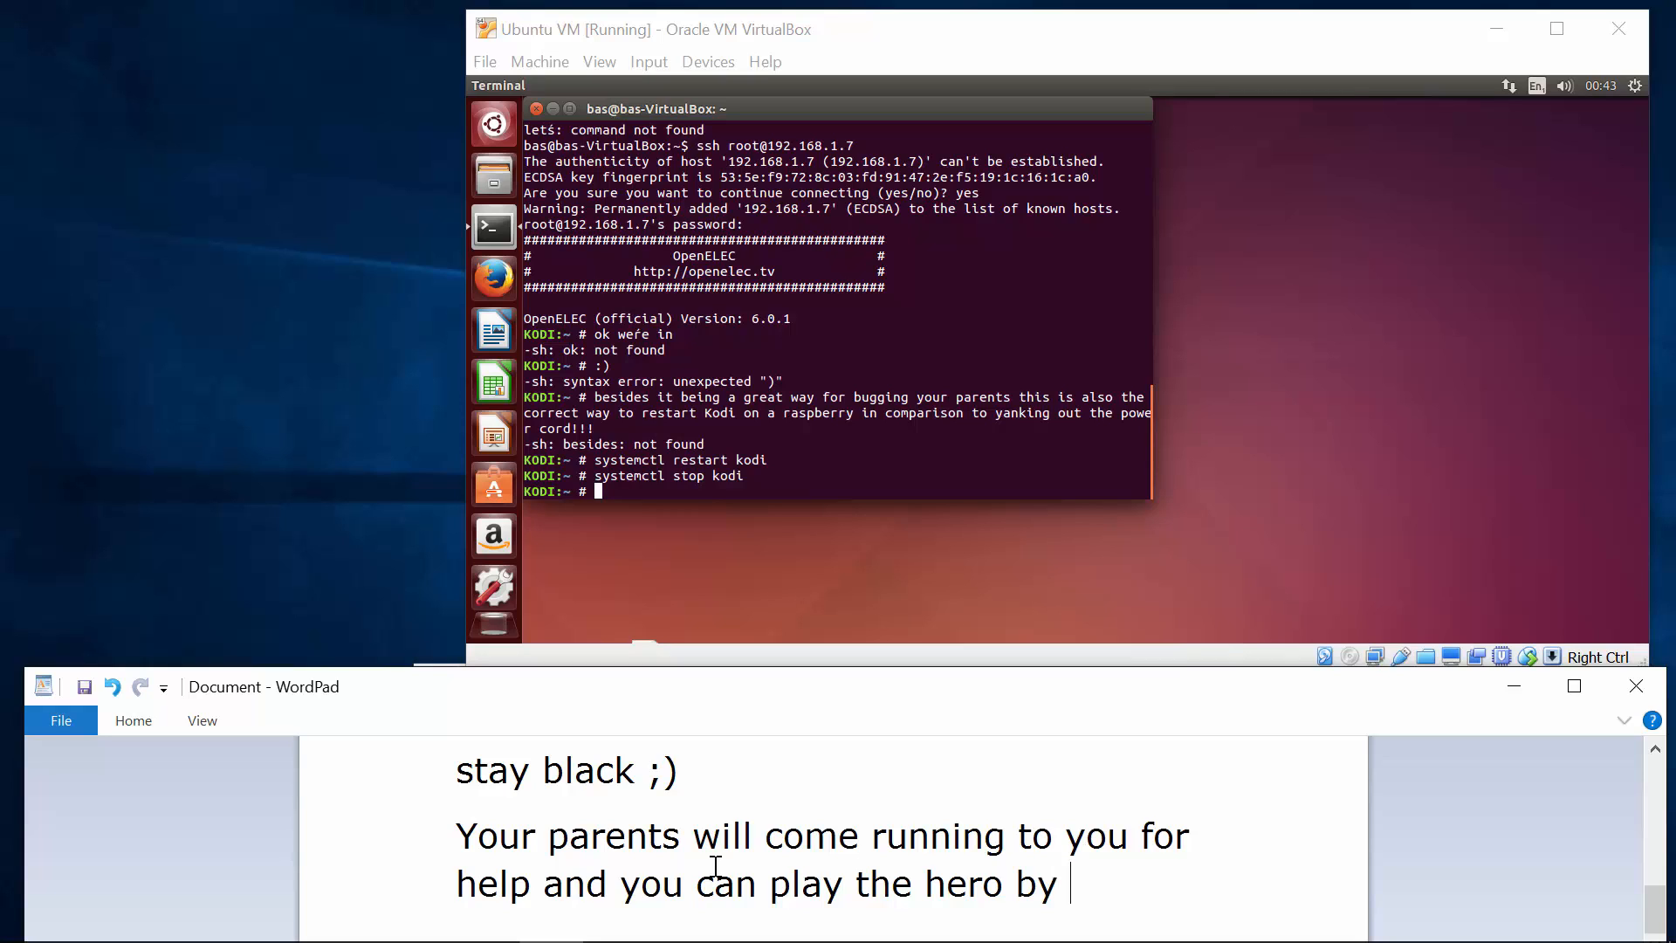
type("d")
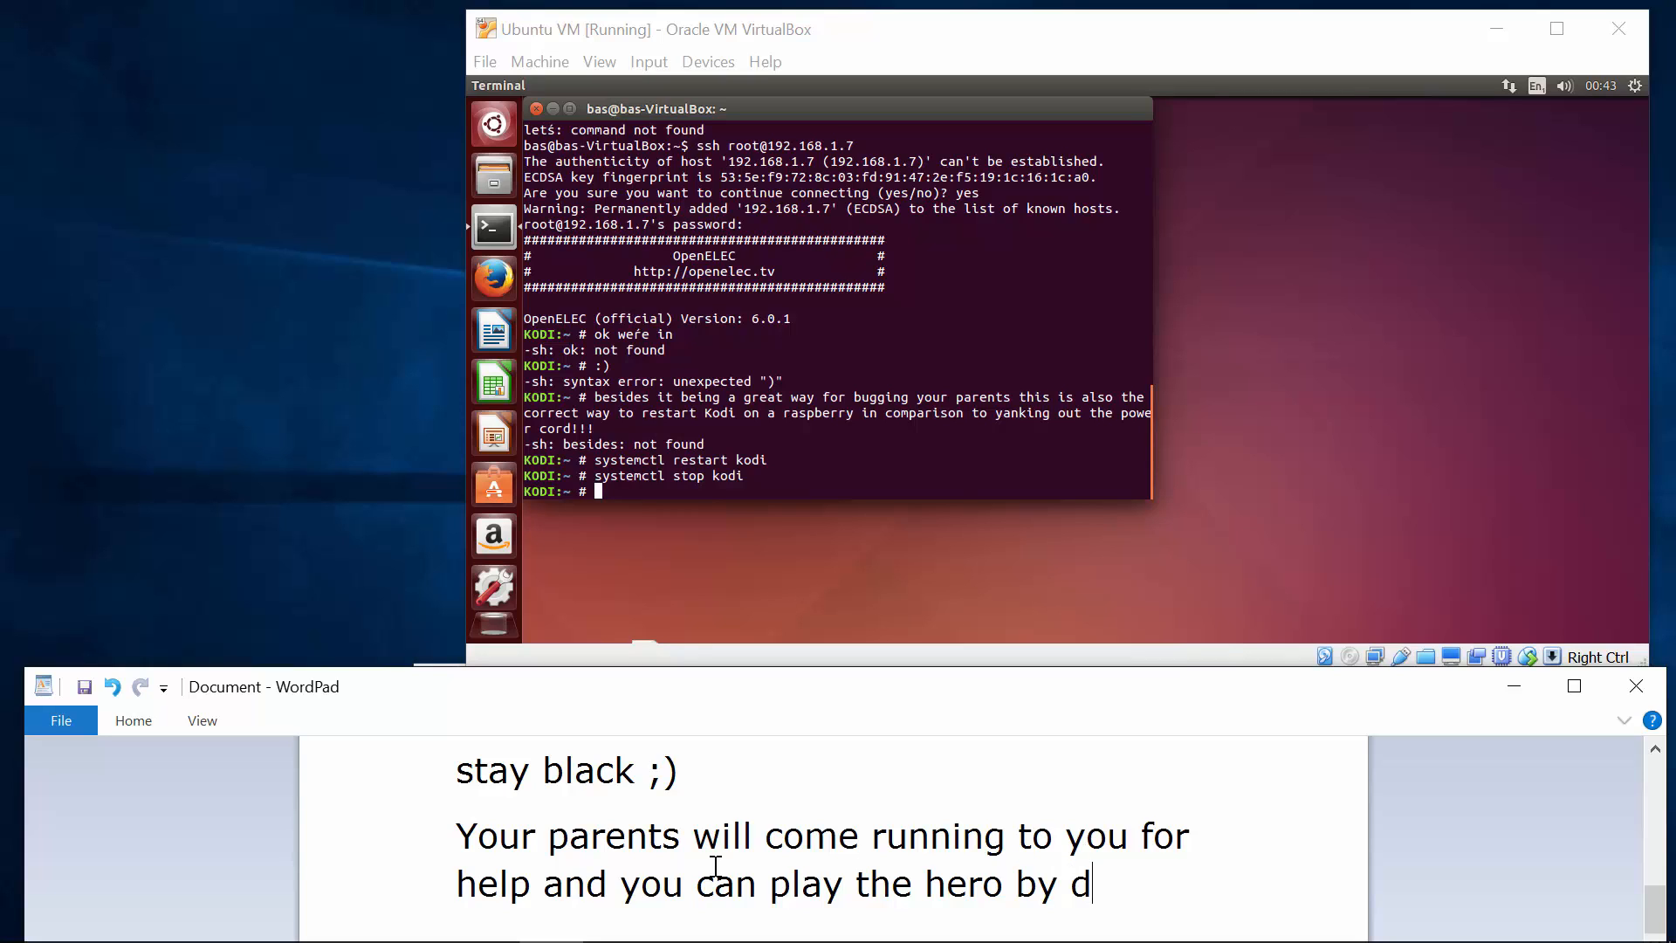
type("heck")
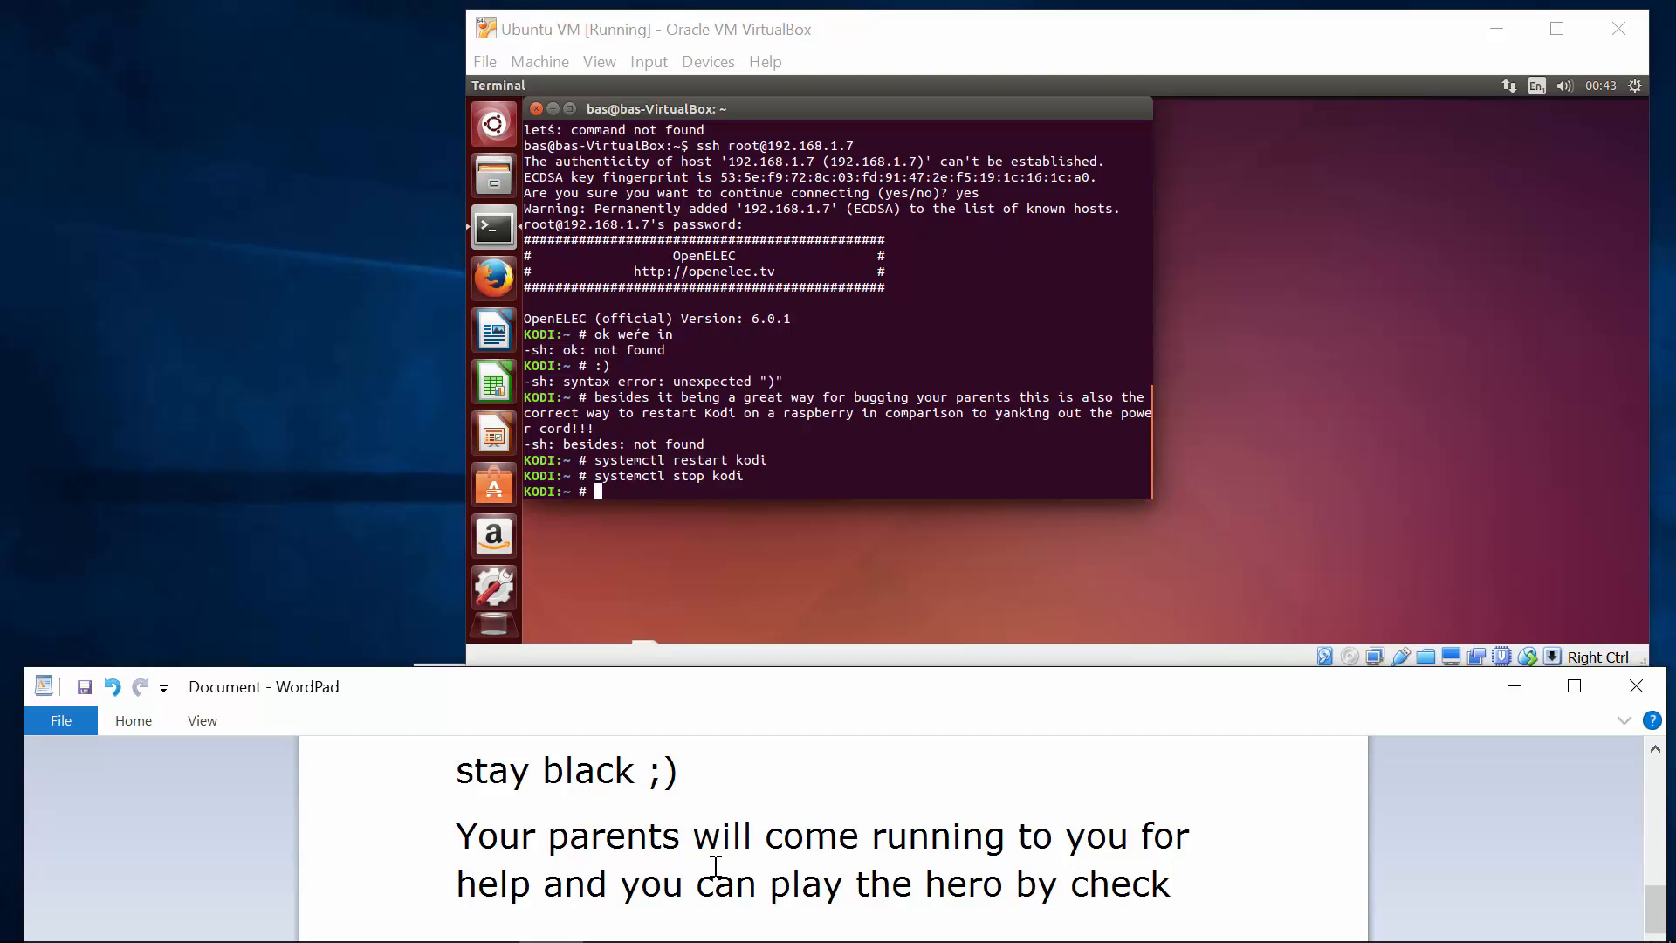
type("ing some c")
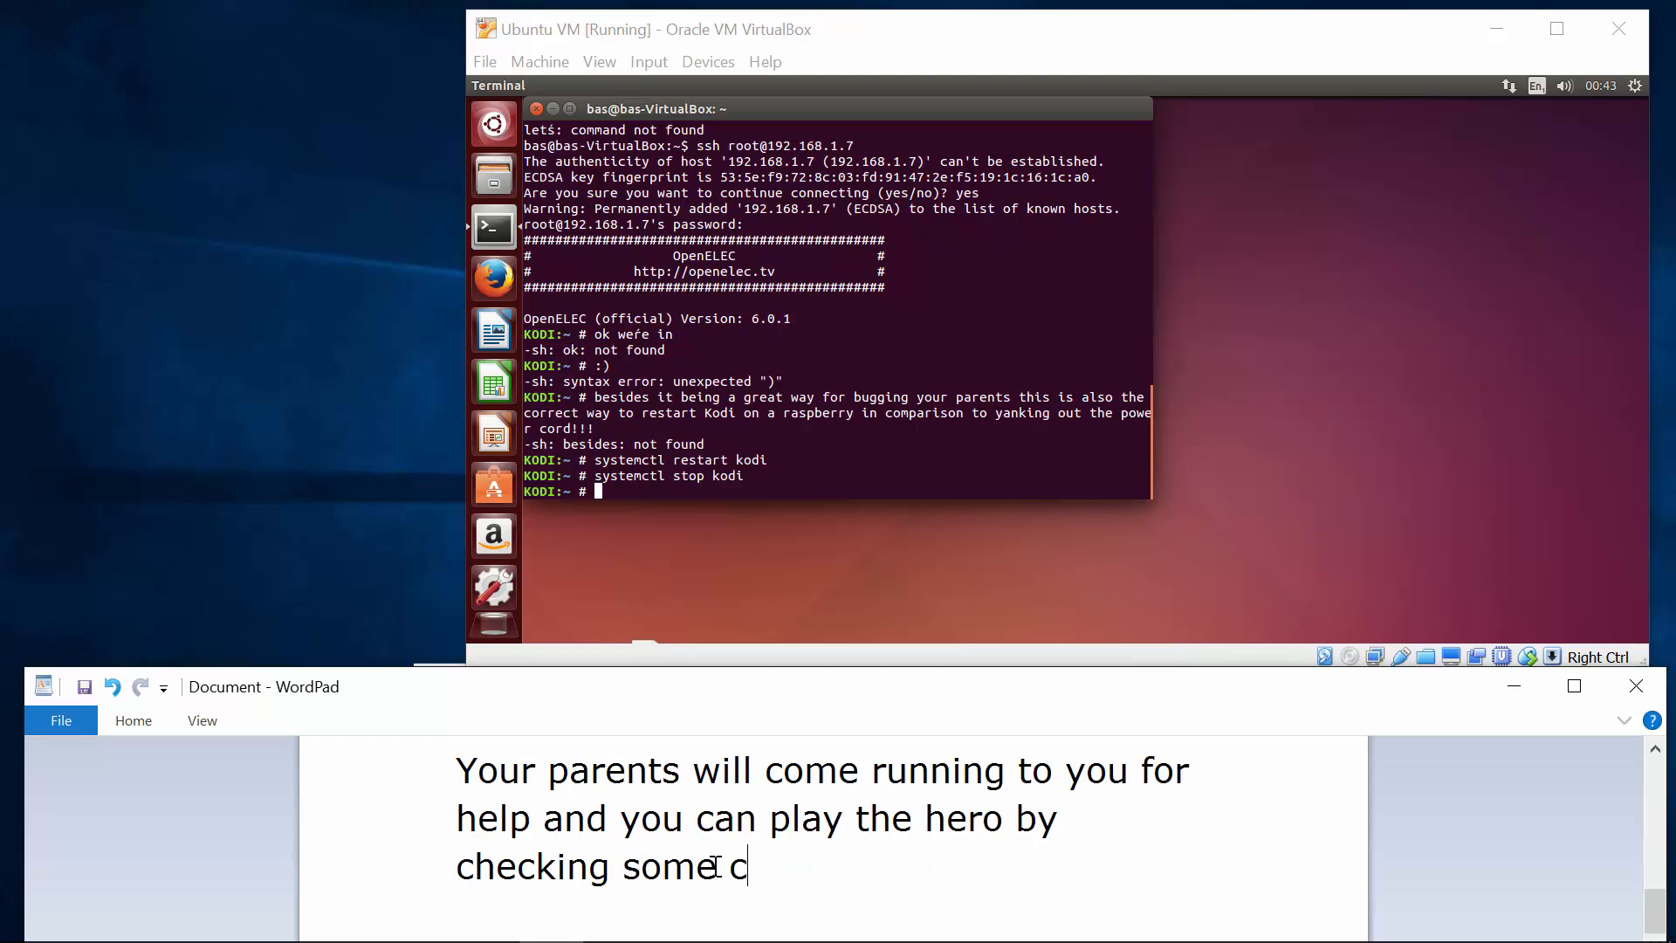
type("ables")
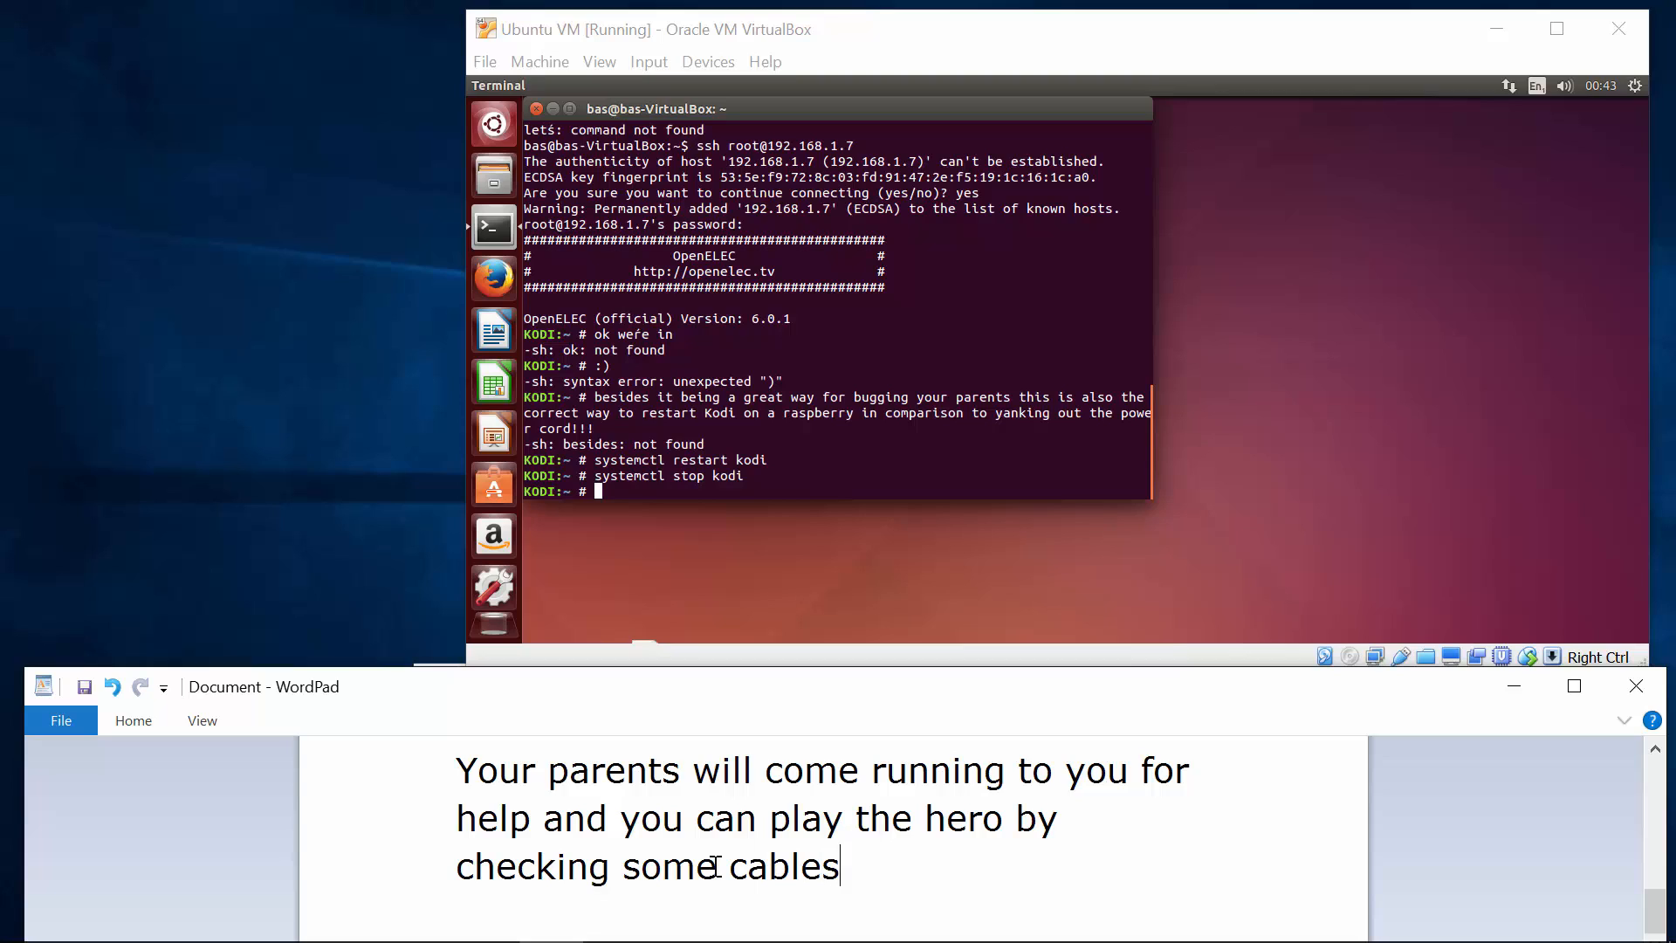
type("and")
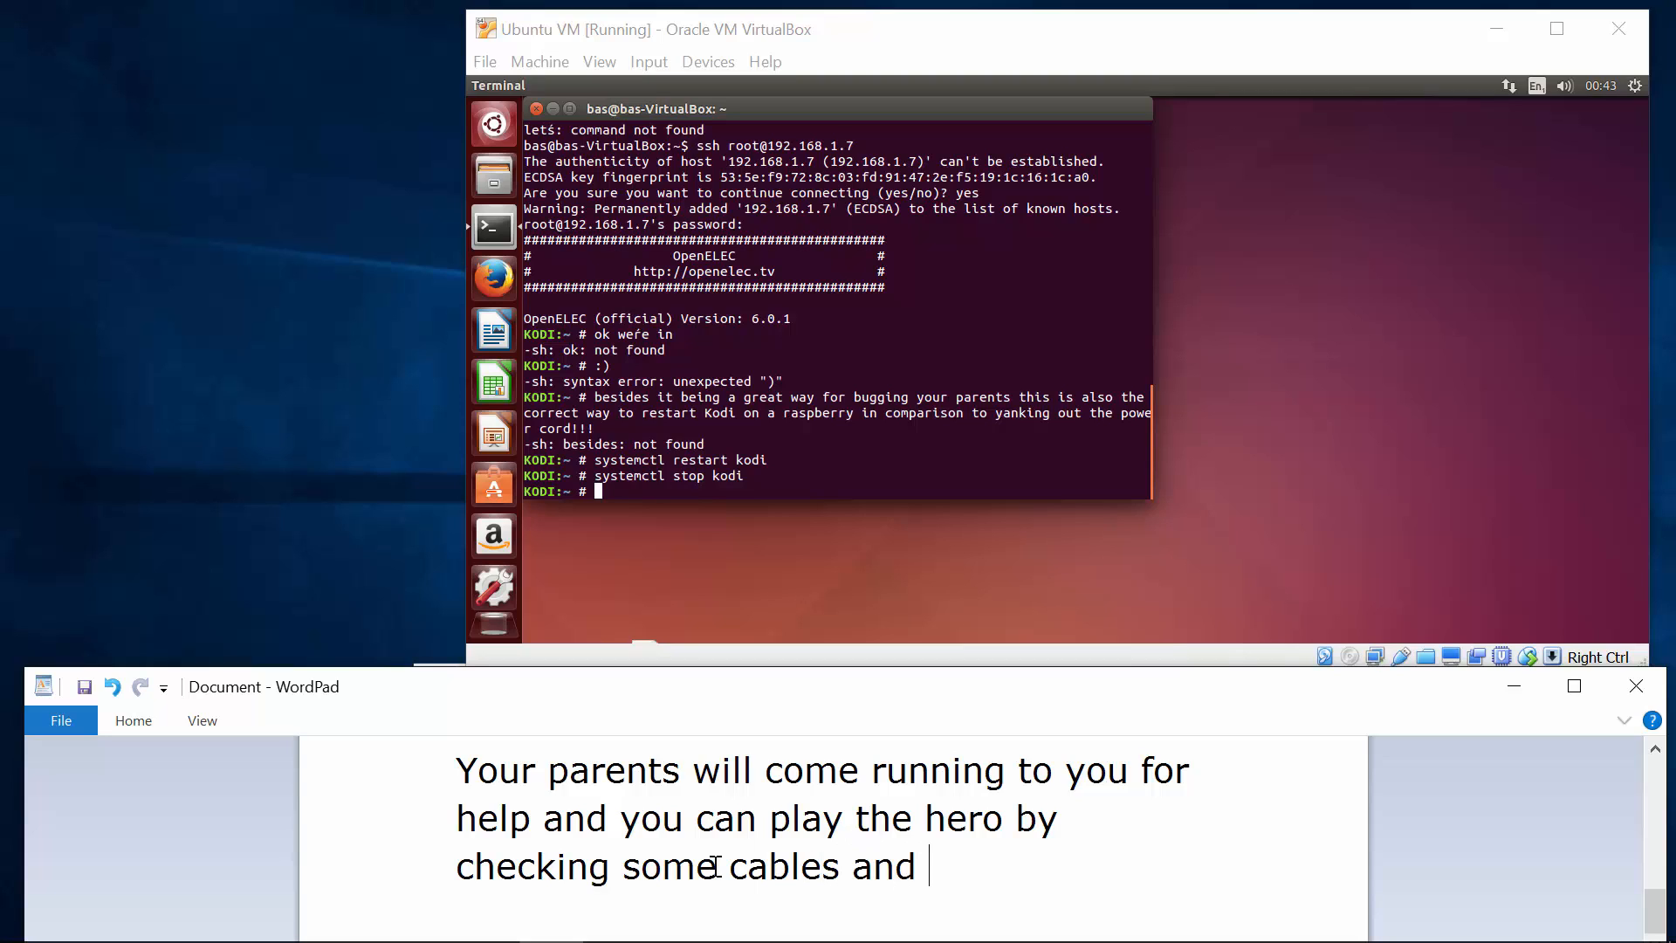
type("looking pro")
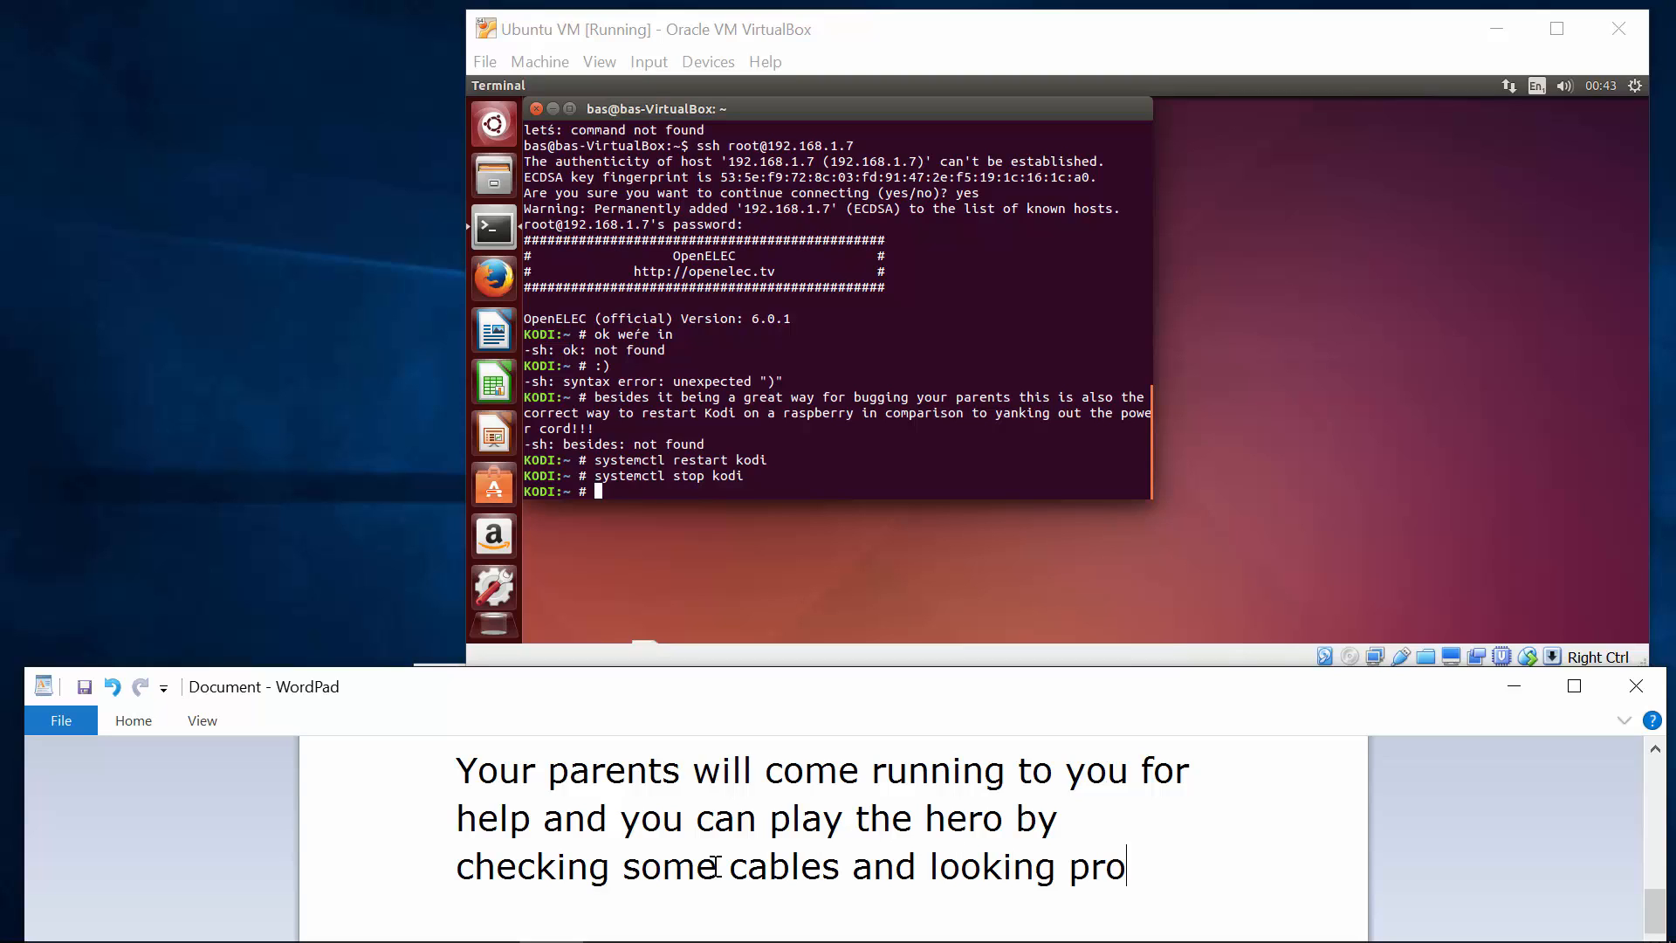
type("fessional")
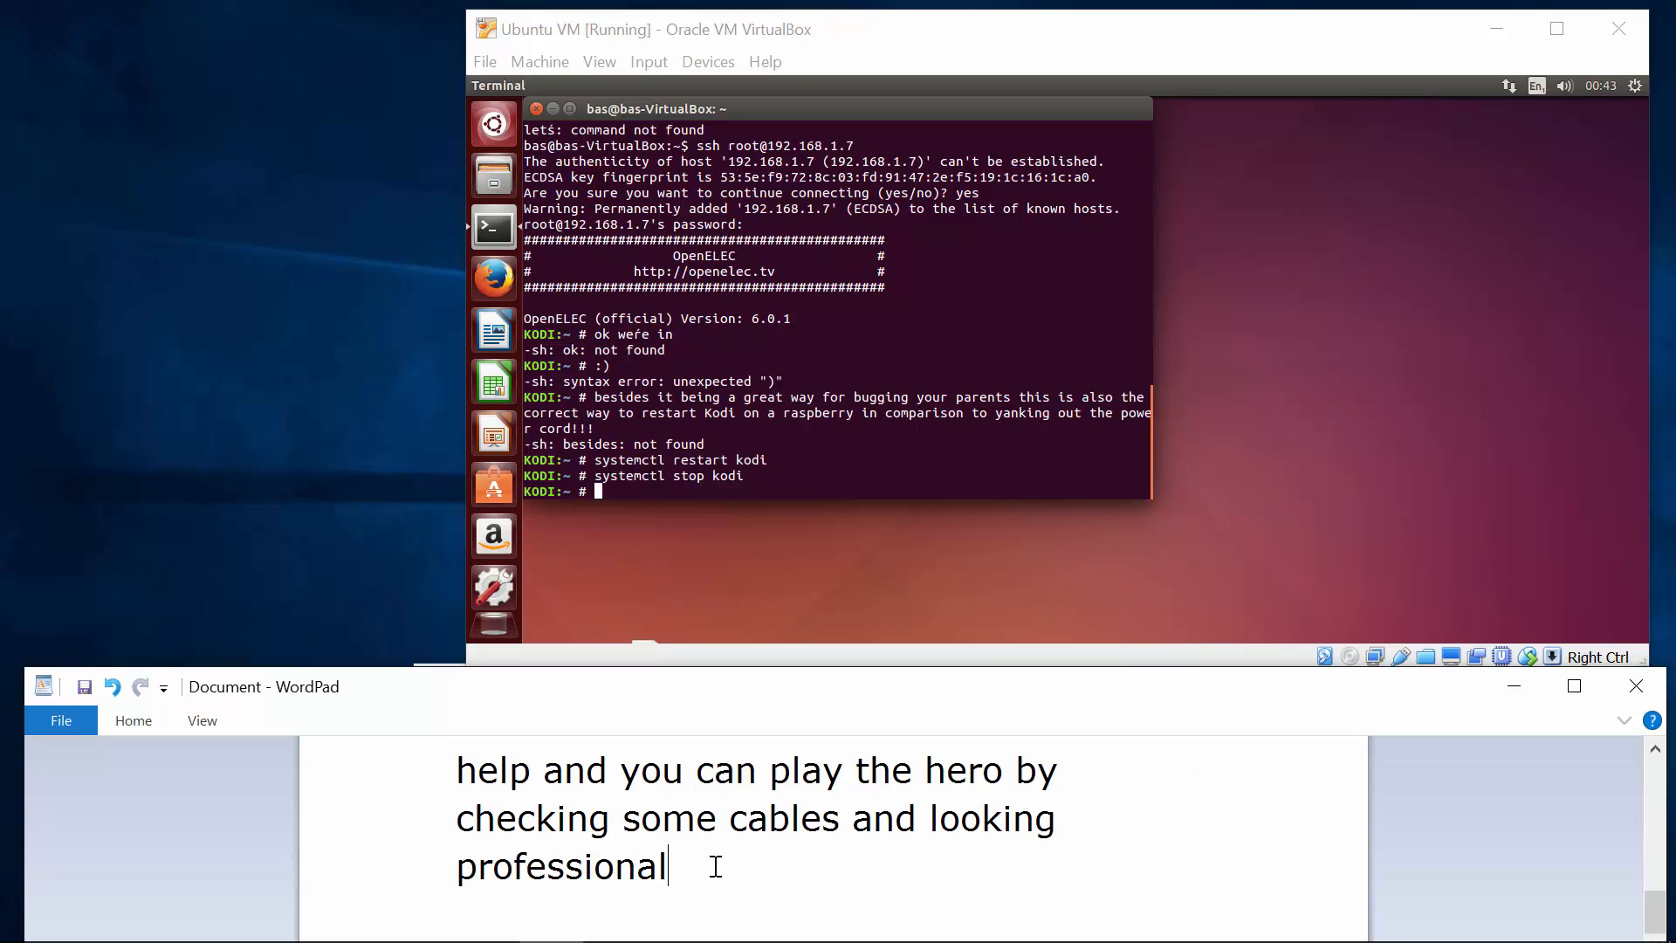
type("...")
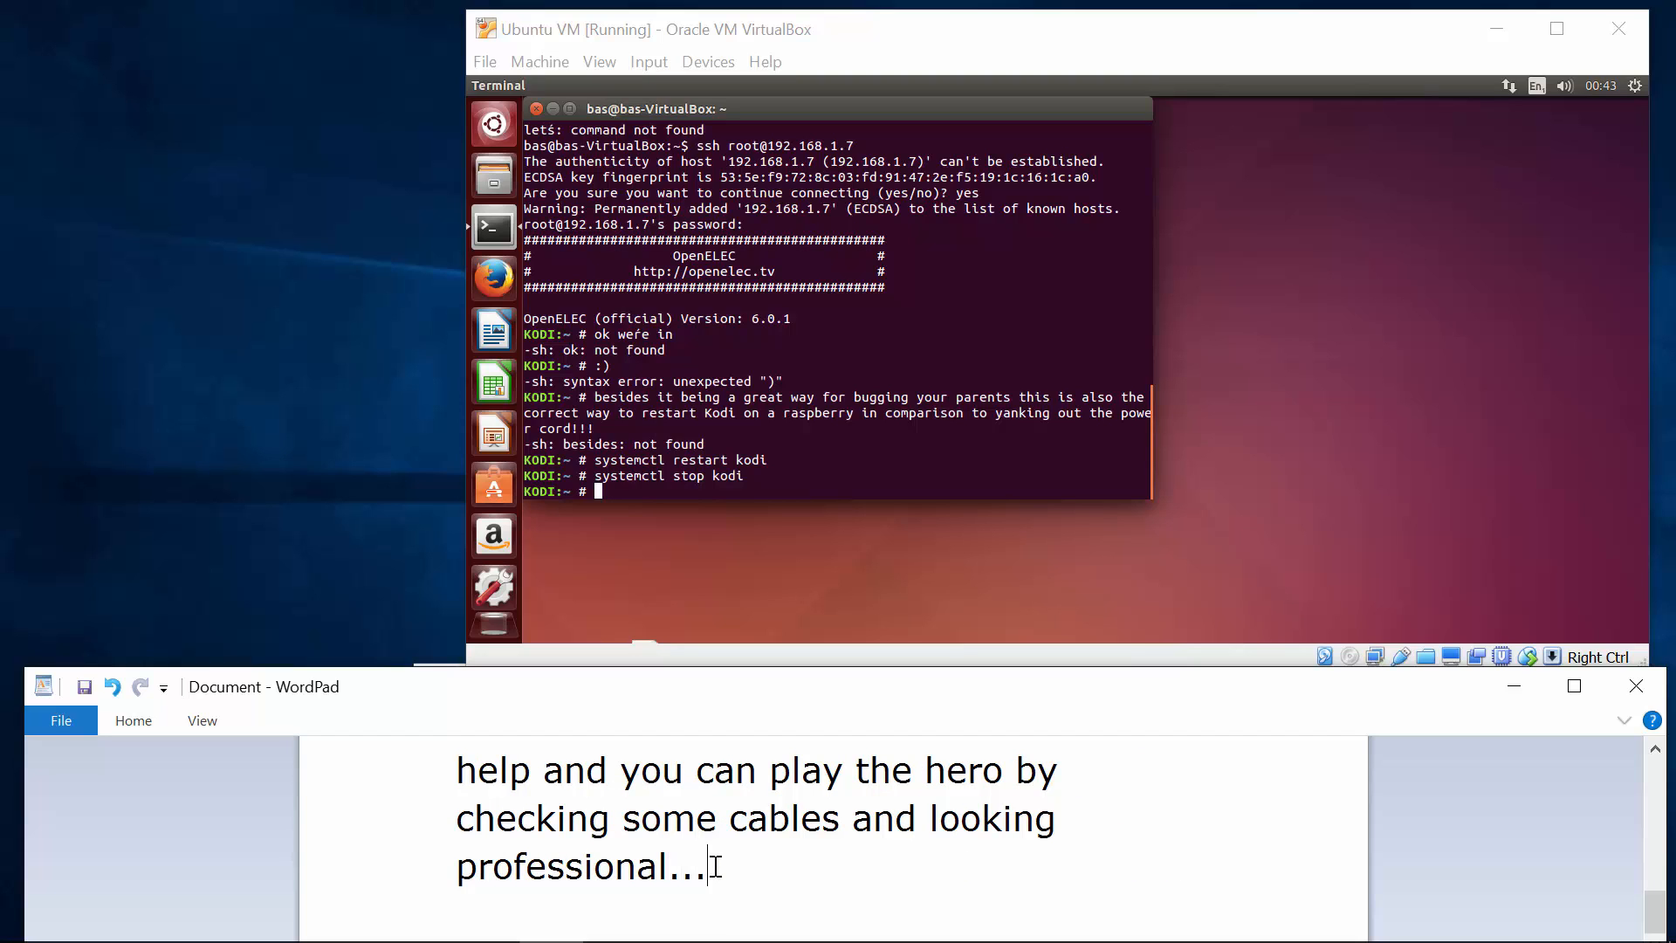
Add that issuing systemctl start kodi then makes everything ok again ;)
type("It")
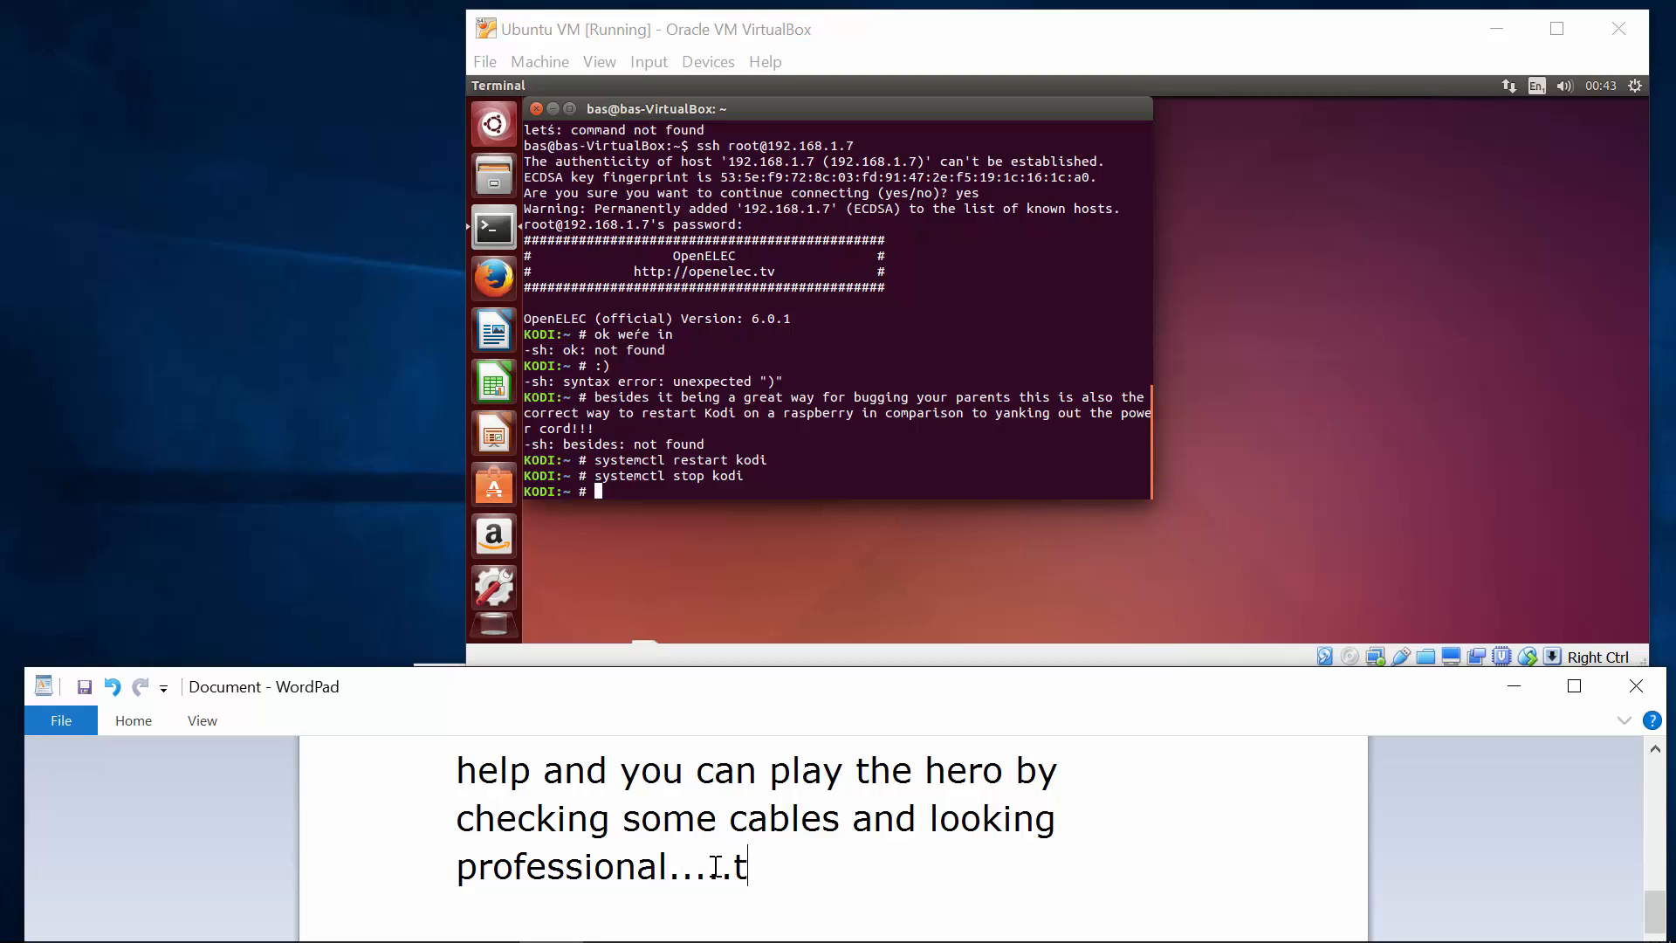
type("hen")
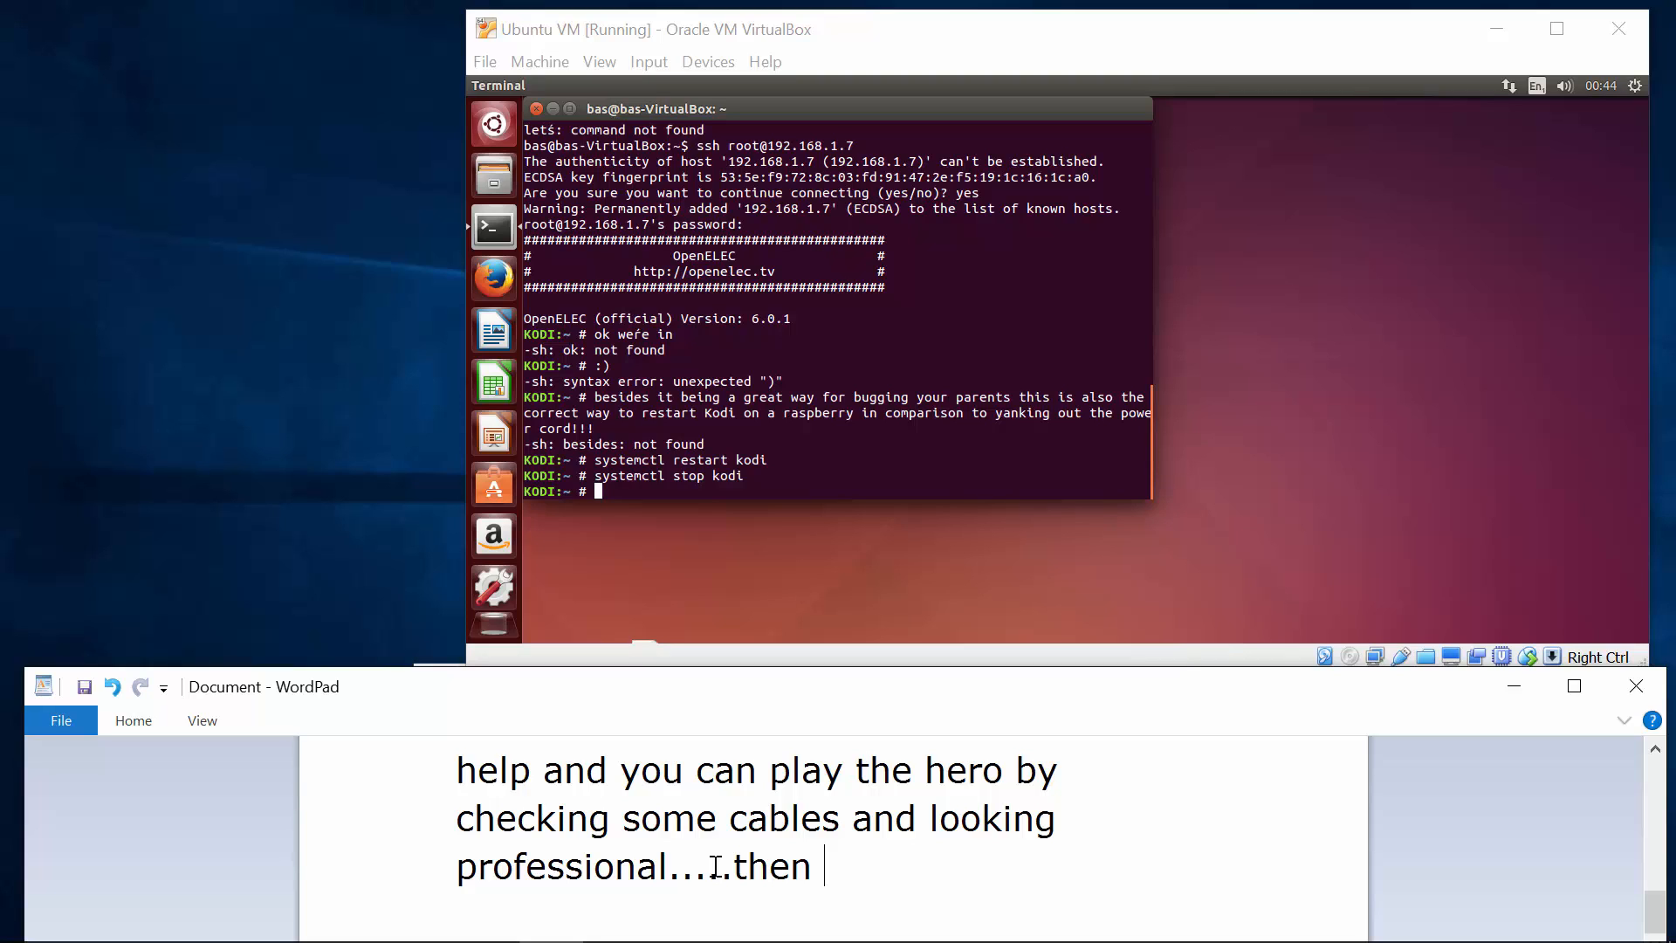
type("you can")
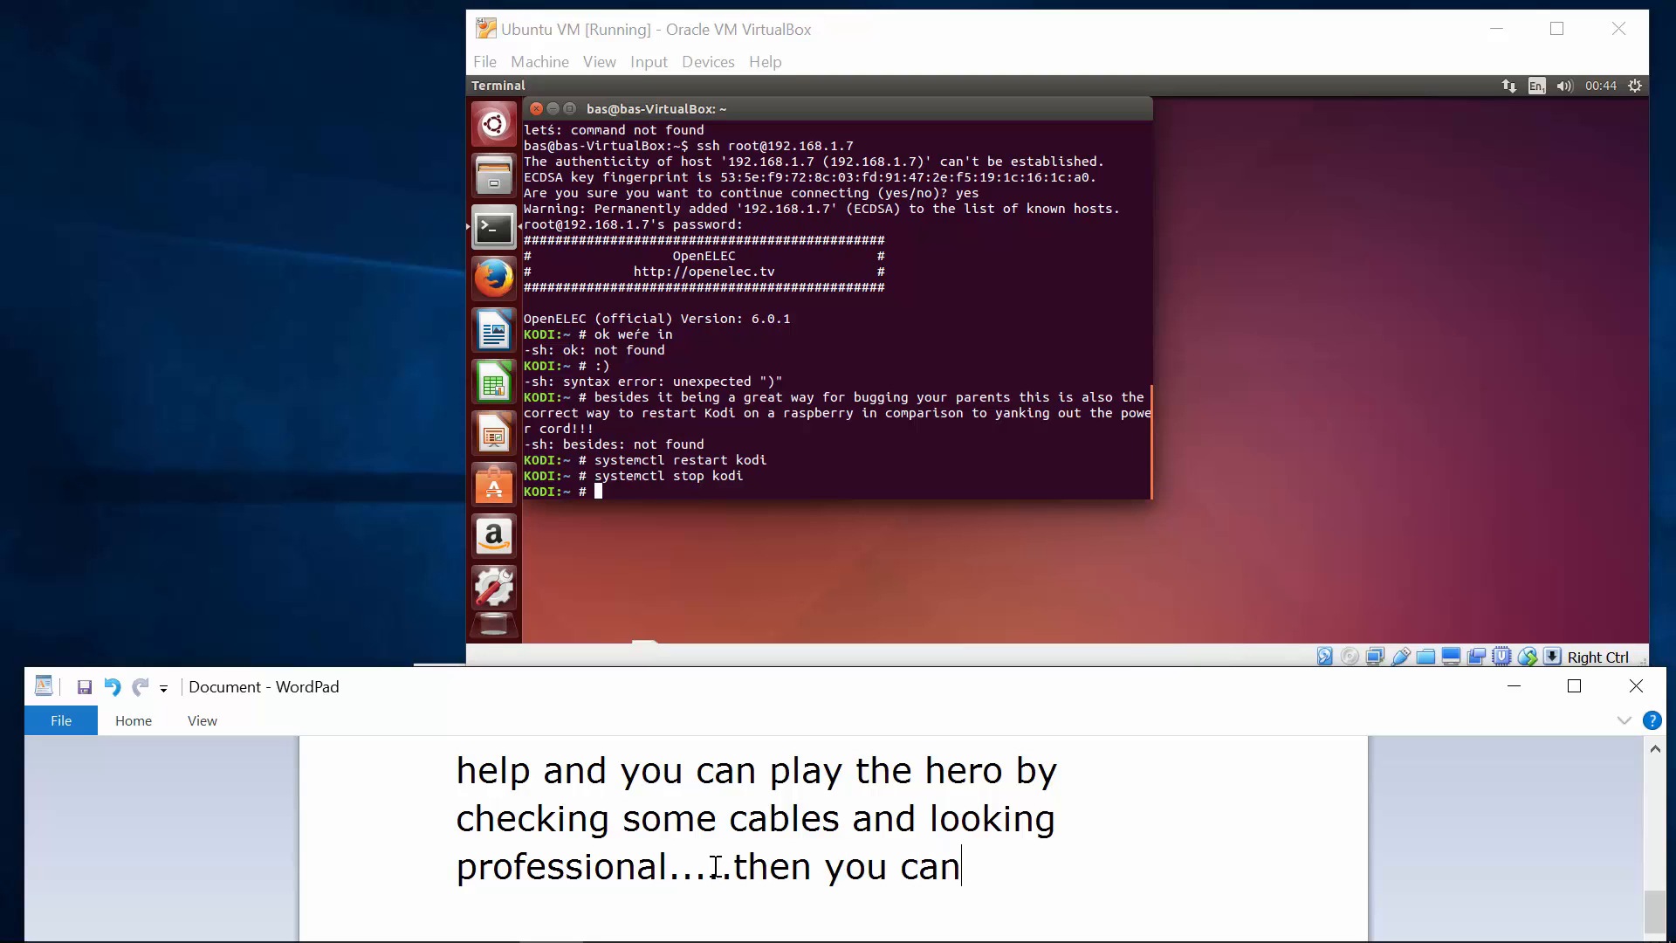
type("issue")
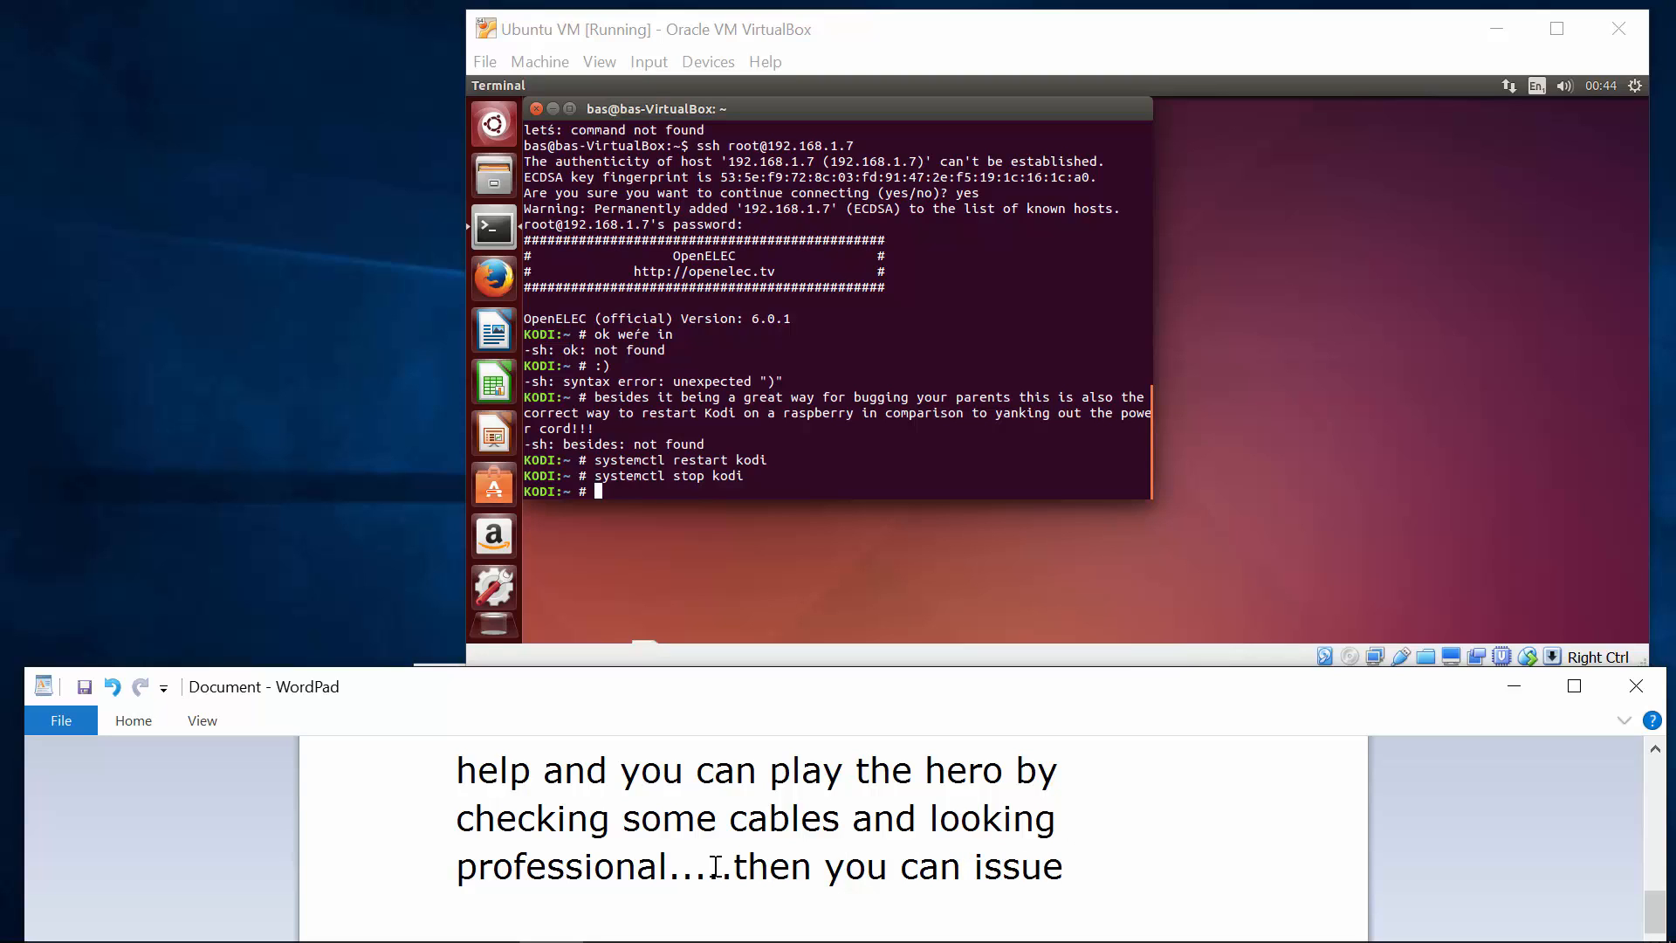
type("the")
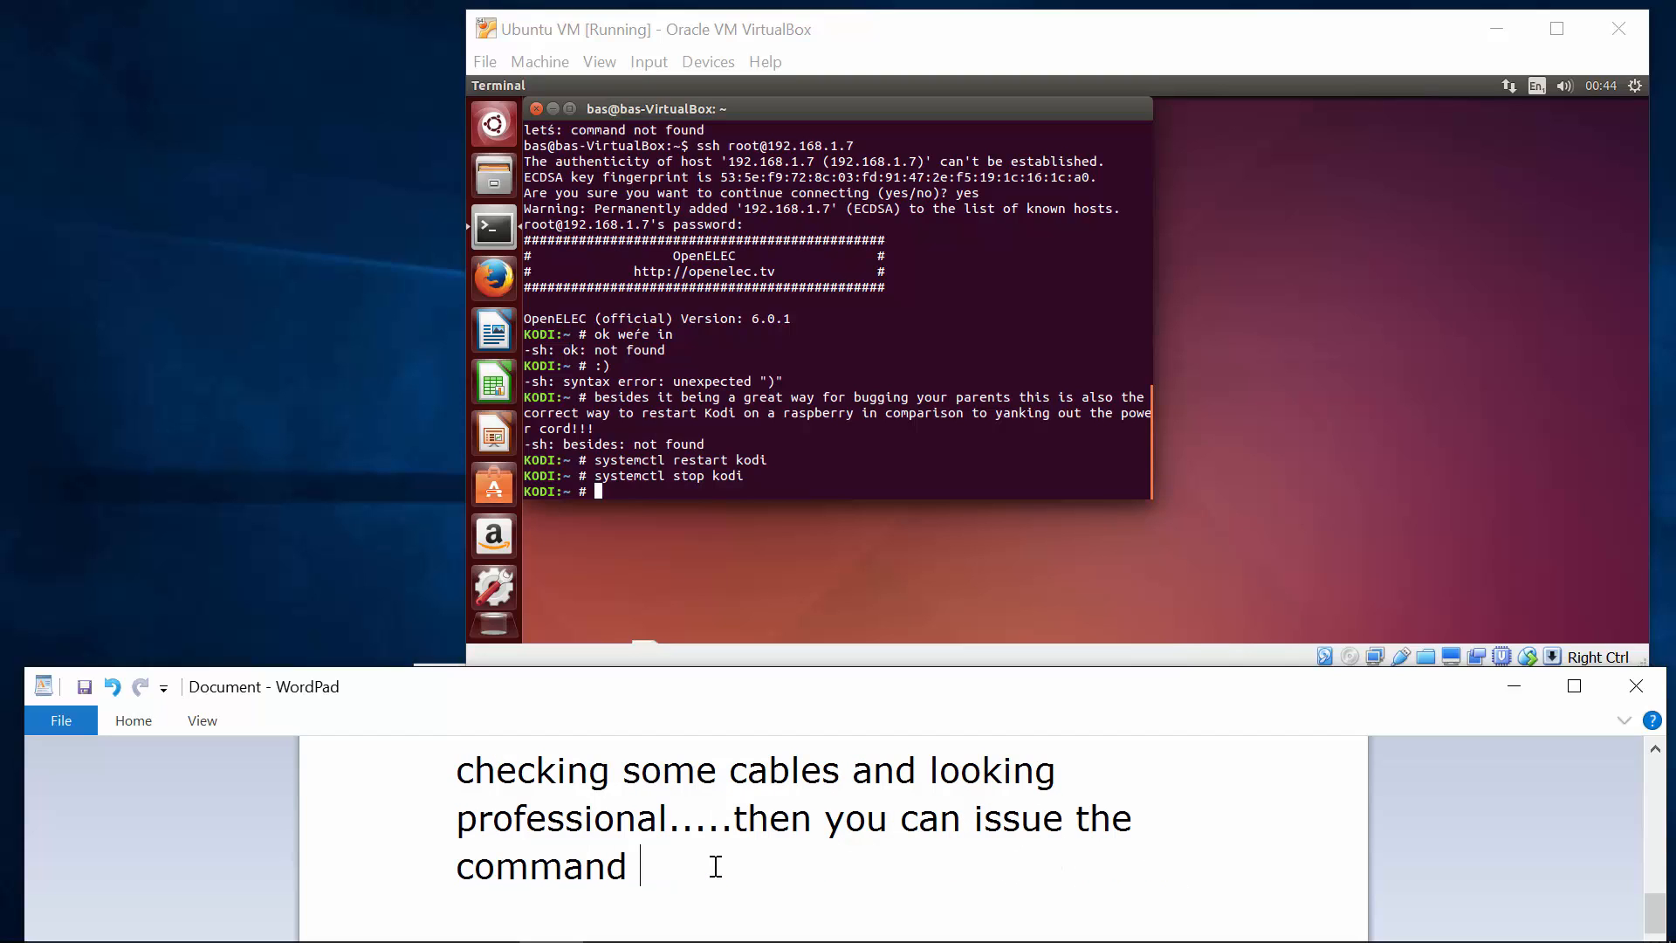
type("systemctl")
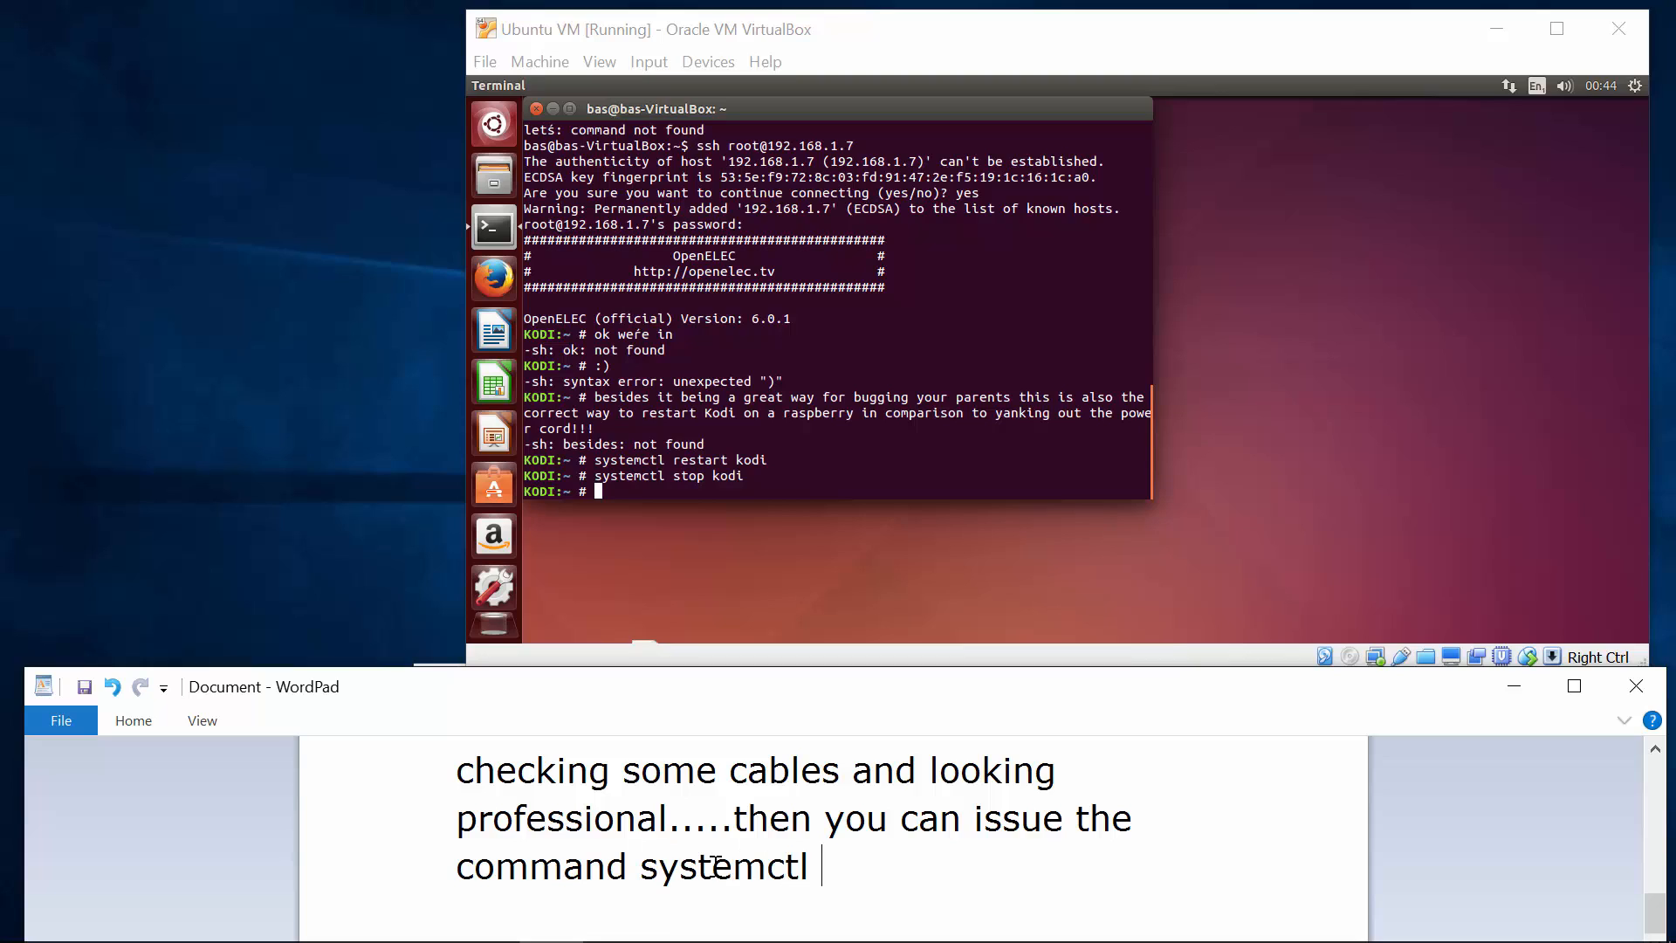
type("start kodi to make e")
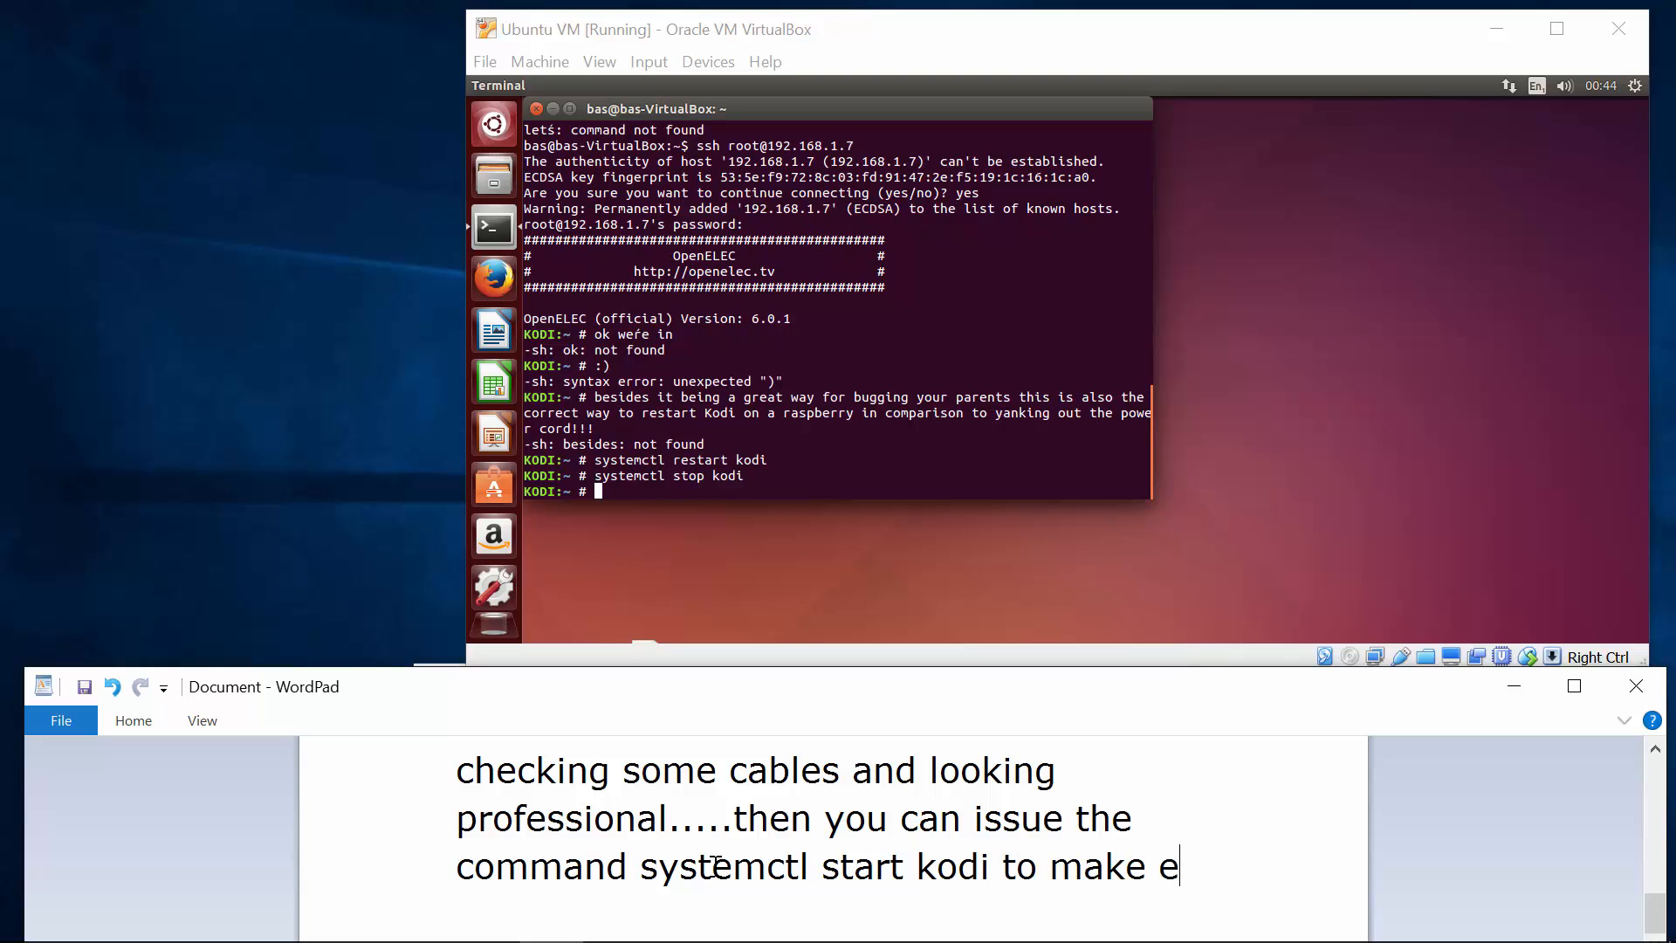
type("verything hum")
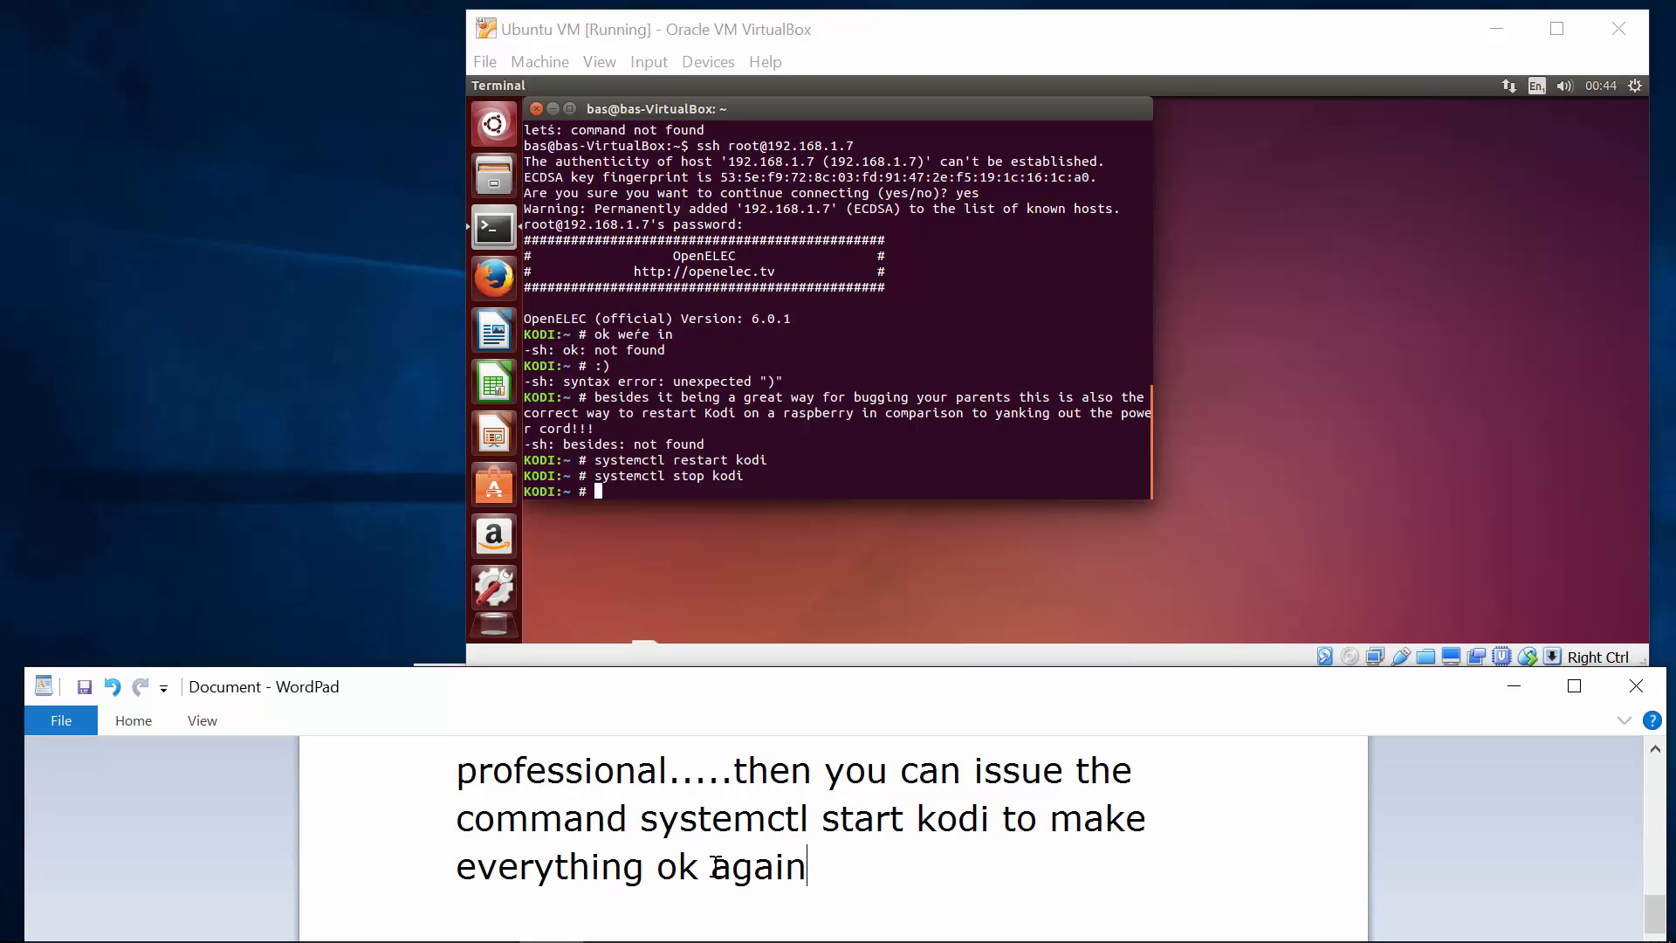
type(";)")
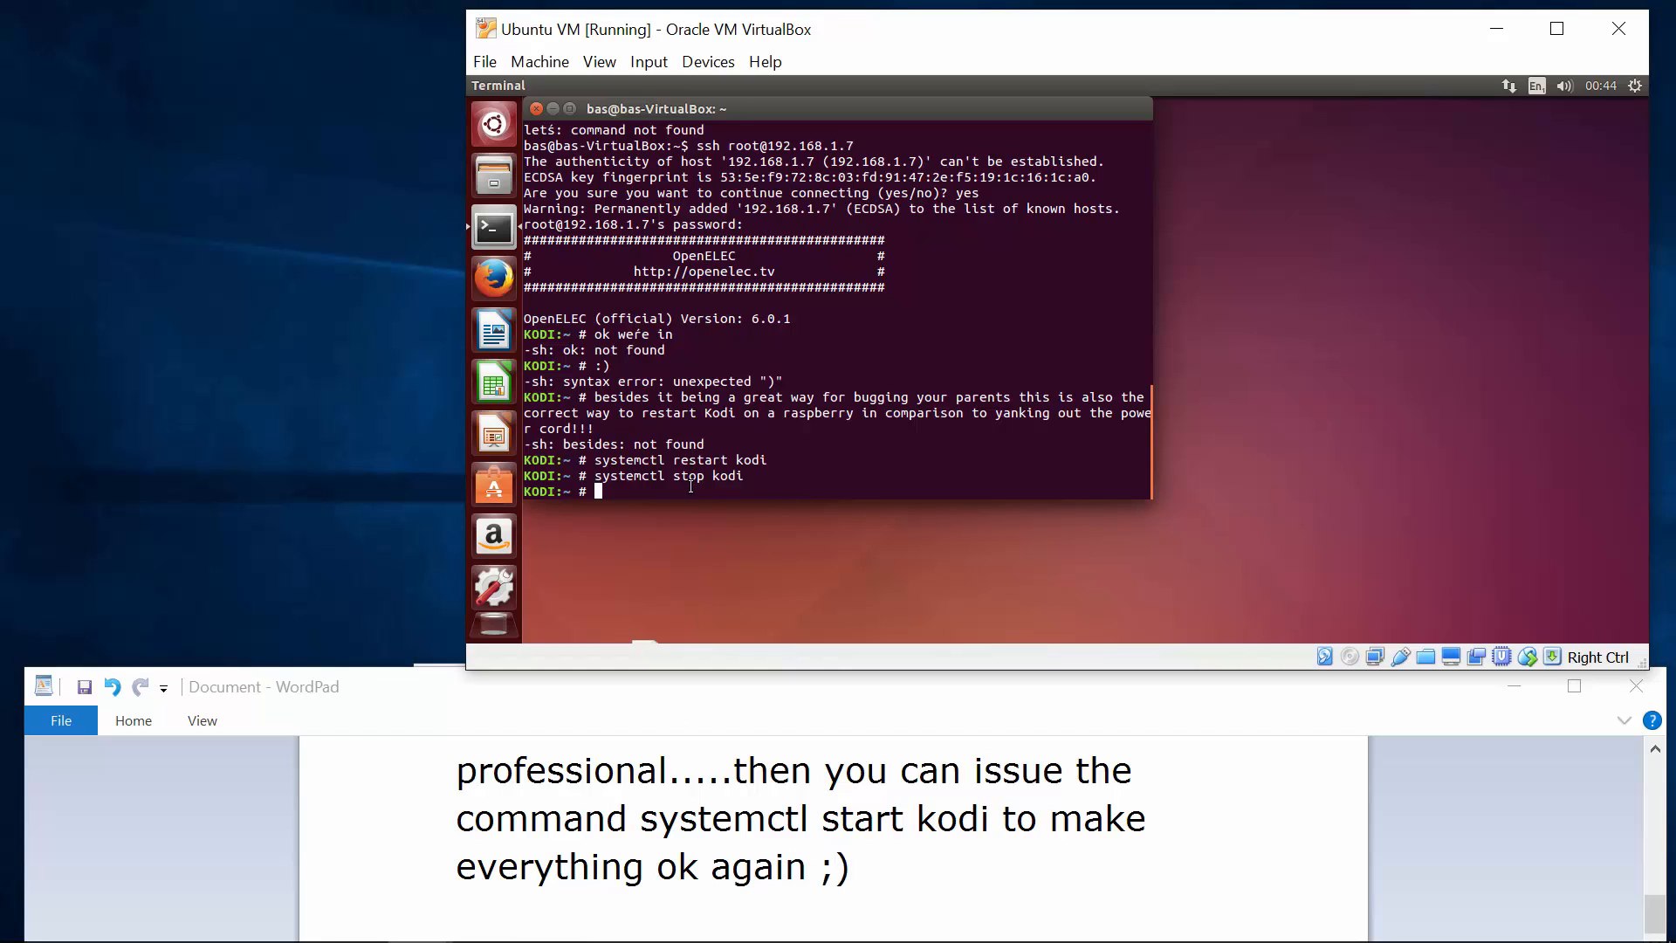
Enter the systemctl kodi command at the OpenELEC SSH prompt to bring Kodi back
type("systemctl stop kodi")
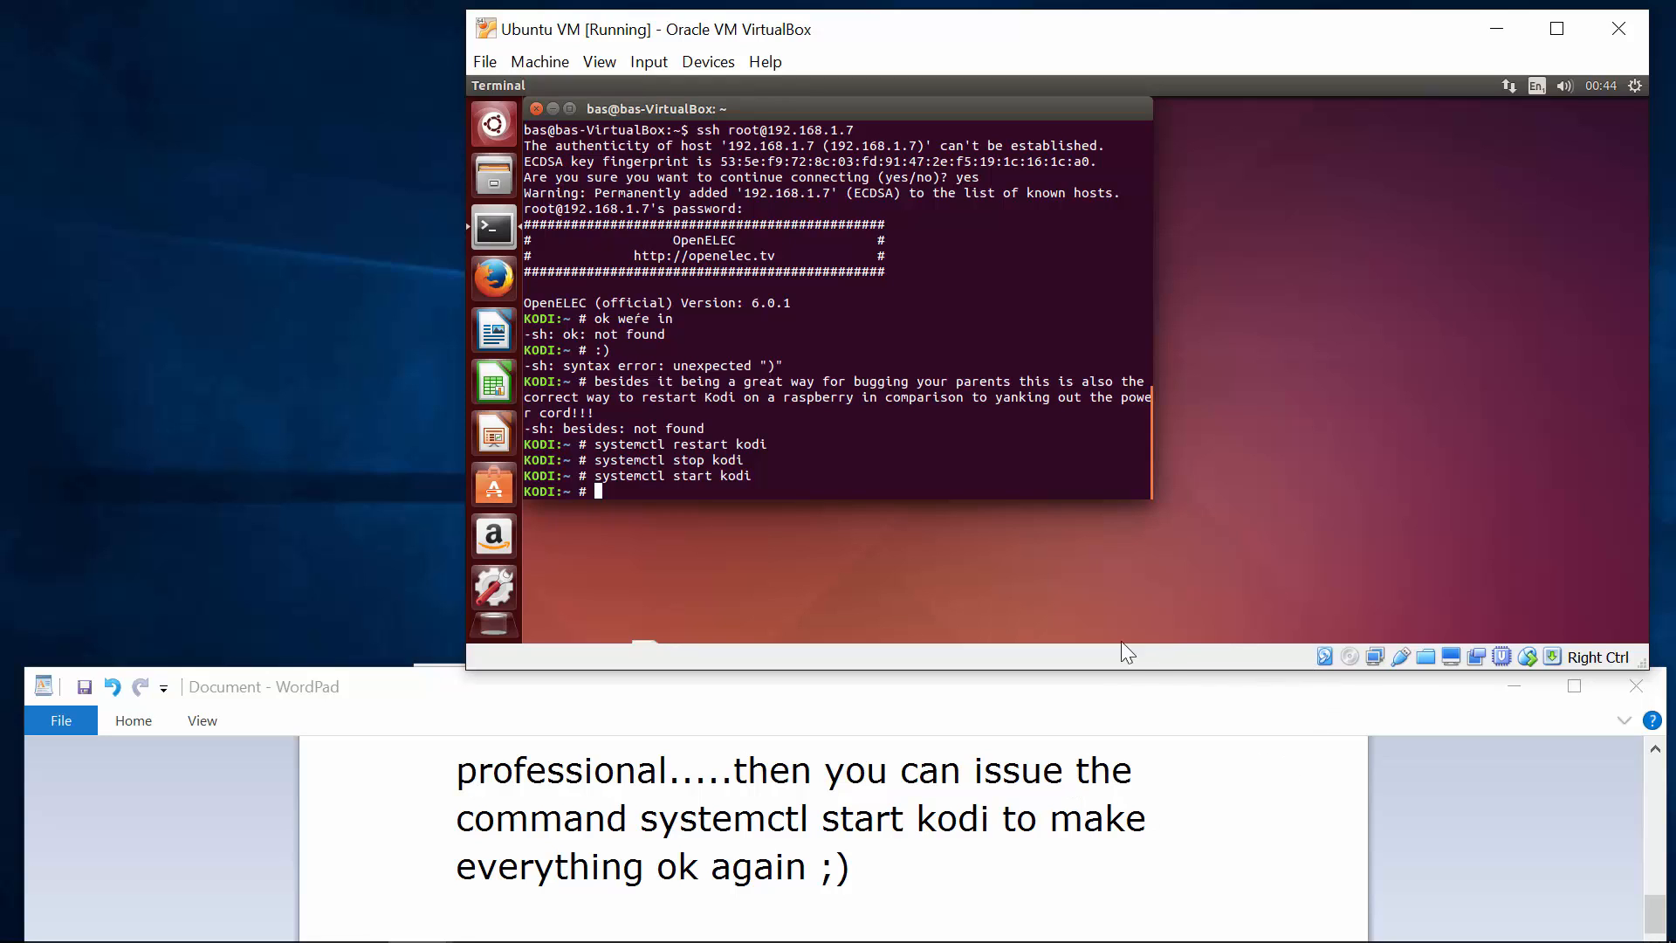
mouse_move(1277, 613)
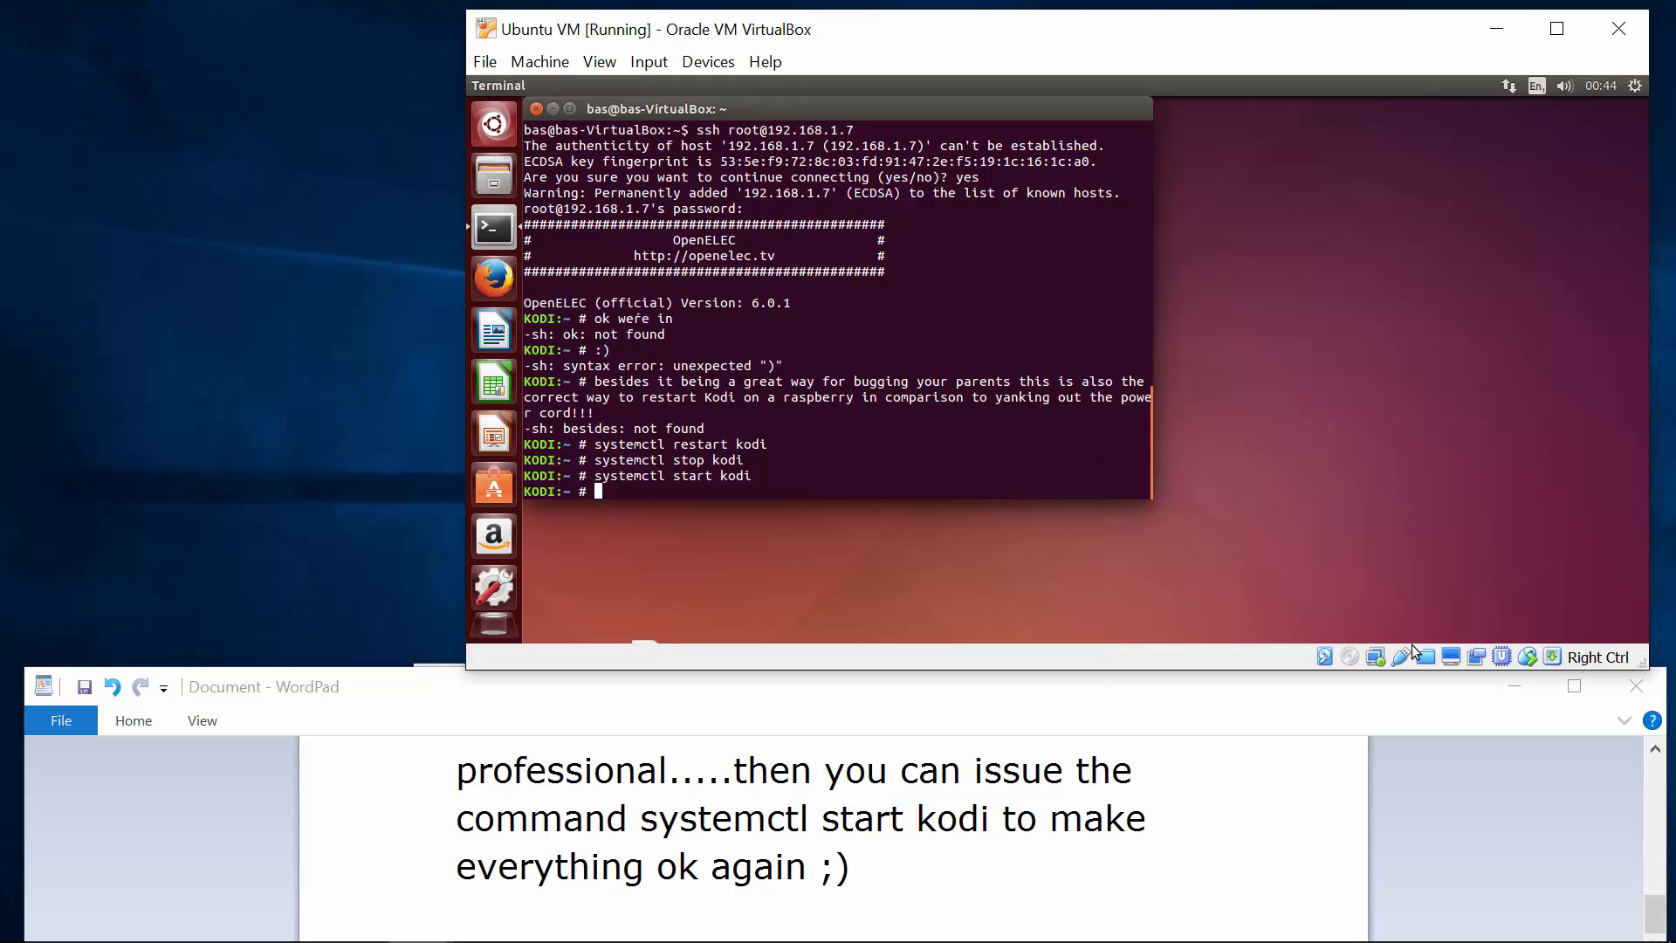
mouse_move(1422, 776)
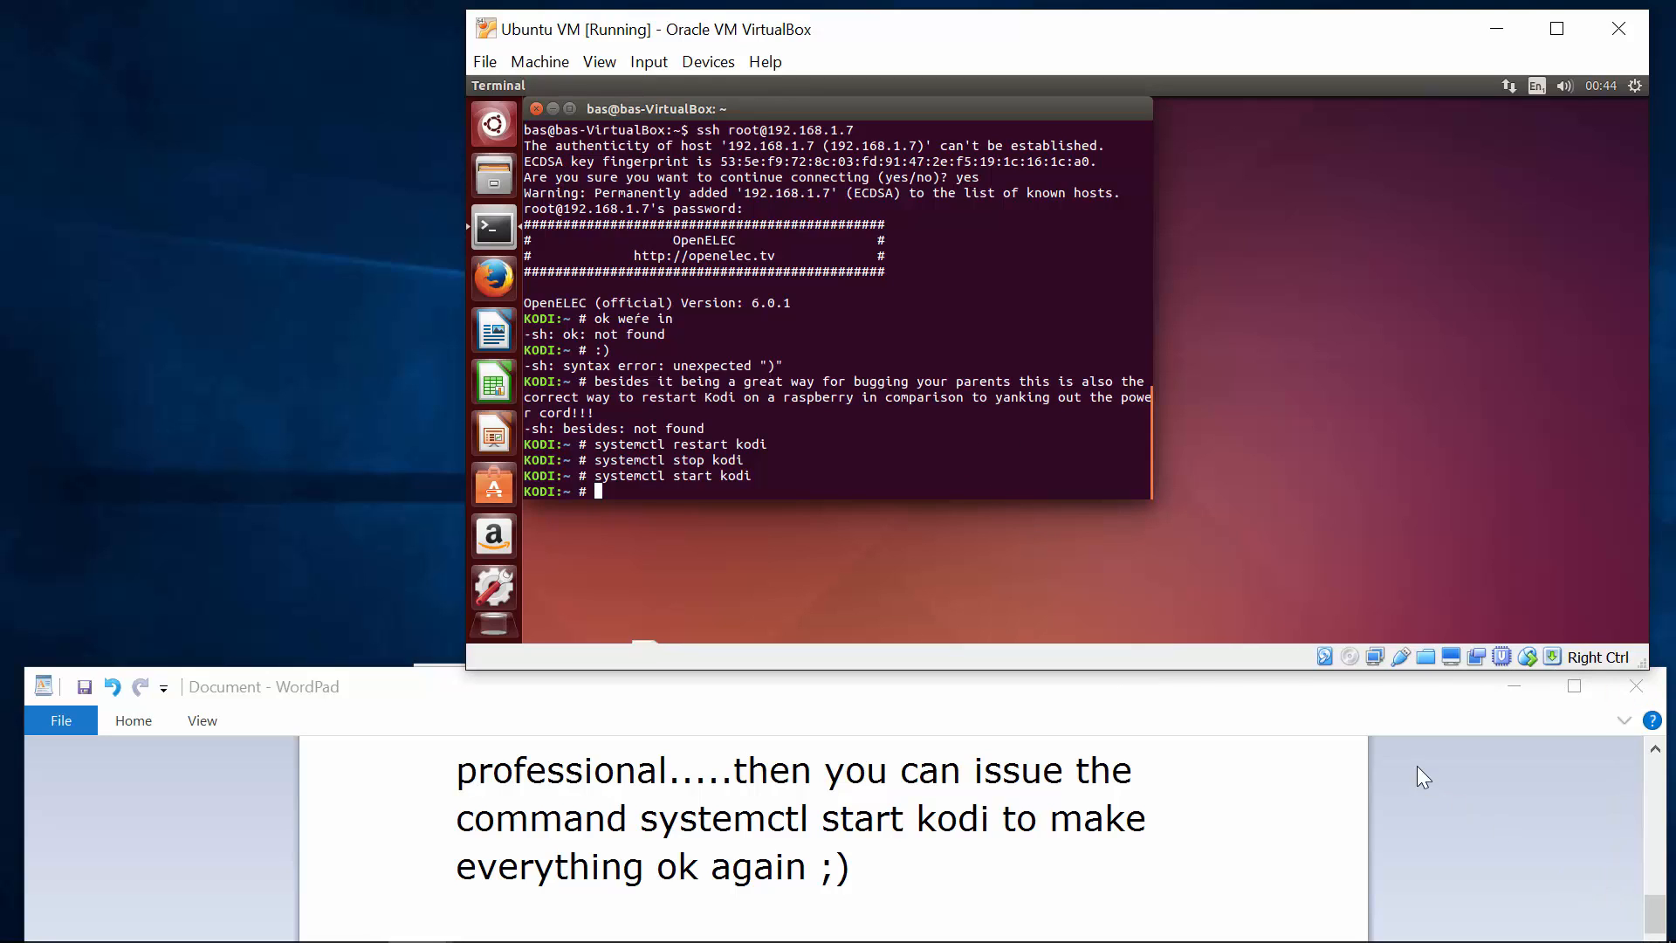